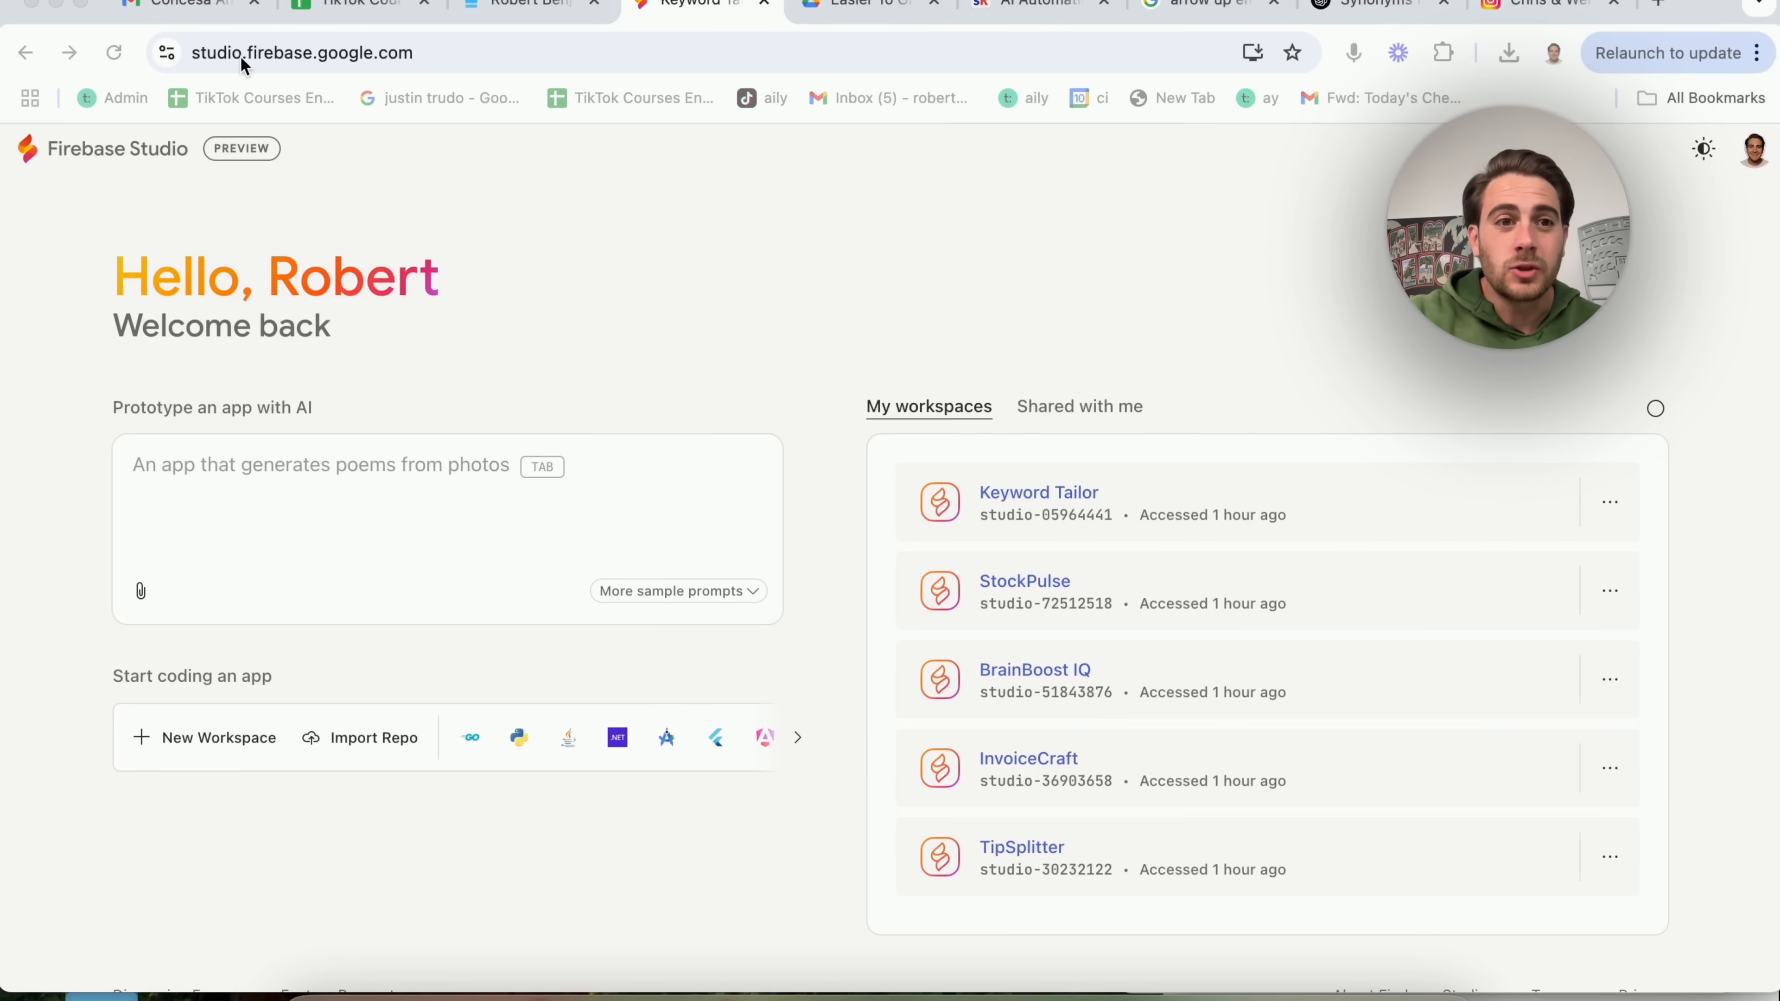
# - Check a workspace's options menu, then view the empty 'Shared with me' list
pyautogui.click(335, 52)
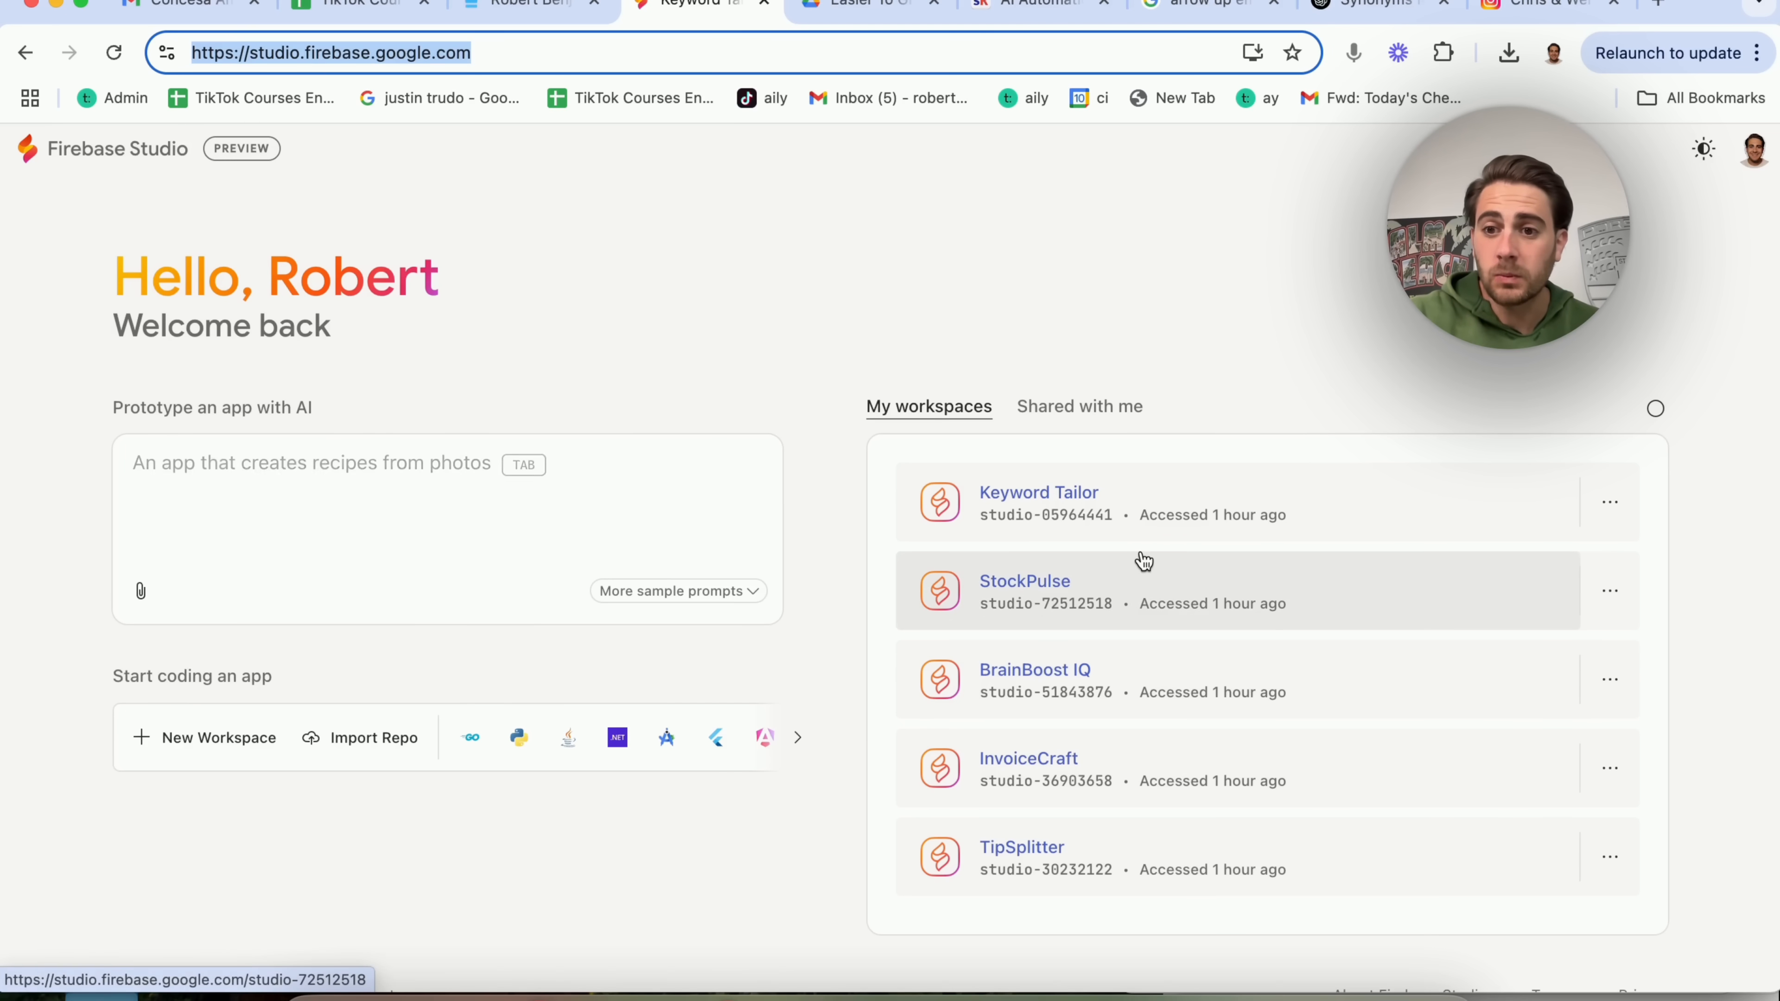
pyautogui.click(1608, 501)
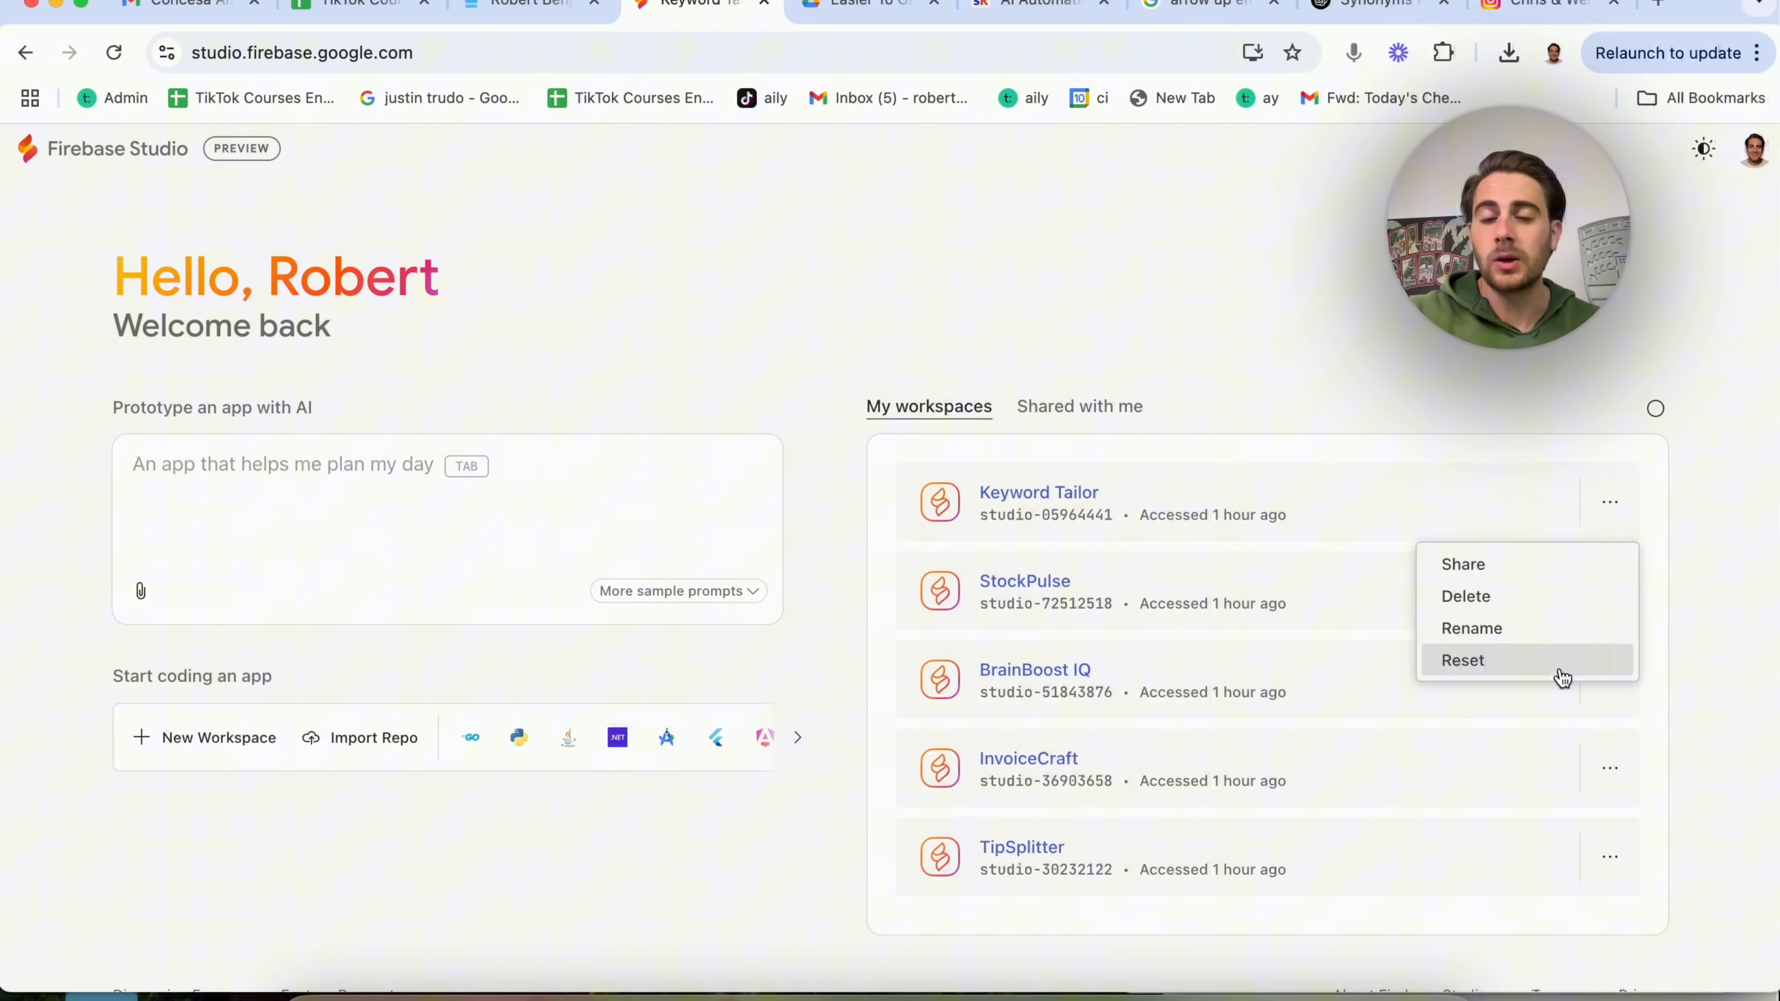
pyautogui.click(1078, 406)
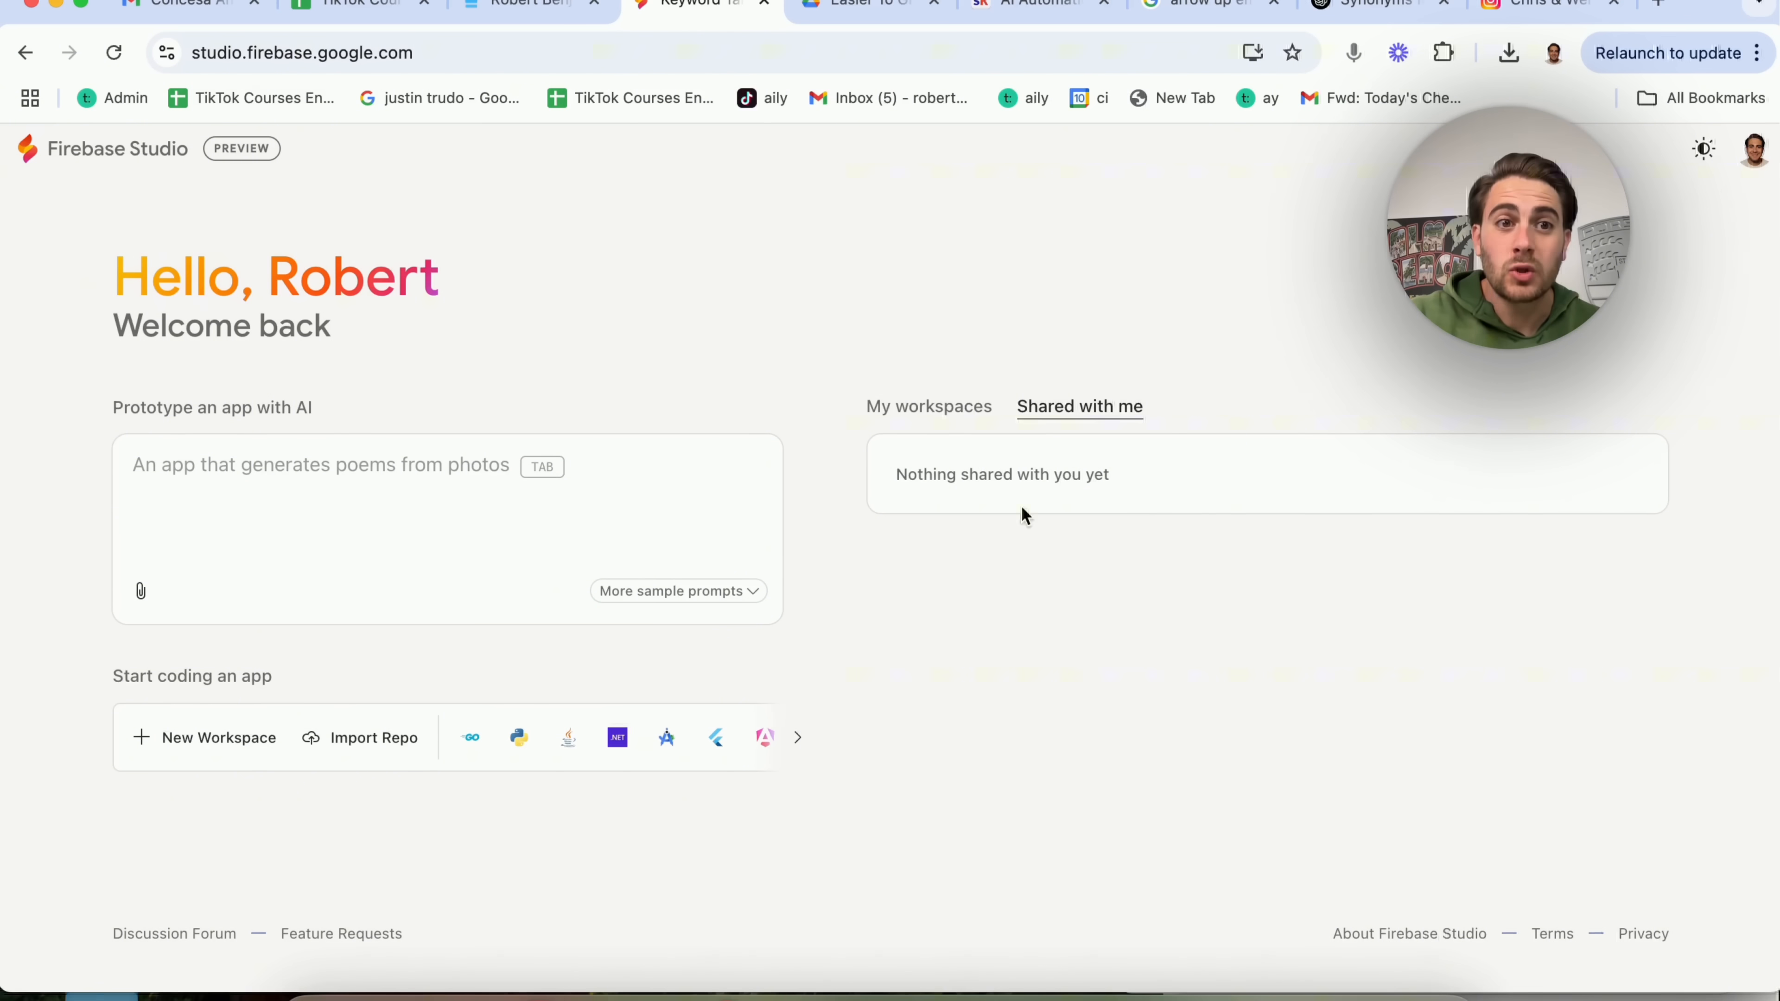
pyautogui.moveTo(1045, 514)
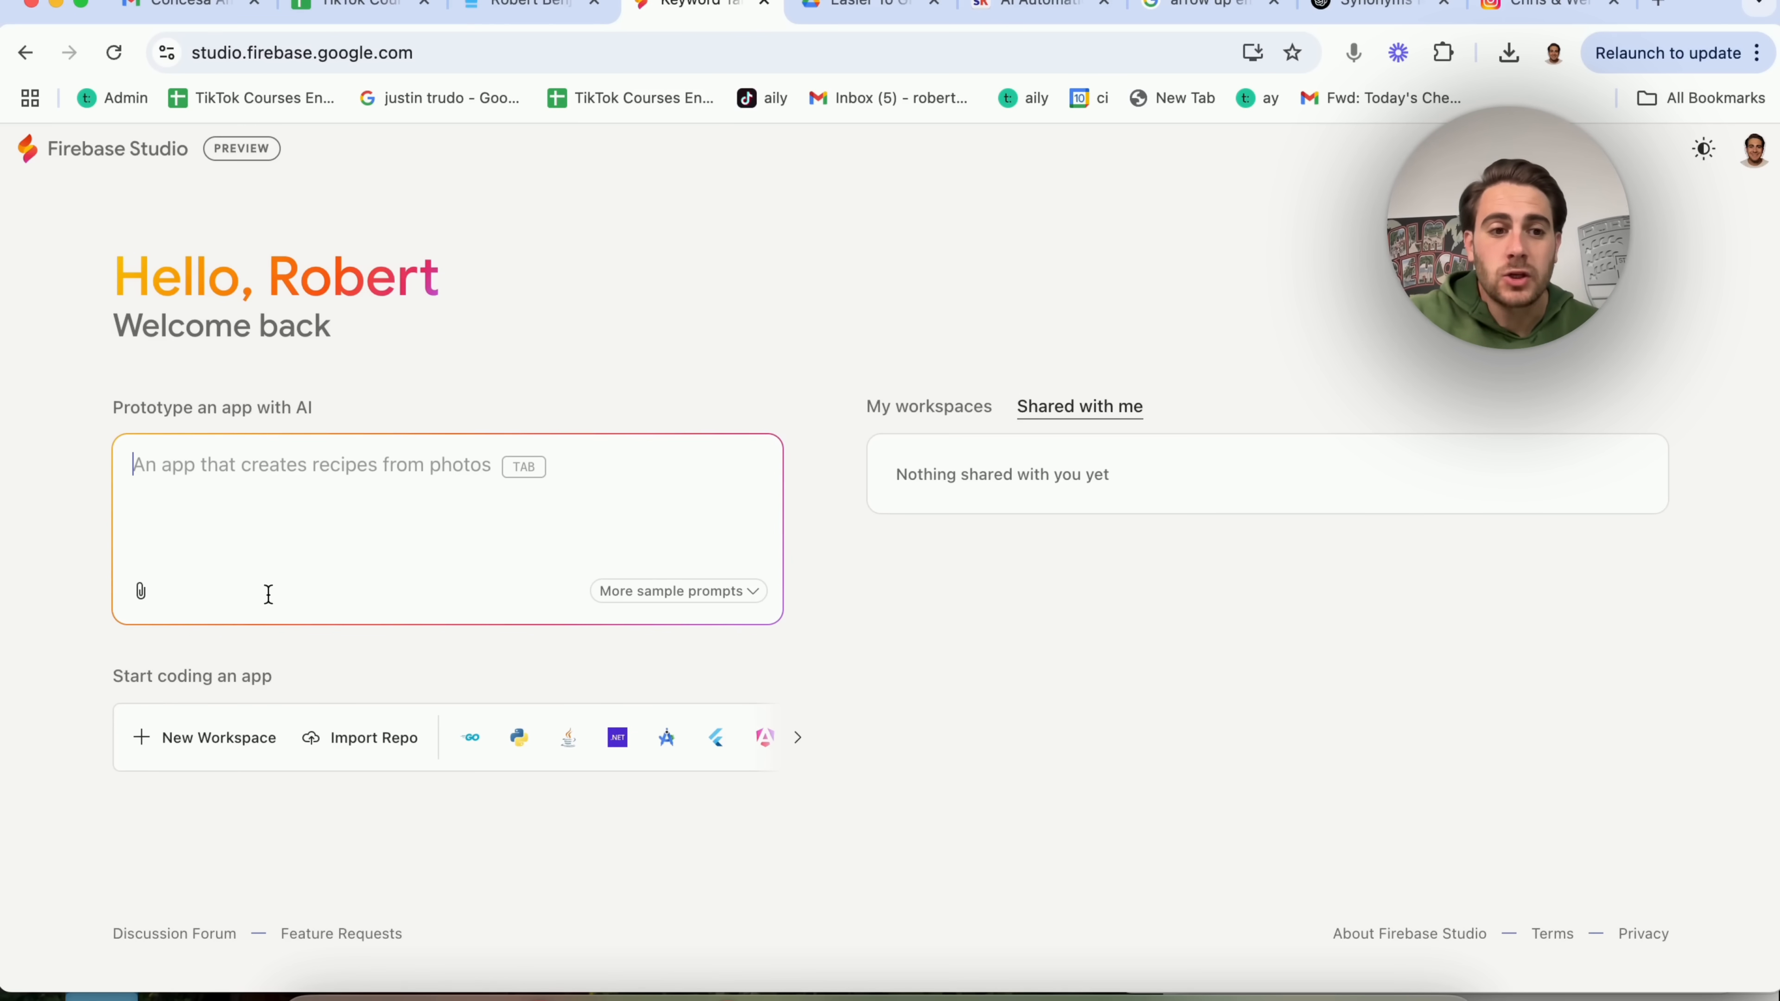
# - Submit an AI prototype request for a simple green-themed recipe maker using fridge ingredients
pyautogui.click(140, 591)
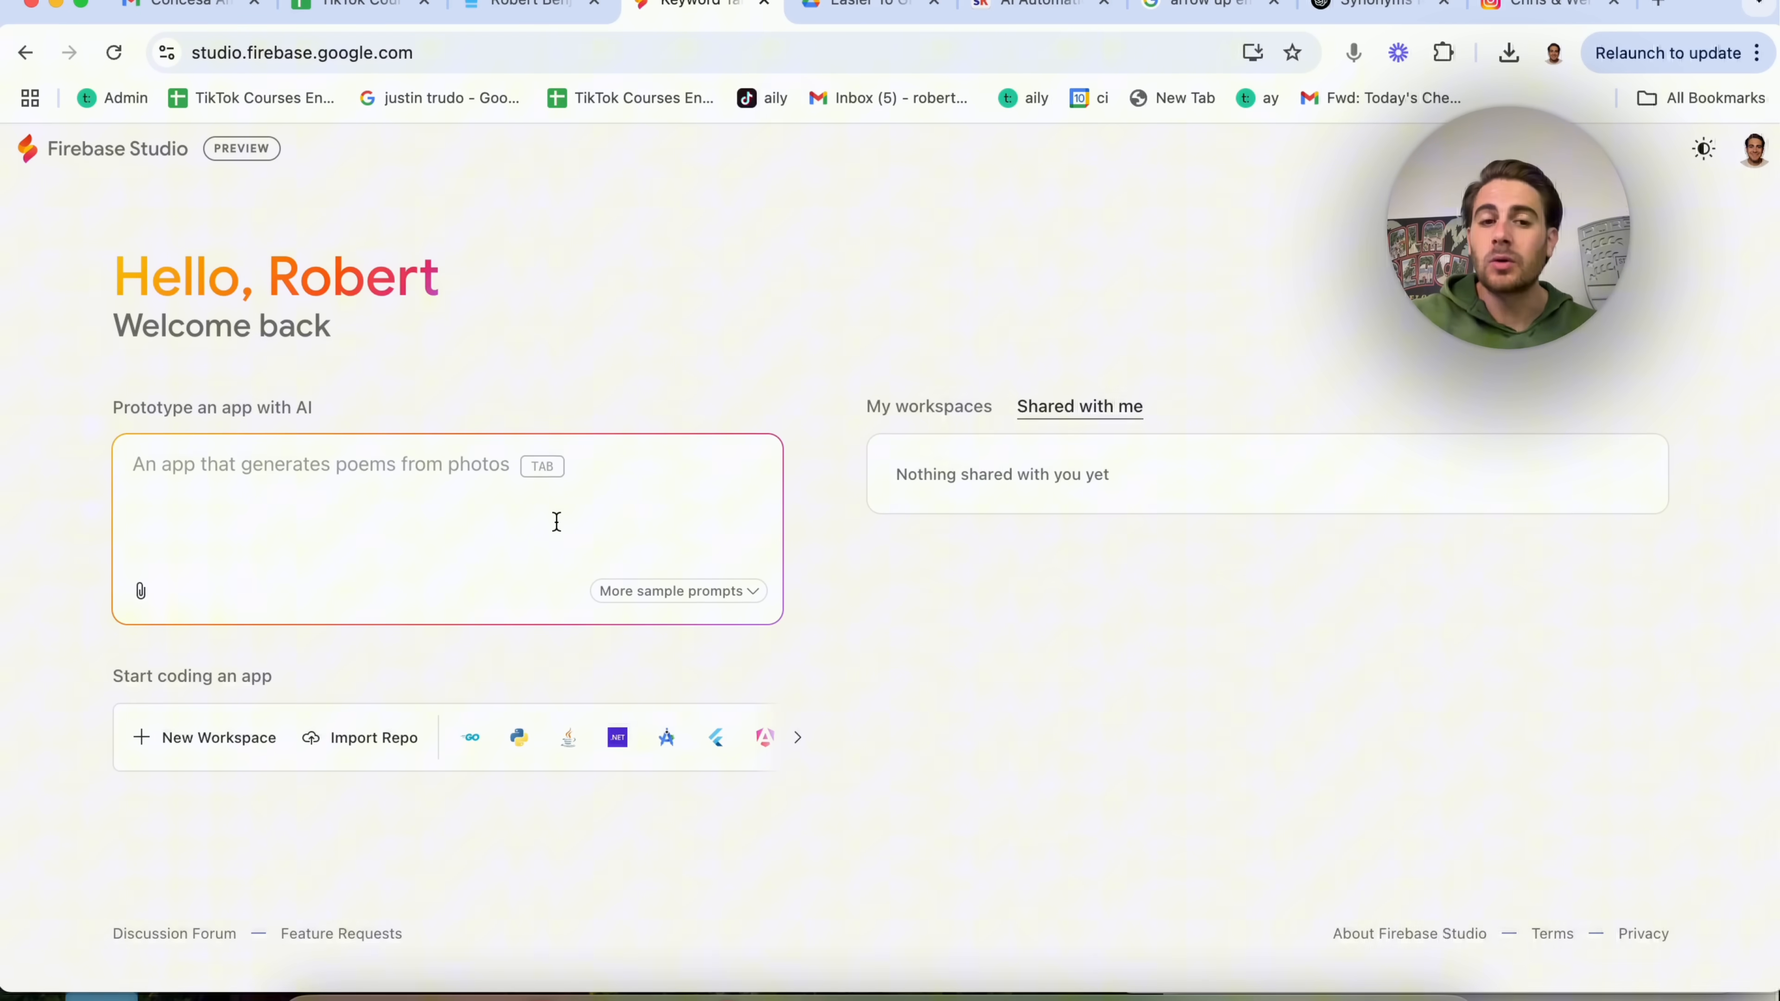
pyautogui.click(670, 591)
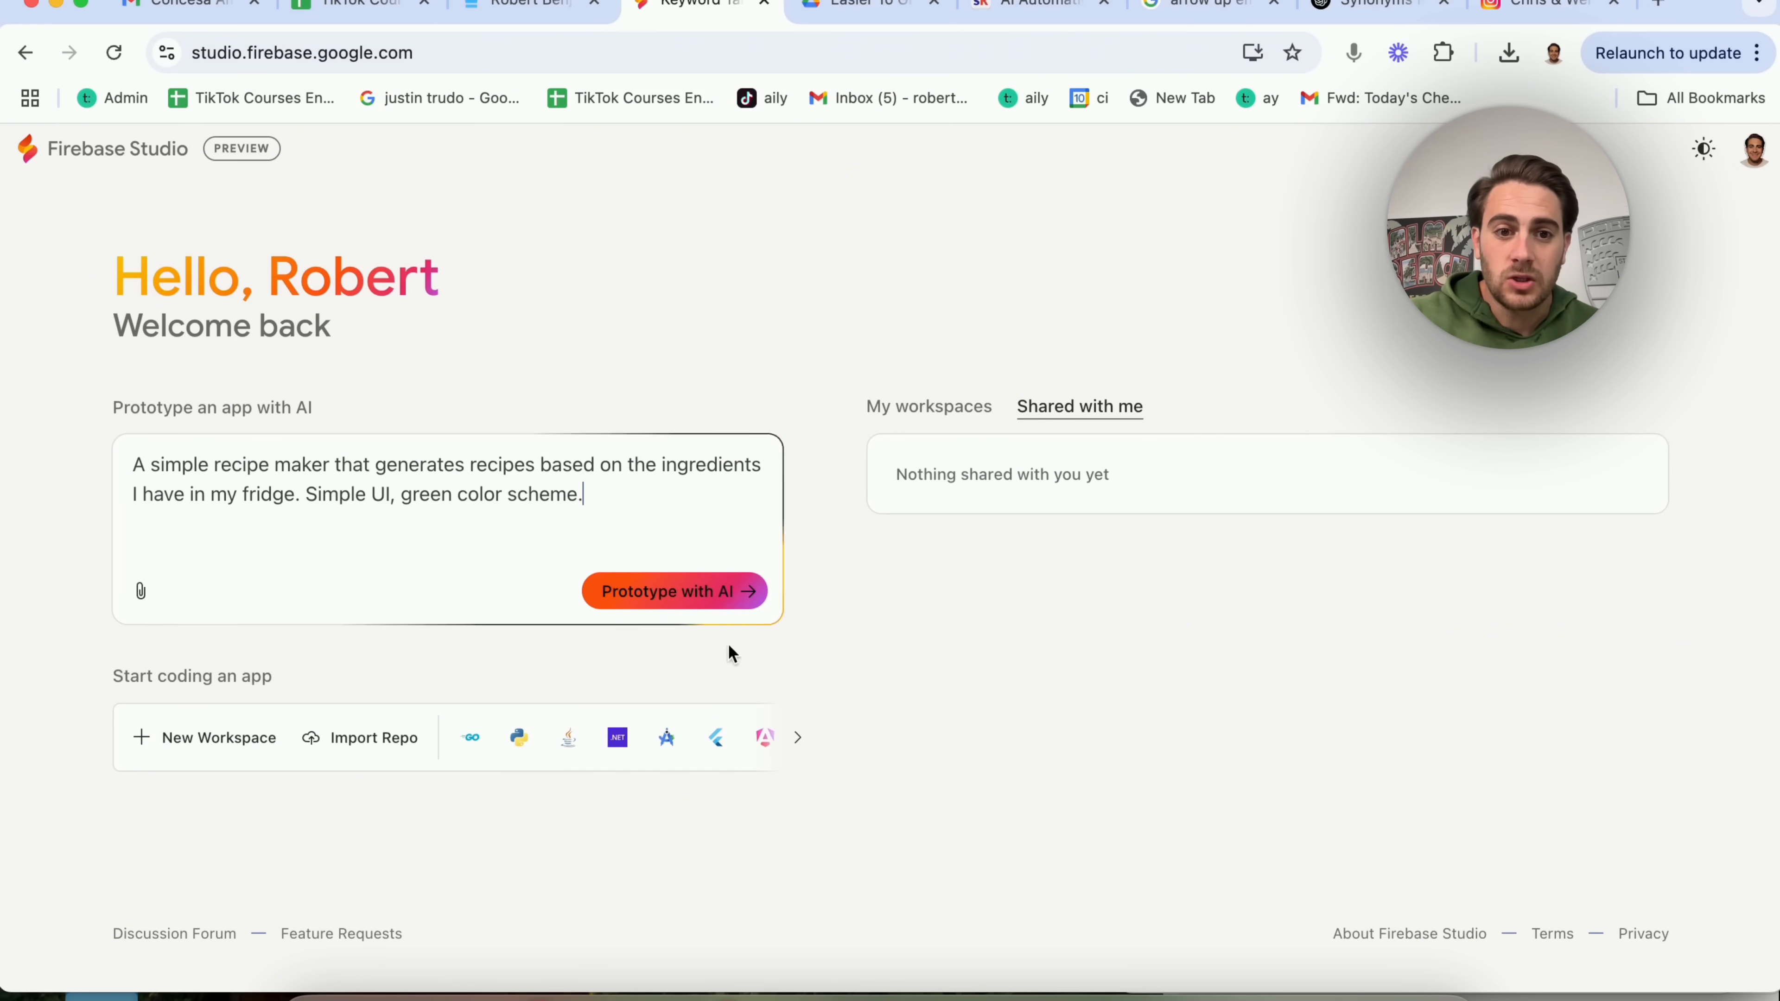
pyautogui.click(521, 555)
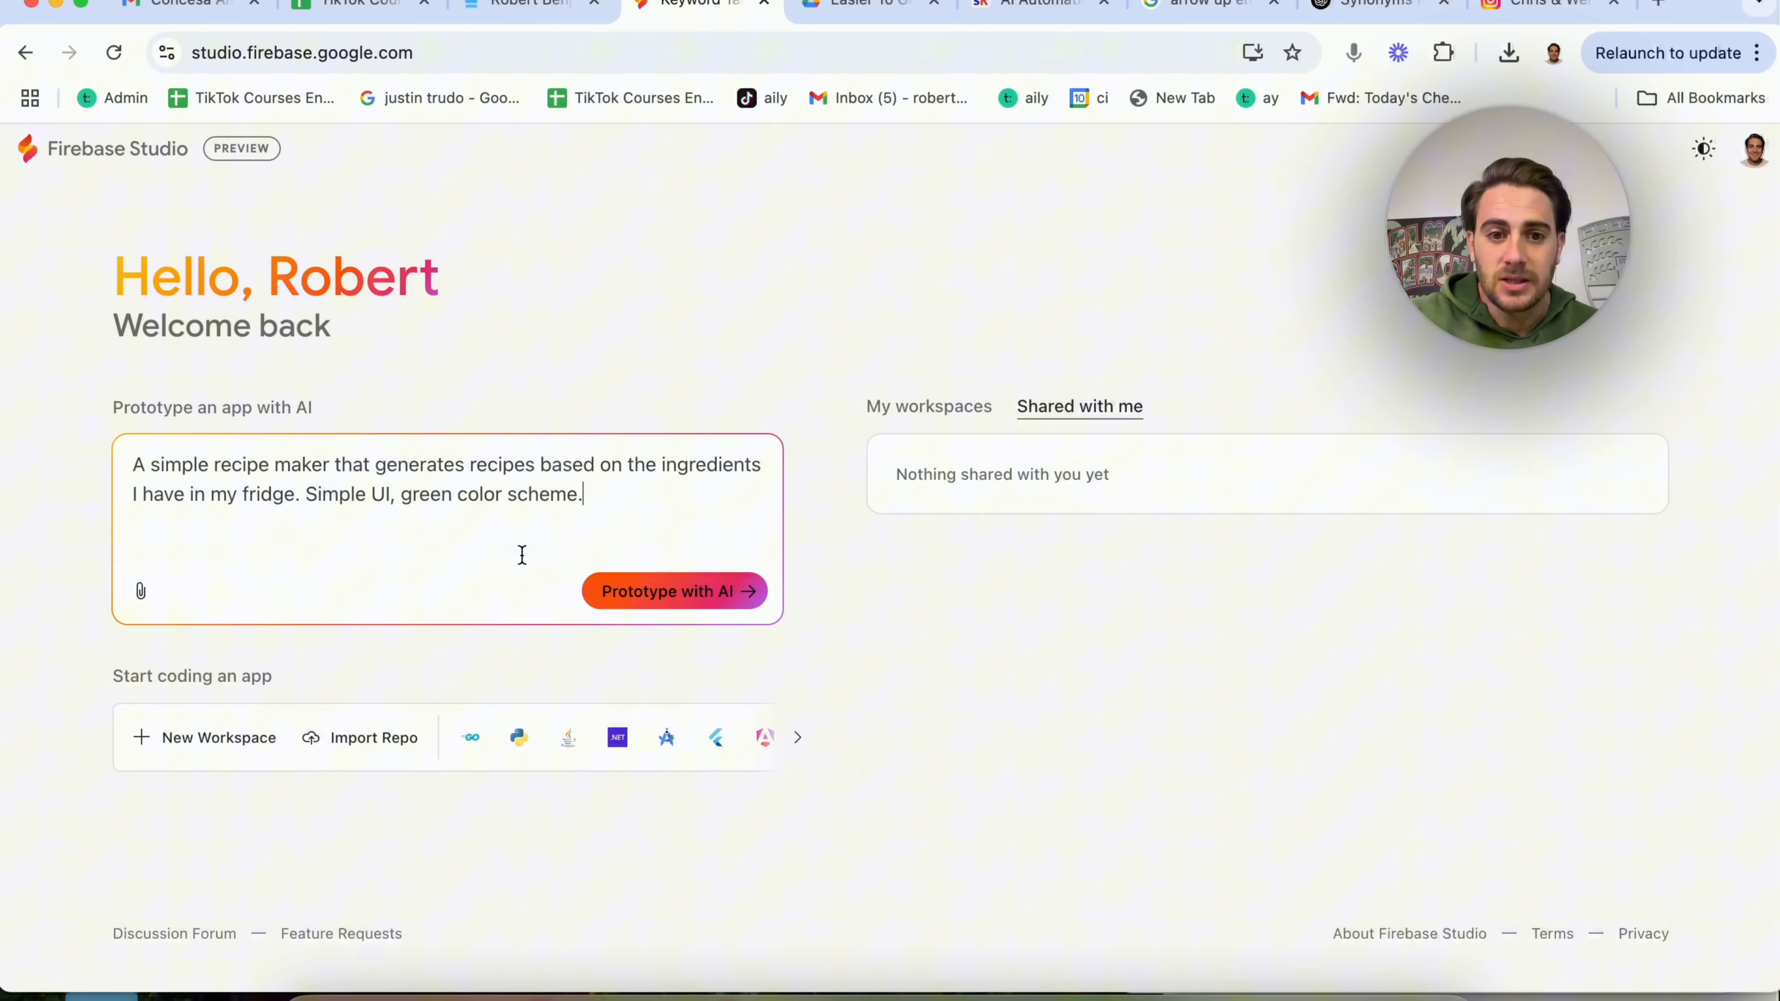
pyautogui.click(674, 590)
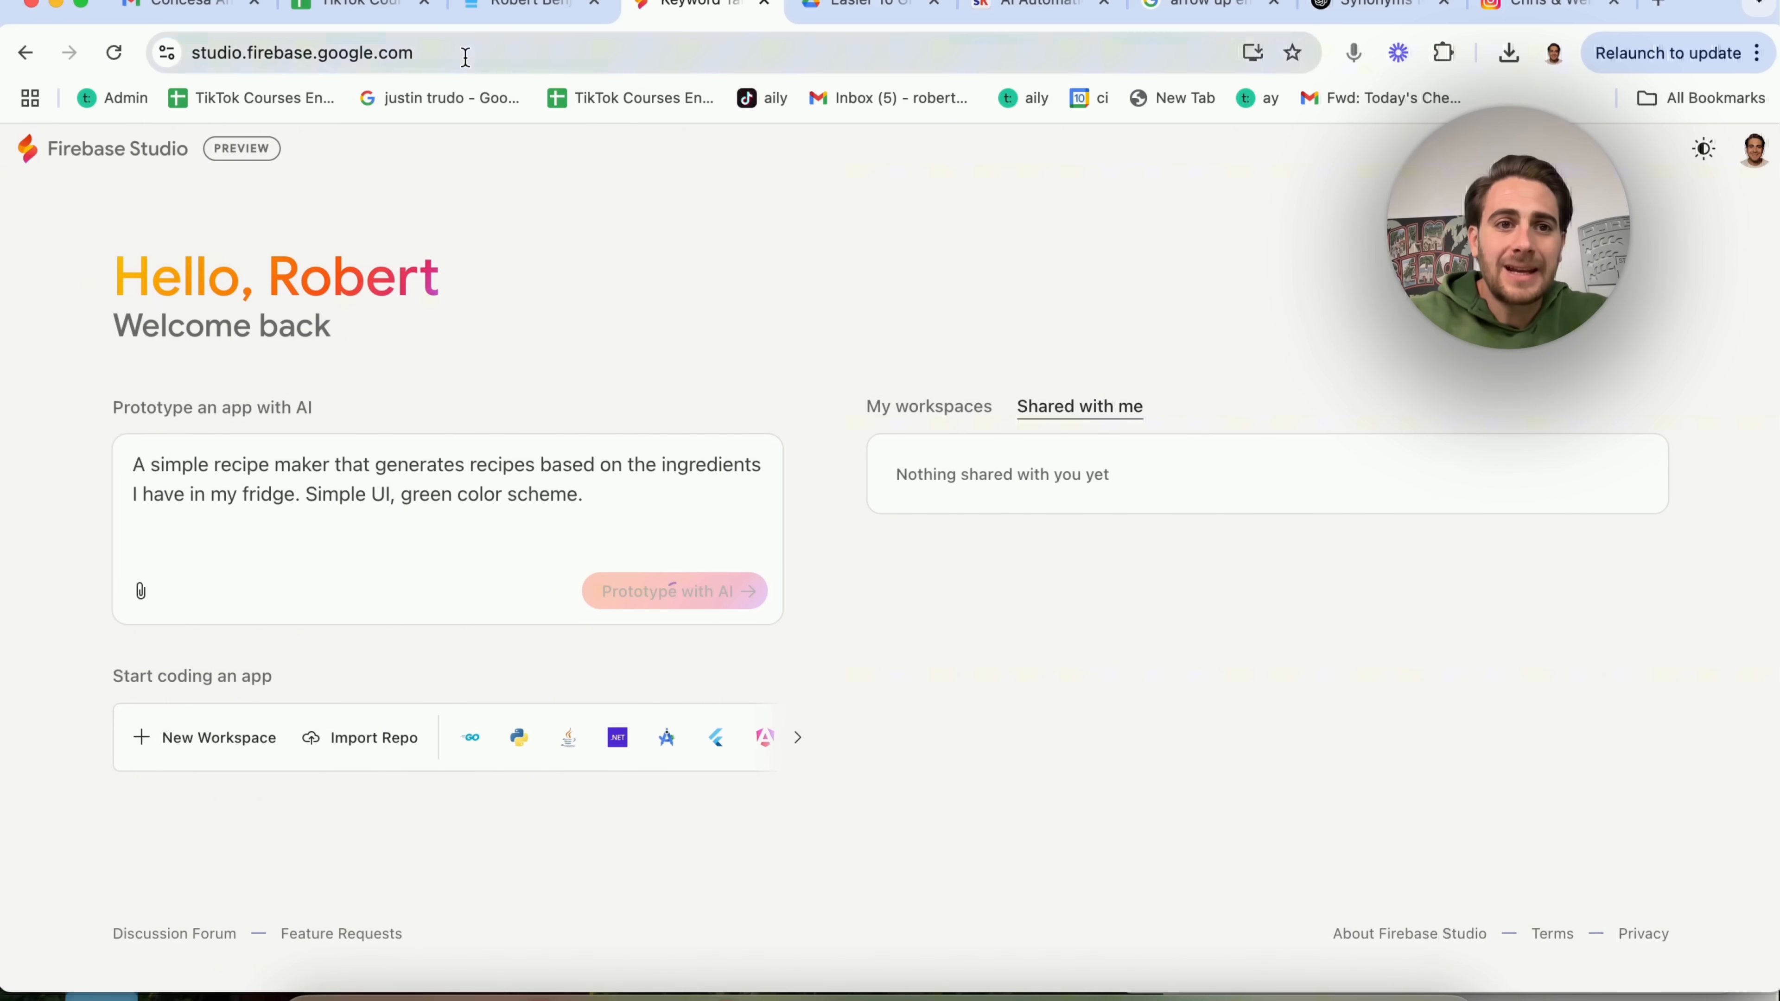
# - Review the Fridge Chef blueprint and its editable app spec, then return to the blueprint
pyautogui.click(673, 591)
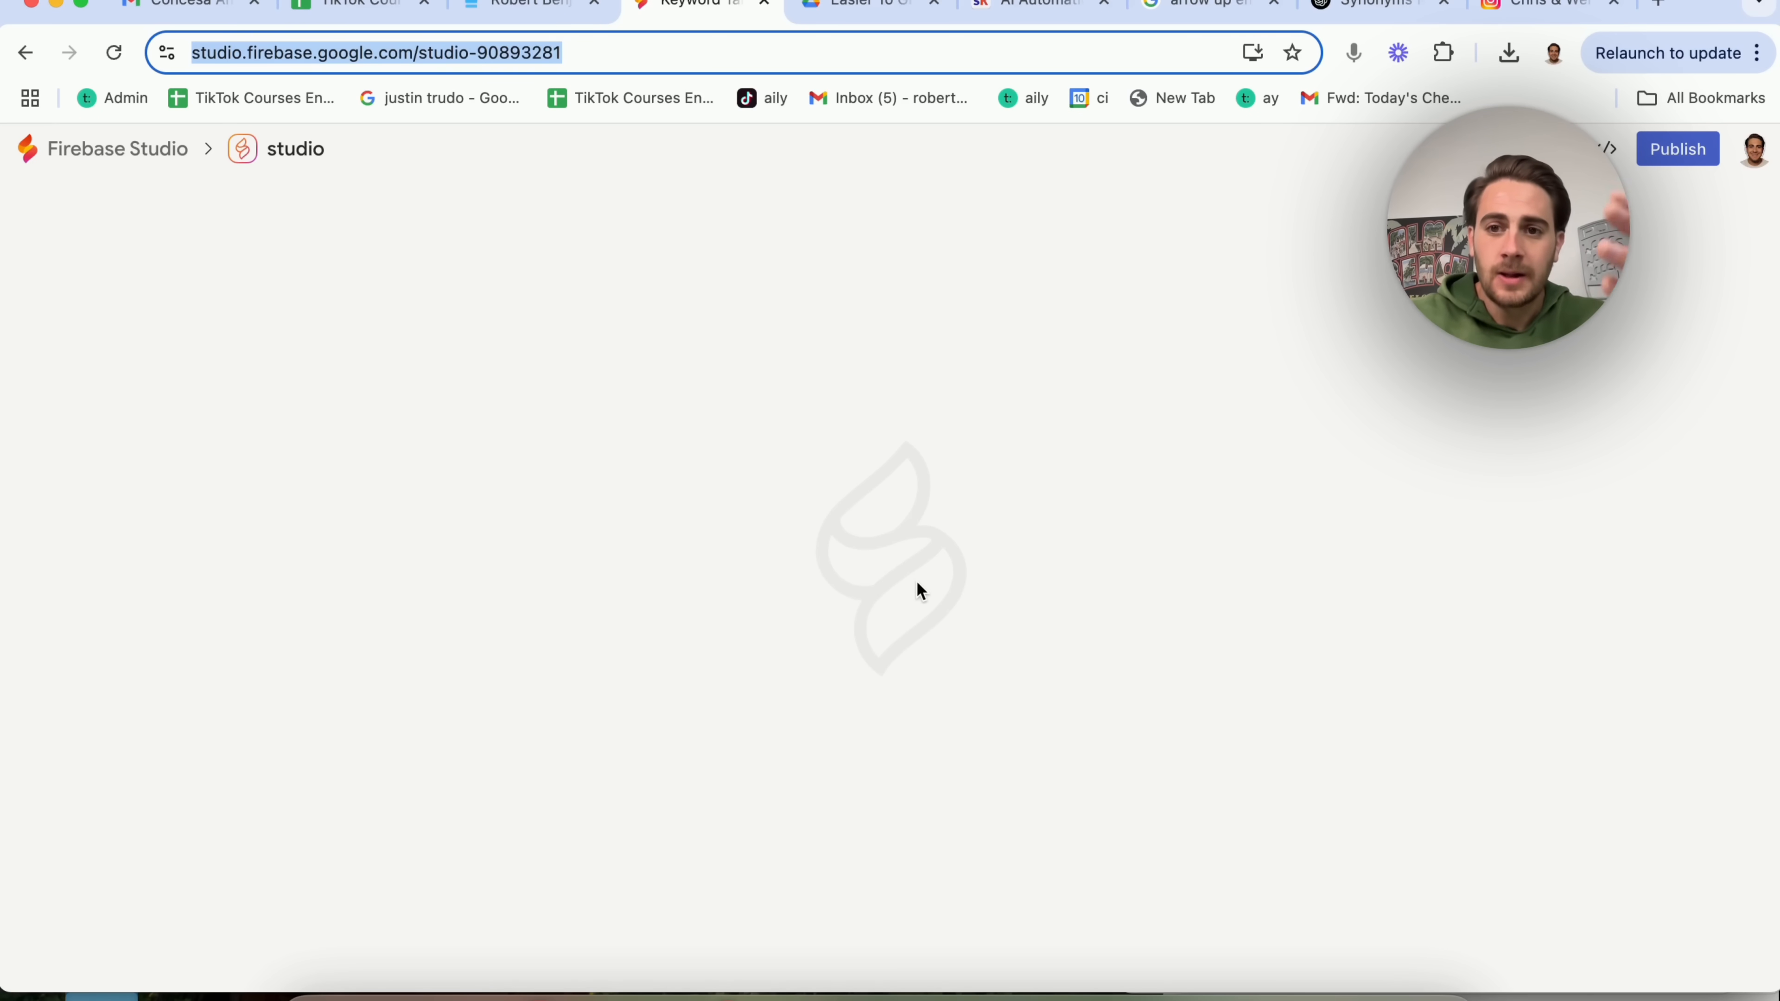
pyautogui.moveTo(1240, 293)
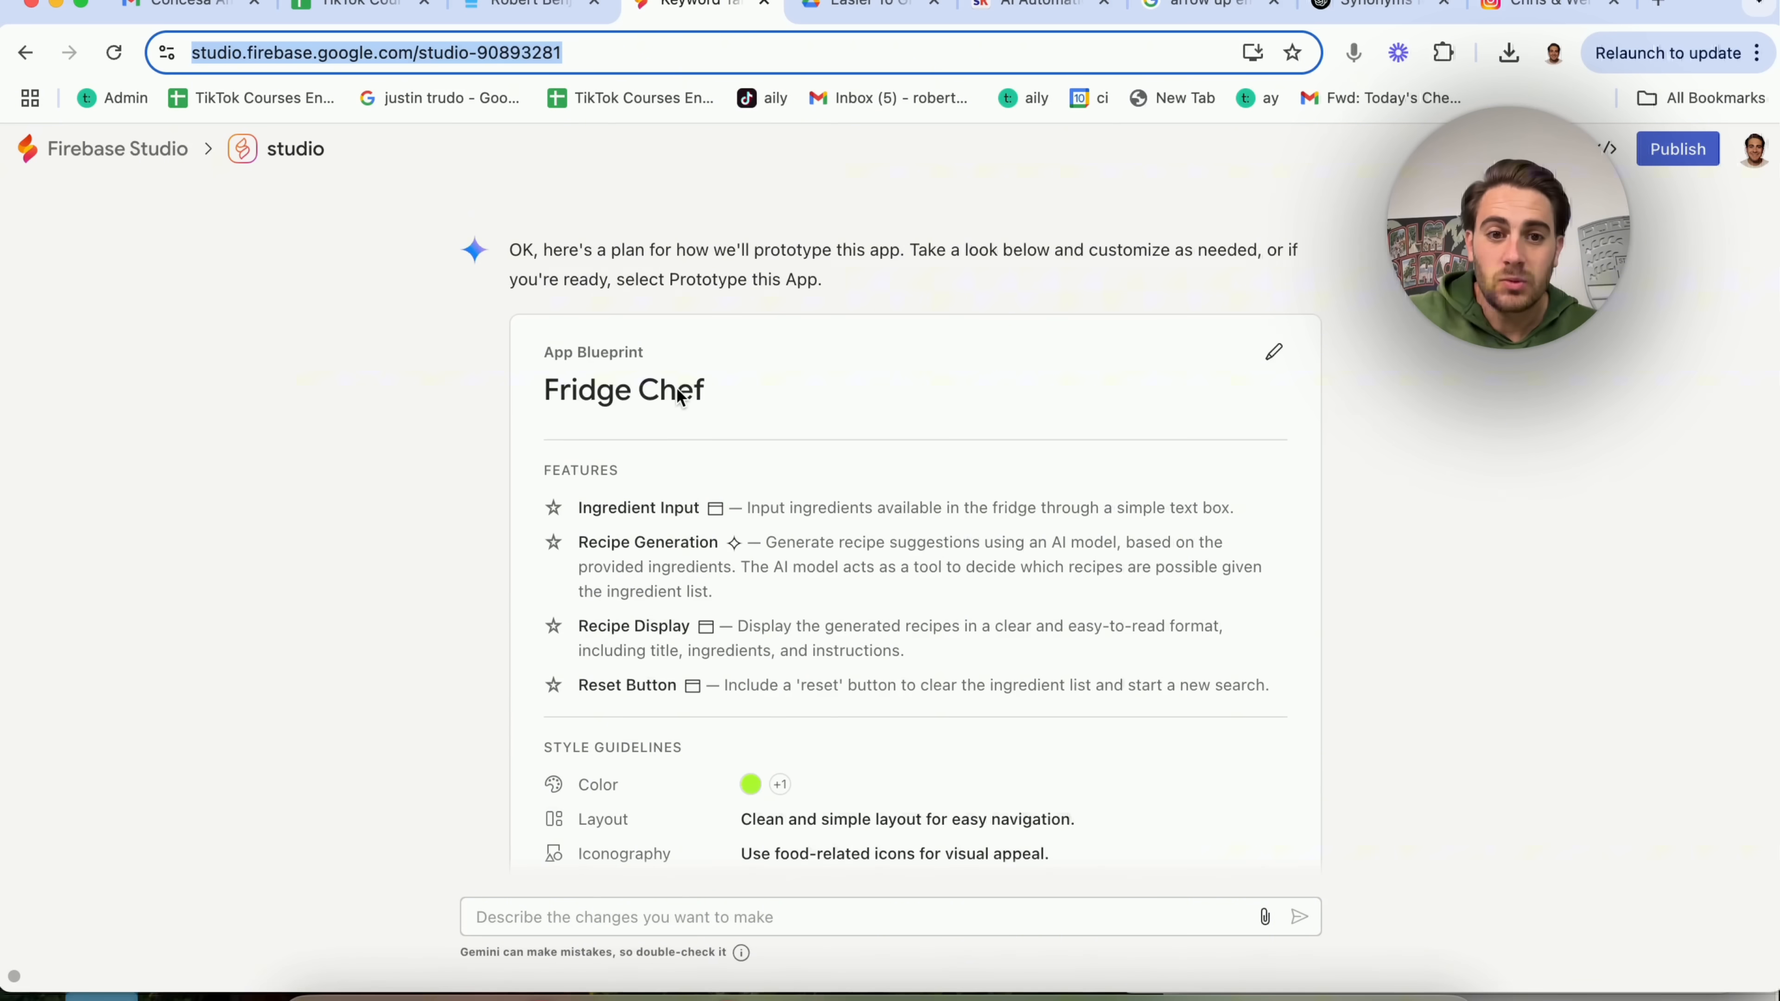
pyautogui.scroll(-3)
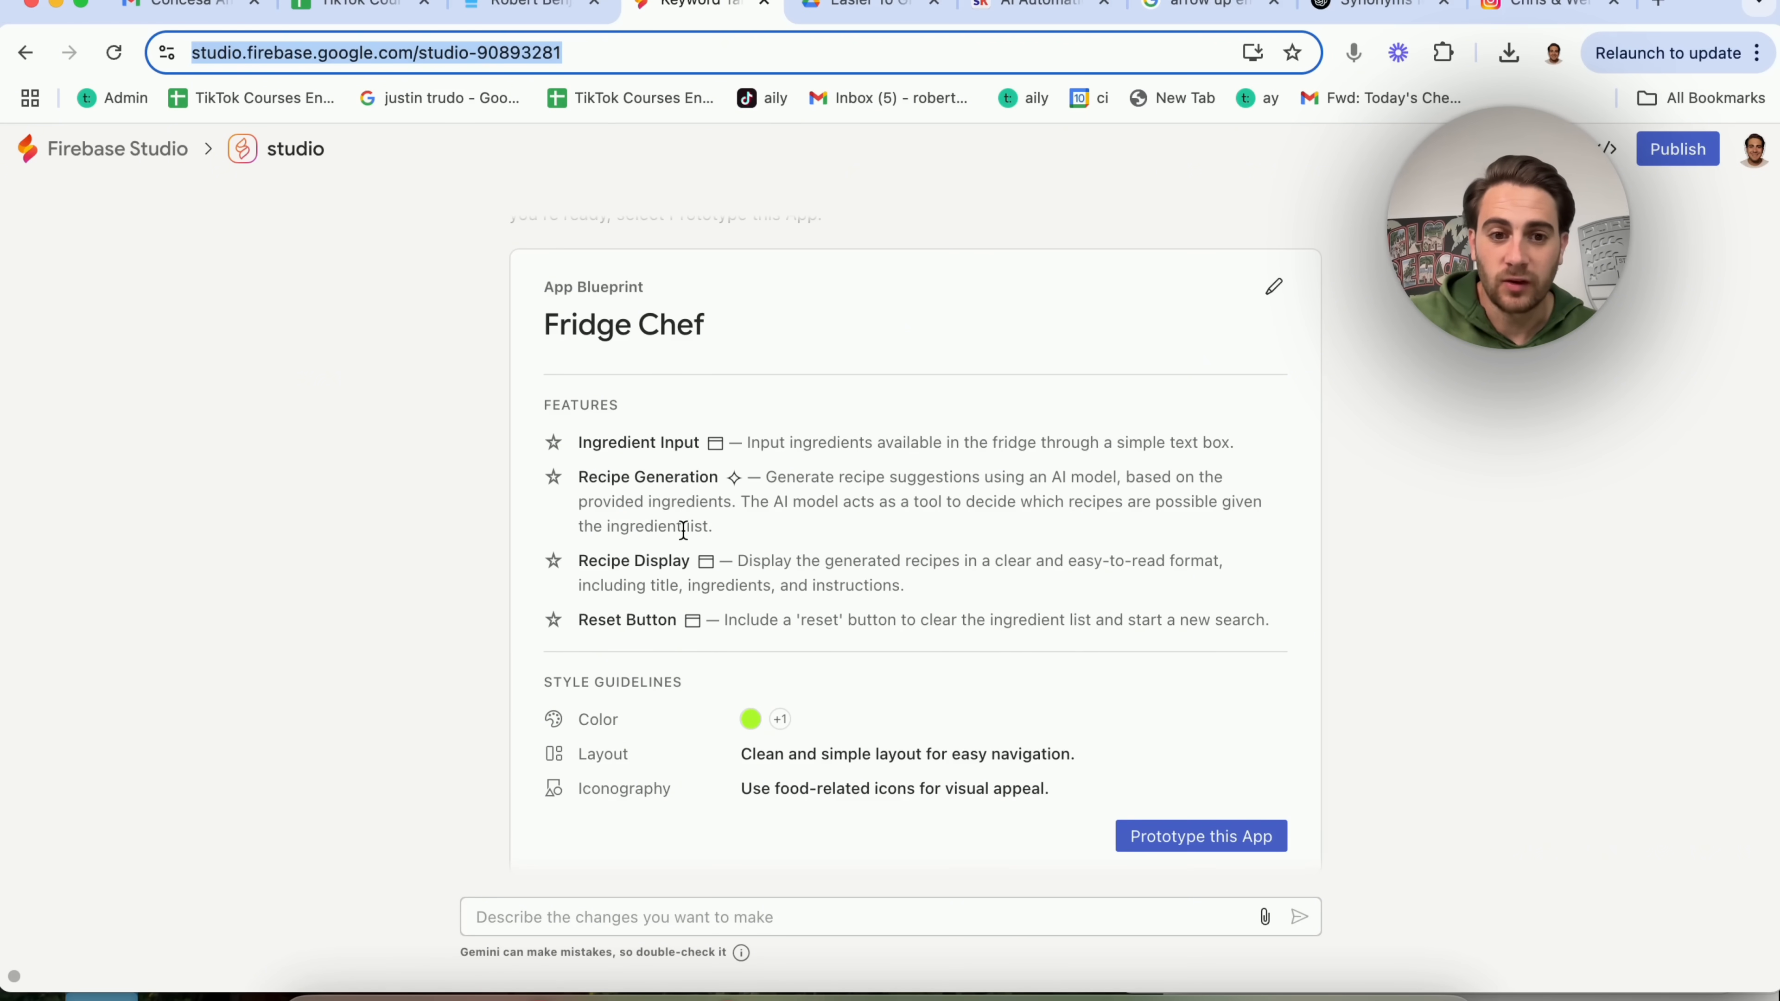
pyautogui.scroll(-3)
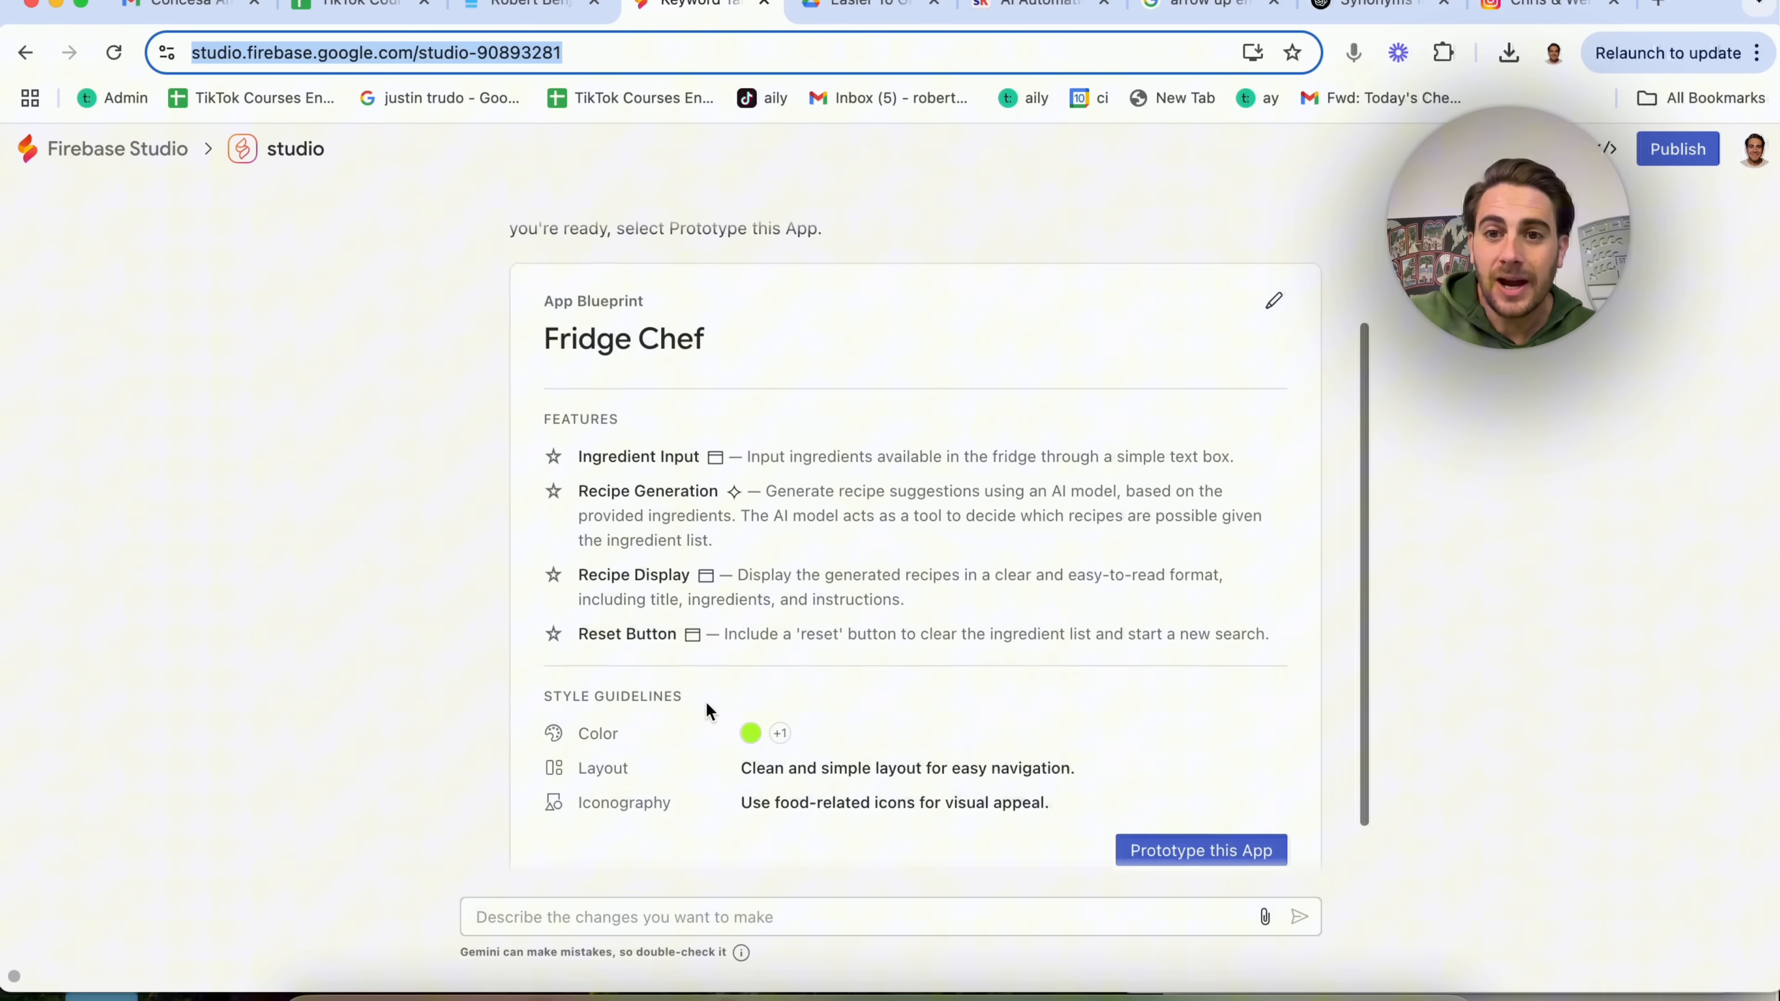
pyautogui.click(1273, 300)
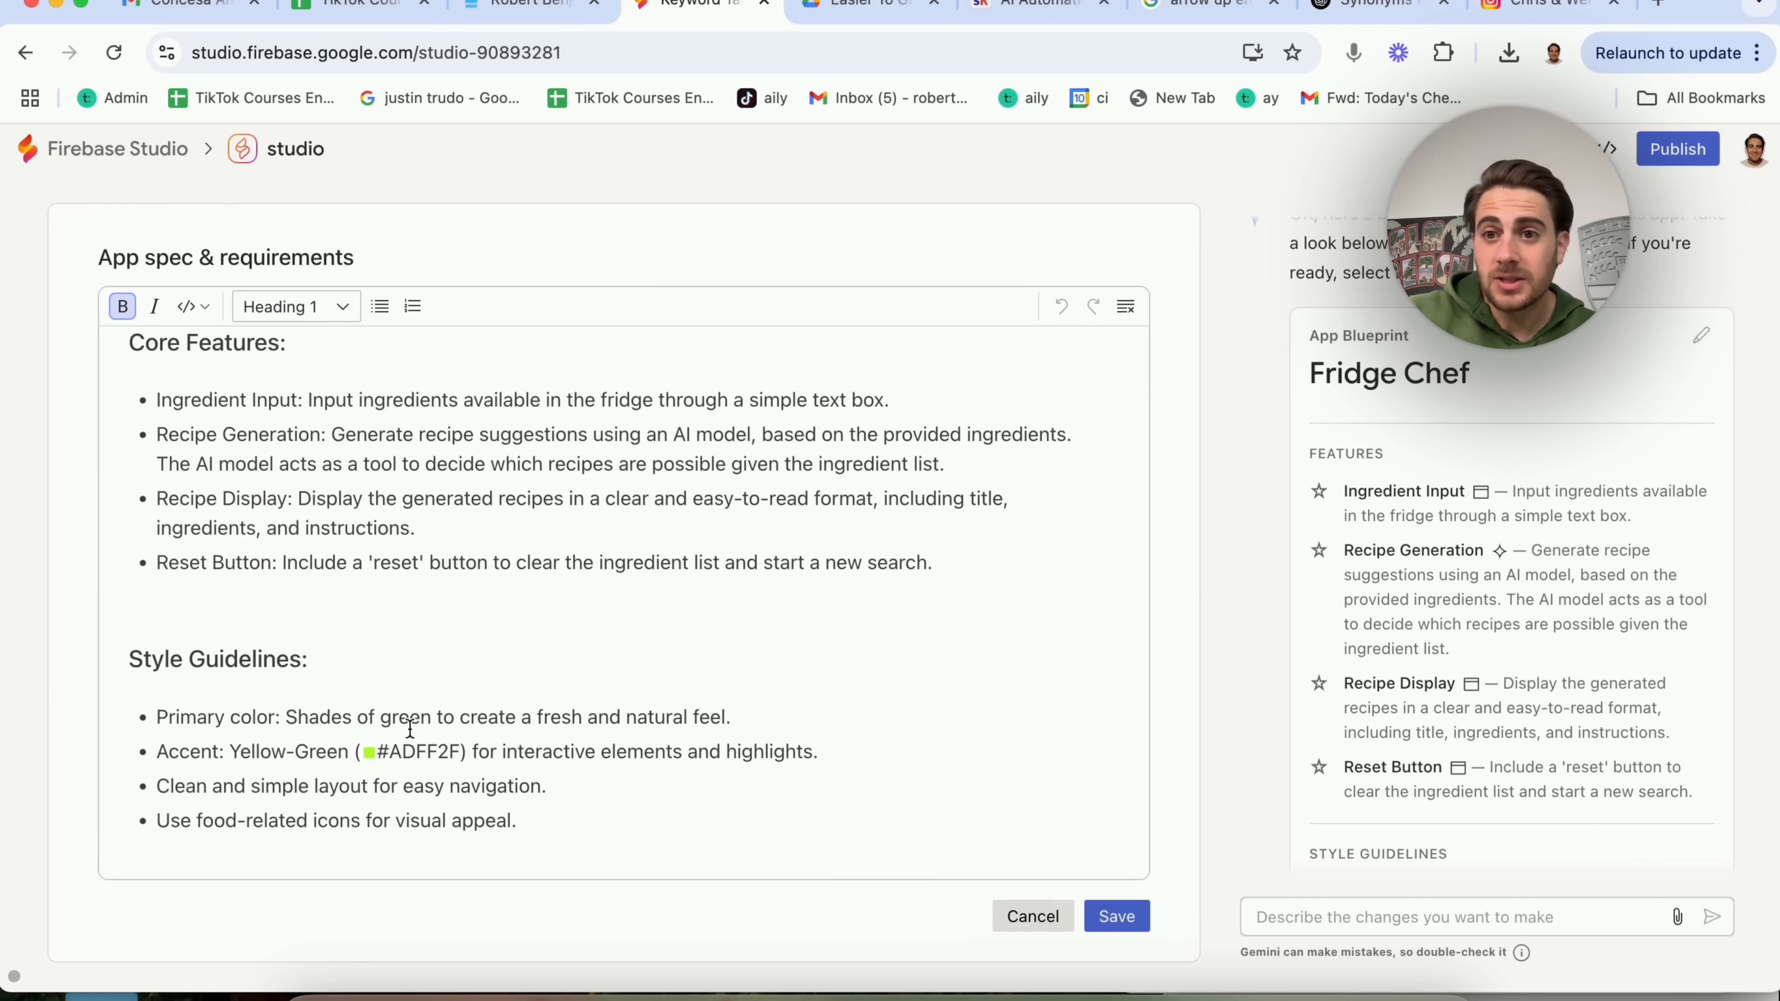
pyautogui.press('ctrl+a')
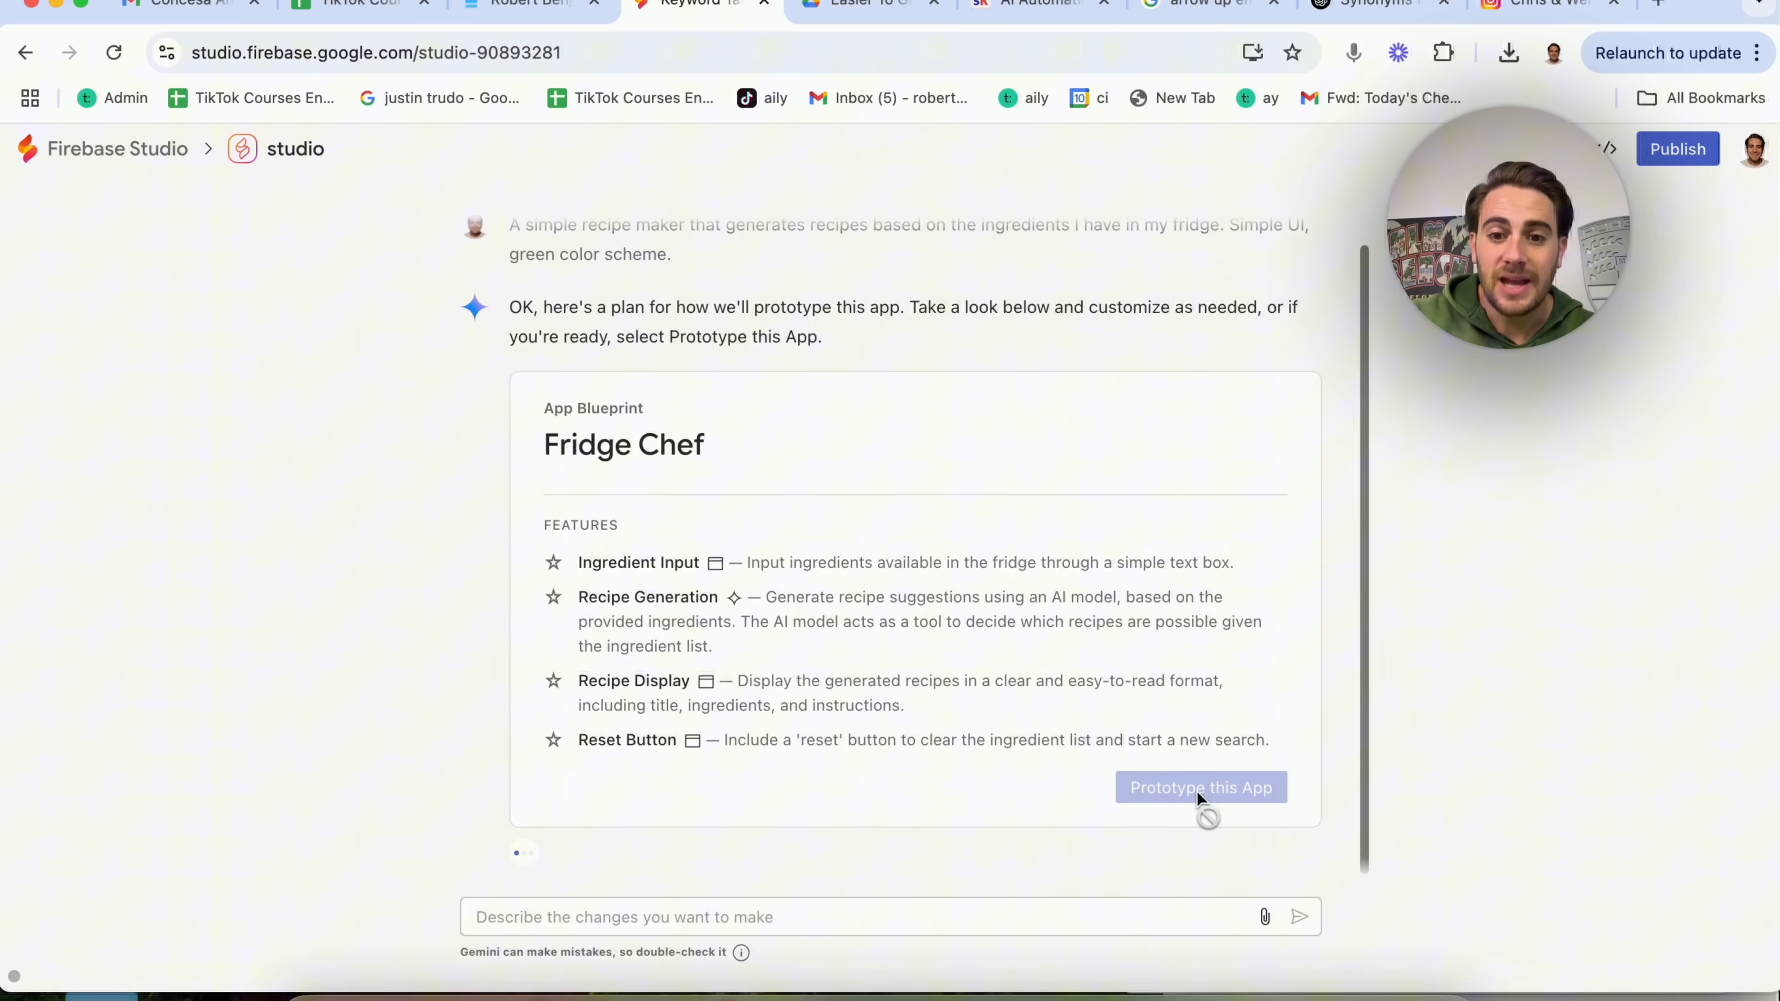
# - Start building the Fridge Chef prototype and watch files like recipe-generation.ts being written
pyautogui.click(1200, 787)
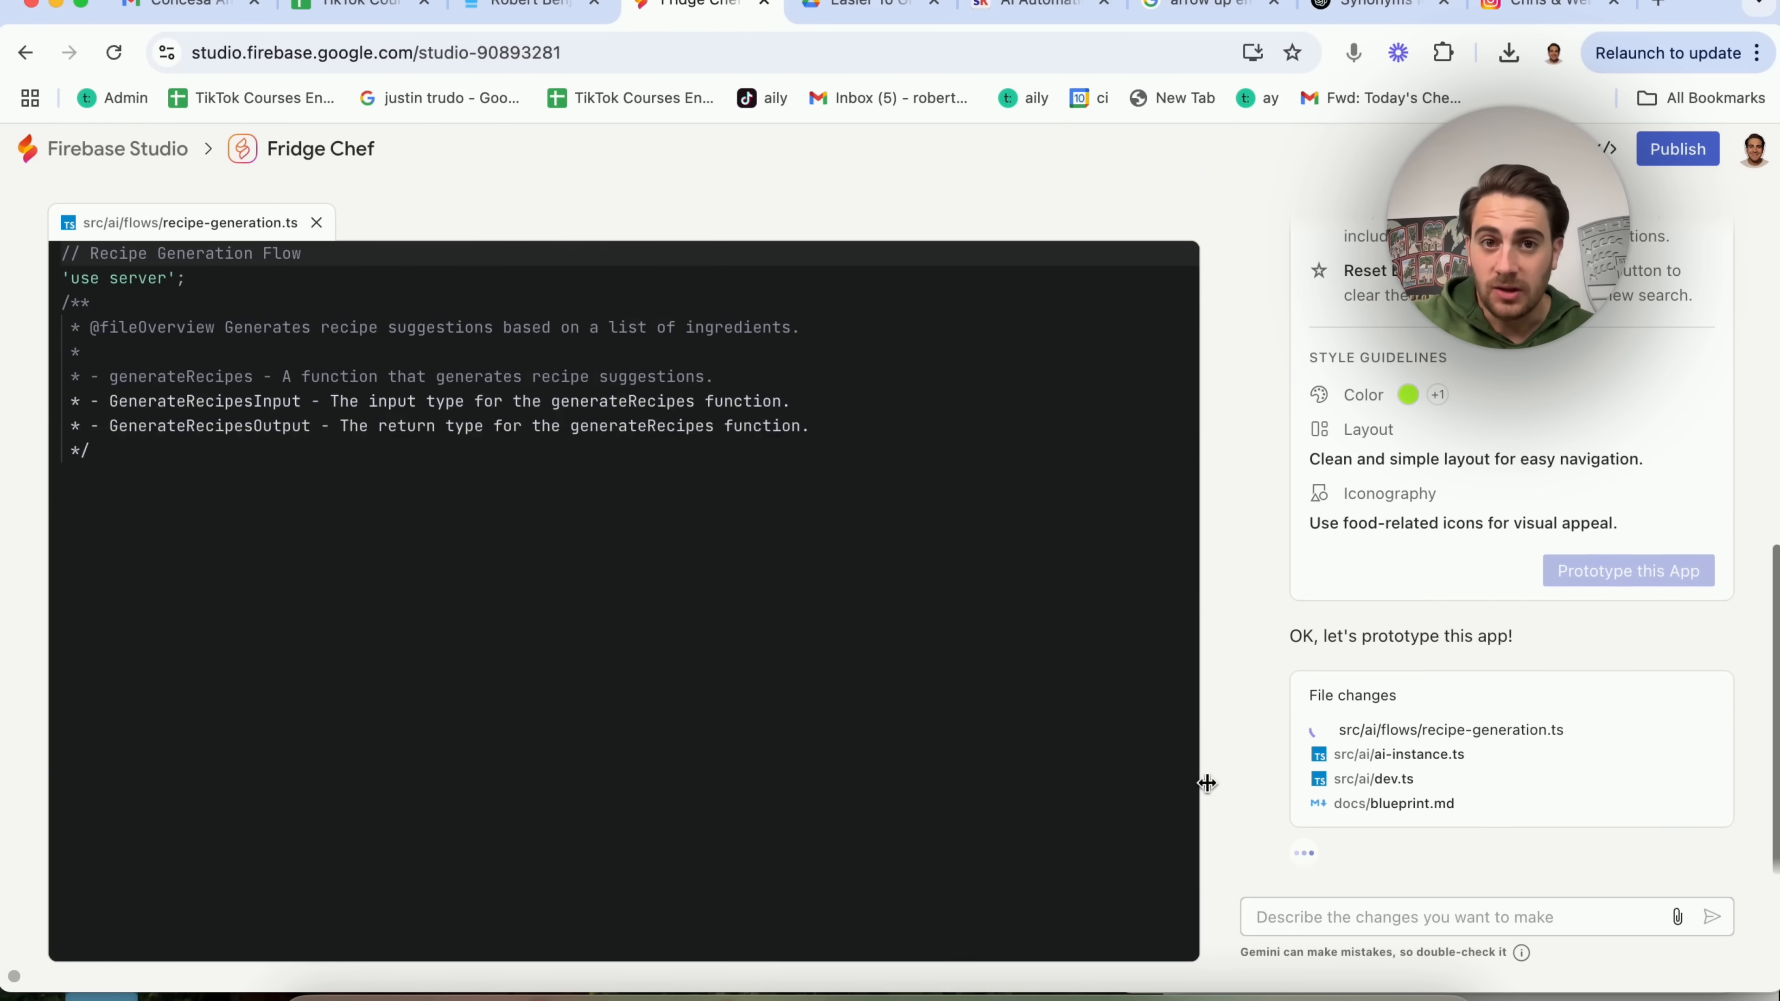
pyautogui.click(1372, 778)
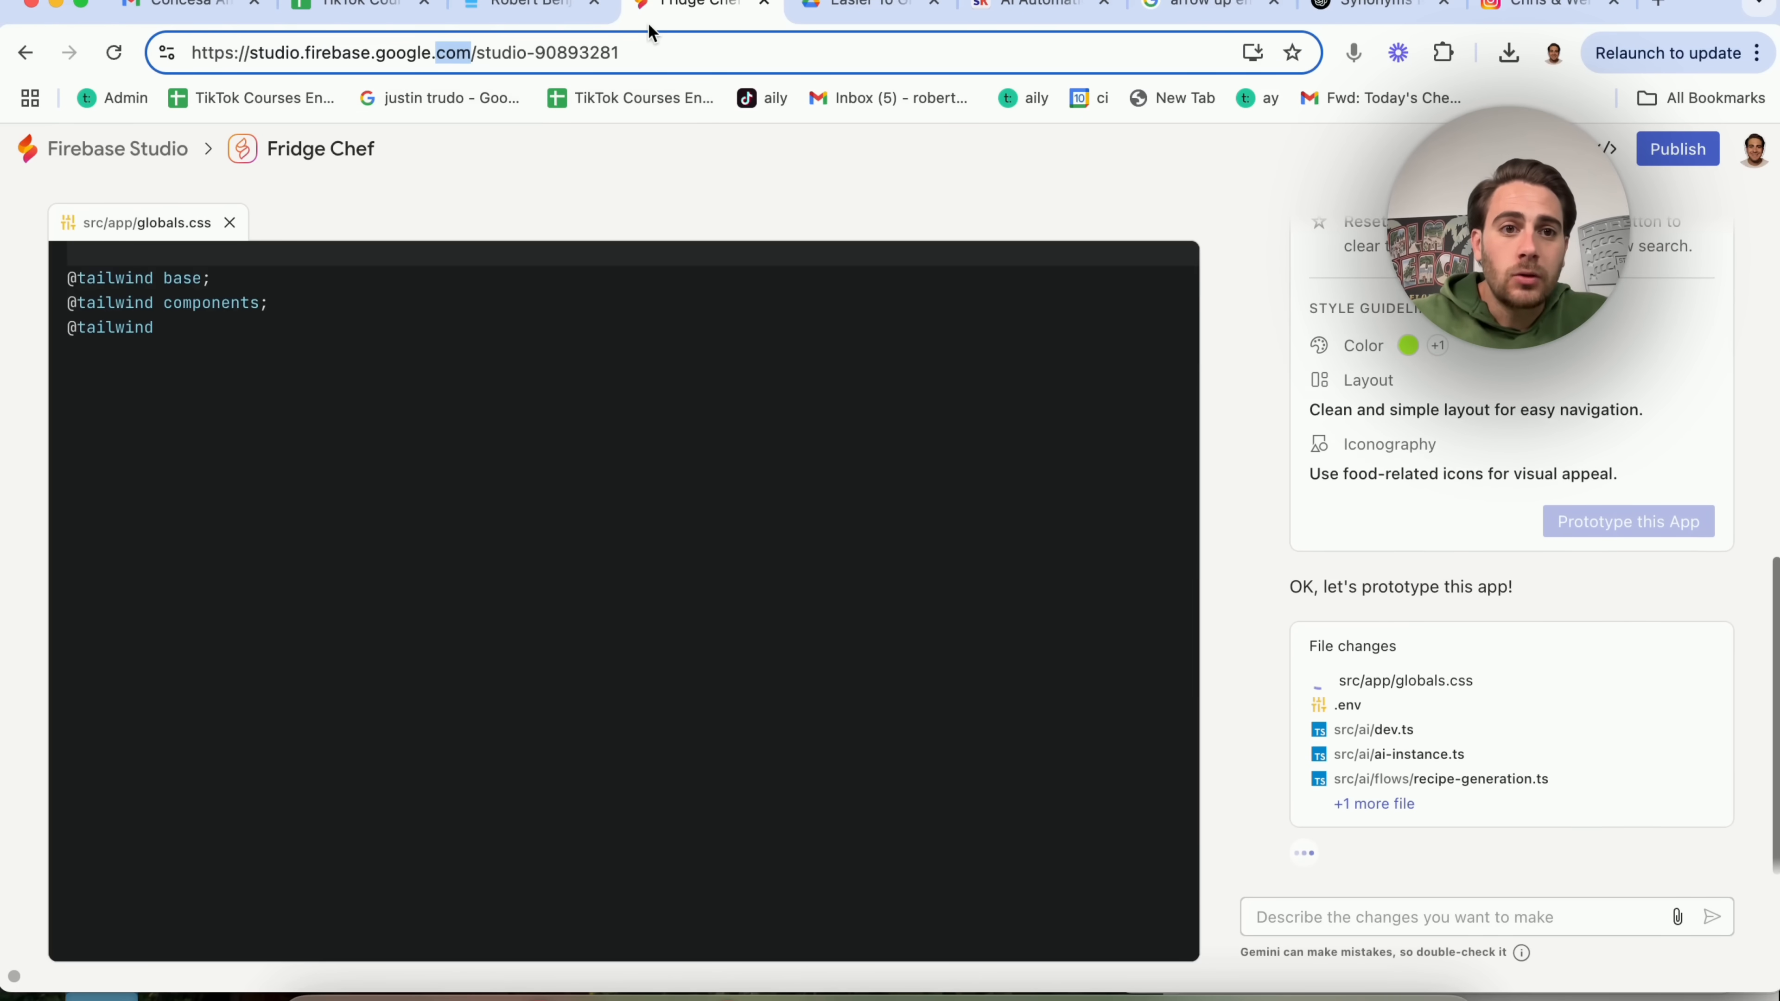
pyautogui.click(1209, 4)
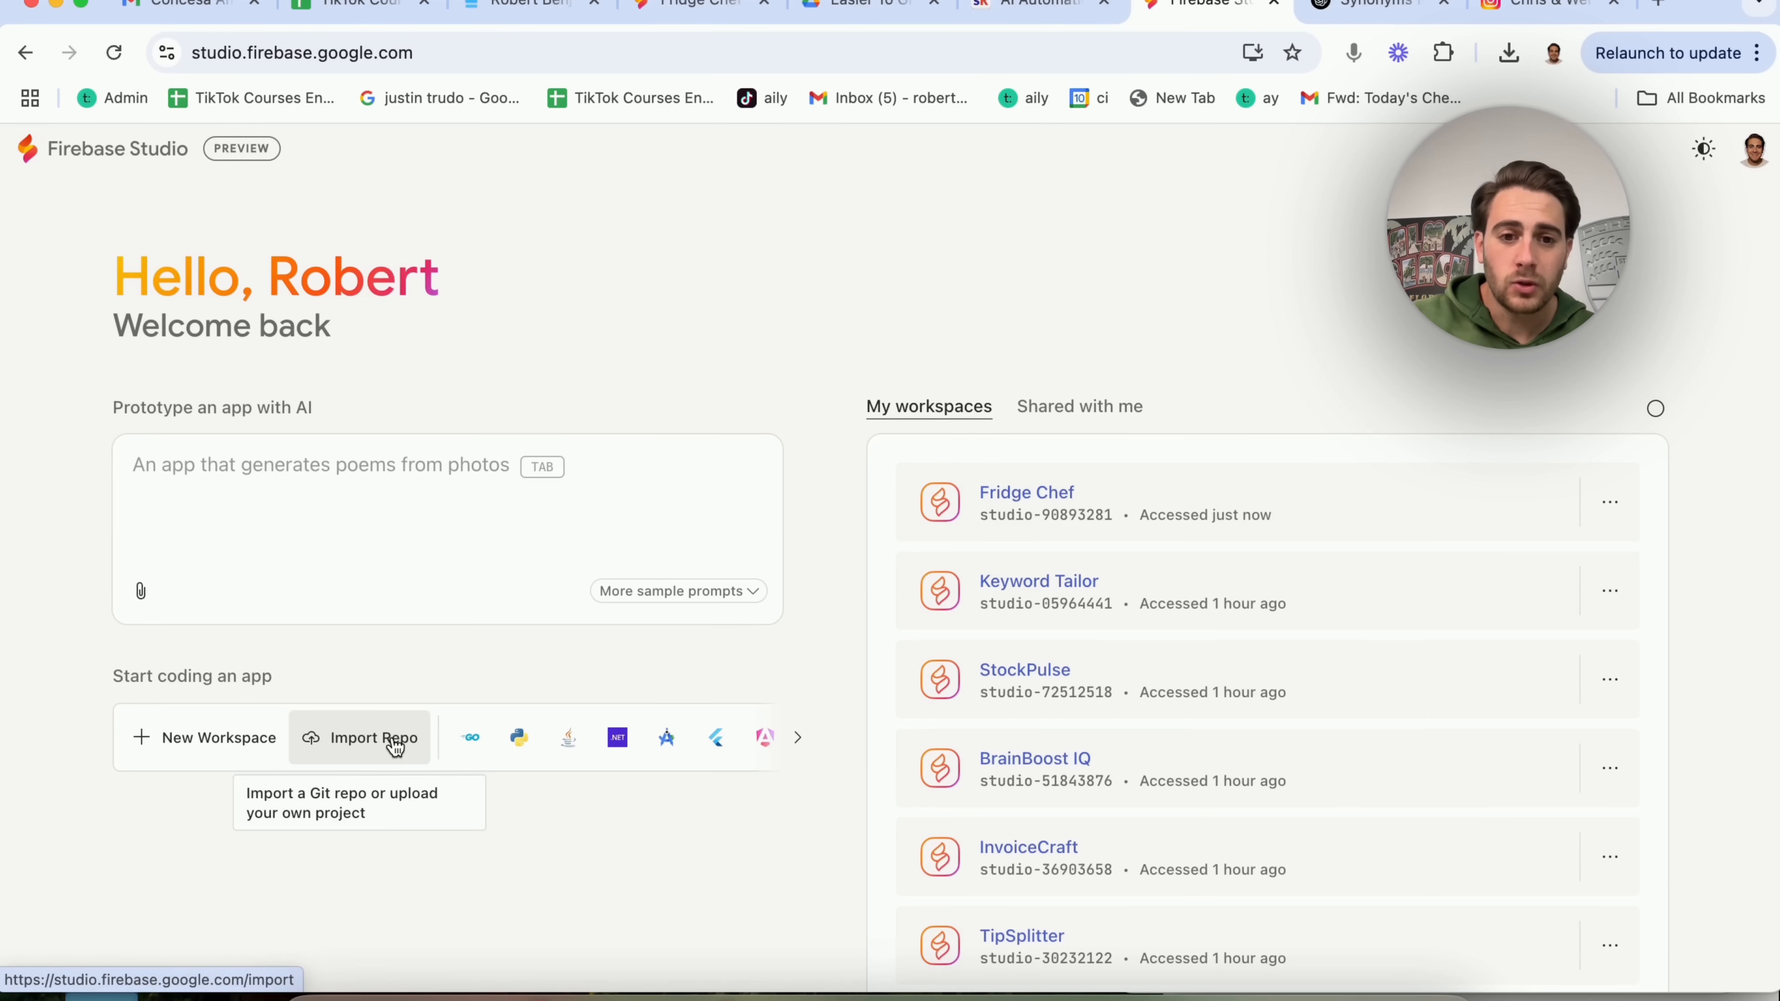
pyautogui.moveTo(667, 737)
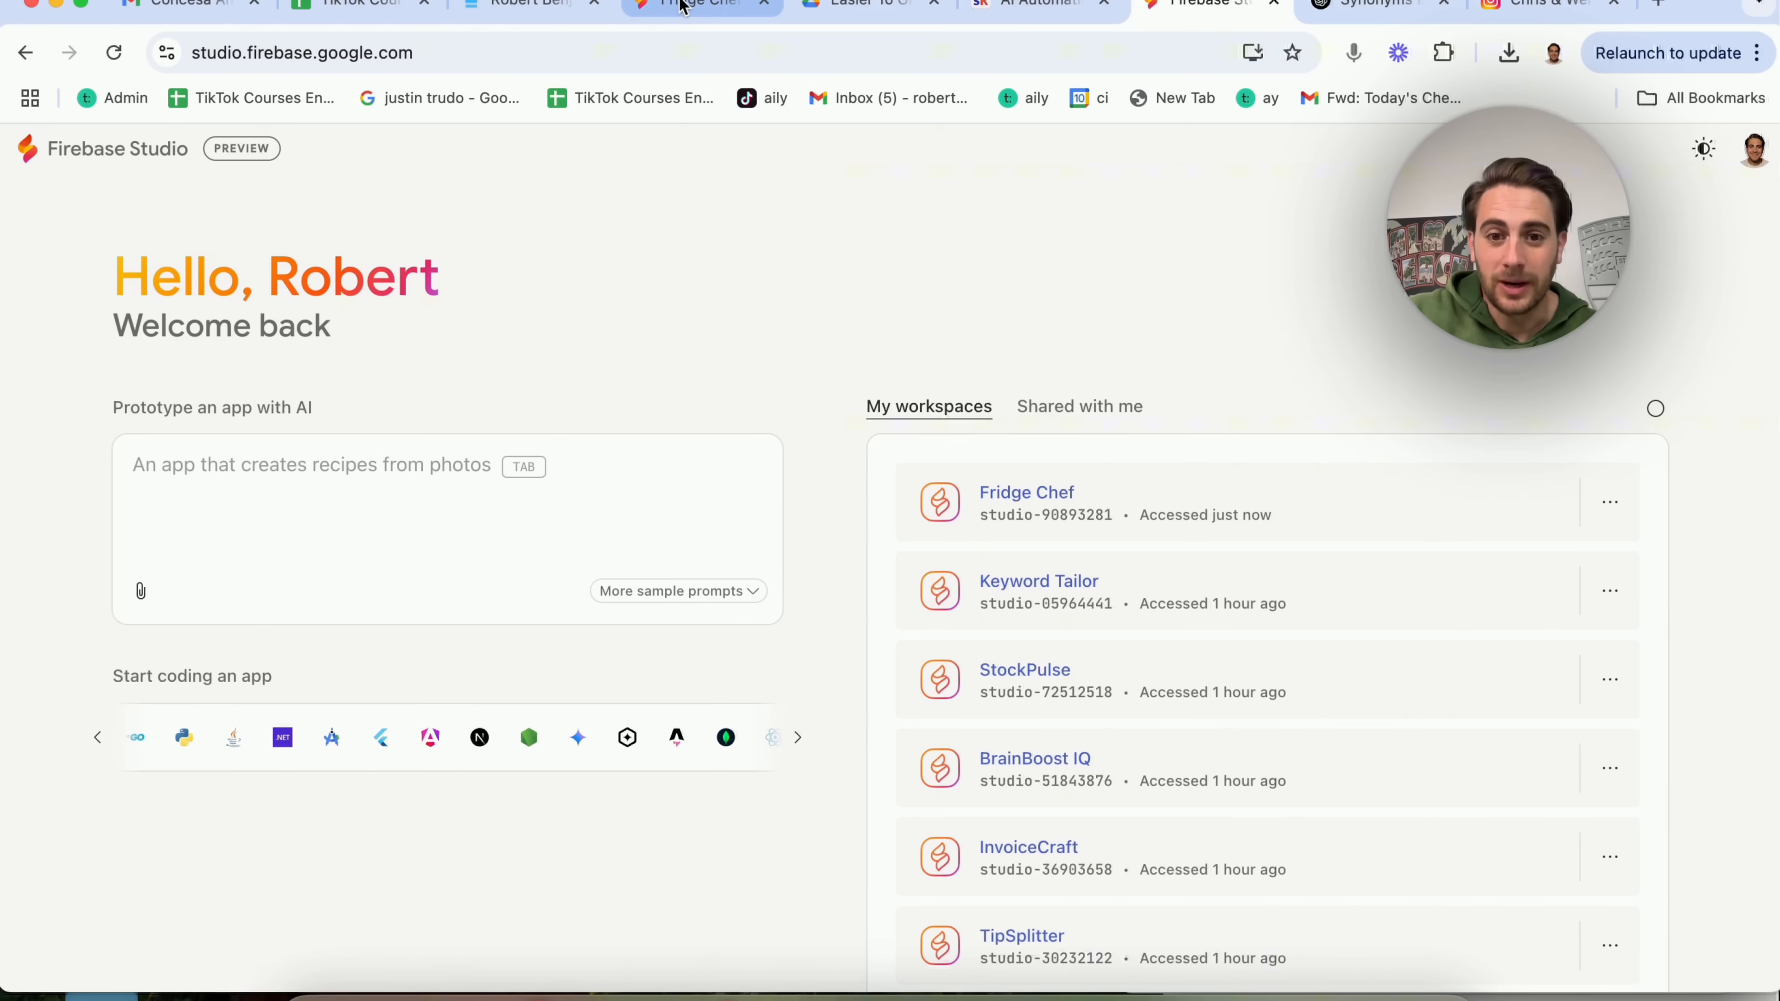
# - Return to the Fridge Chef workspace and auto-generate its Gemini API key until confirmed updated
pyautogui.click(1025, 491)
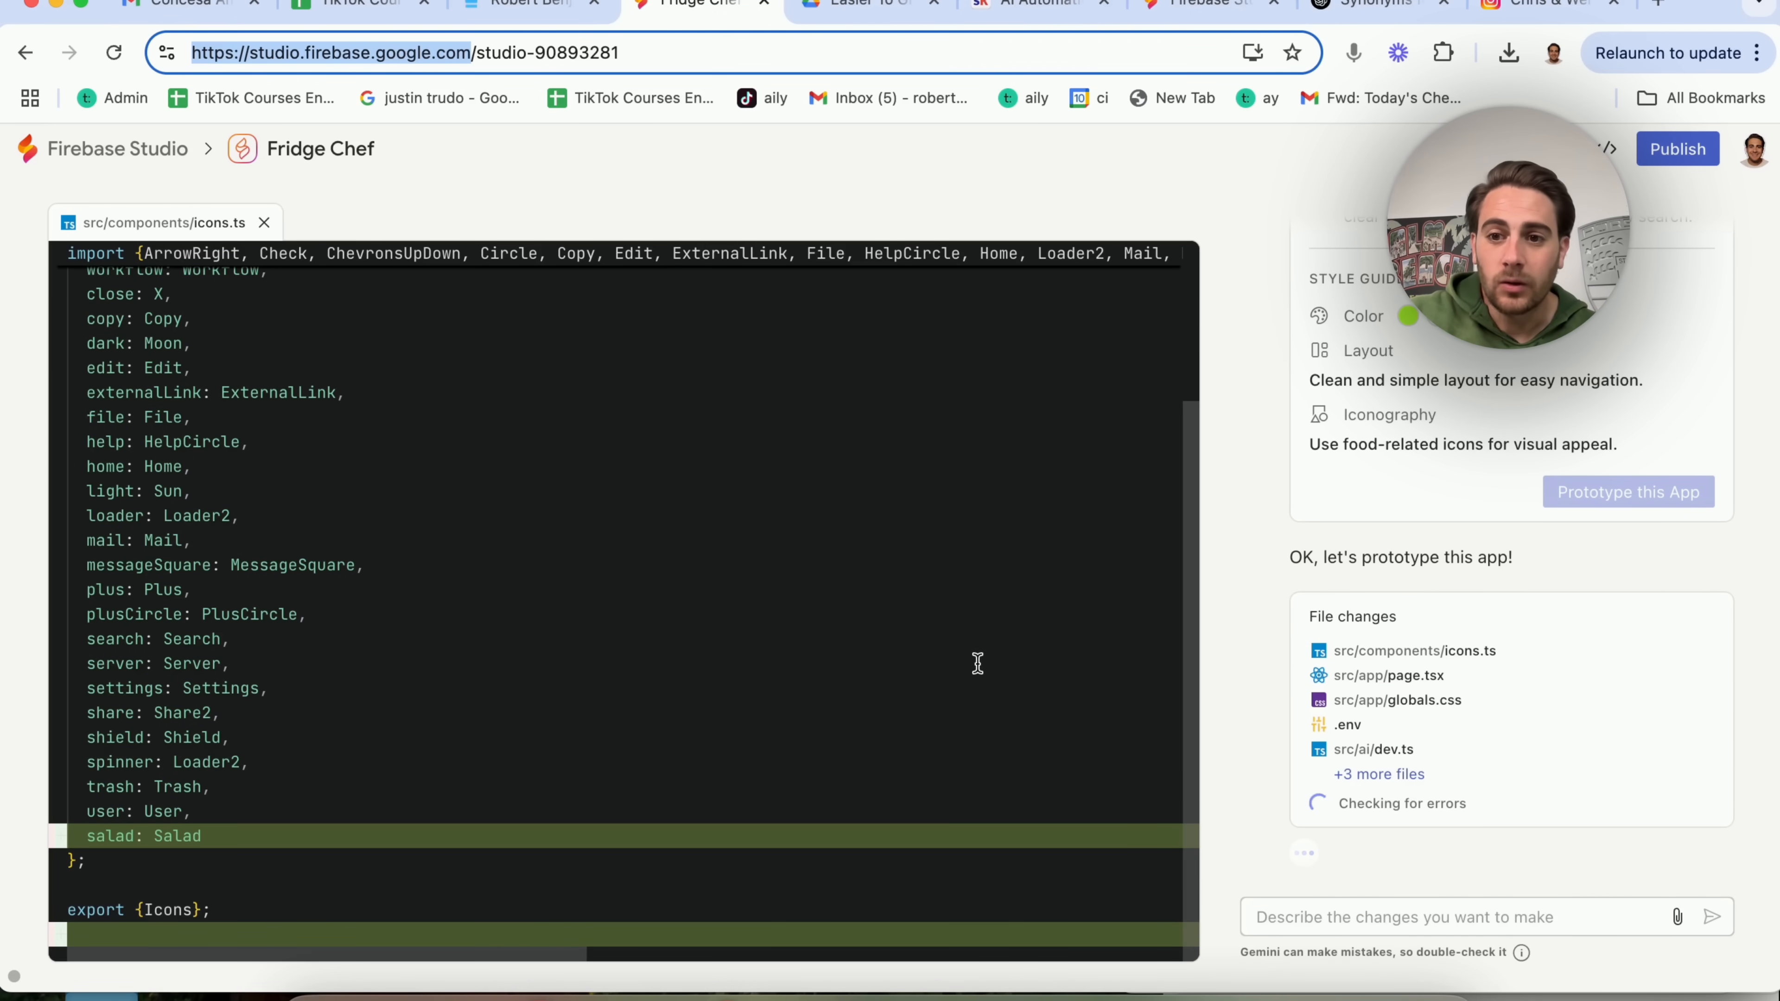
pyautogui.moveTo(1016, 578)
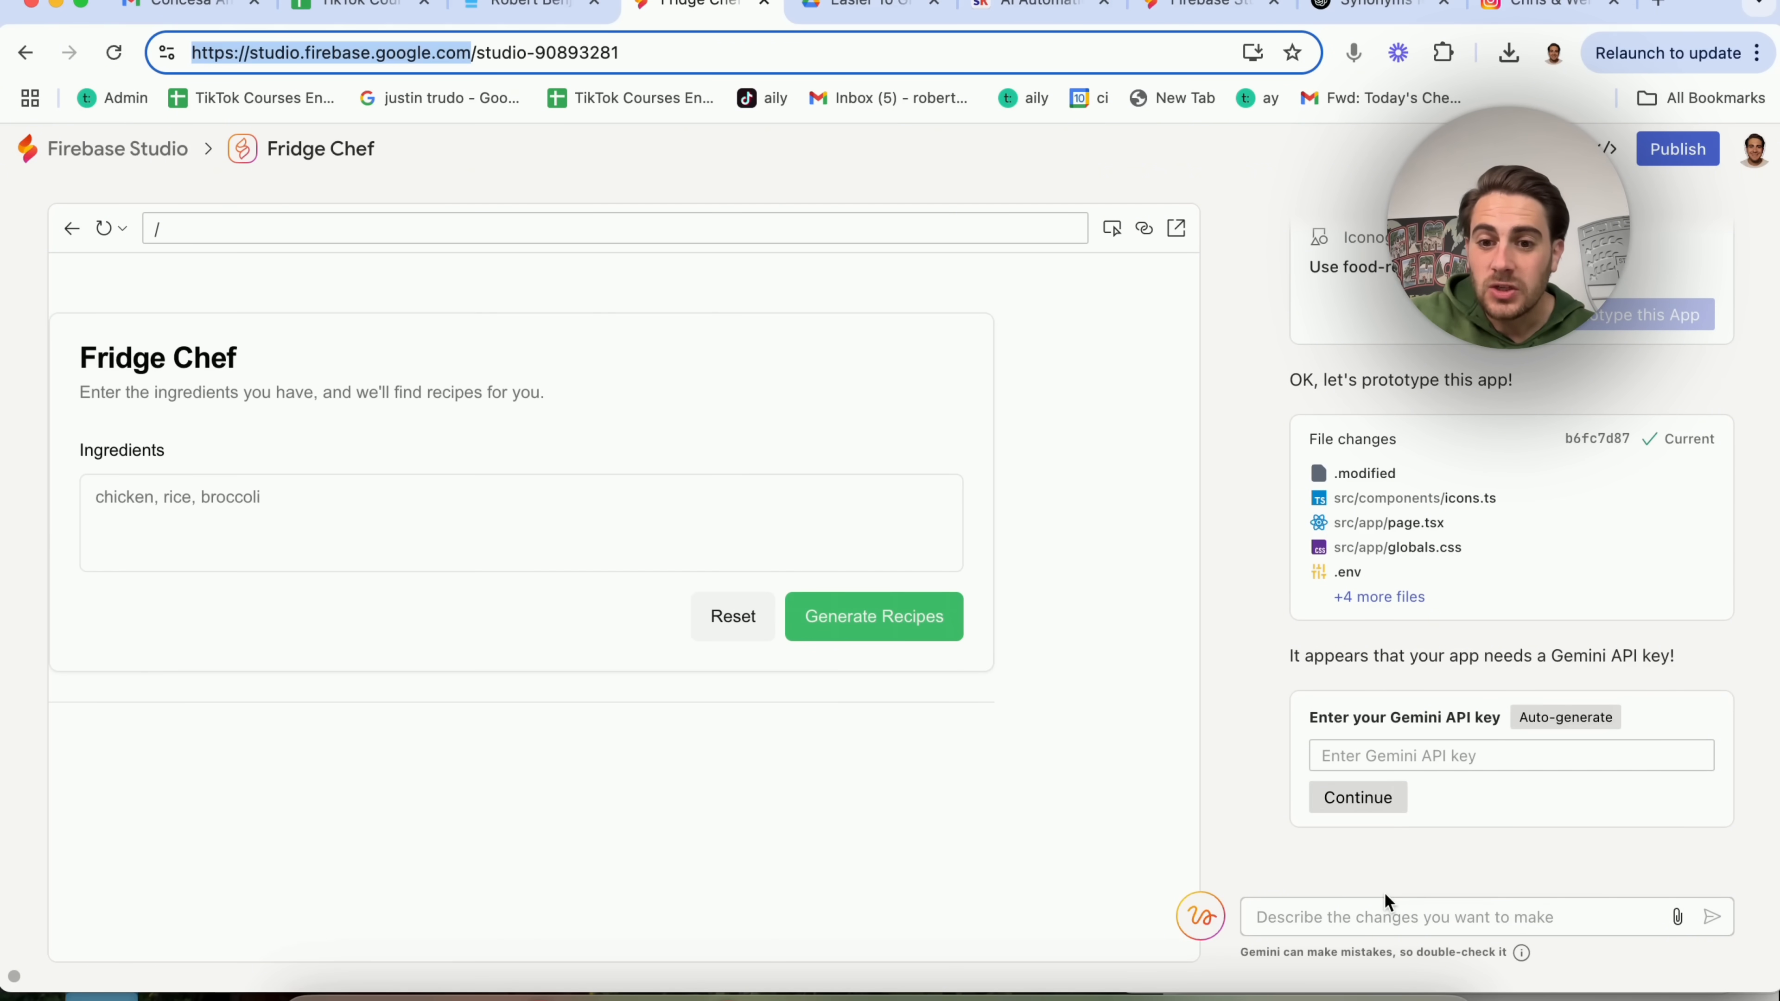
pyautogui.click(1476, 916)
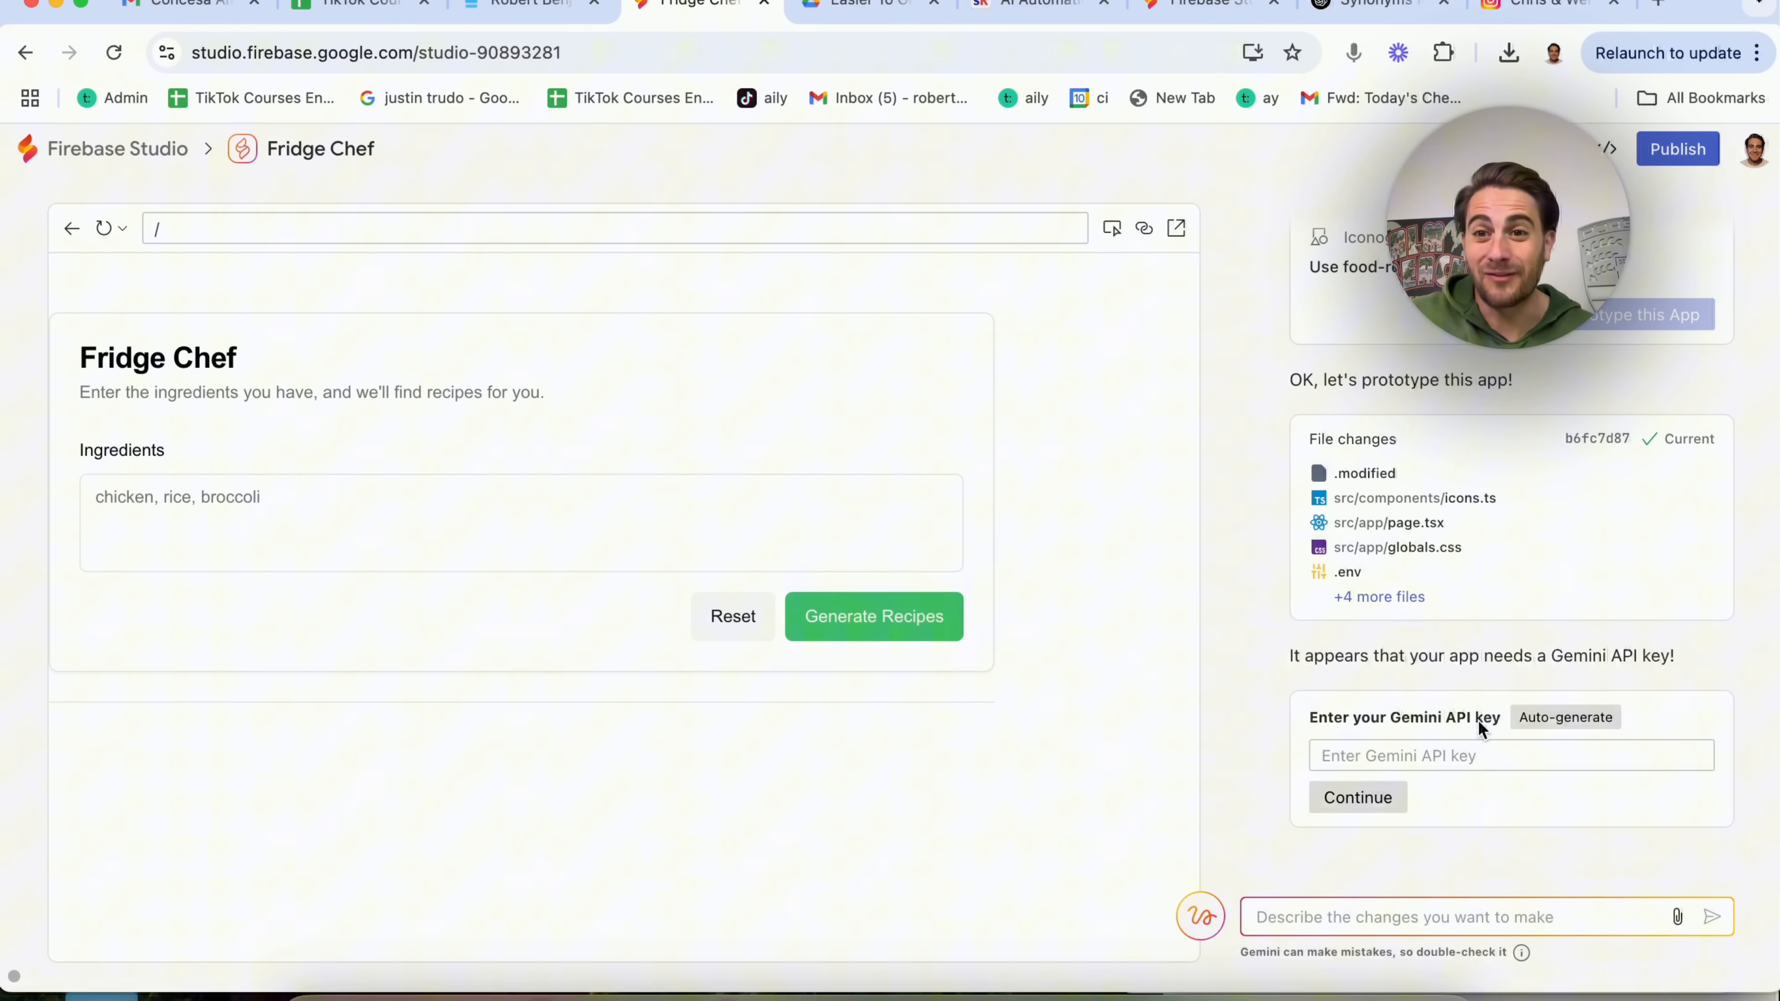
pyautogui.moveTo(1465, 718)
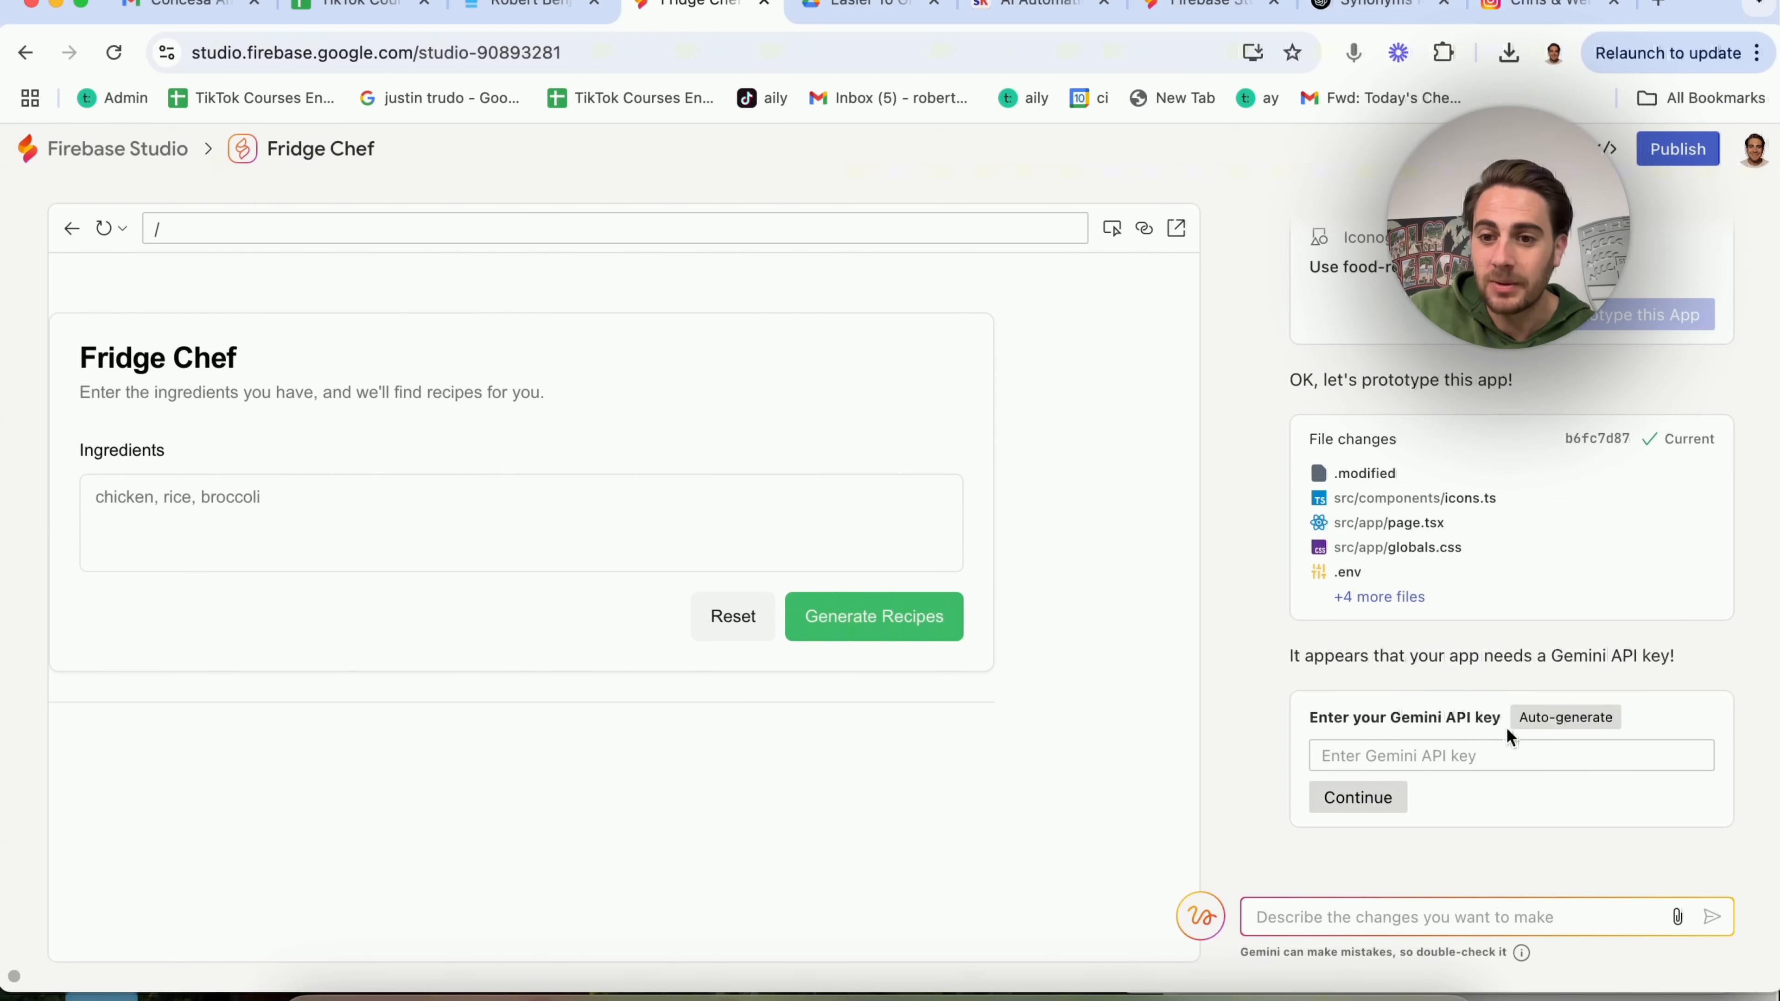
pyautogui.click(1564, 716)
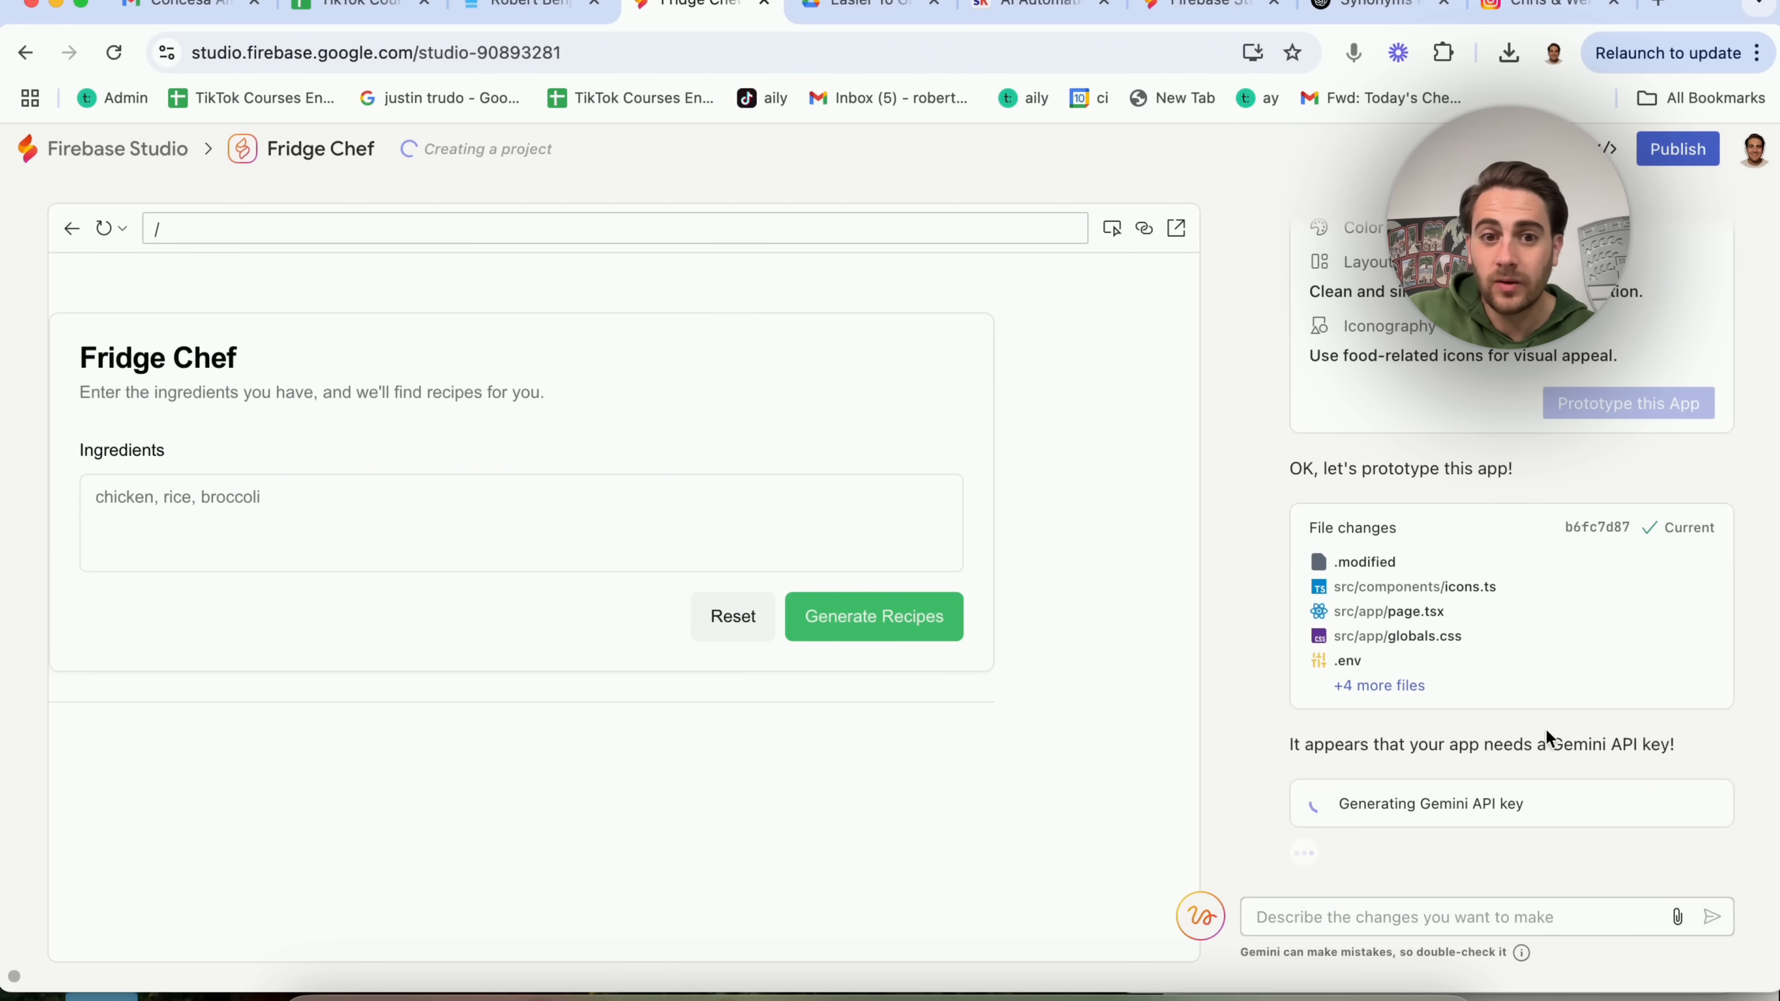
pyautogui.moveTo(1498, 834)
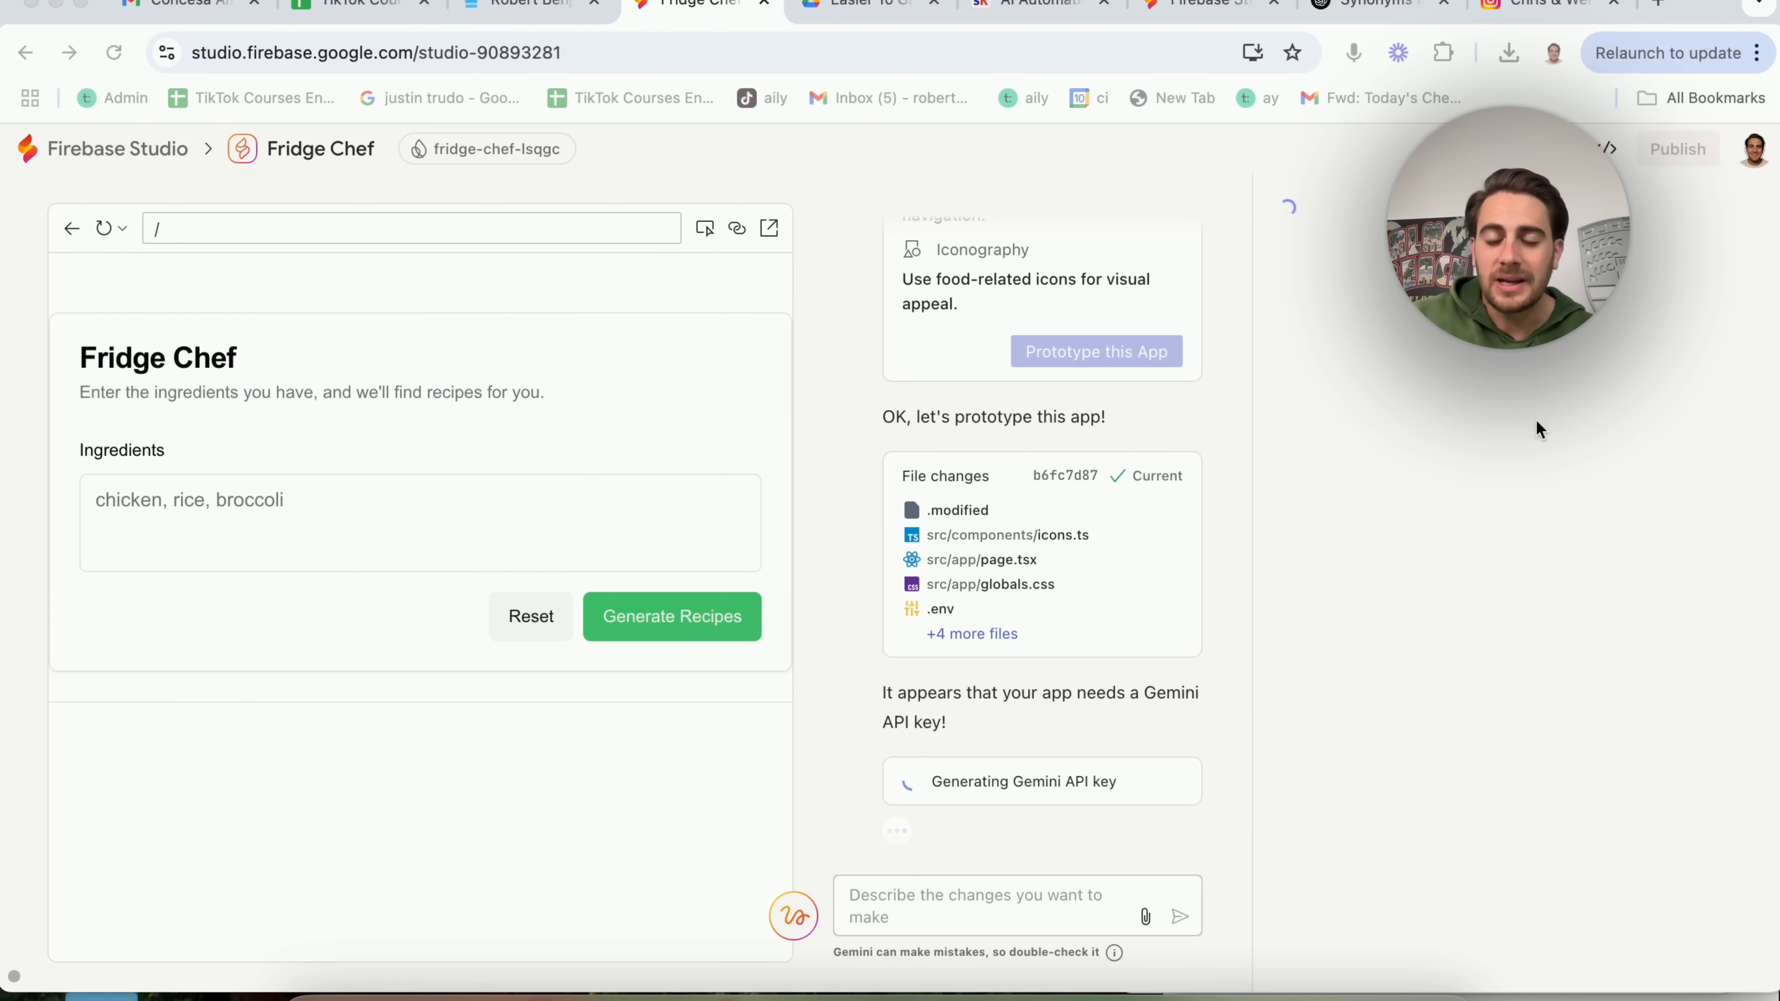
pyautogui.click(1677, 149)
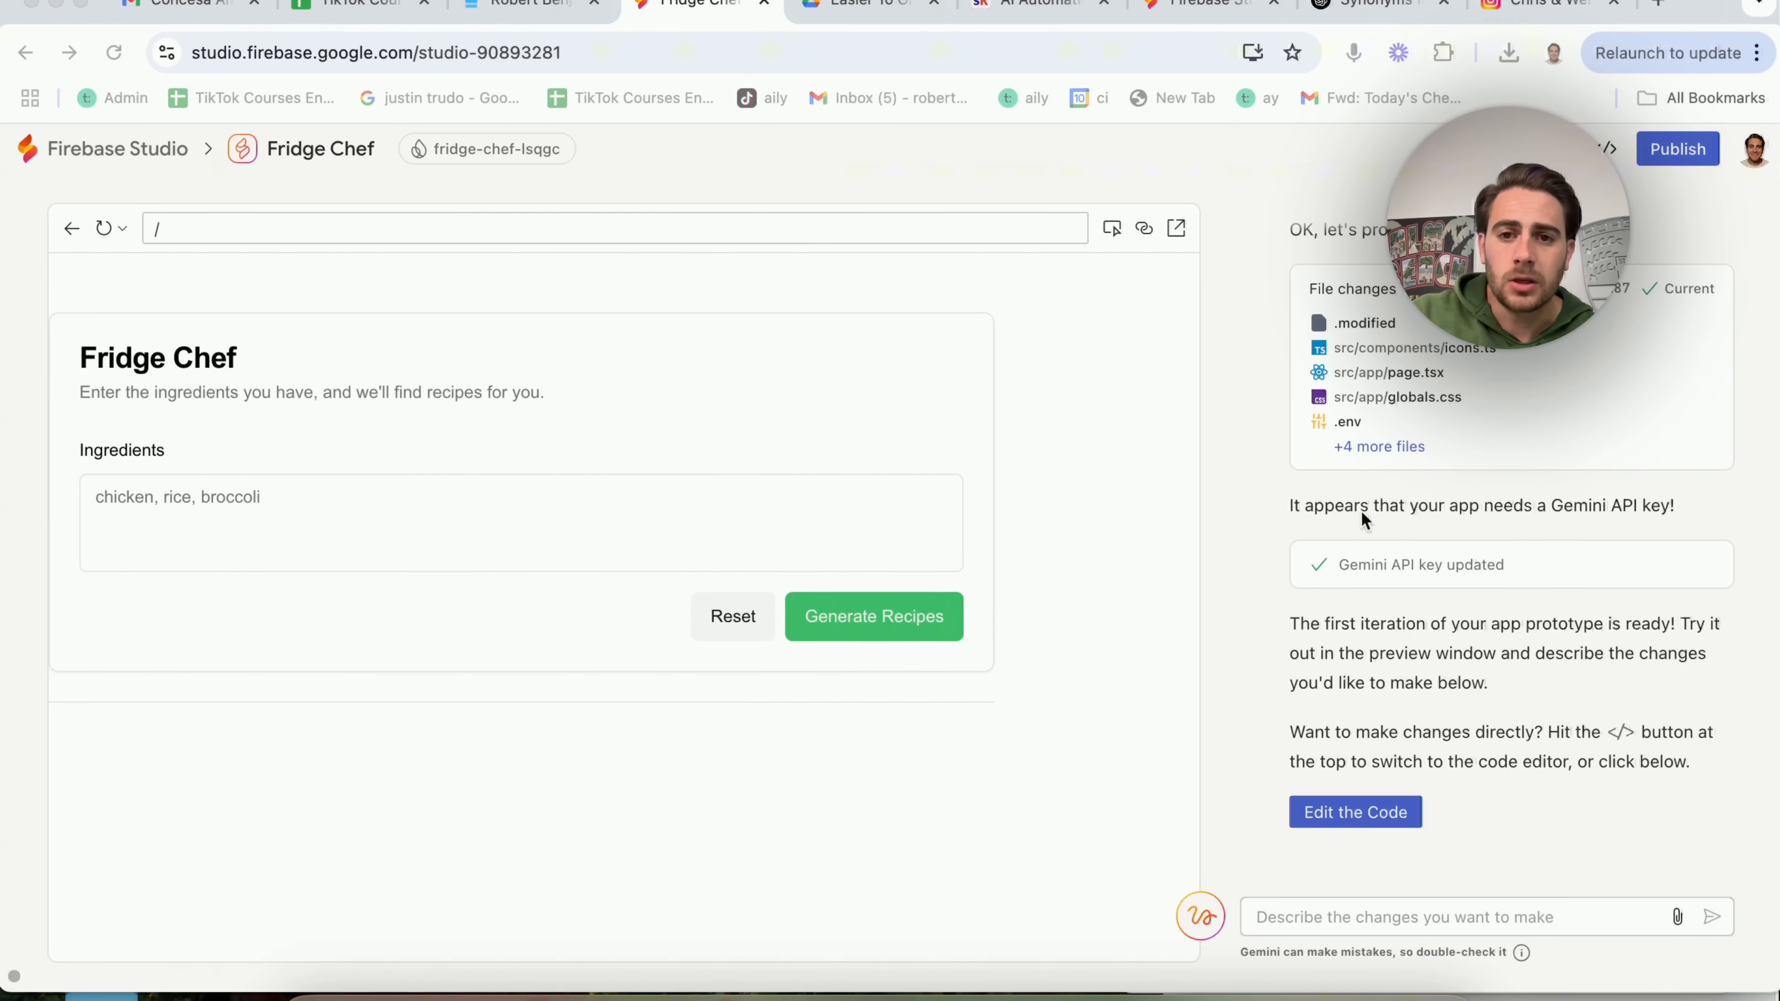
pyautogui.click(1143, 228)
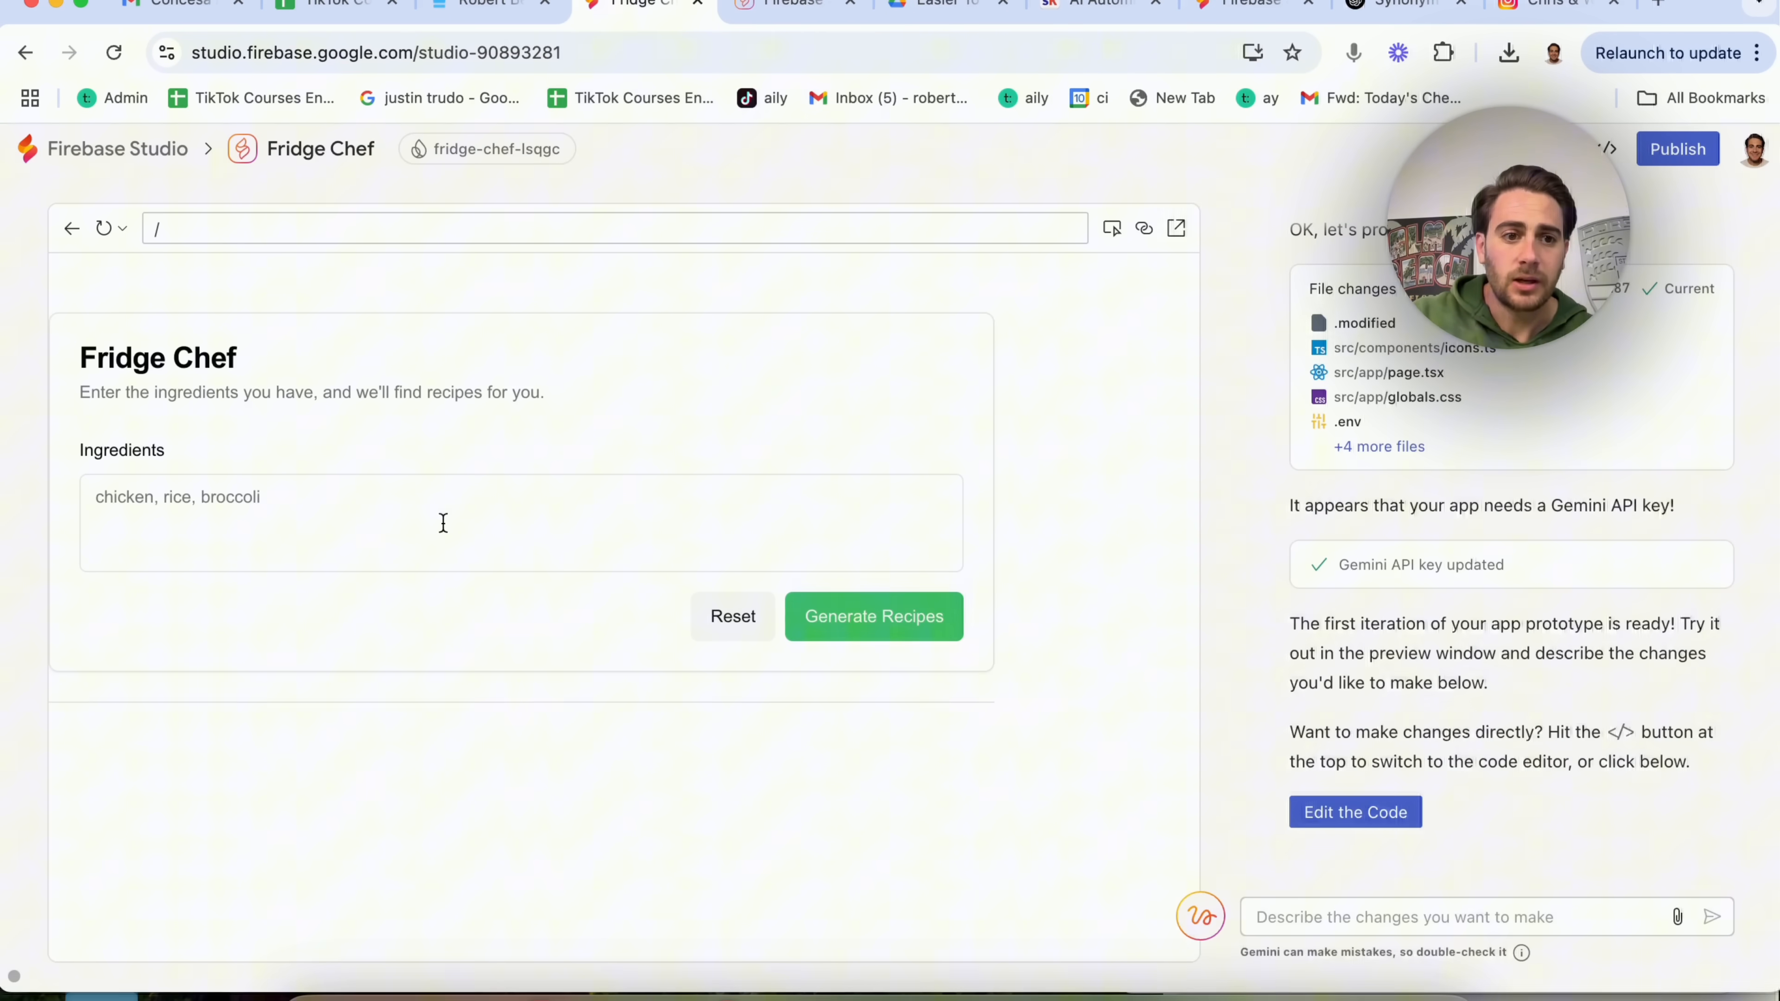
# - Generate recipes from chicken, salt, pepper, rice, brown pepers and view the results
pyautogui.click(499, 522)
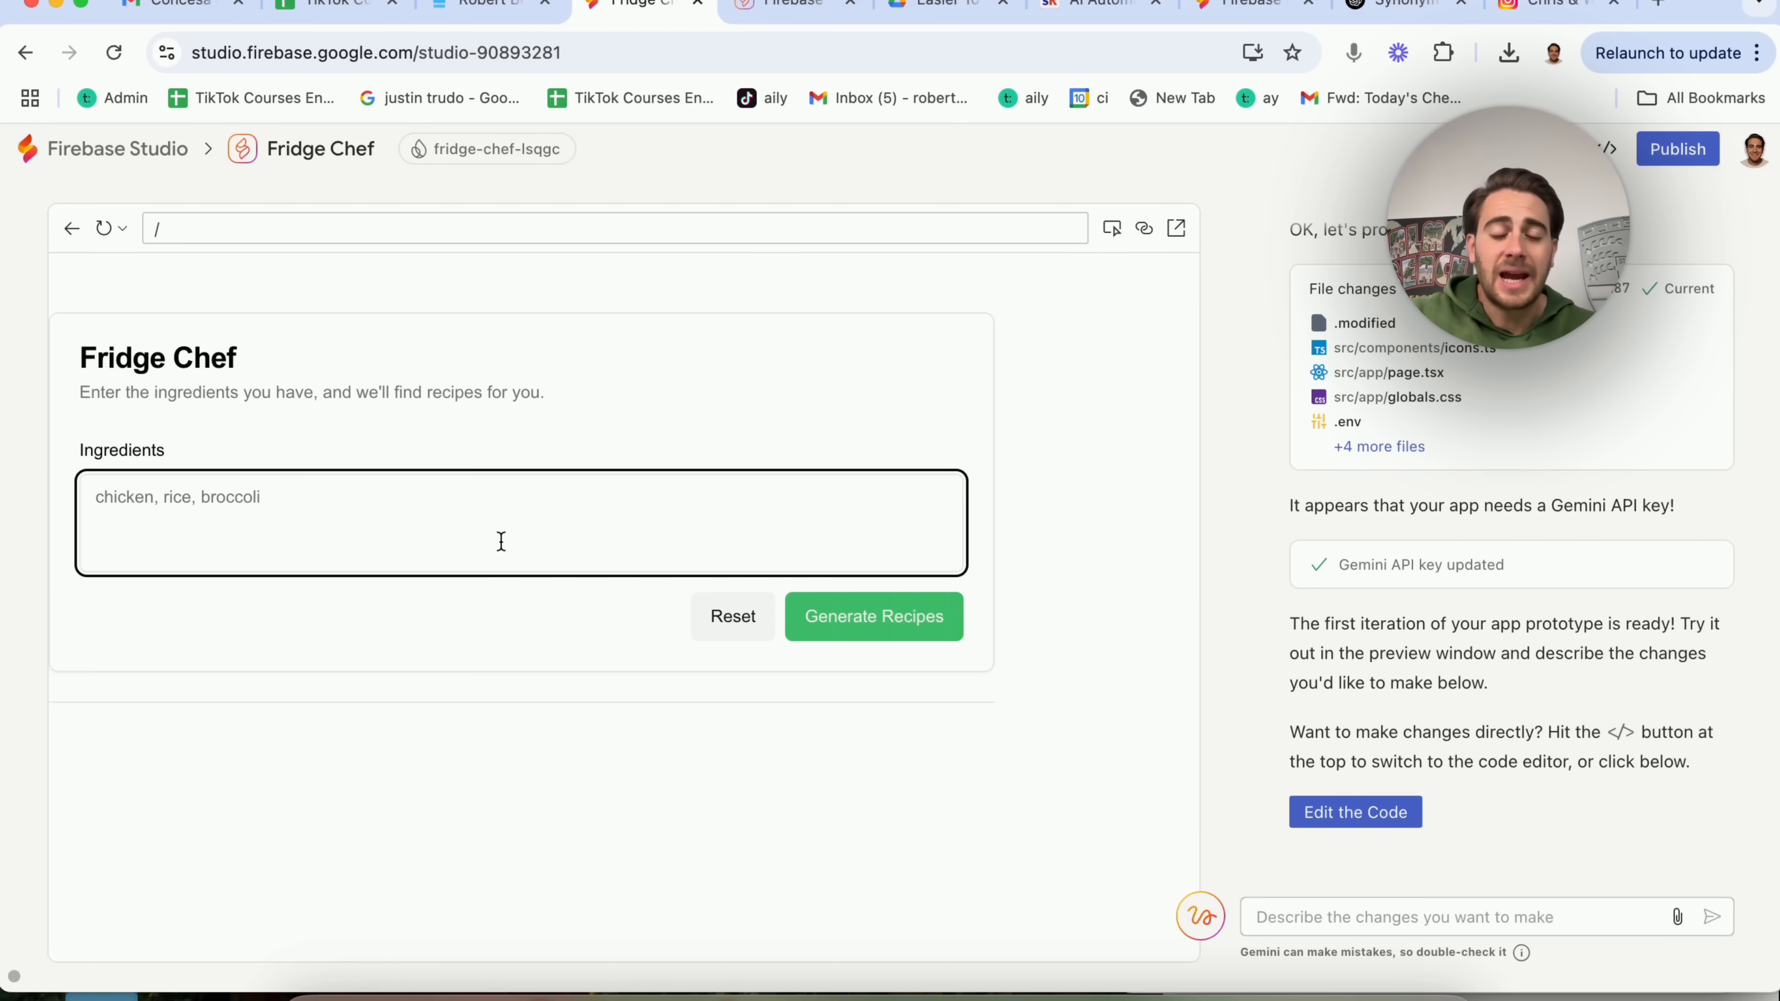
pyautogui.moveTo(988, 713)
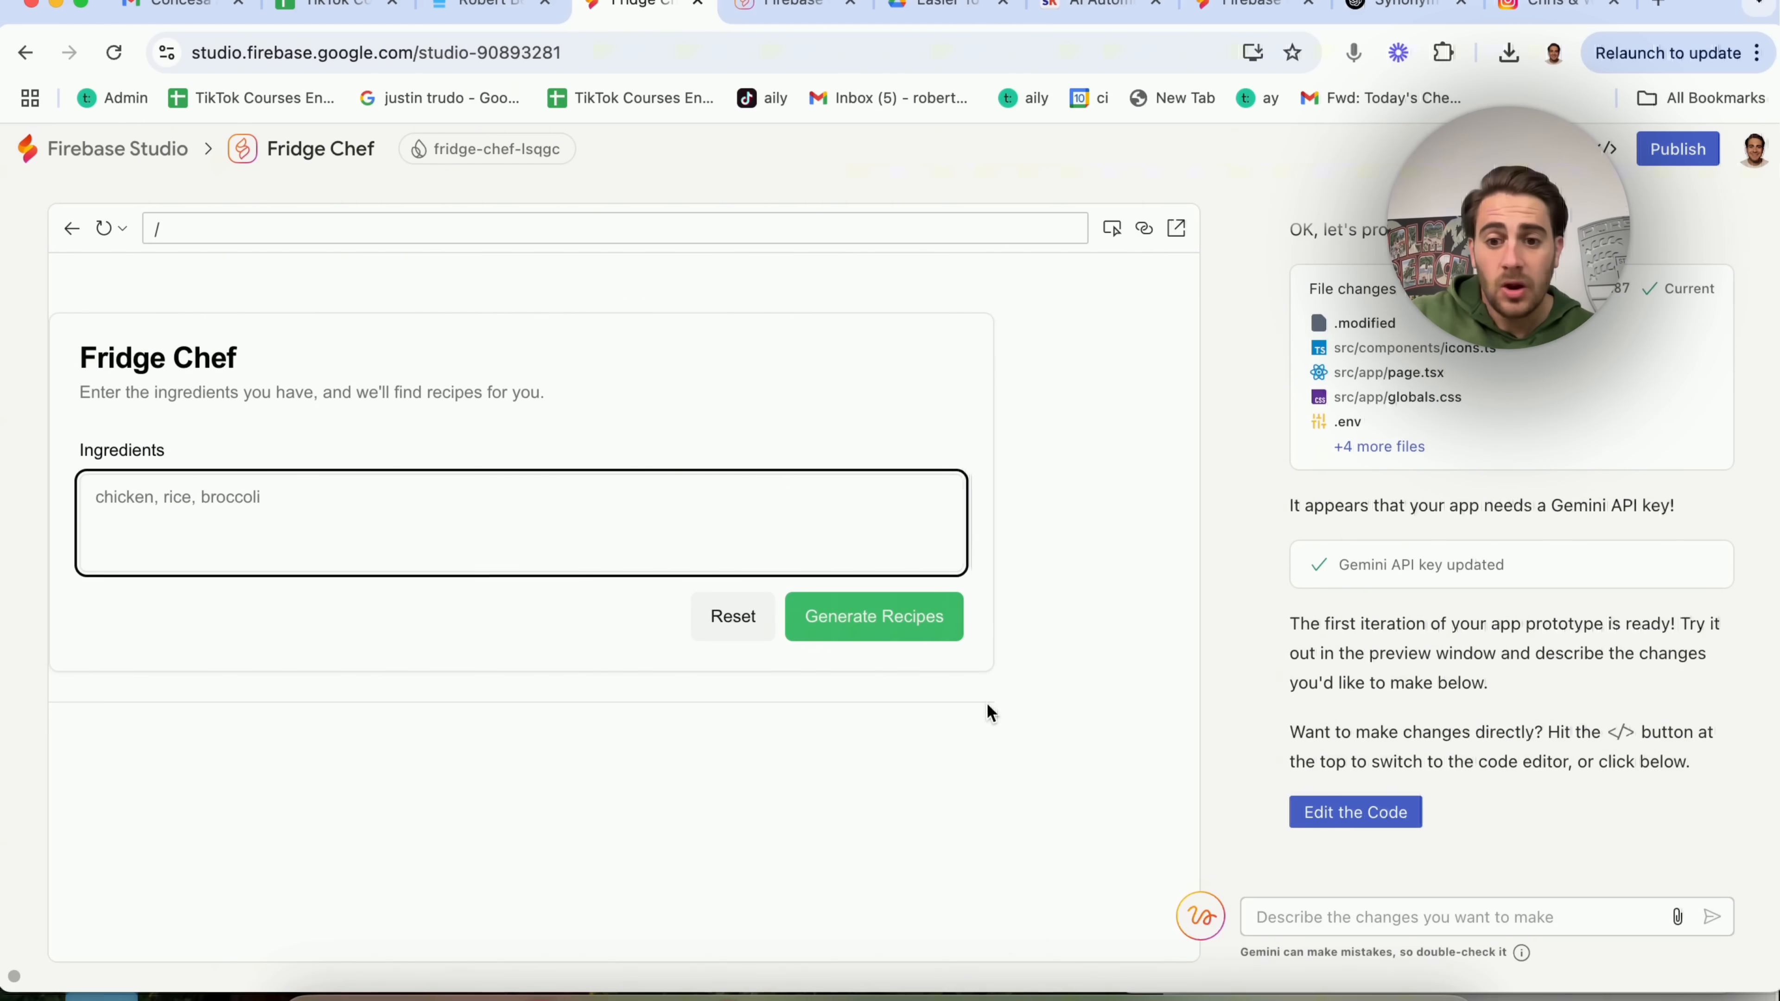
pyautogui.moveTo(1113, 769)
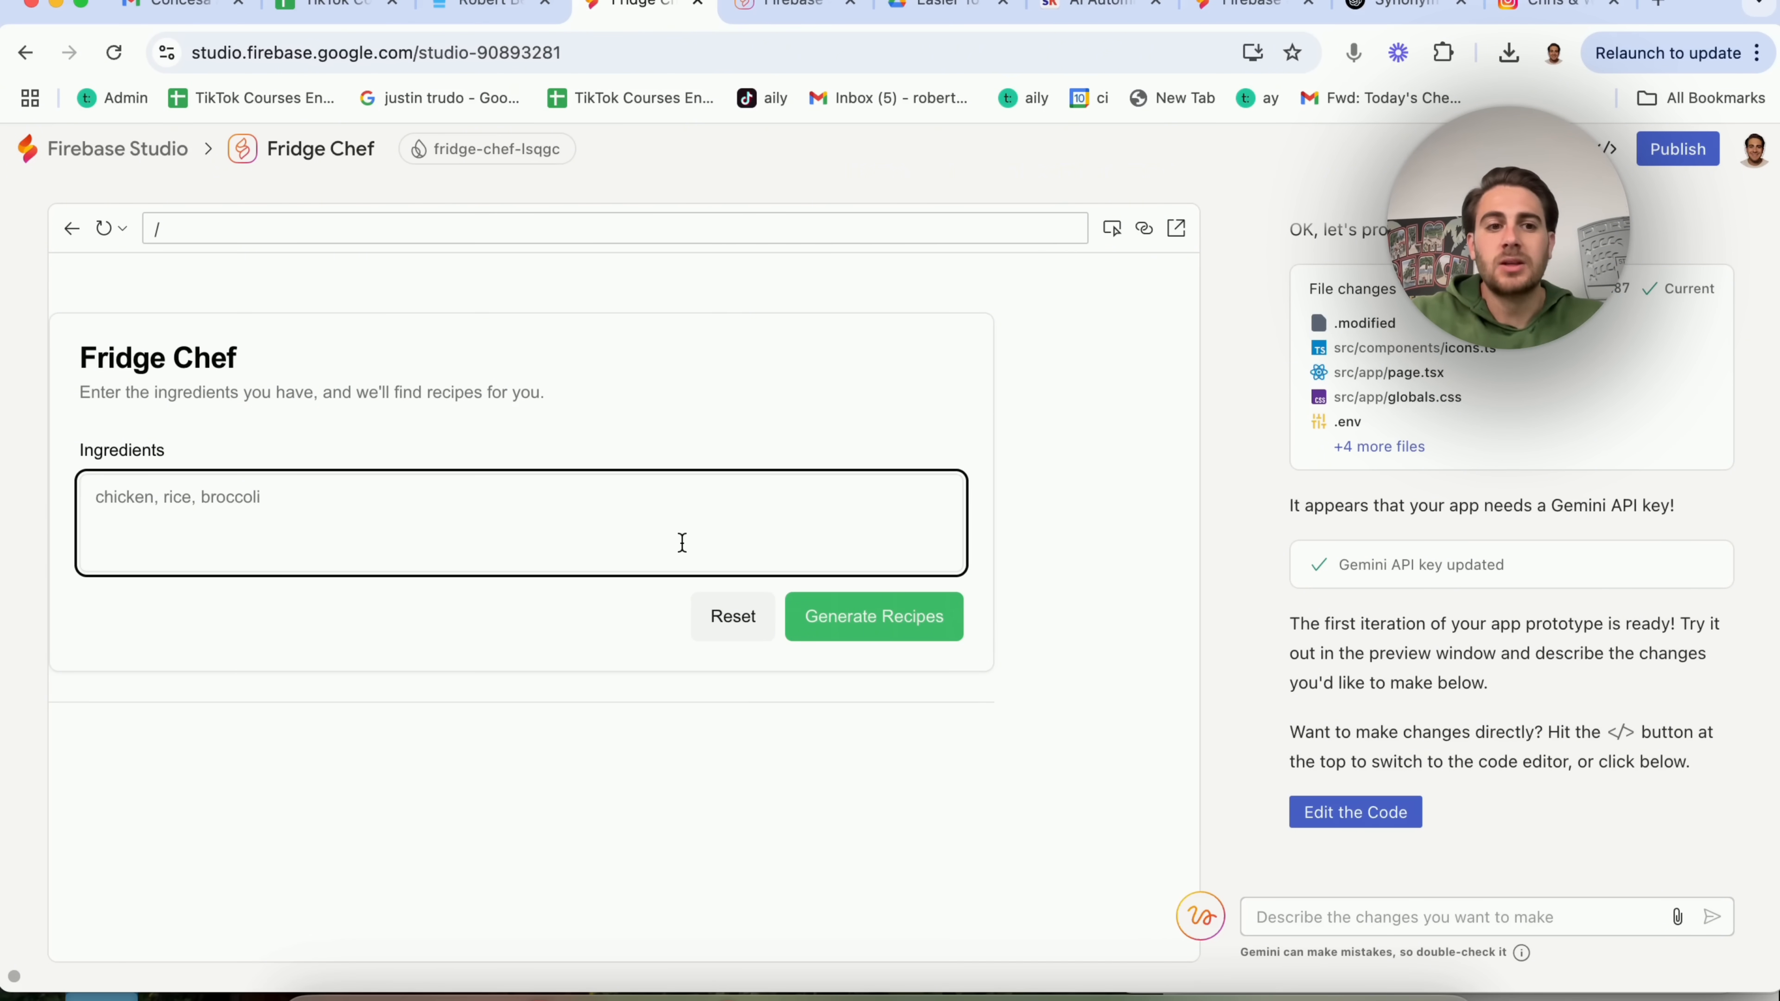
pyautogui.press('Backspace')
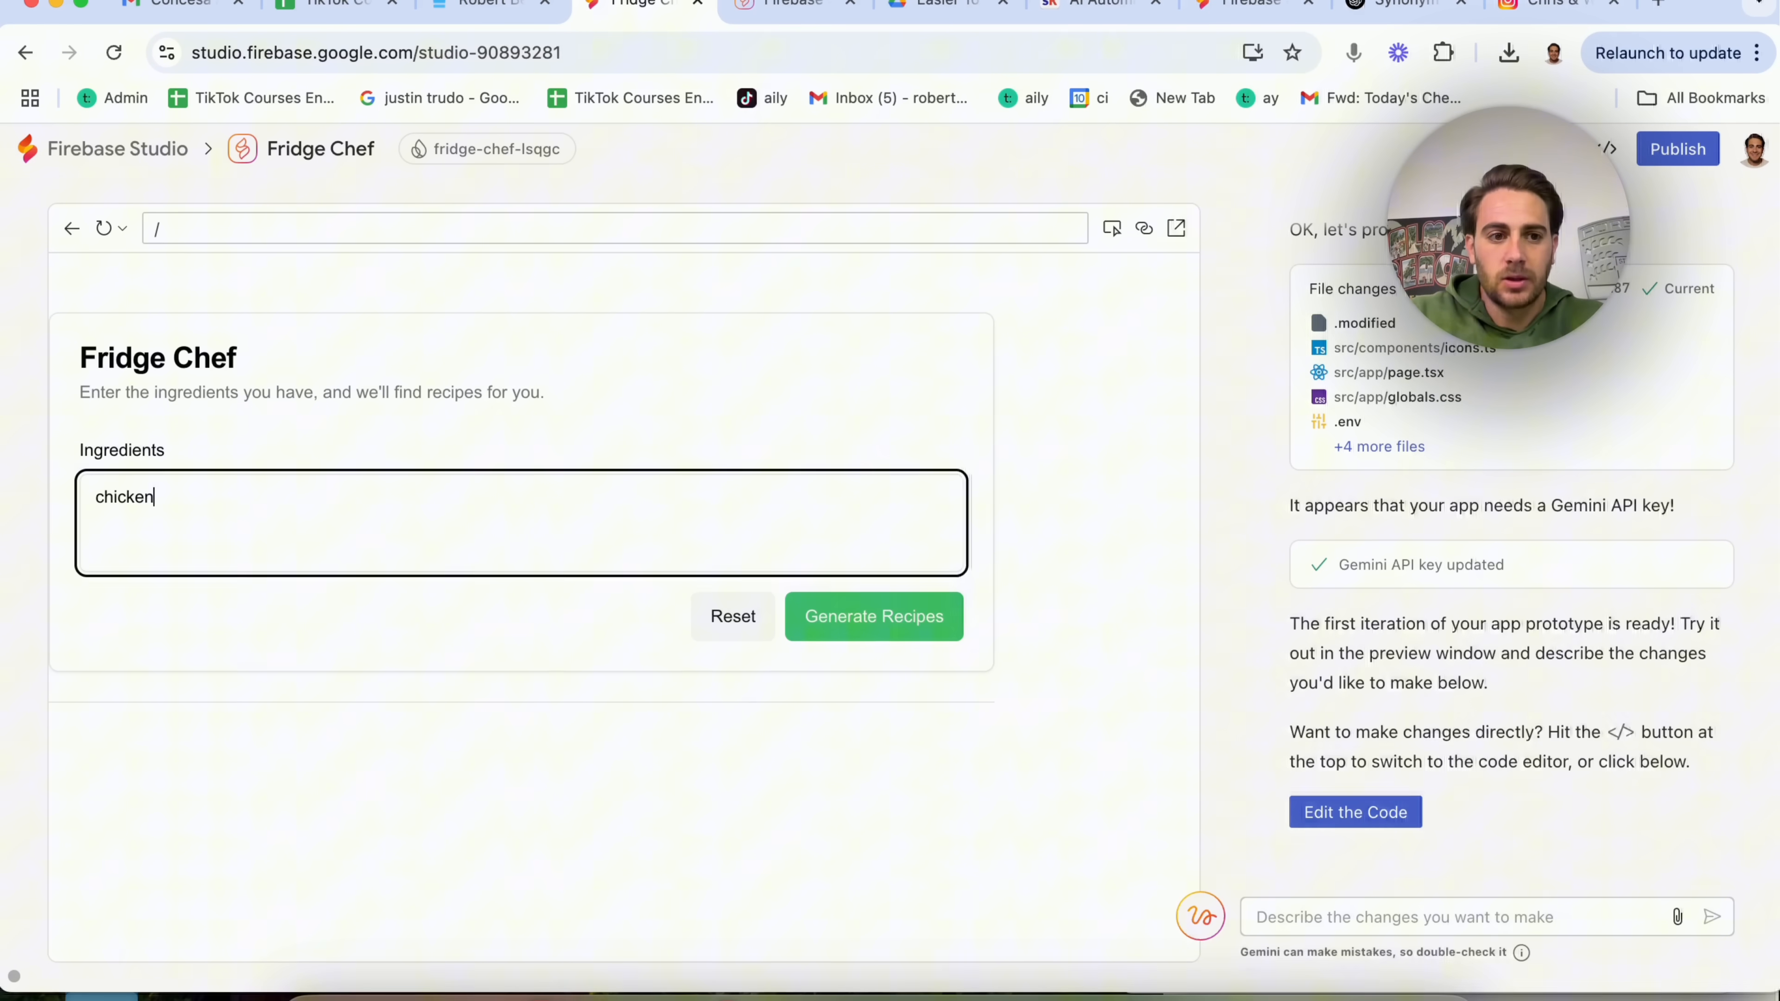
pyautogui.write(', salt,')
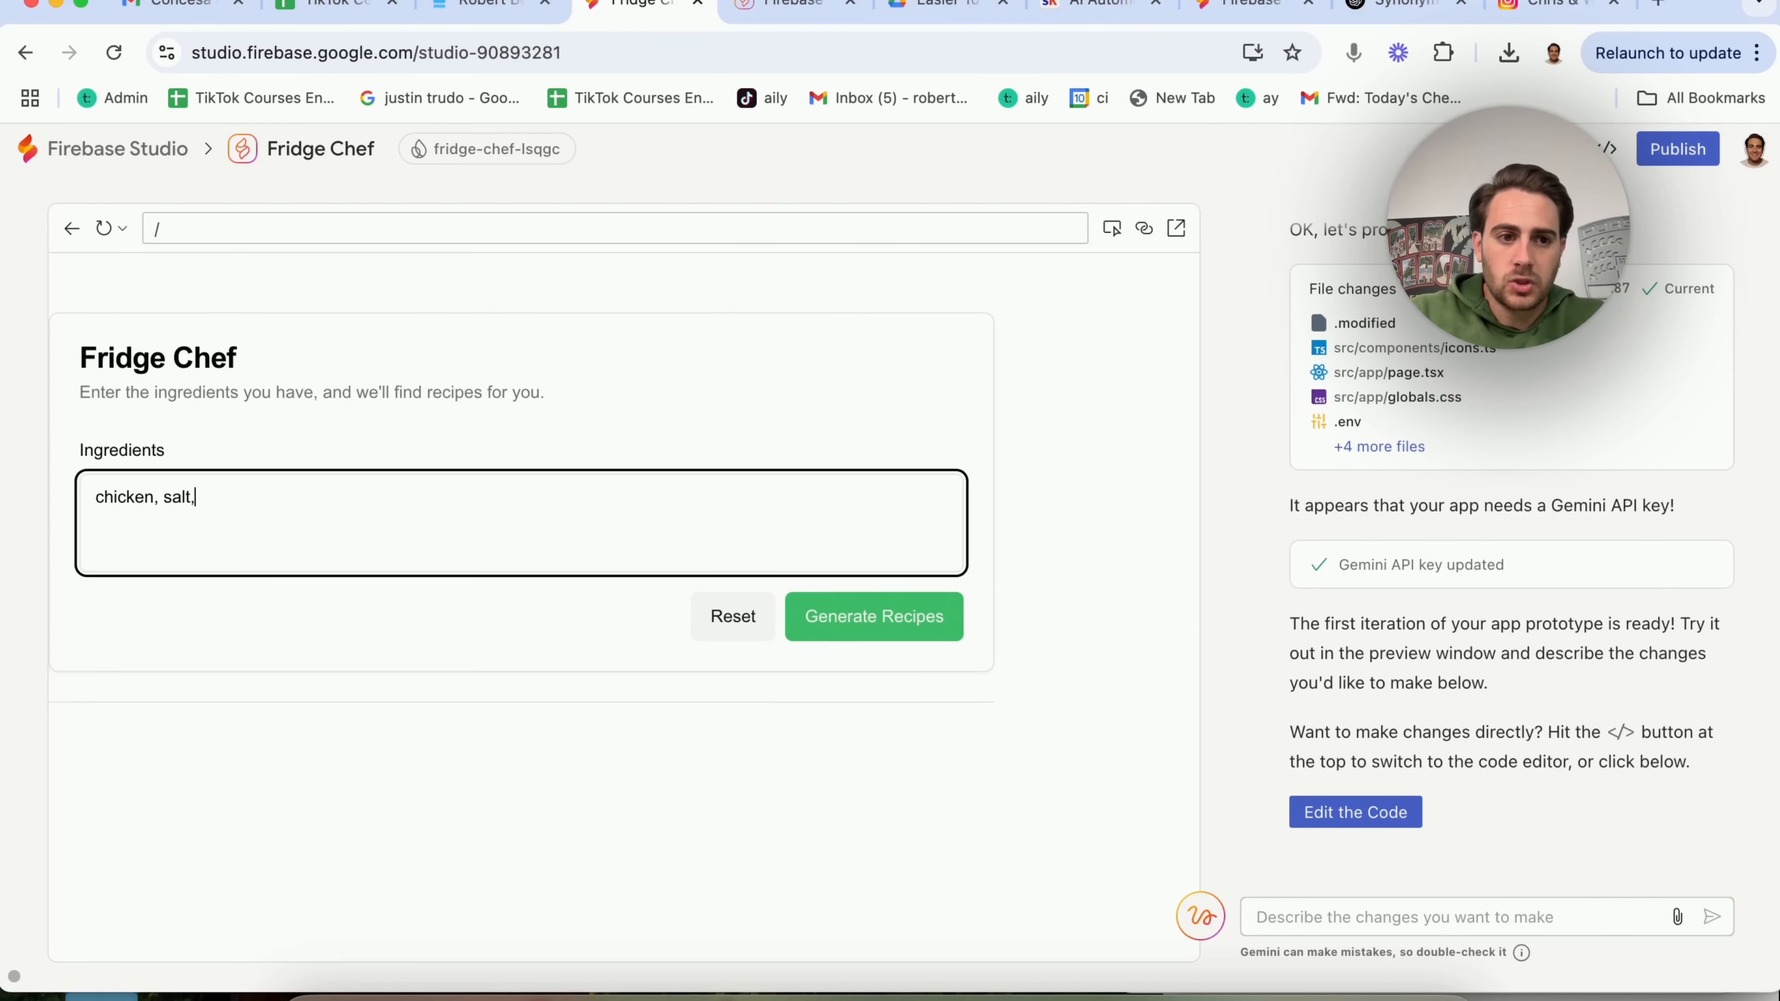
pyautogui.write('pepper, rice, b')
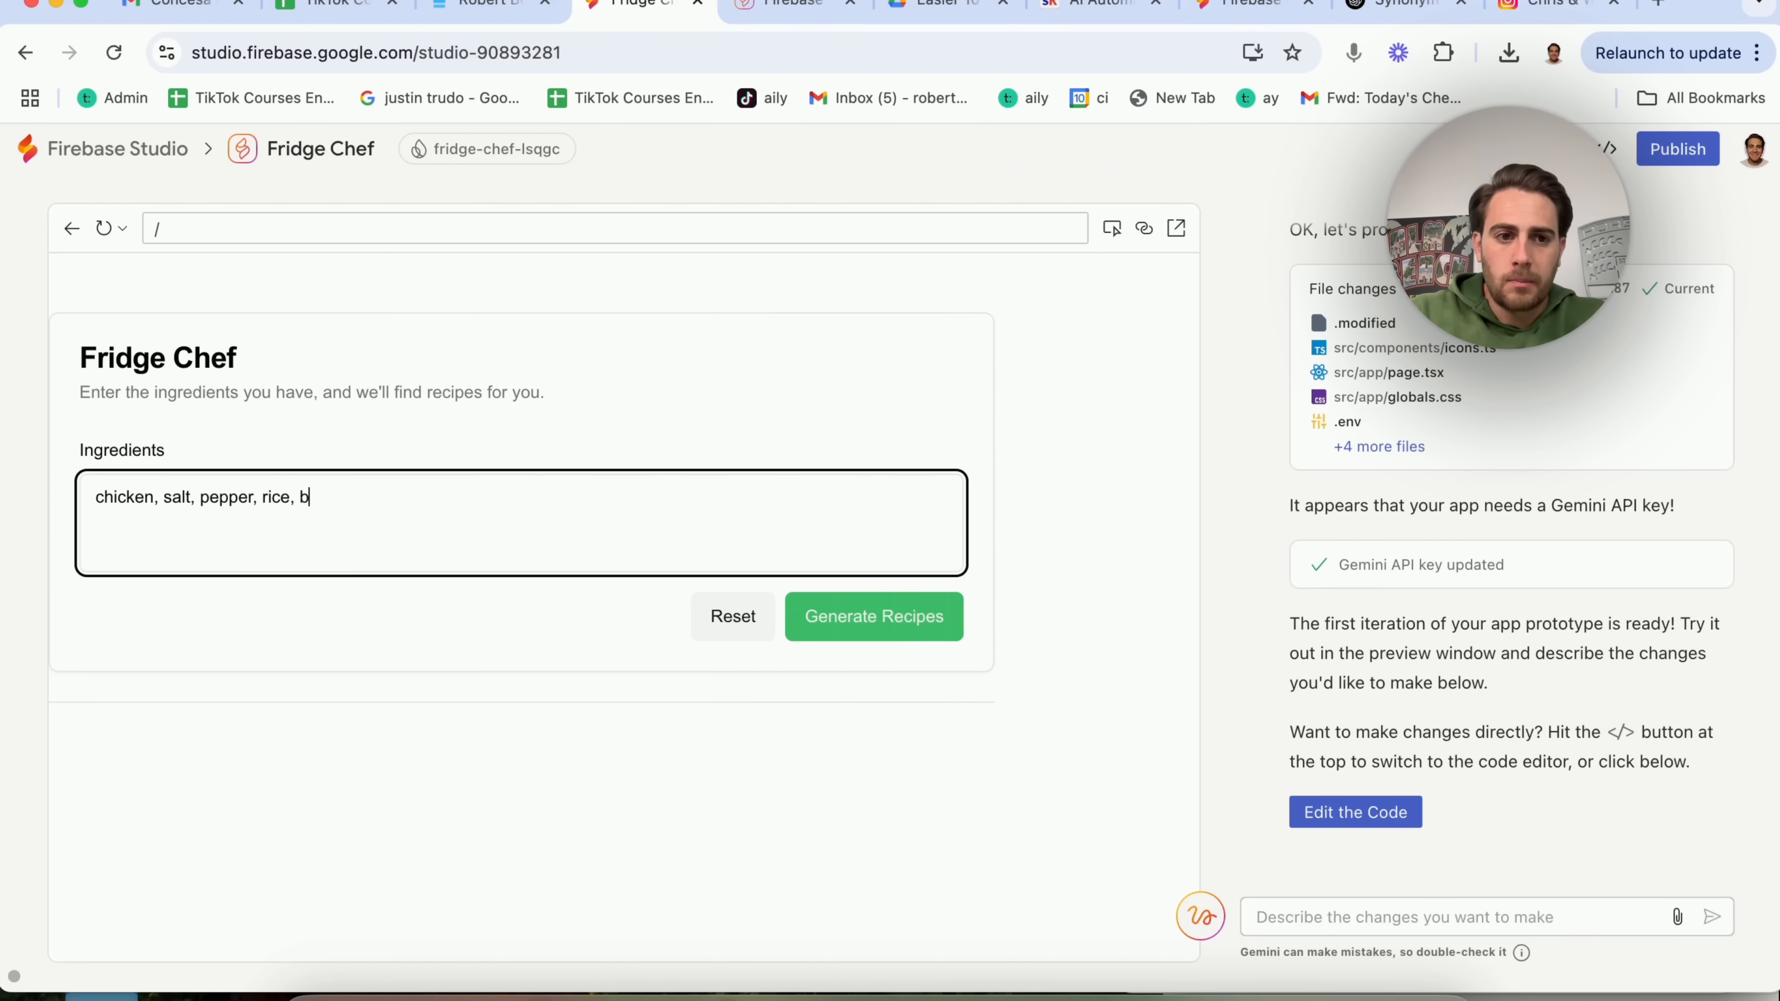
pyautogui.write('rown pepers')
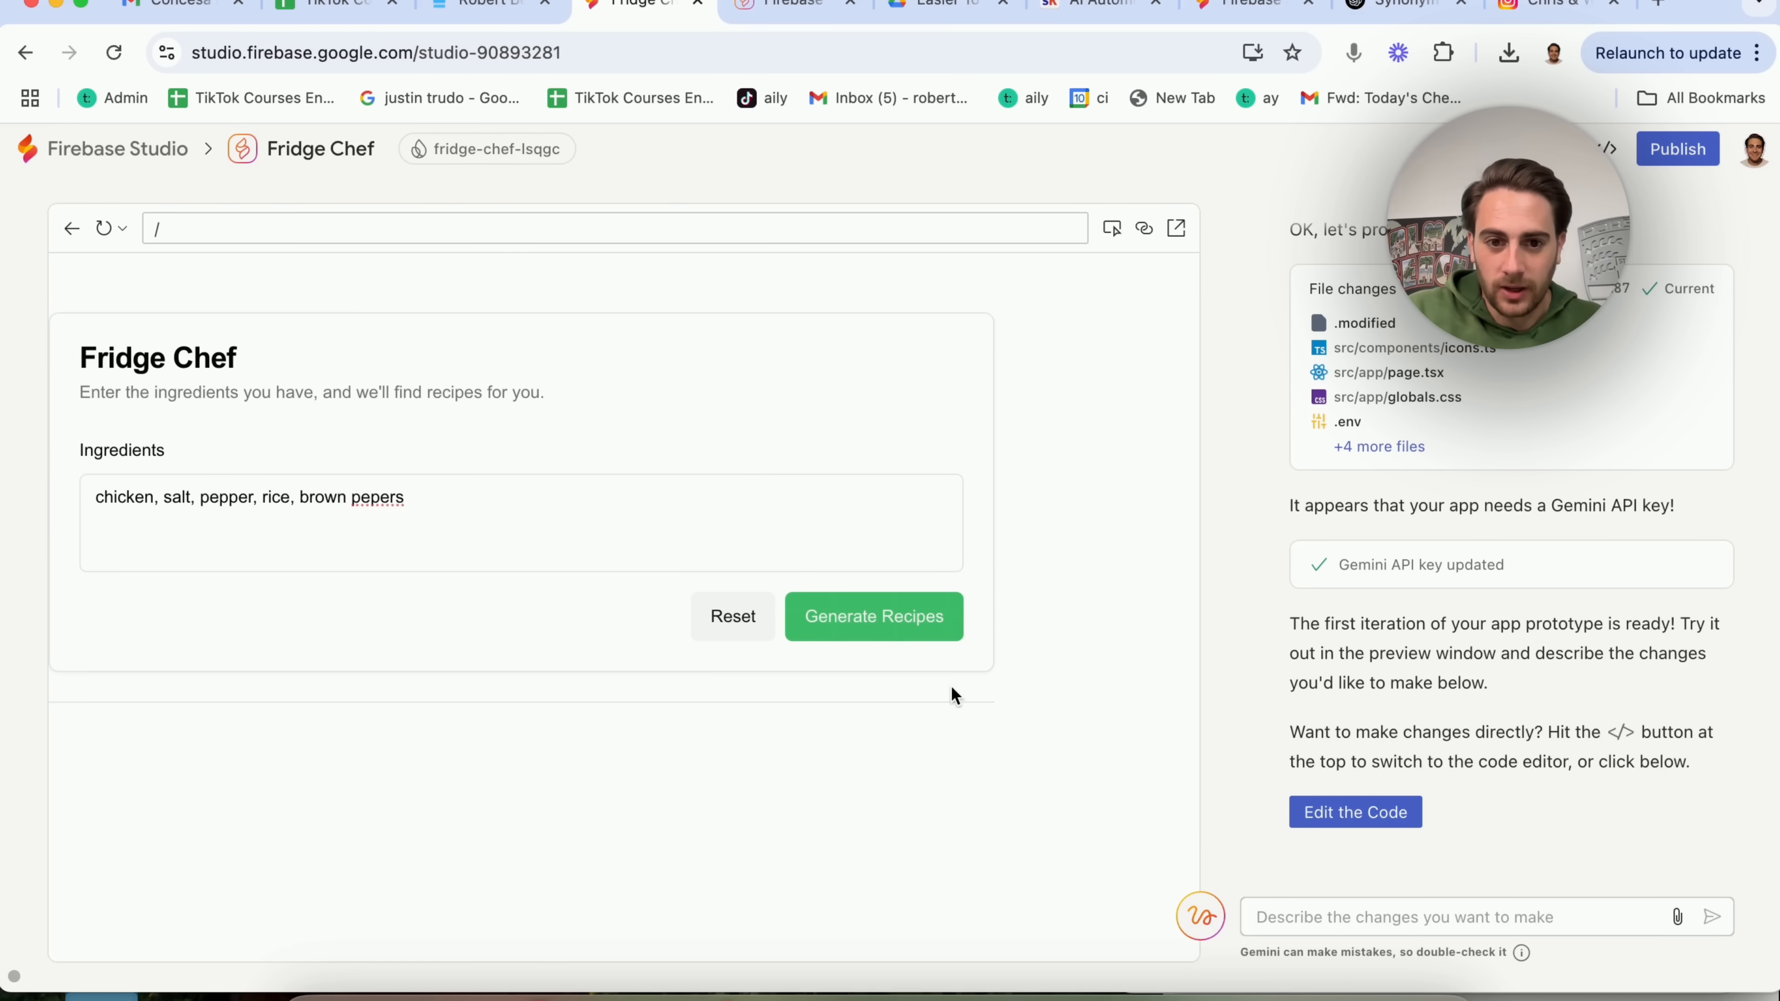
pyautogui.click(873, 617)
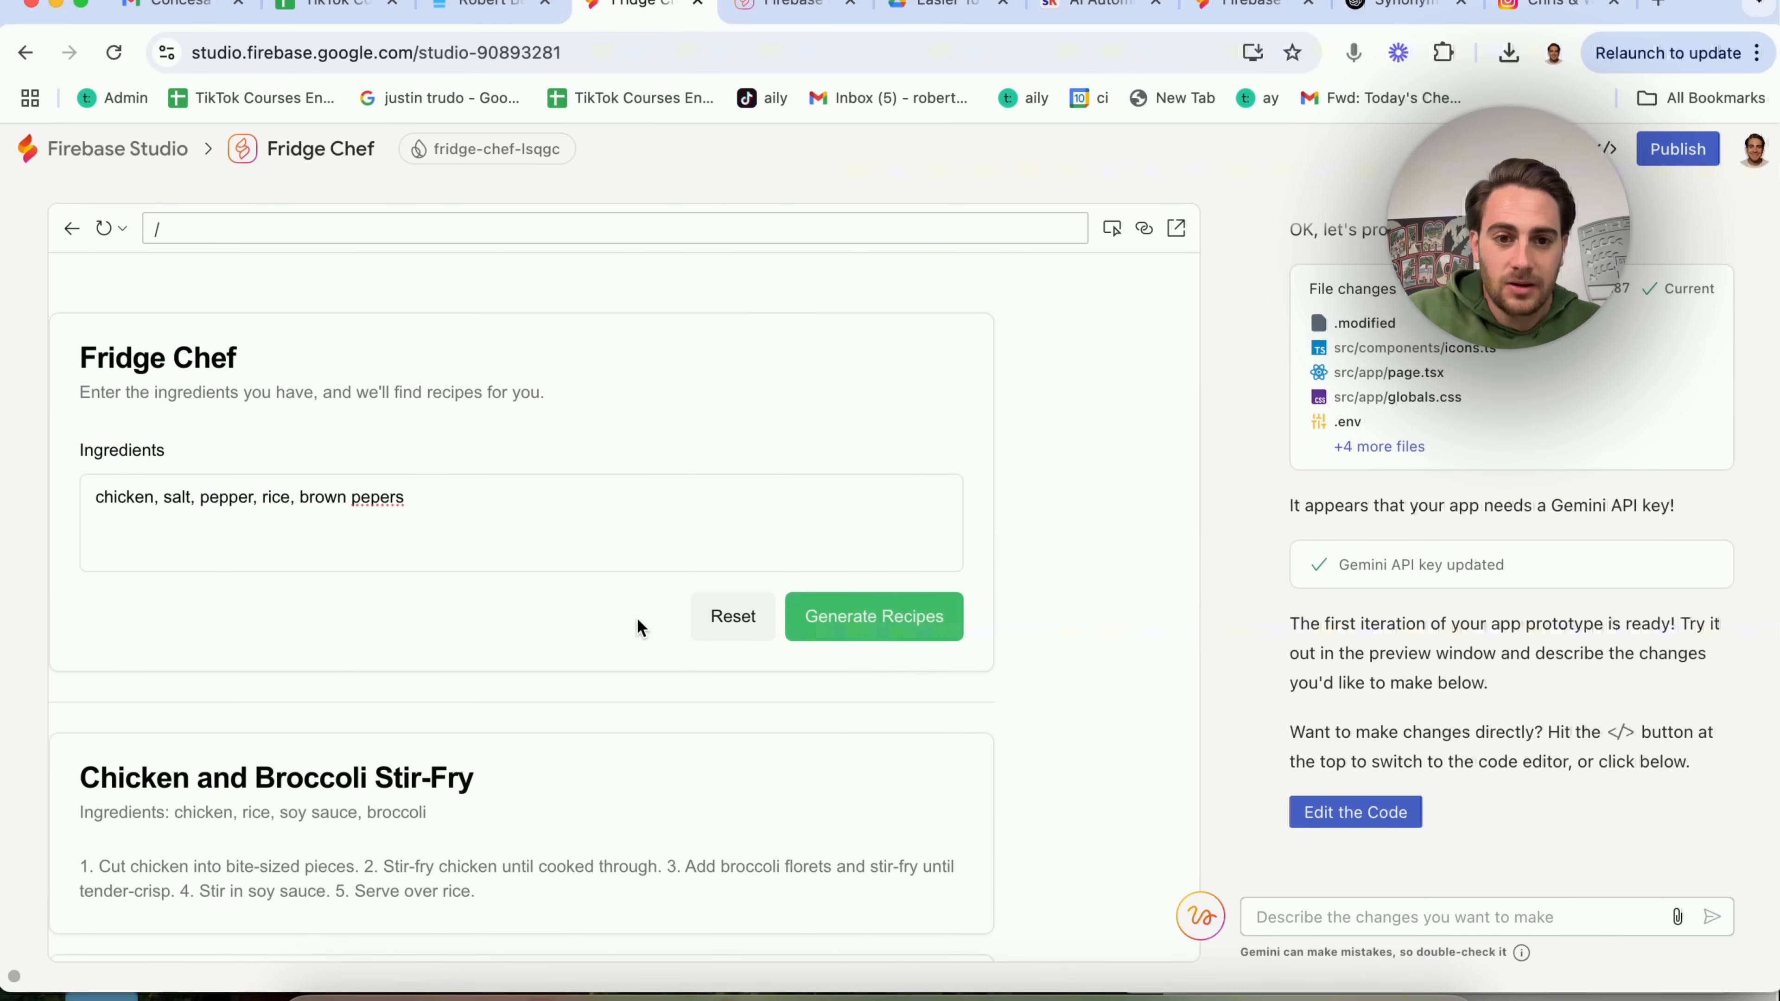
pyautogui.scroll(-3)
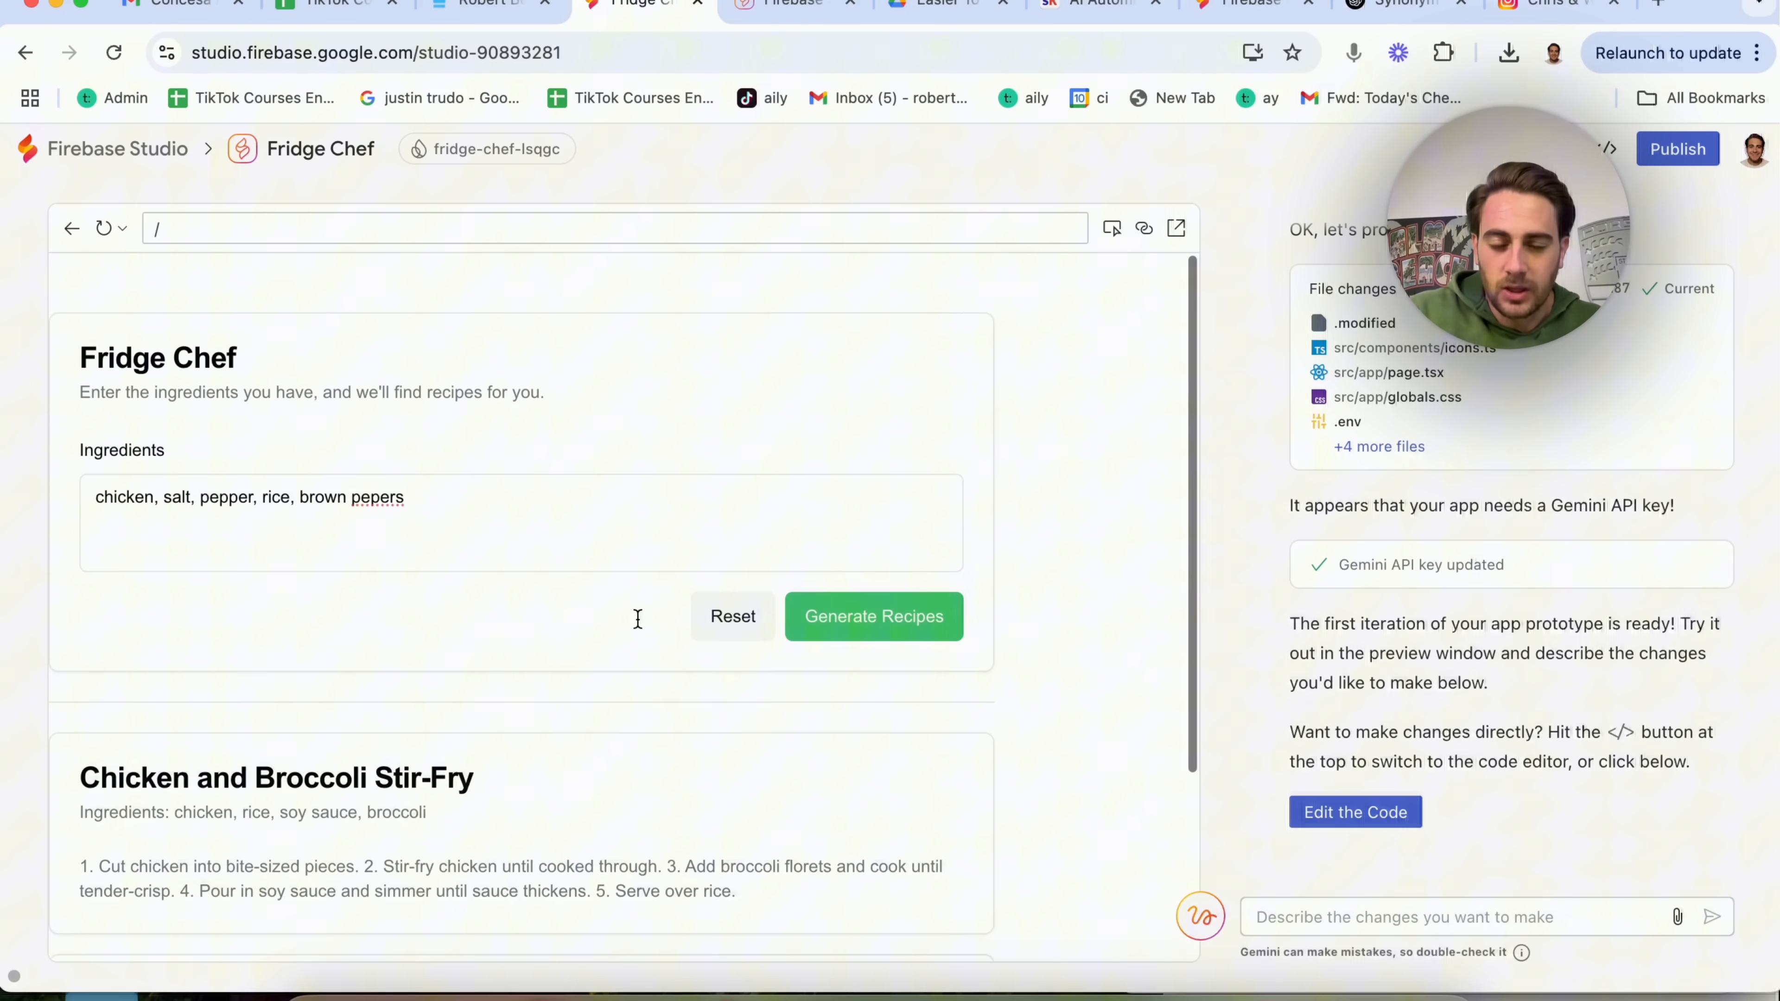
pyautogui.scroll(-3)
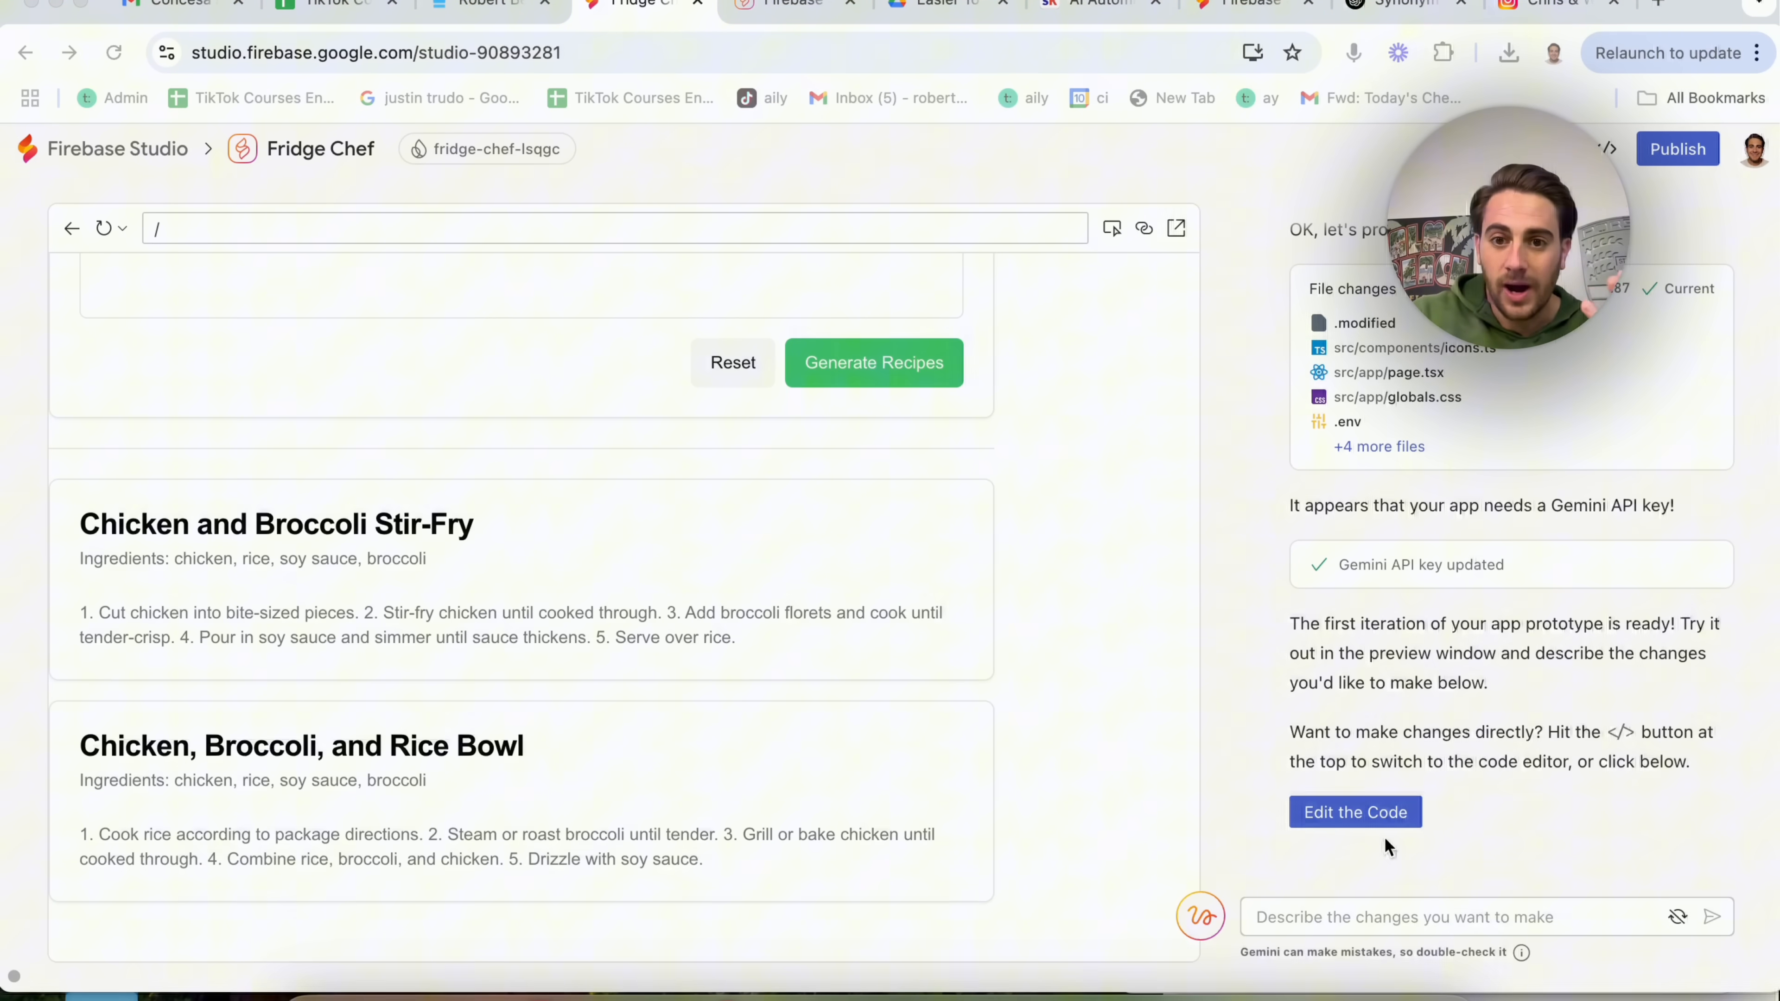
pyautogui.moveTo(1096, 637)
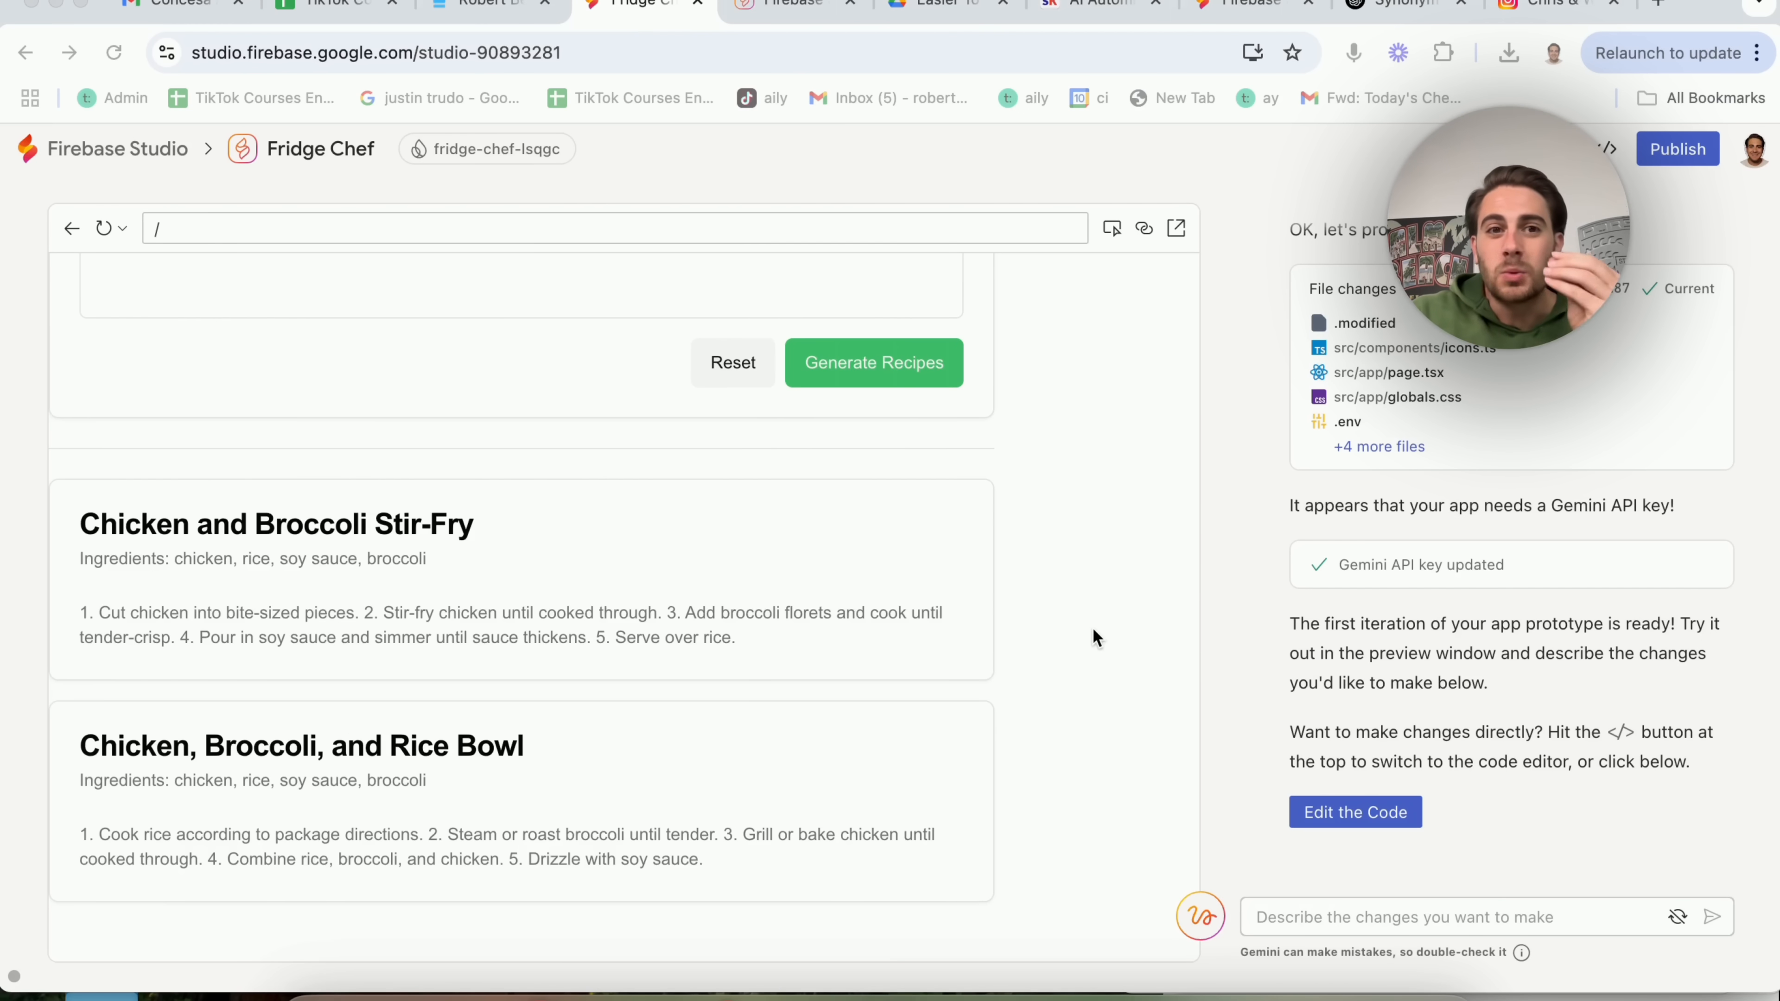
pyautogui.moveTo(999, 600)
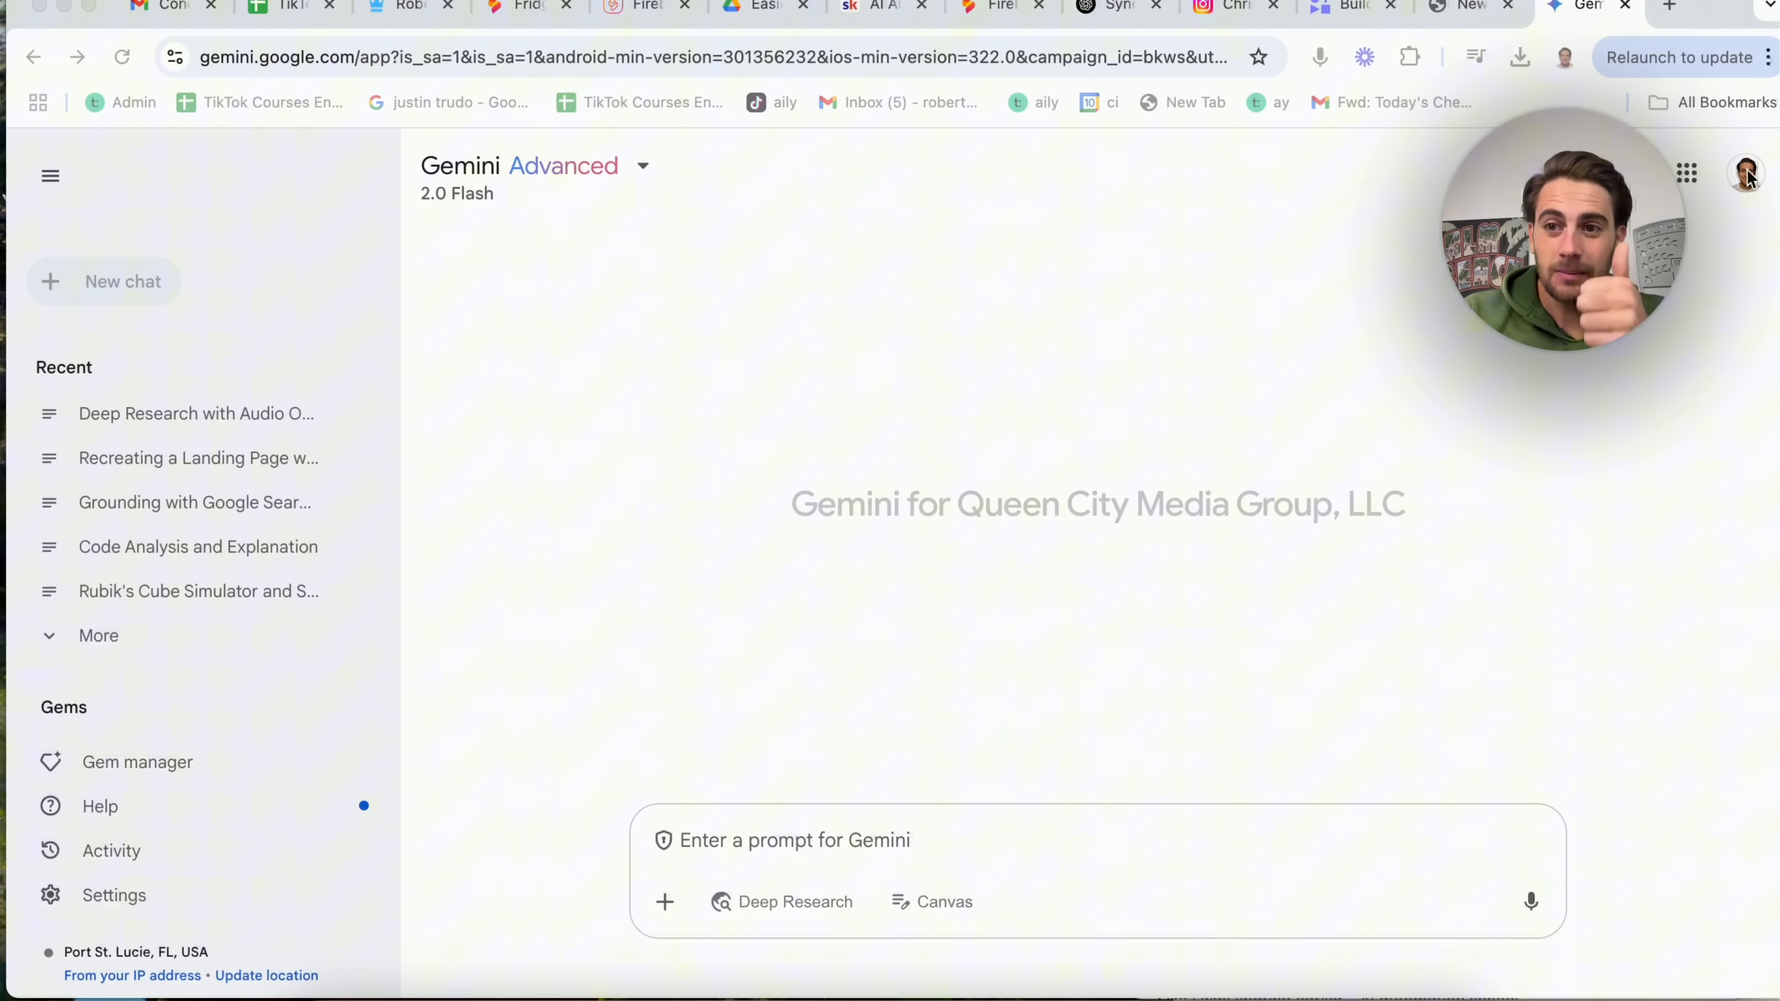
# - Switch Gemini to another account and draft a prompt about paid apps and favorite features
pyautogui.click(1745, 172)
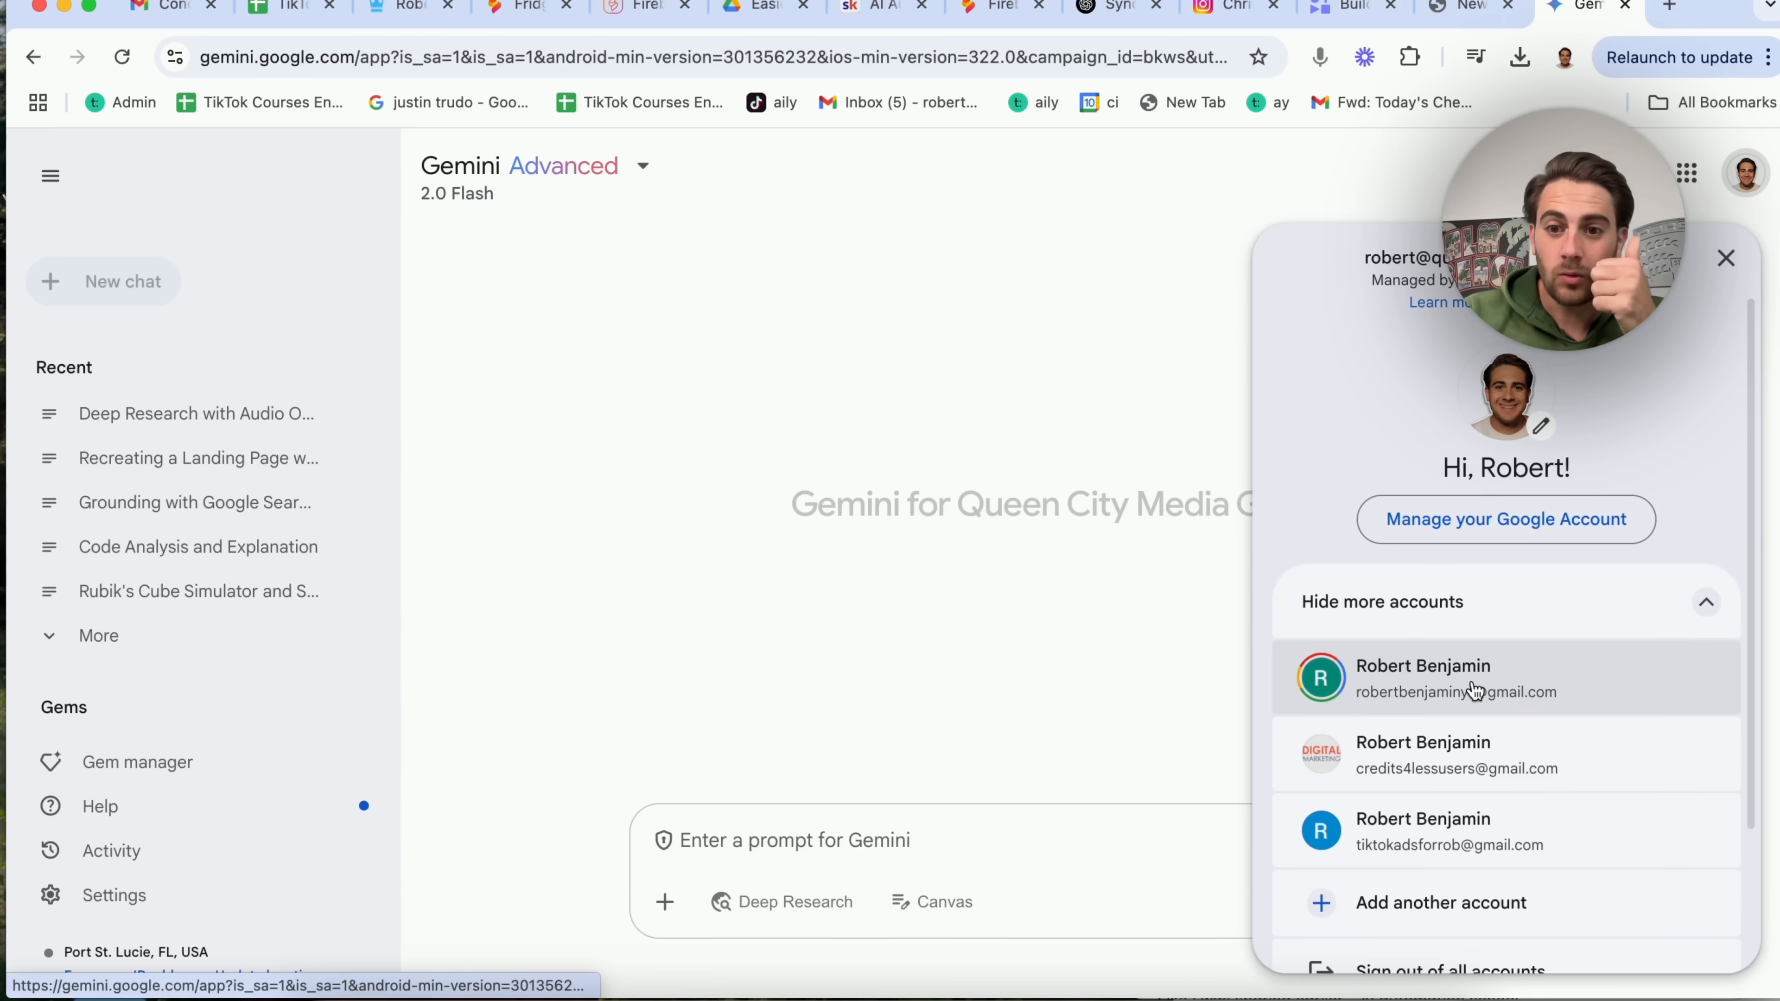
pyautogui.click(1476, 678)
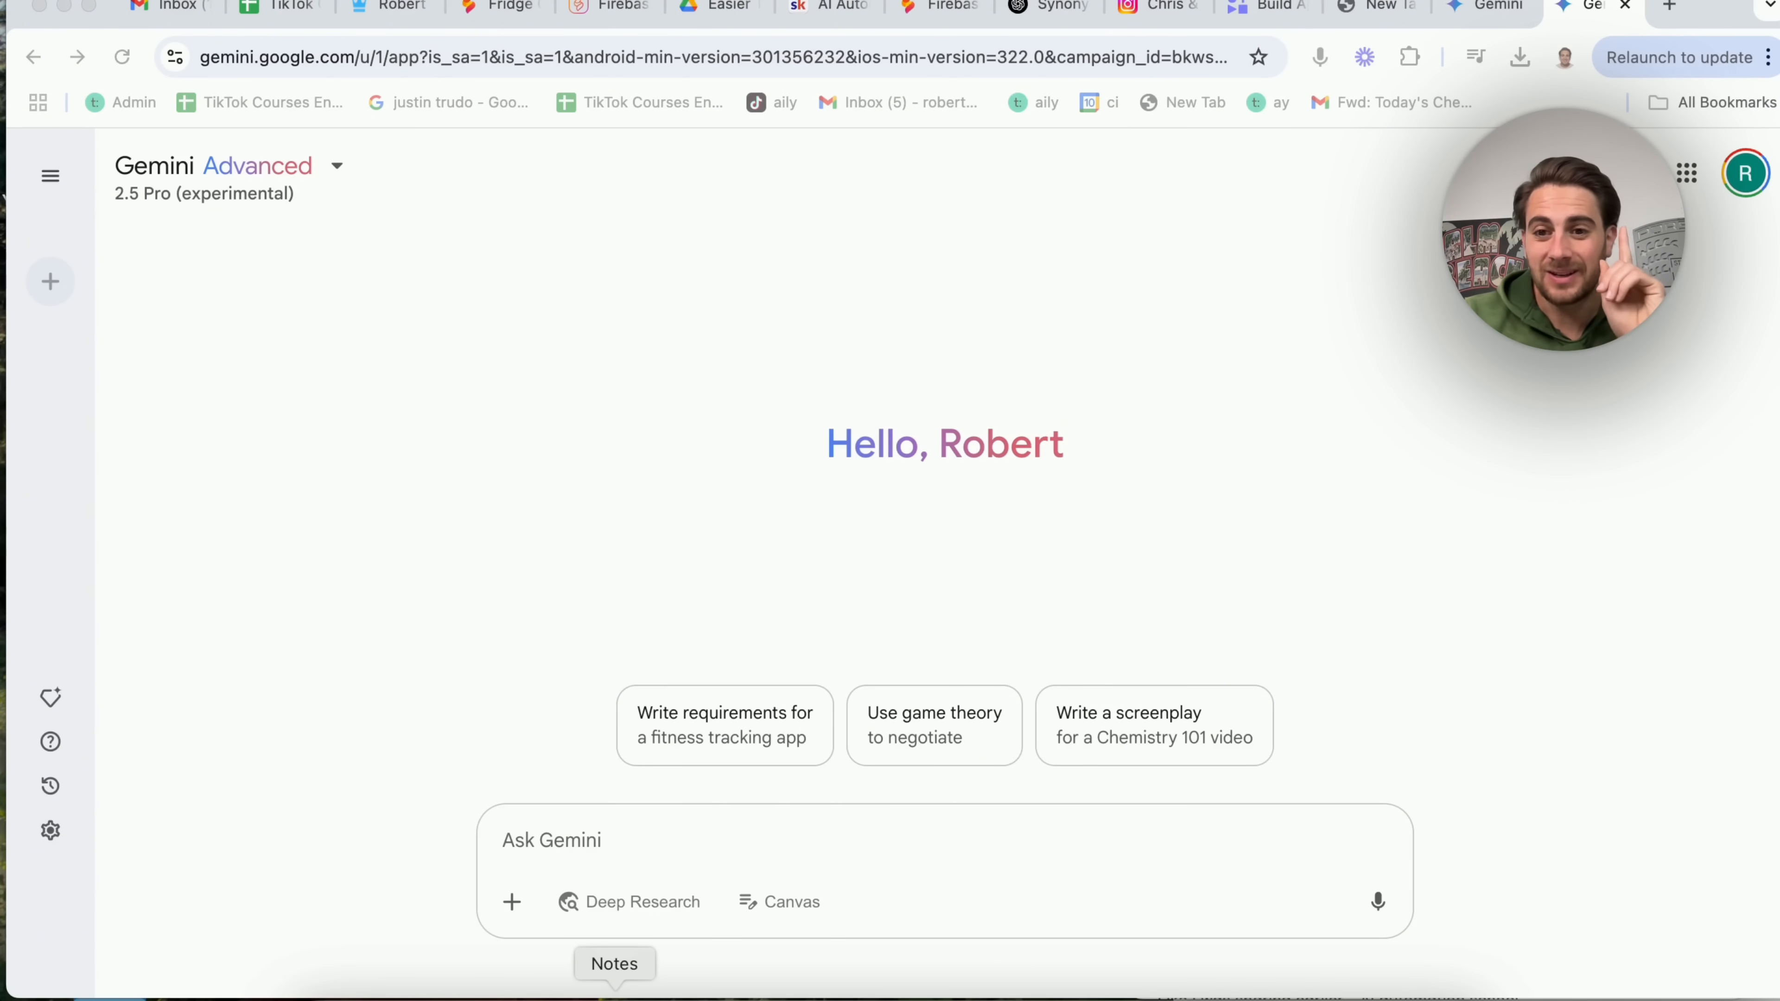
pyautogui.write('I am currently paying for these apps [INSERT APPS] and these are my favorite features that they have {INSERT LIST OF FEATURES}')
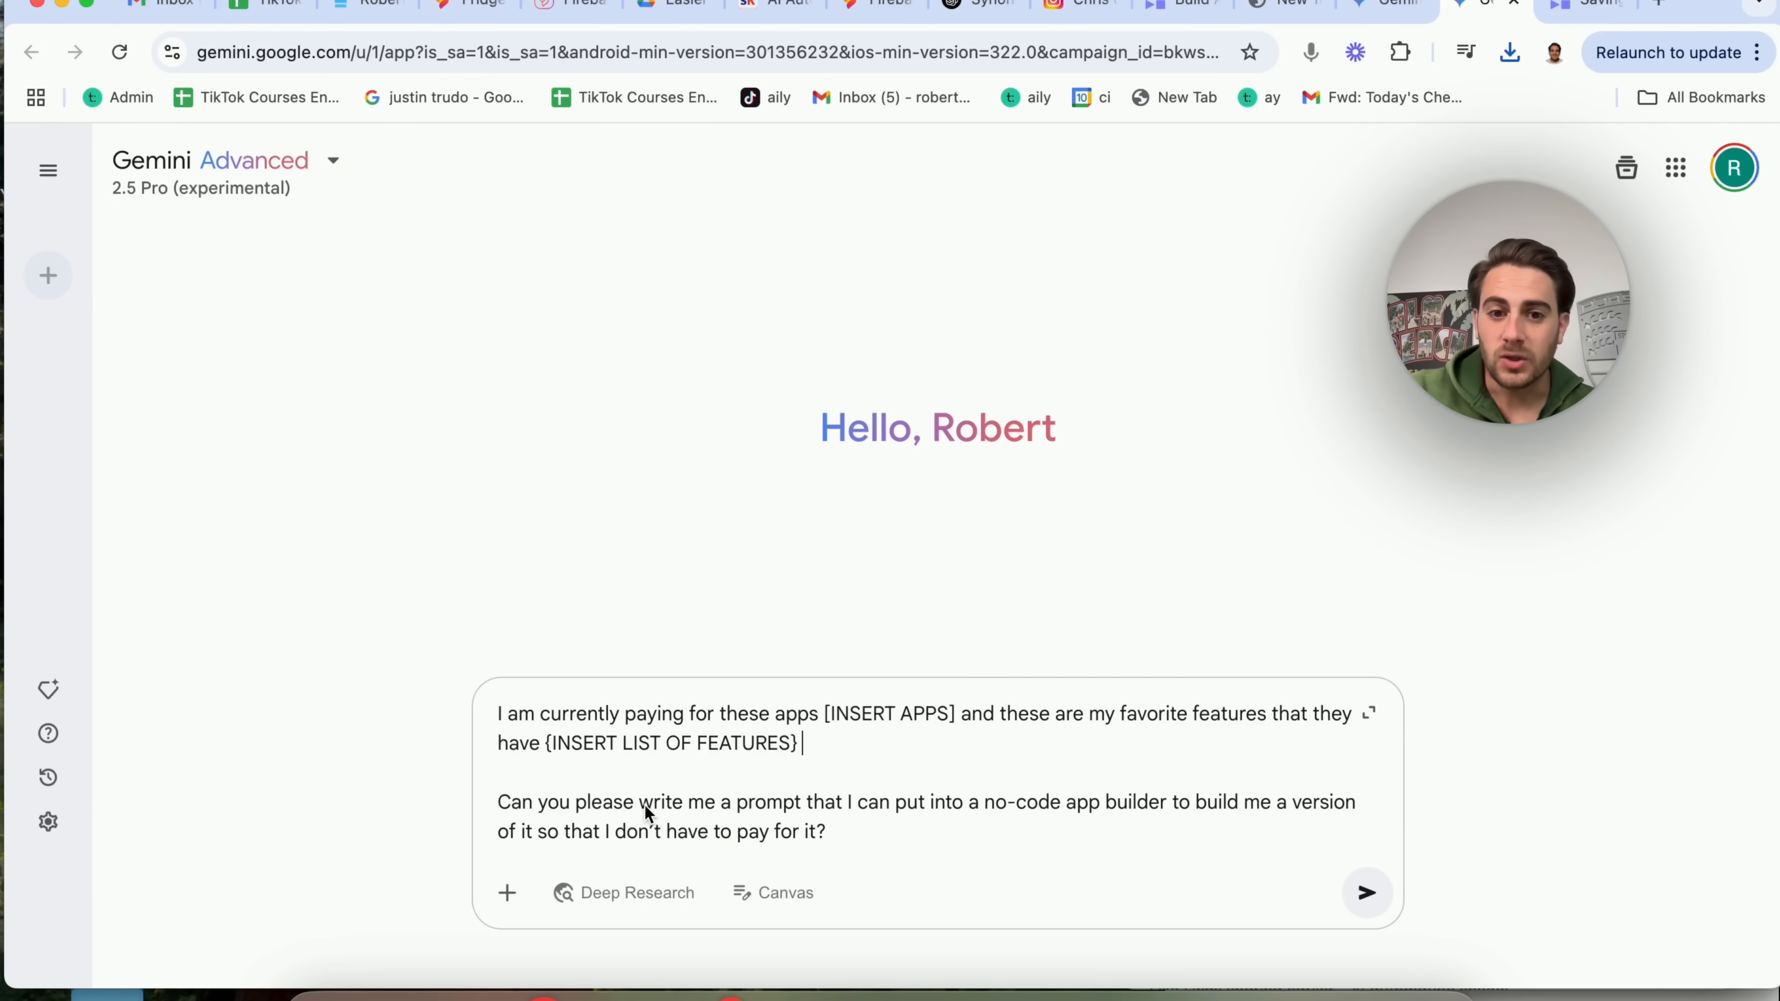
pyautogui.moveTo(914, 214)
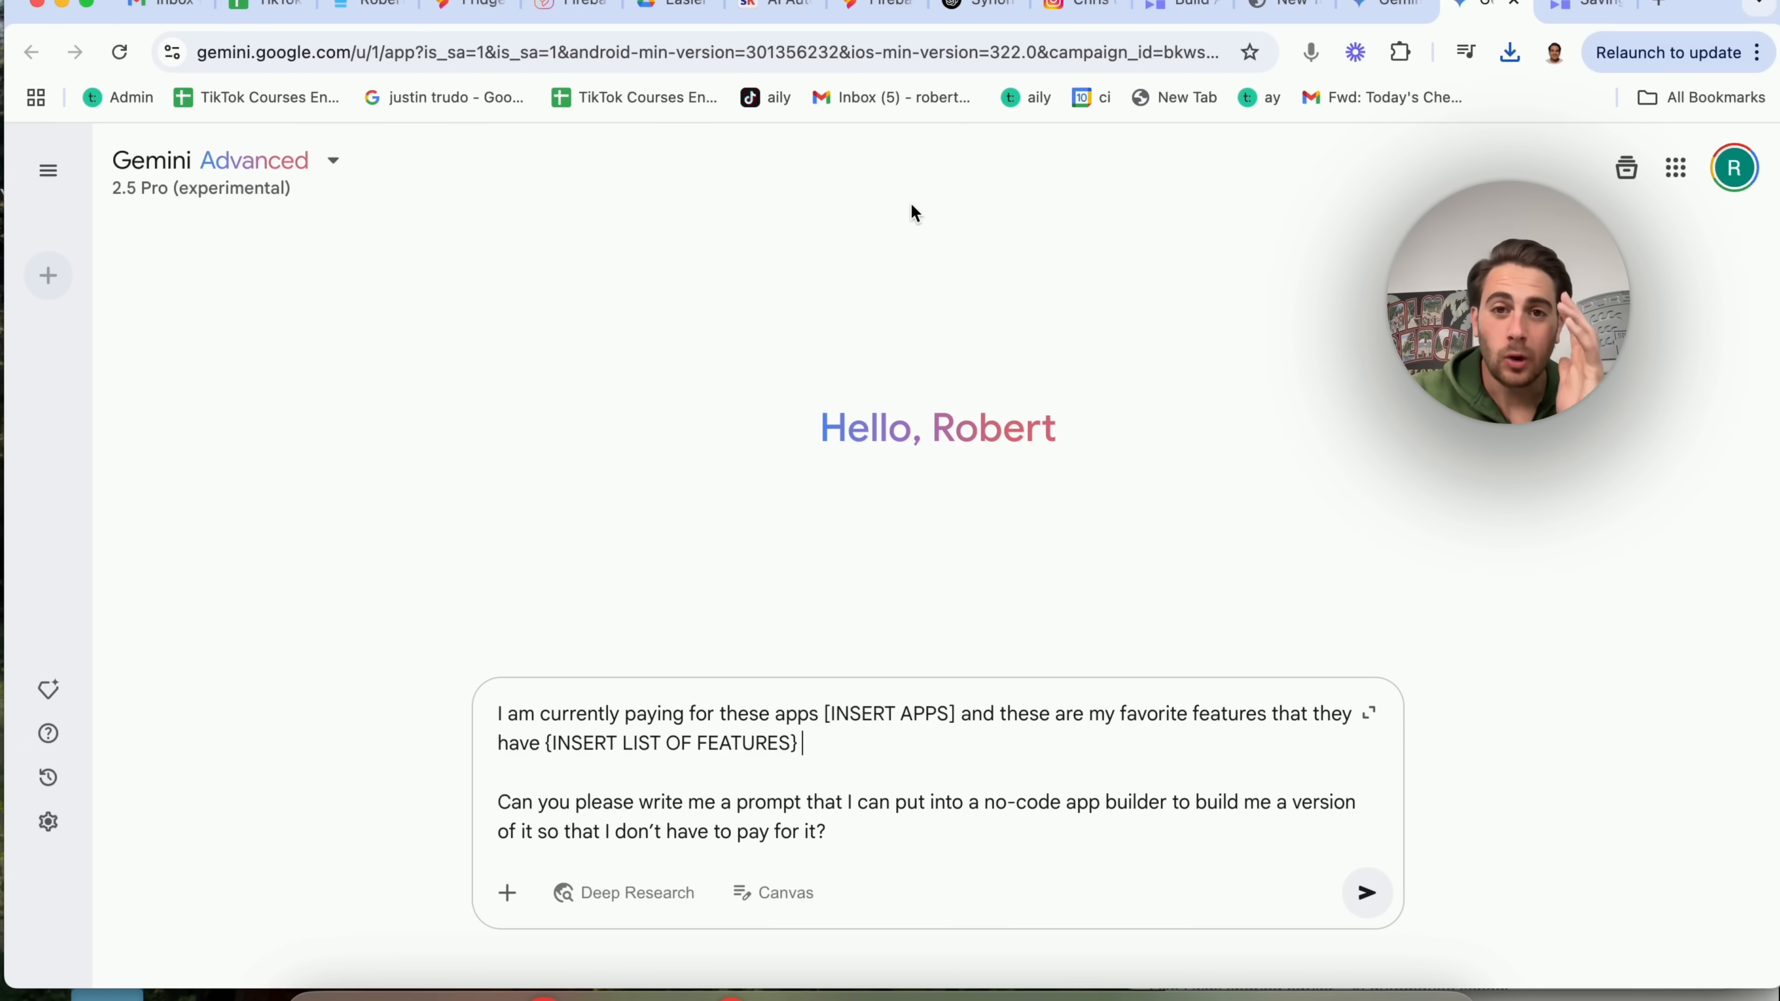
pyautogui.moveTo(870, 465)
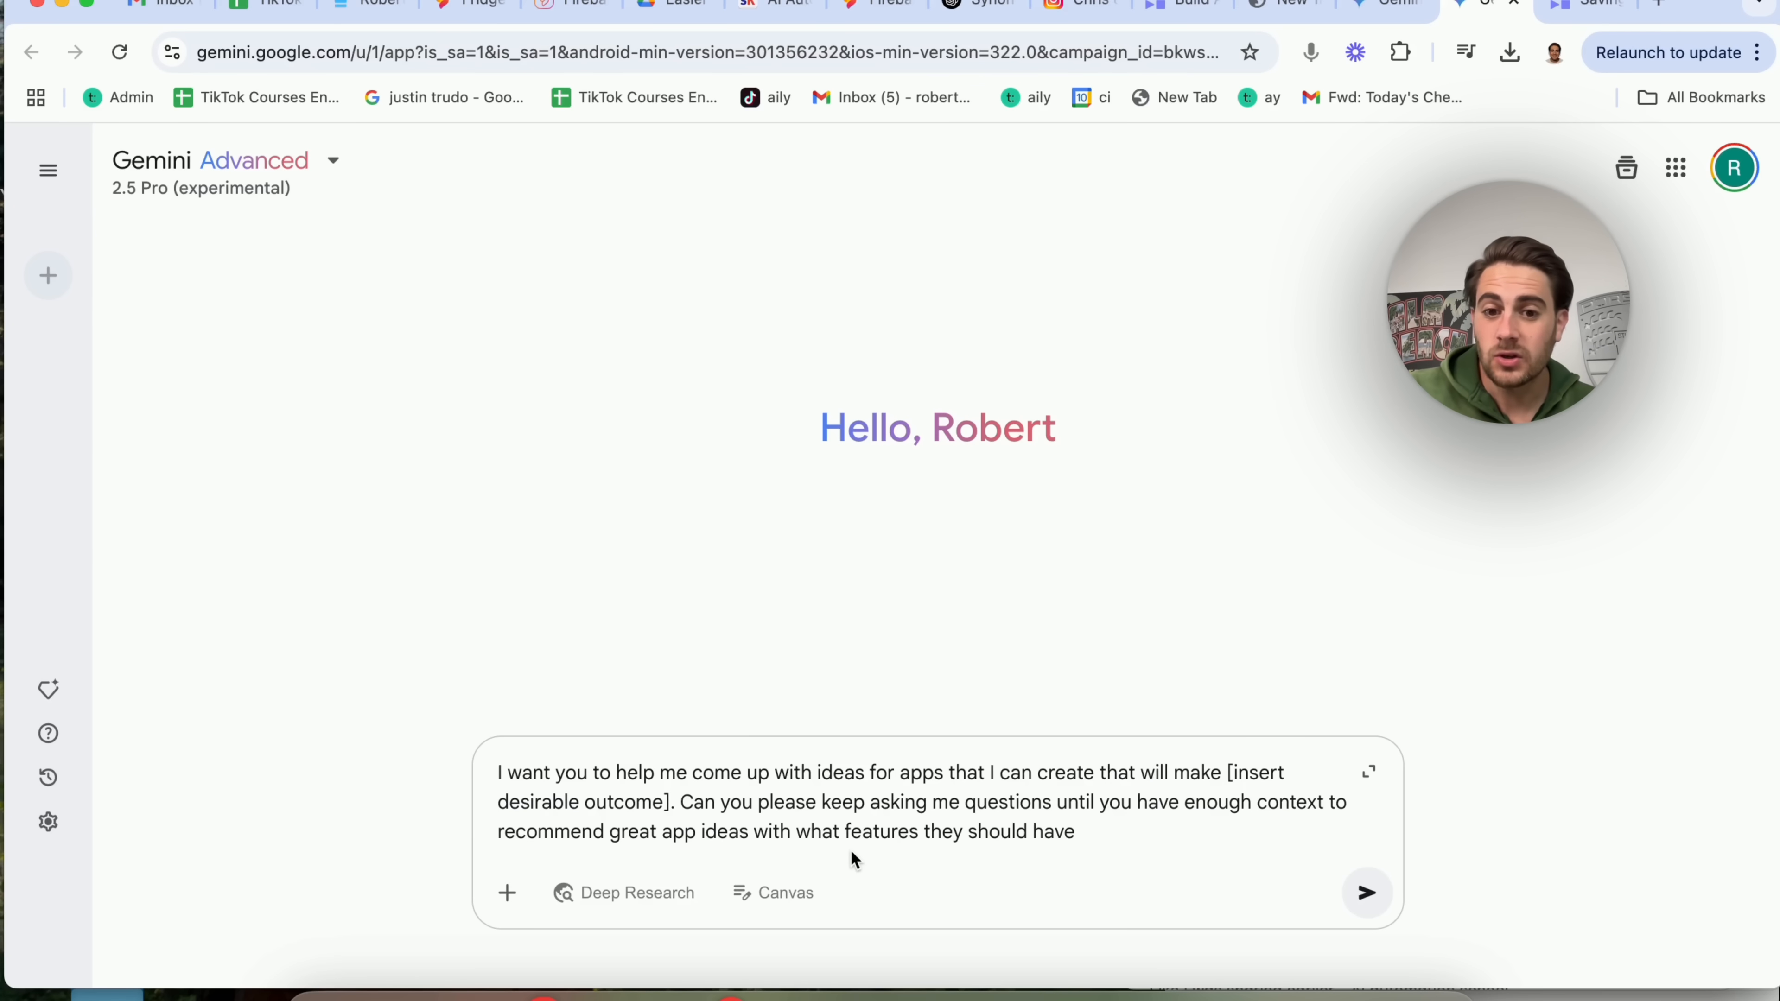
# - Fill the outcome placeholder with 'me get more view' and send the app-ideas prompt
pyautogui.doubleClick(1258, 772)
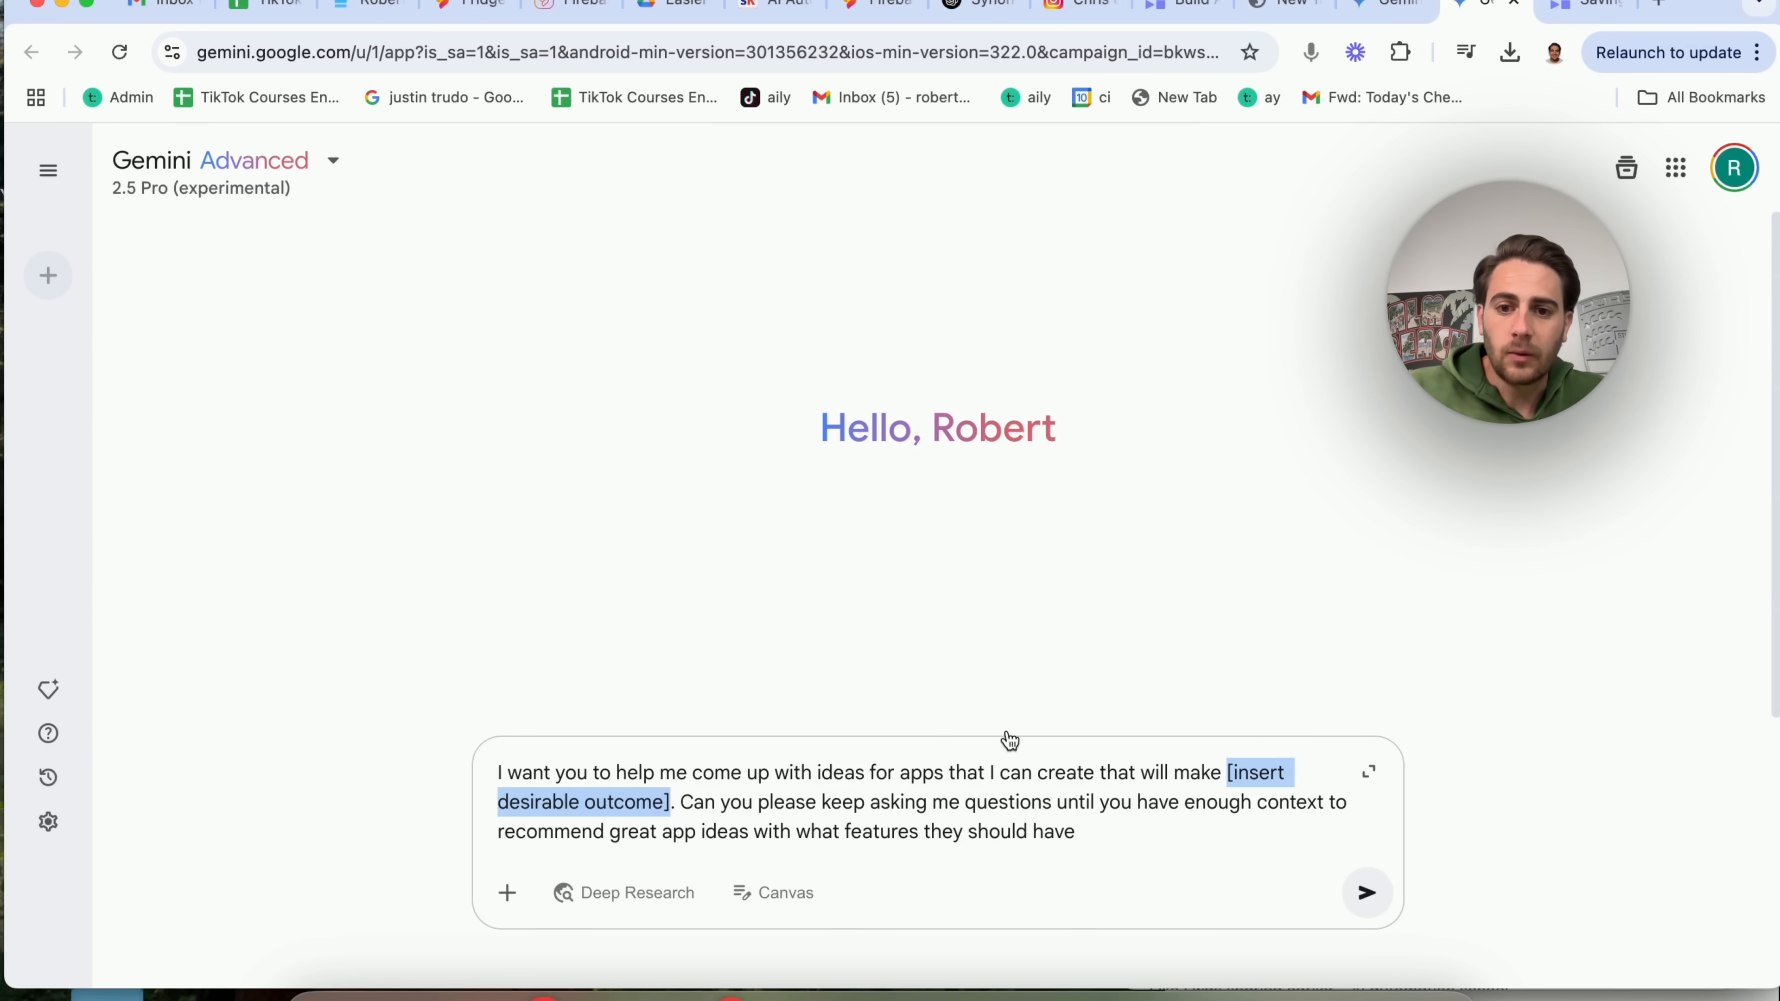
pyautogui.write('me get more views on y')
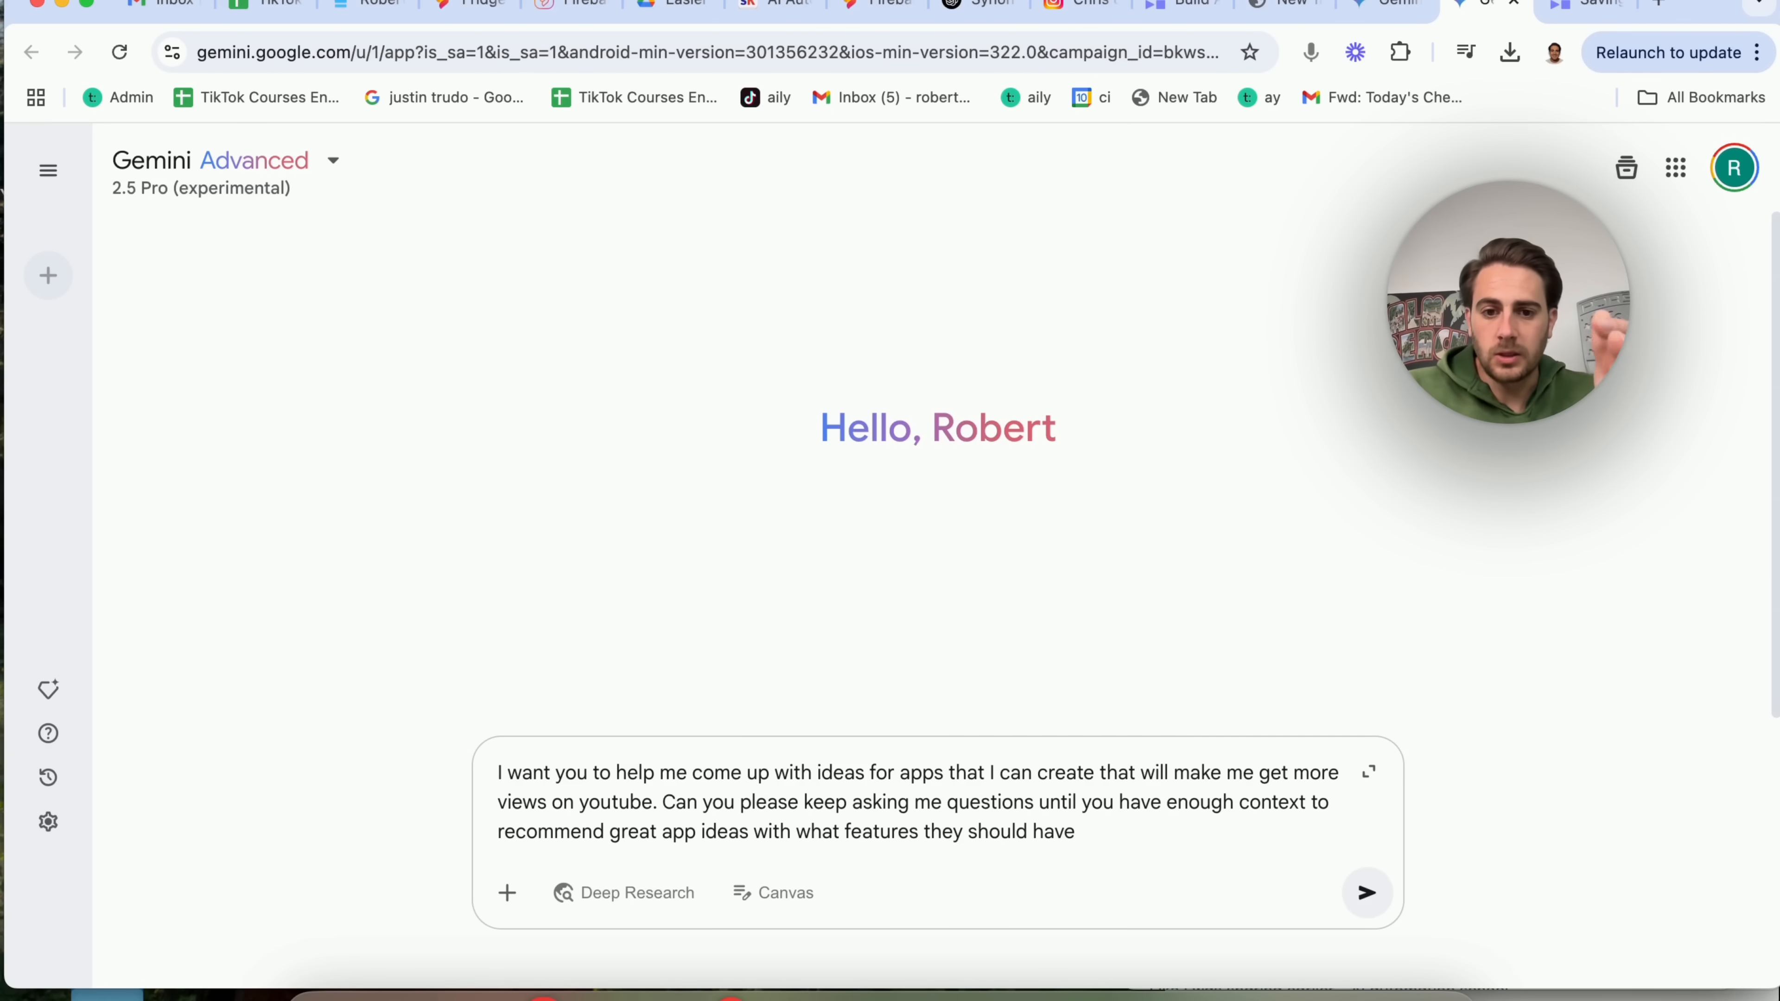
pyautogui.click(1366, 892)
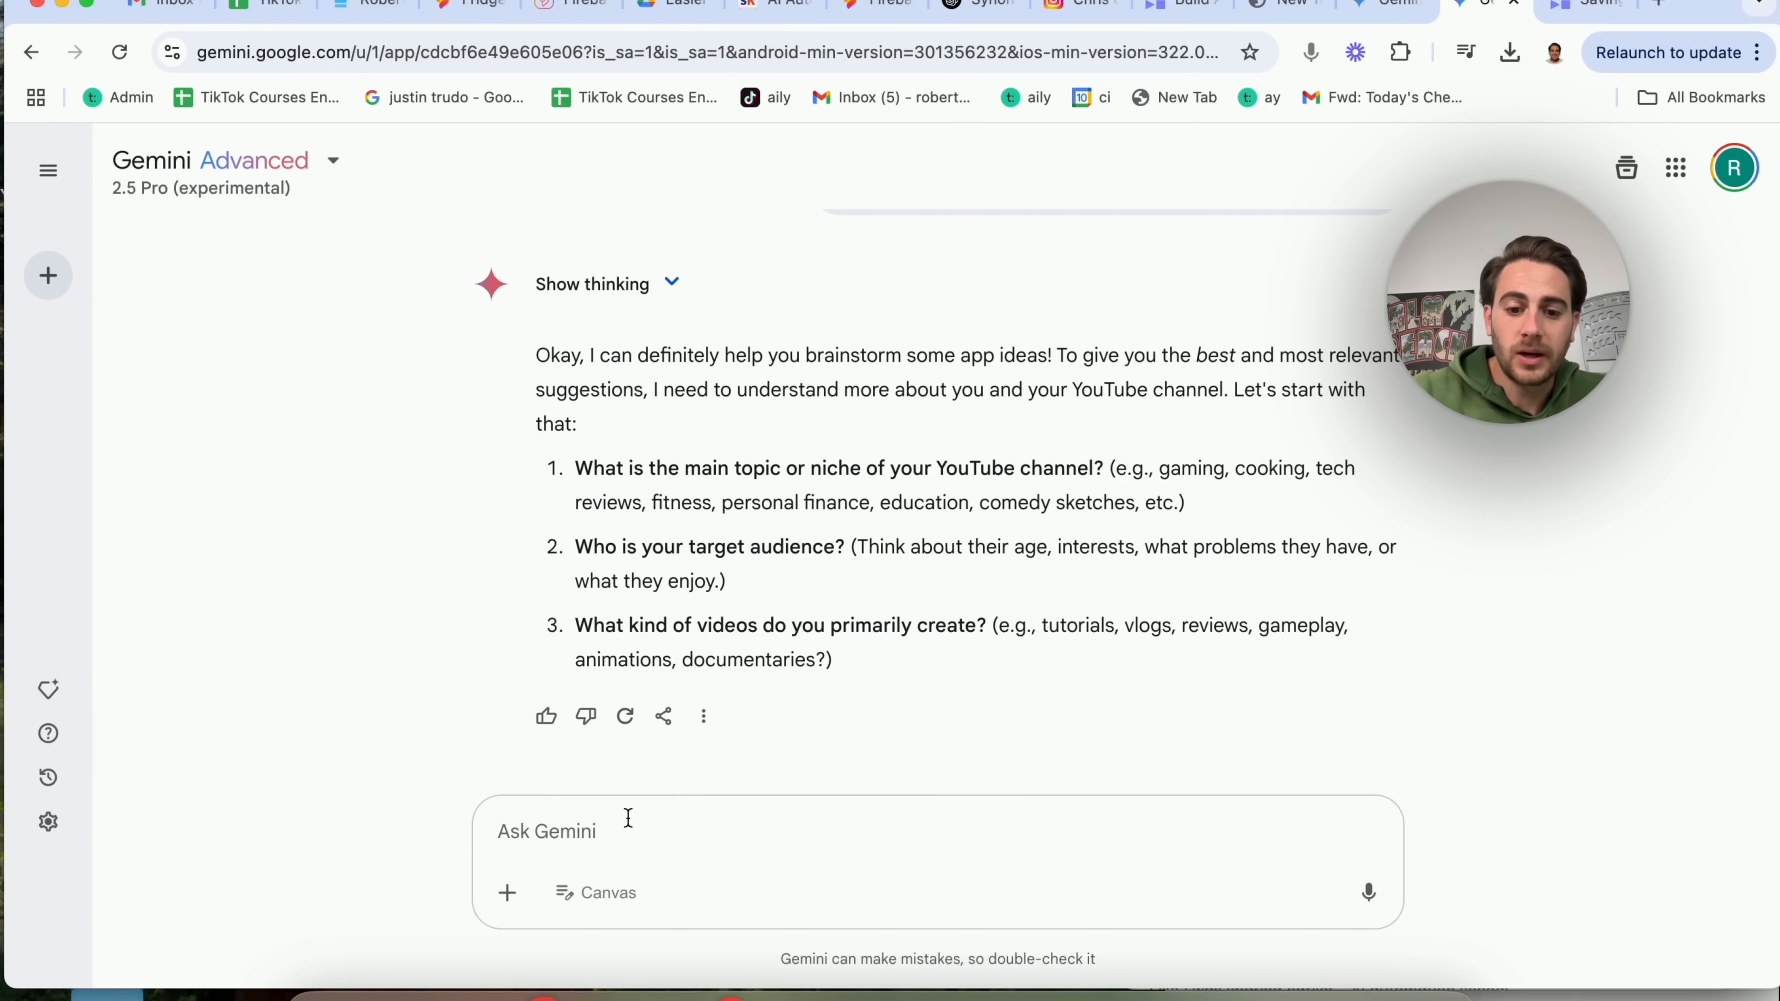
# - Answer that the channel teaches beginner YouTubers how to grow on YouTube, and send it
pyautogui.write('My youtube channel i')
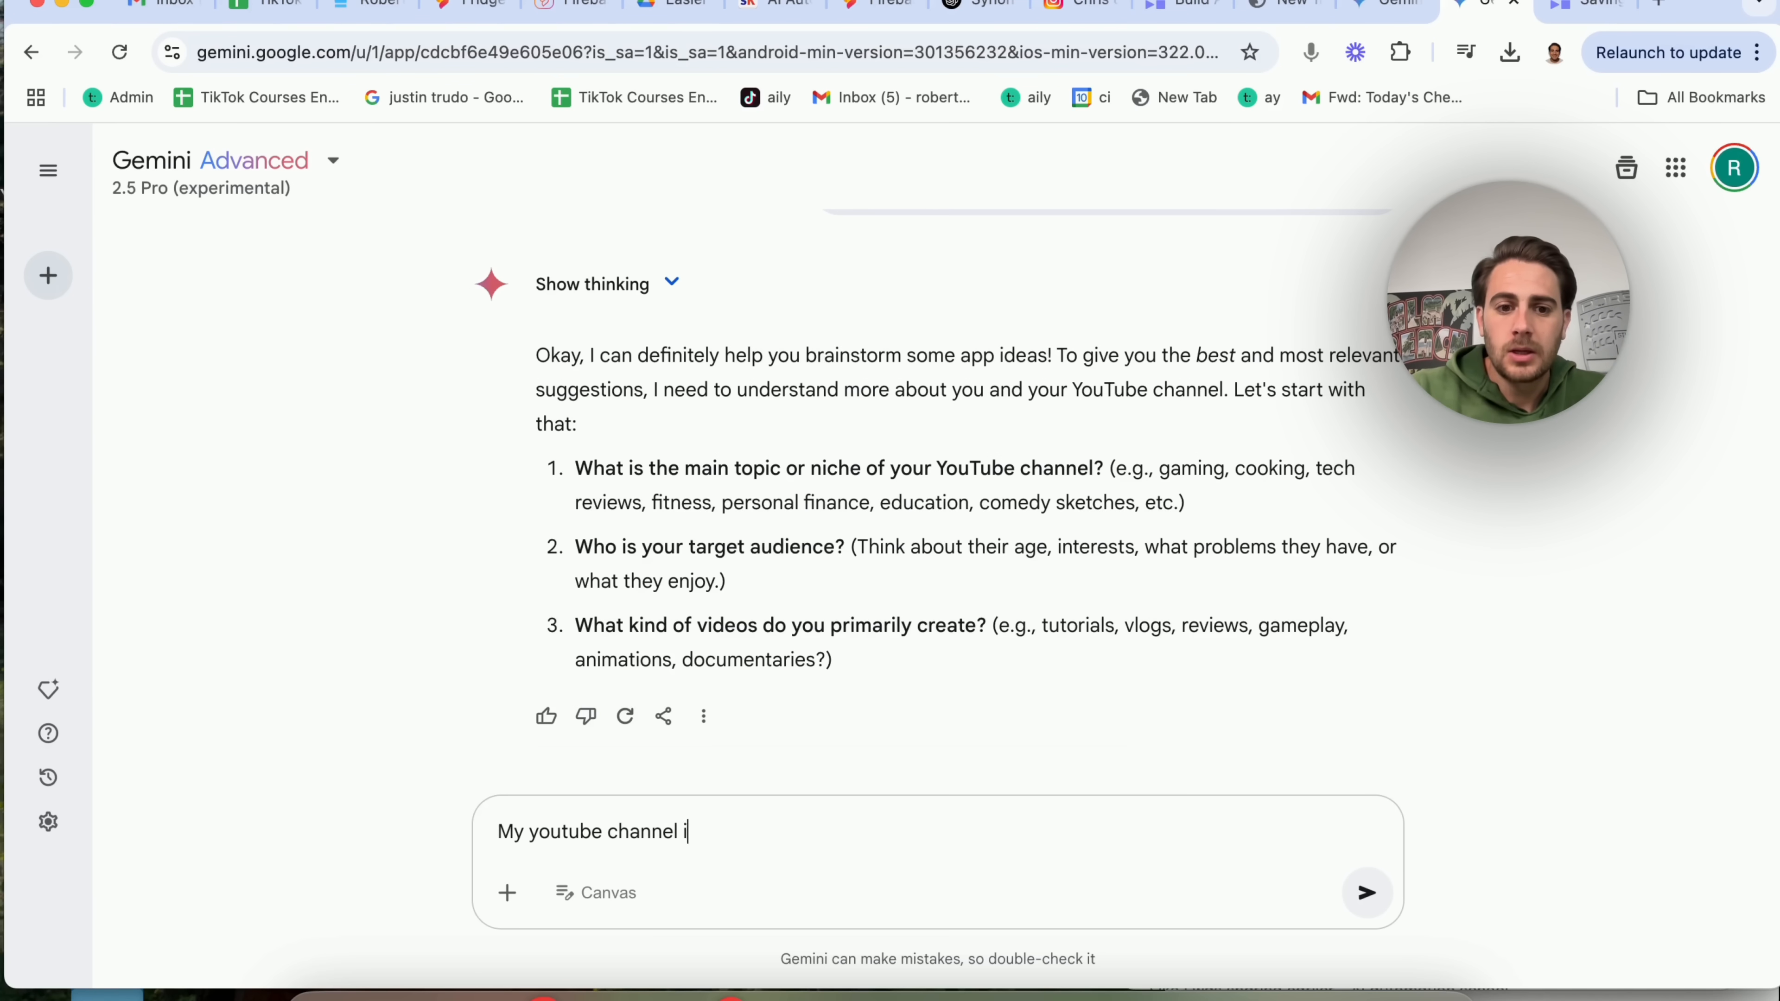
pyautogui.write('s about how to grow')
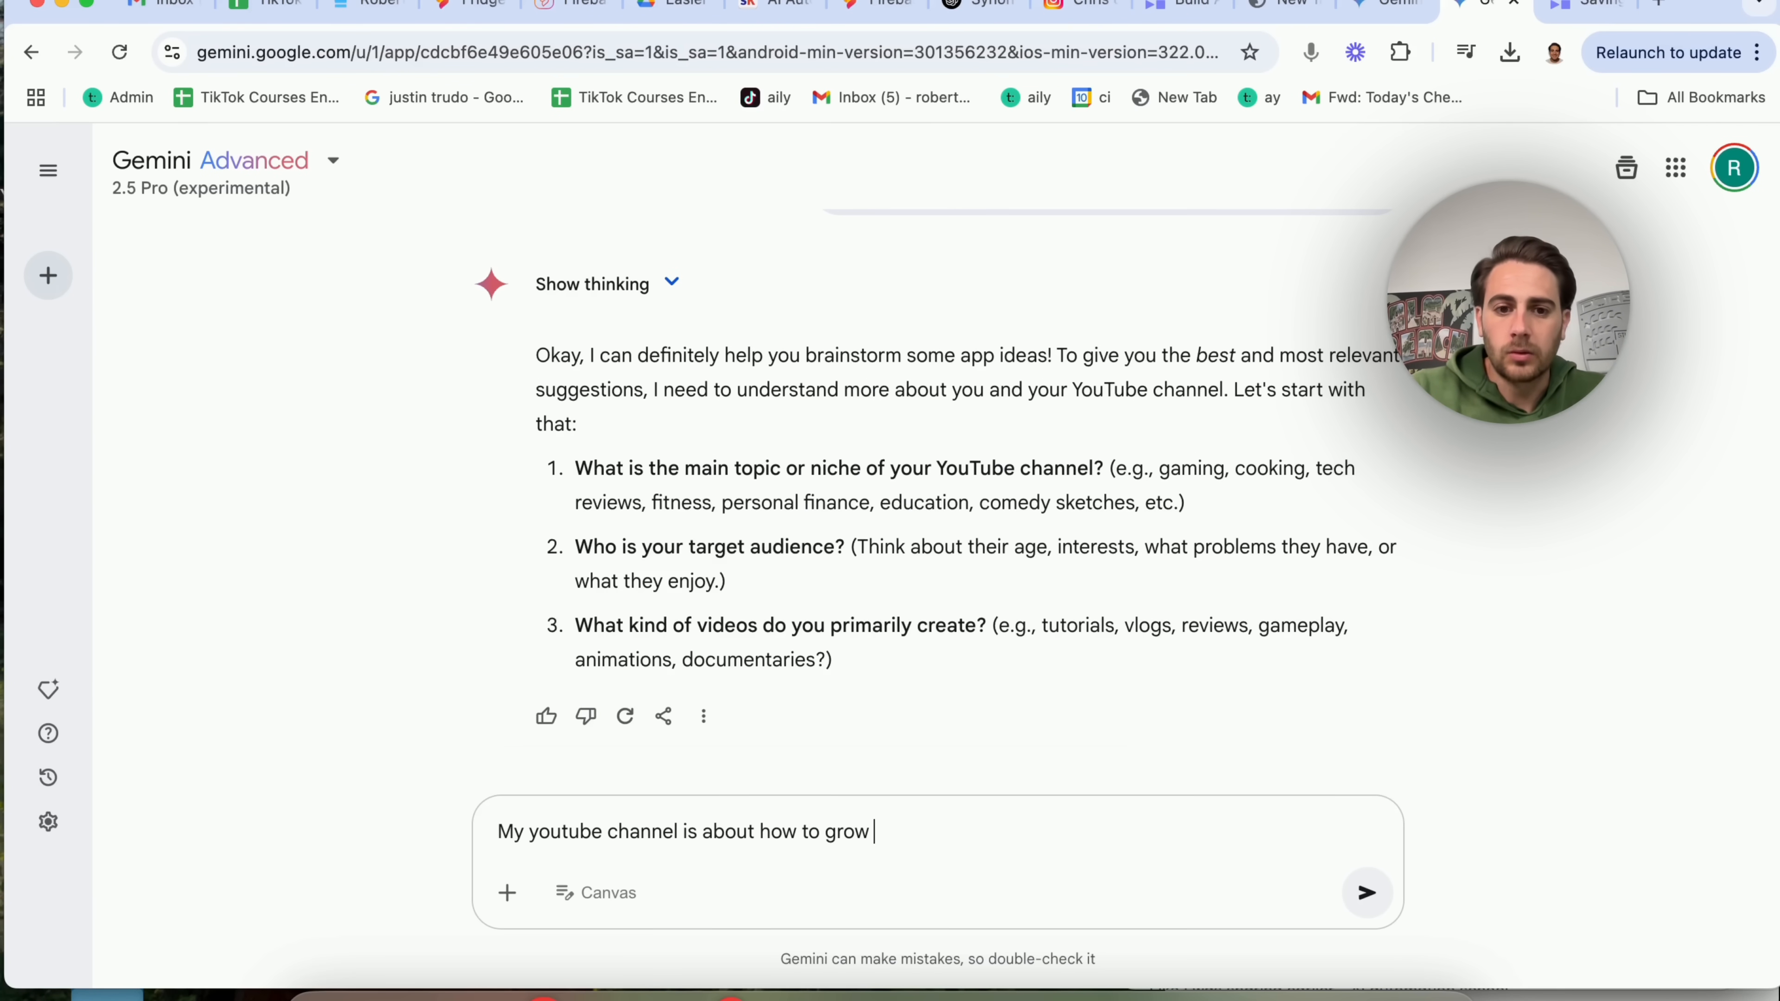
pyautogui.write('on youtube, my target audience is new')
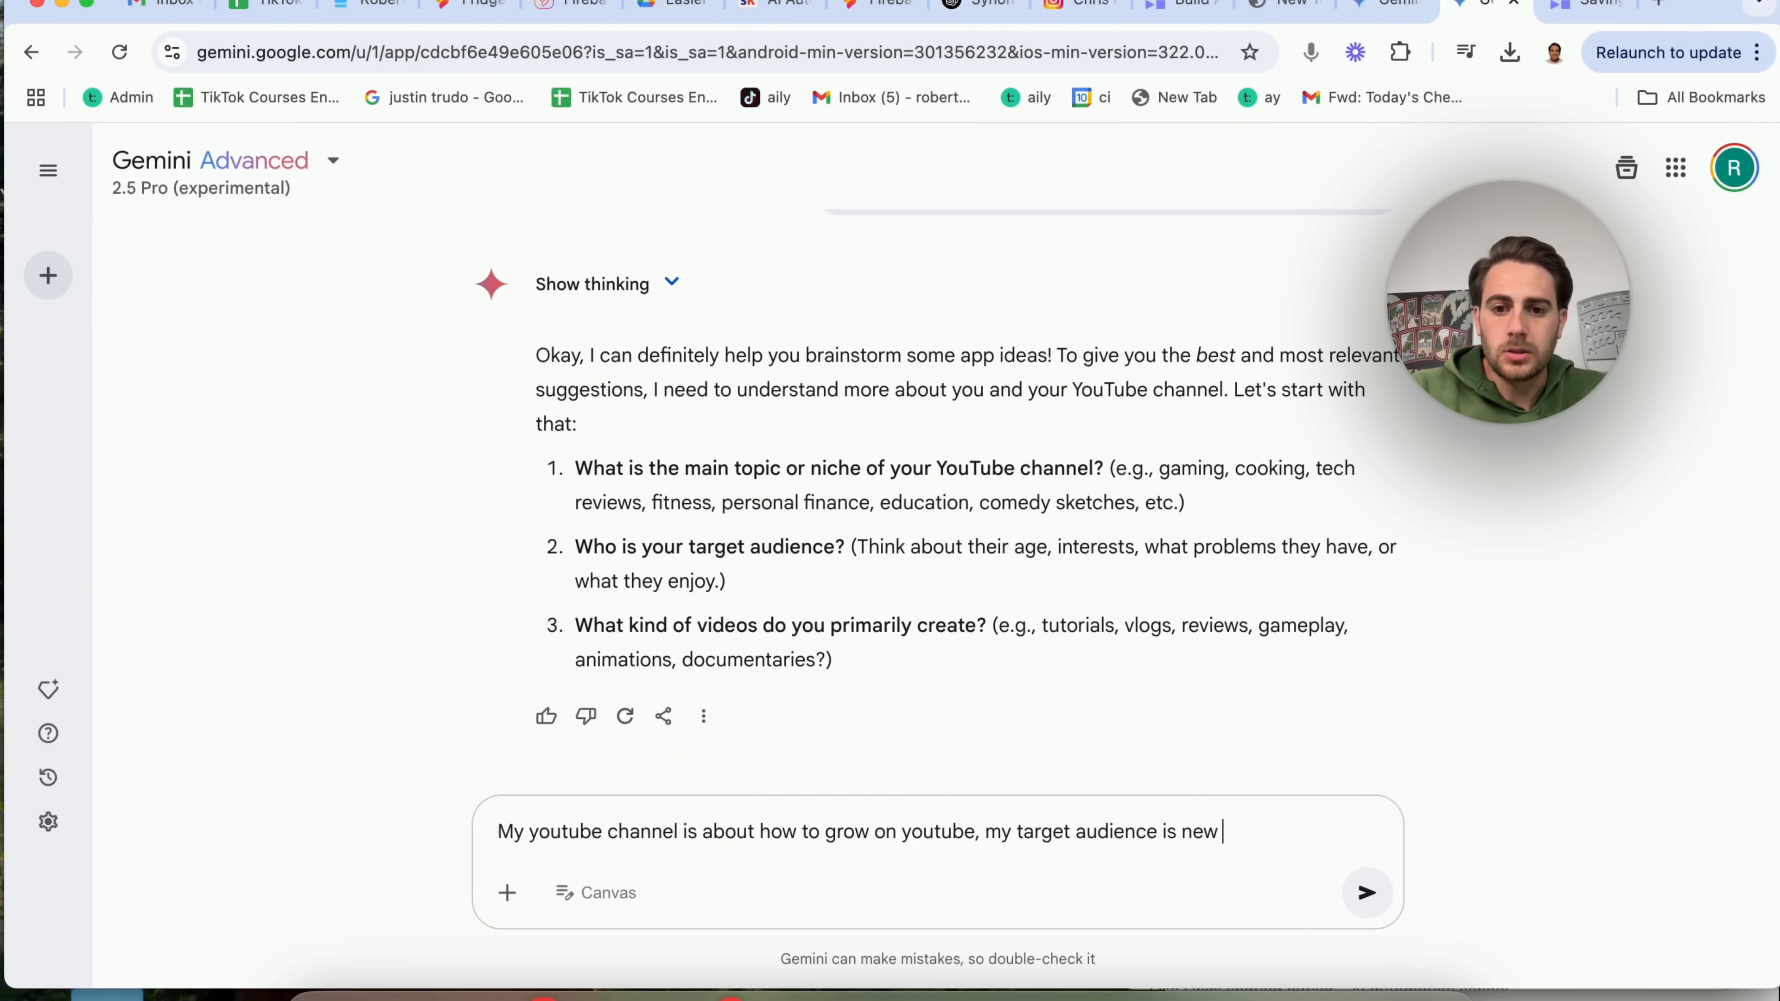
pyautogui.write('/ beginner yout')
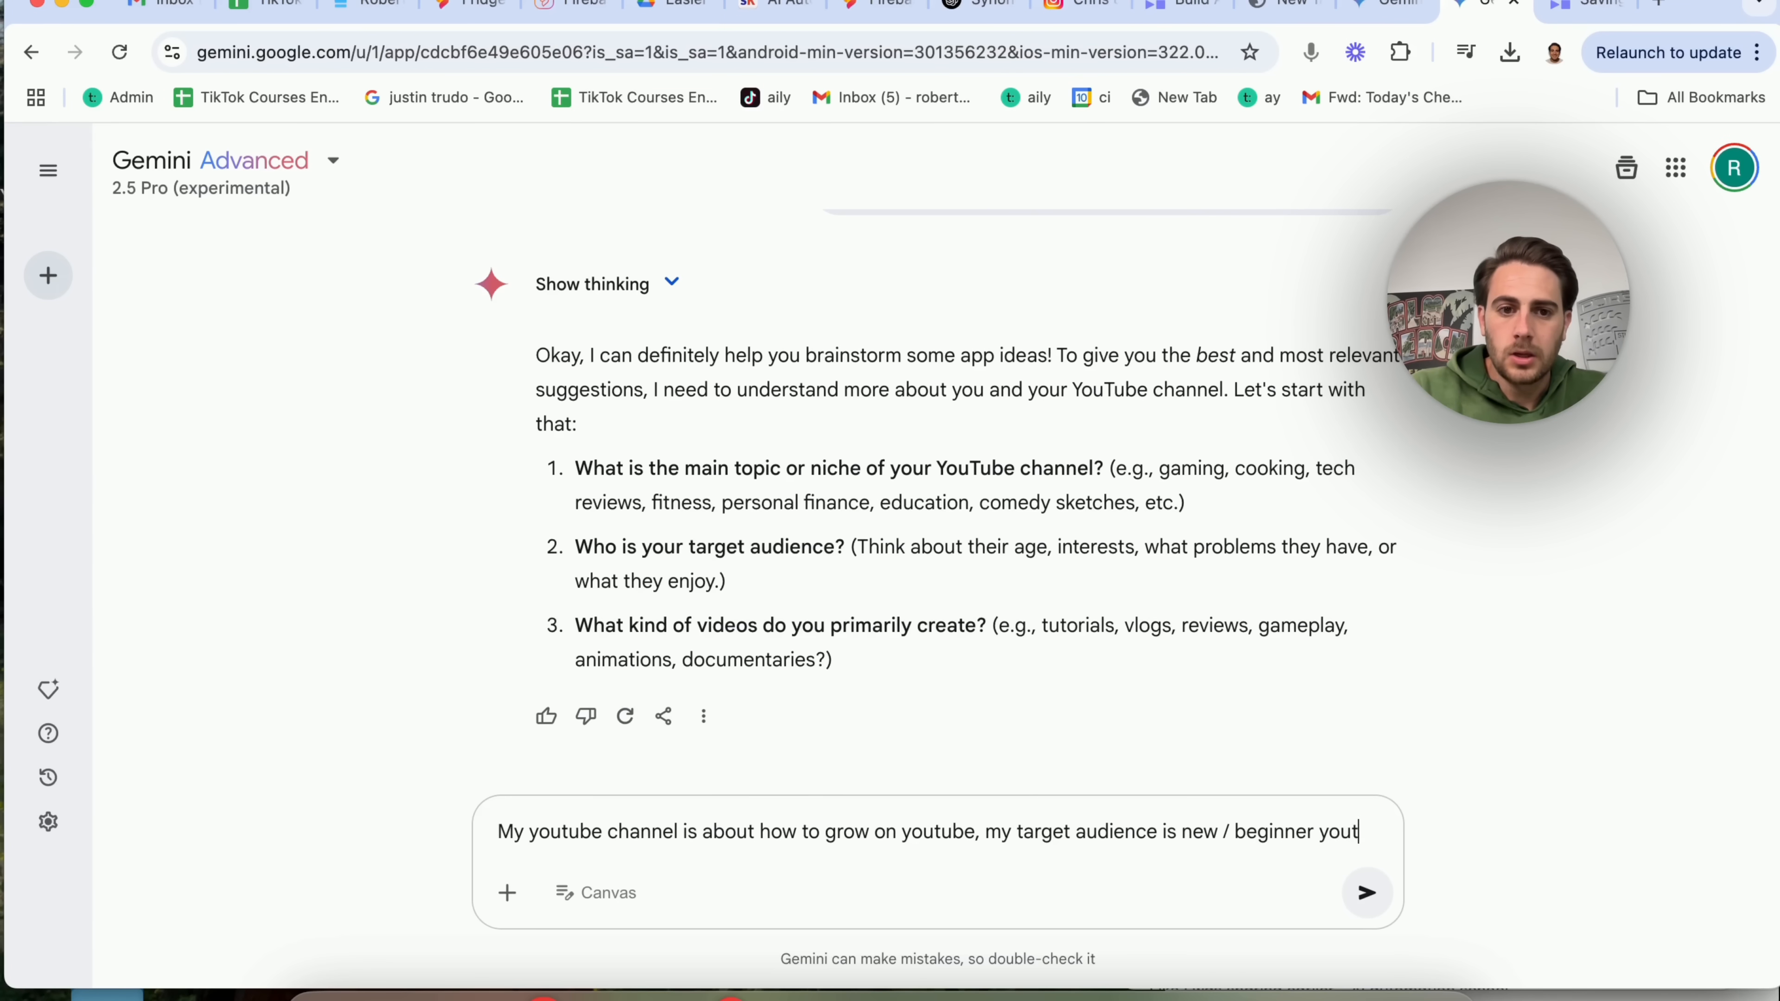
pyautogui.write('youtubers and I am creating tutorial videos')
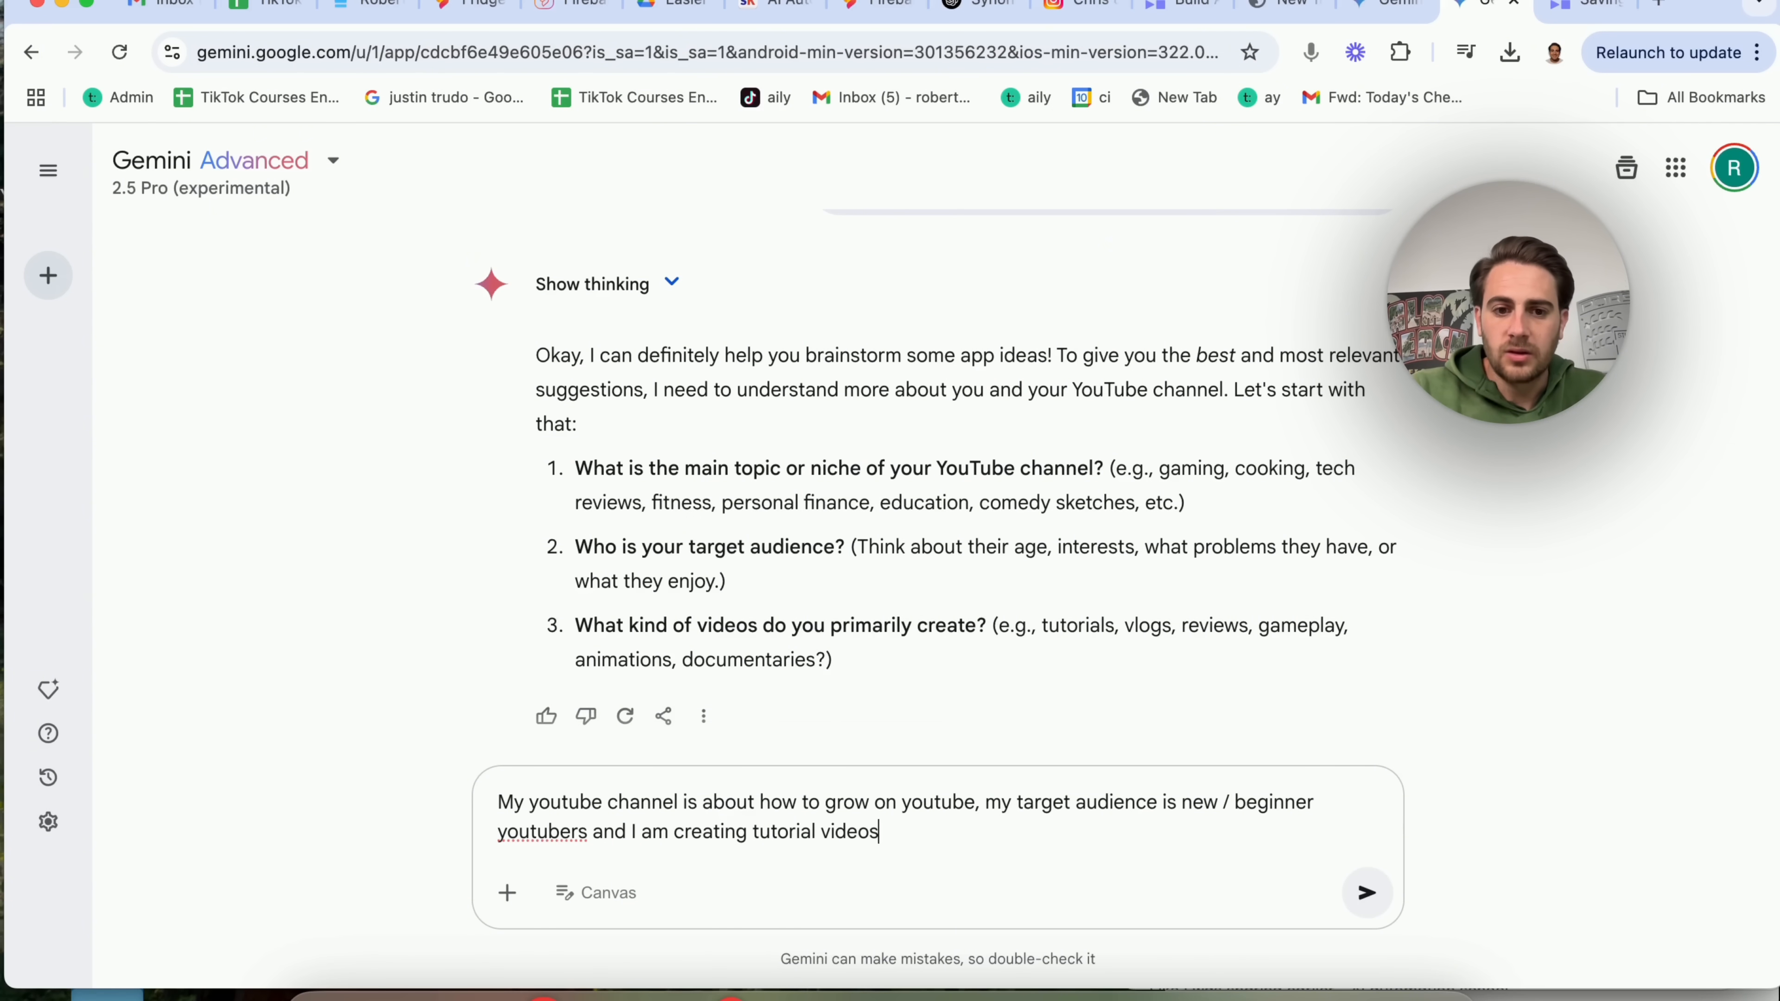
pyautogui.click(1366, 892)
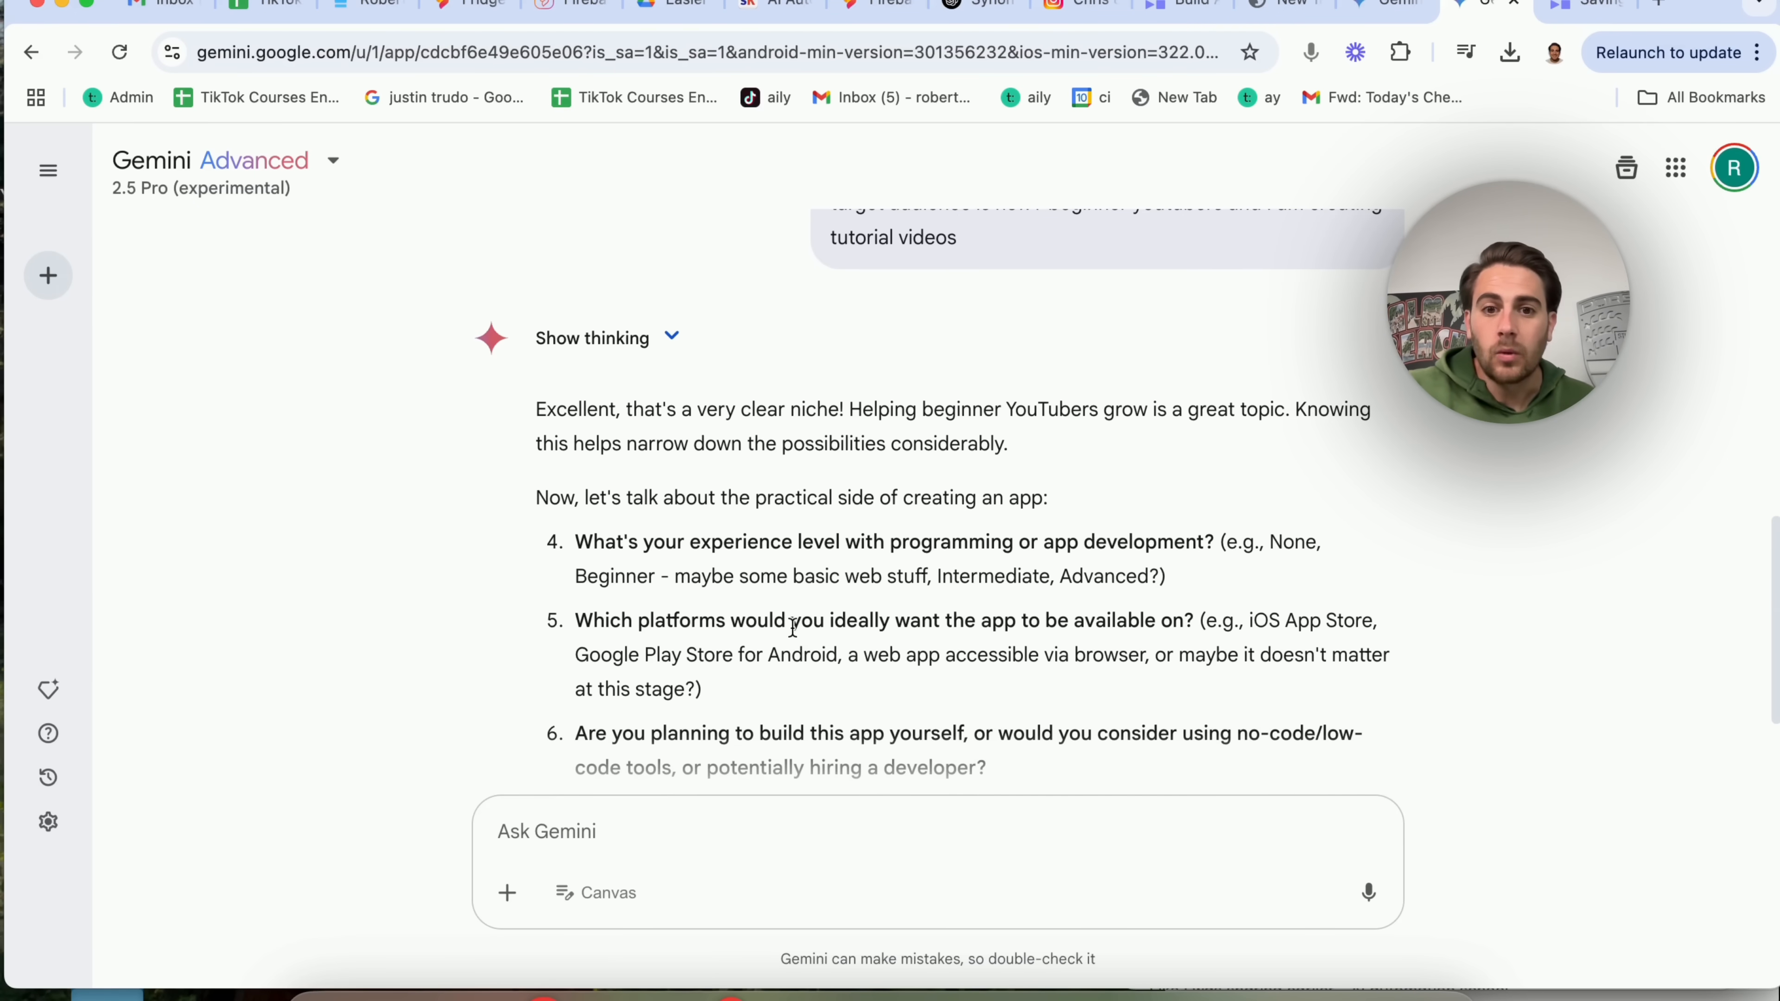
# - Reply as a no-code Firebase Studio developer wanting a web and Android app, needing ideas and prompts
pyautogui.write('I am')
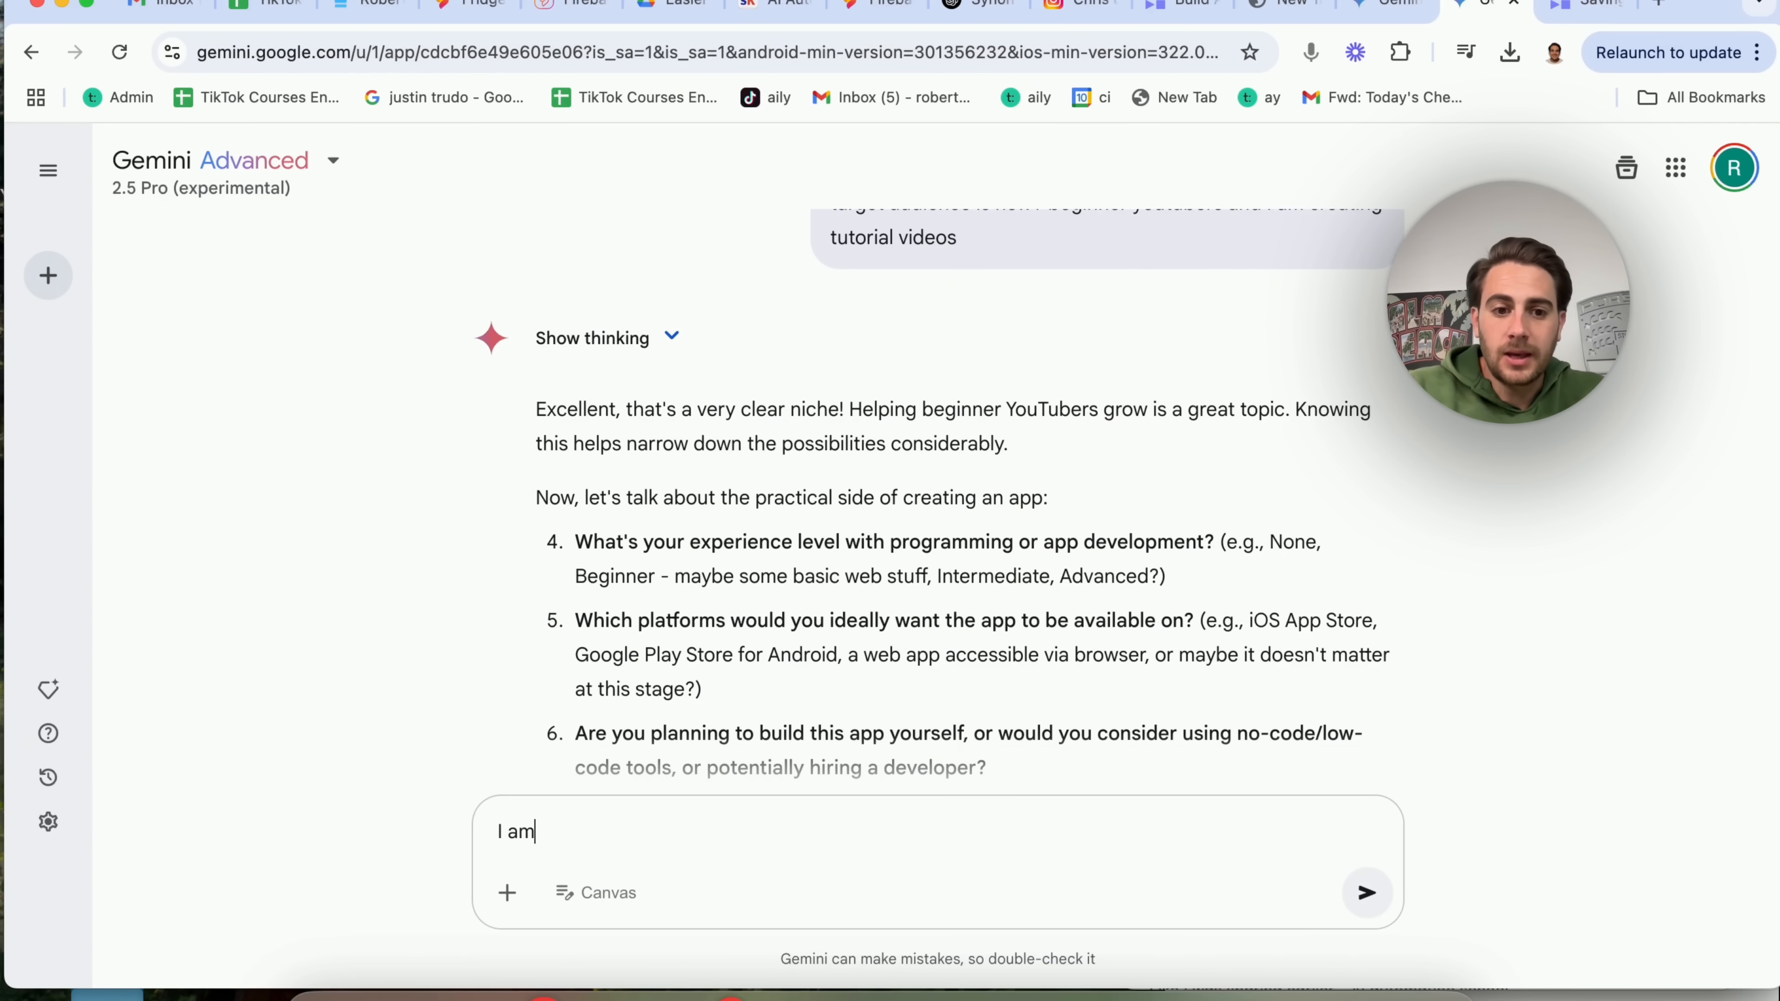
pyautogui.write('a no code app developer, I am u')
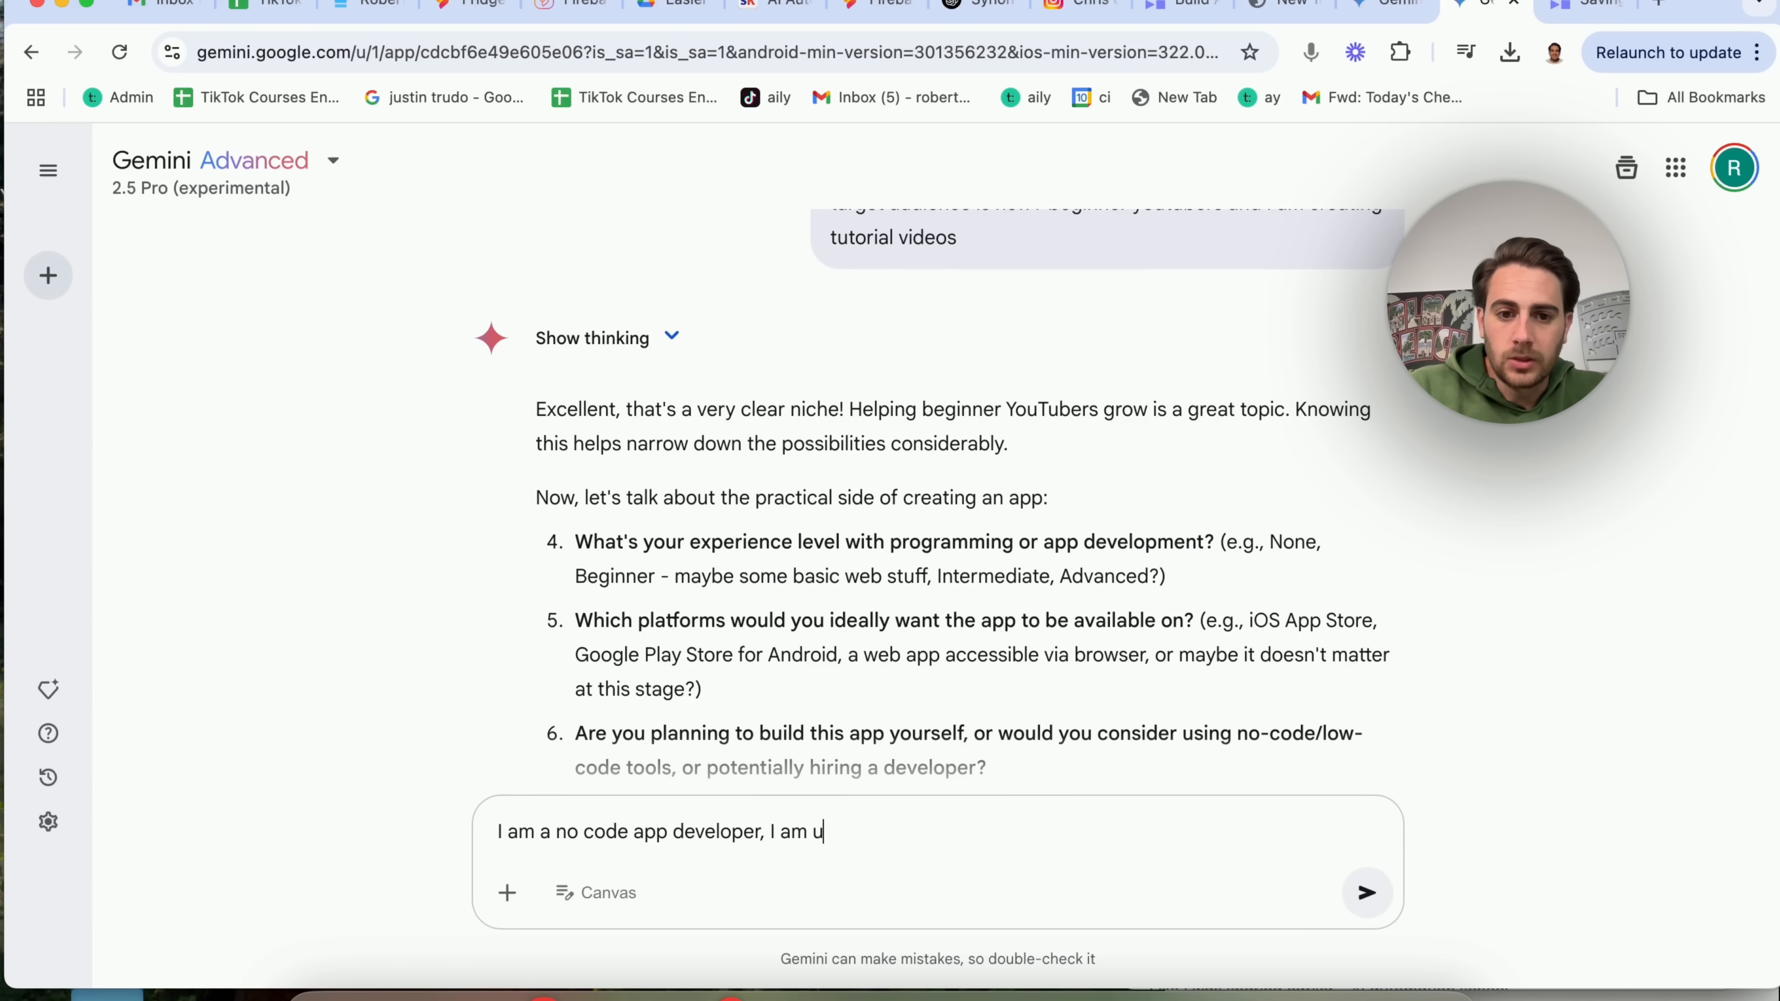
pyautogui.write('sing firebase studio')
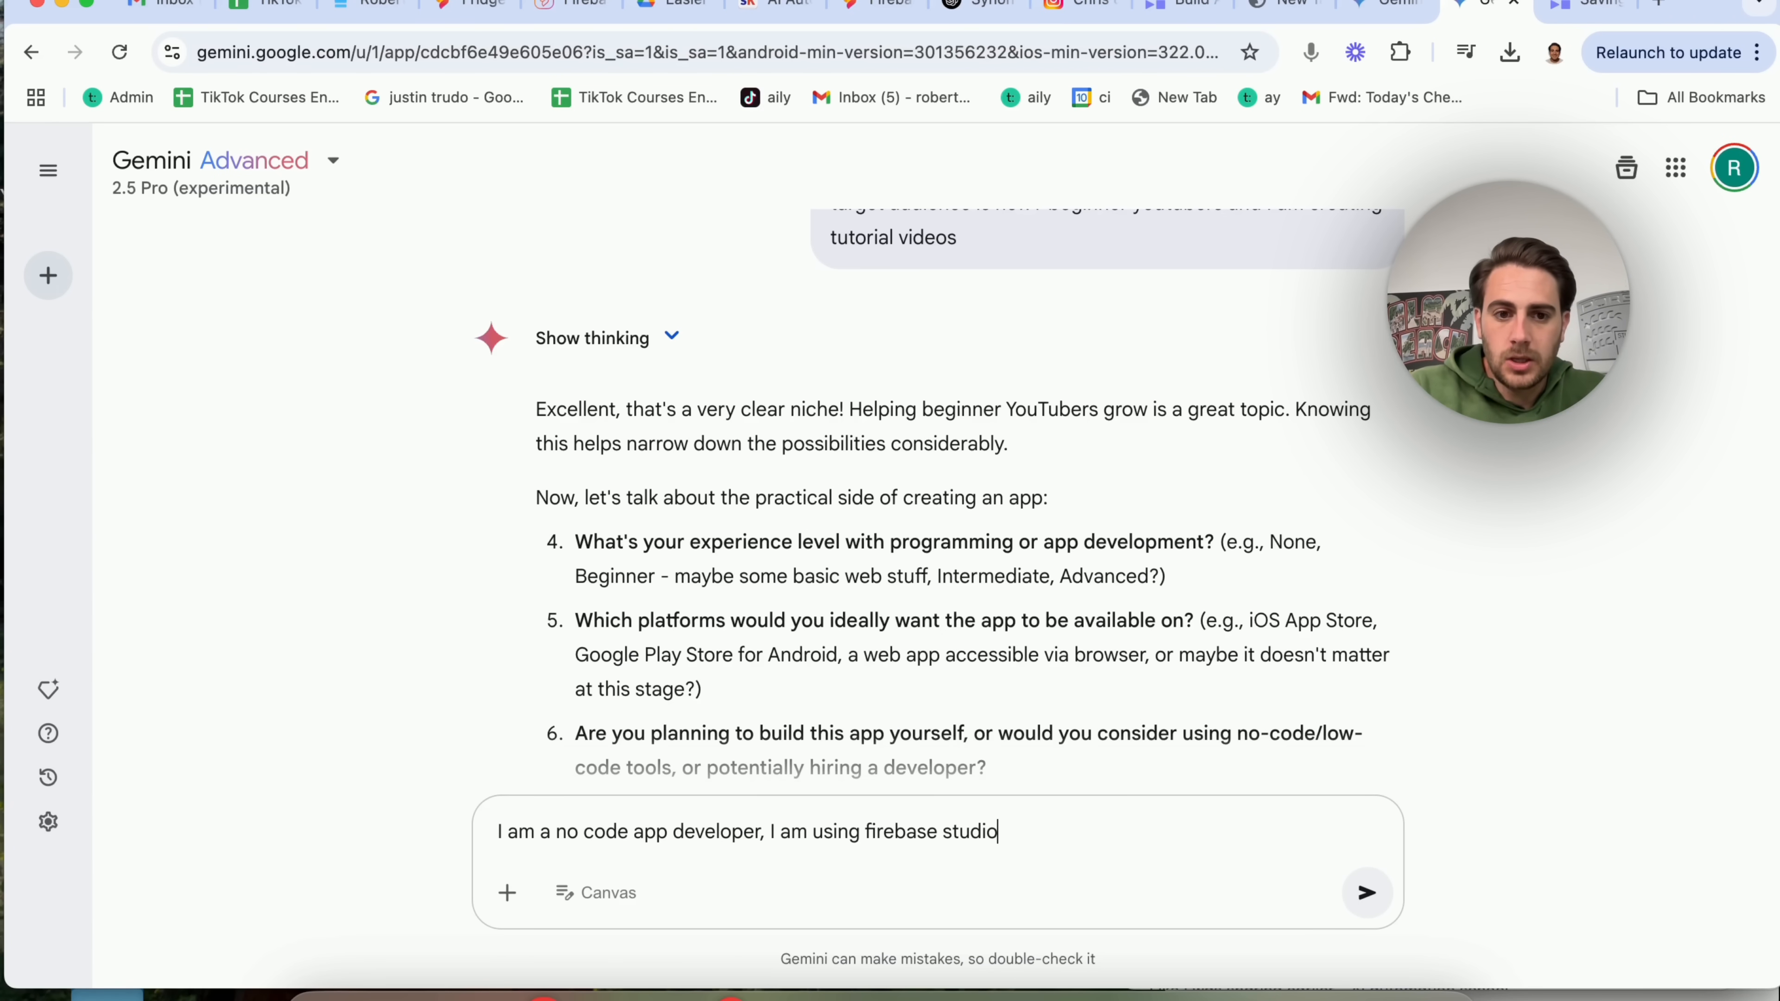
pyautogui.write(', I want it')
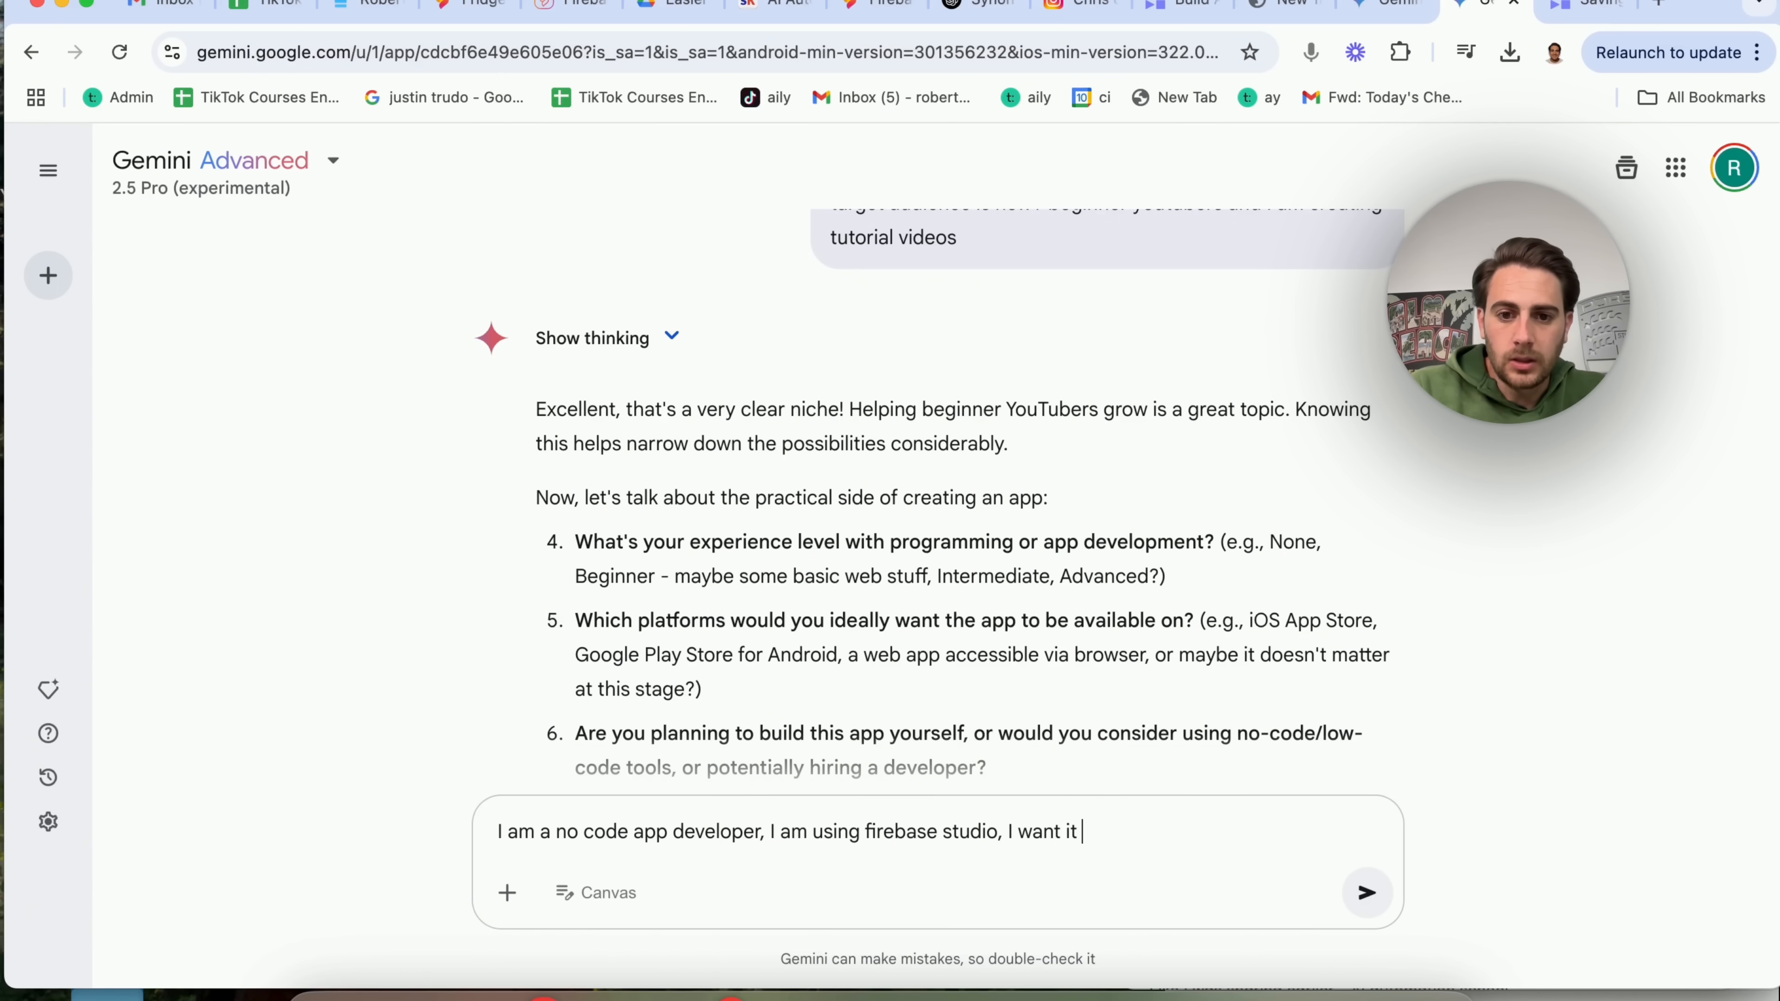
pyautogui.write('to be a web app,')
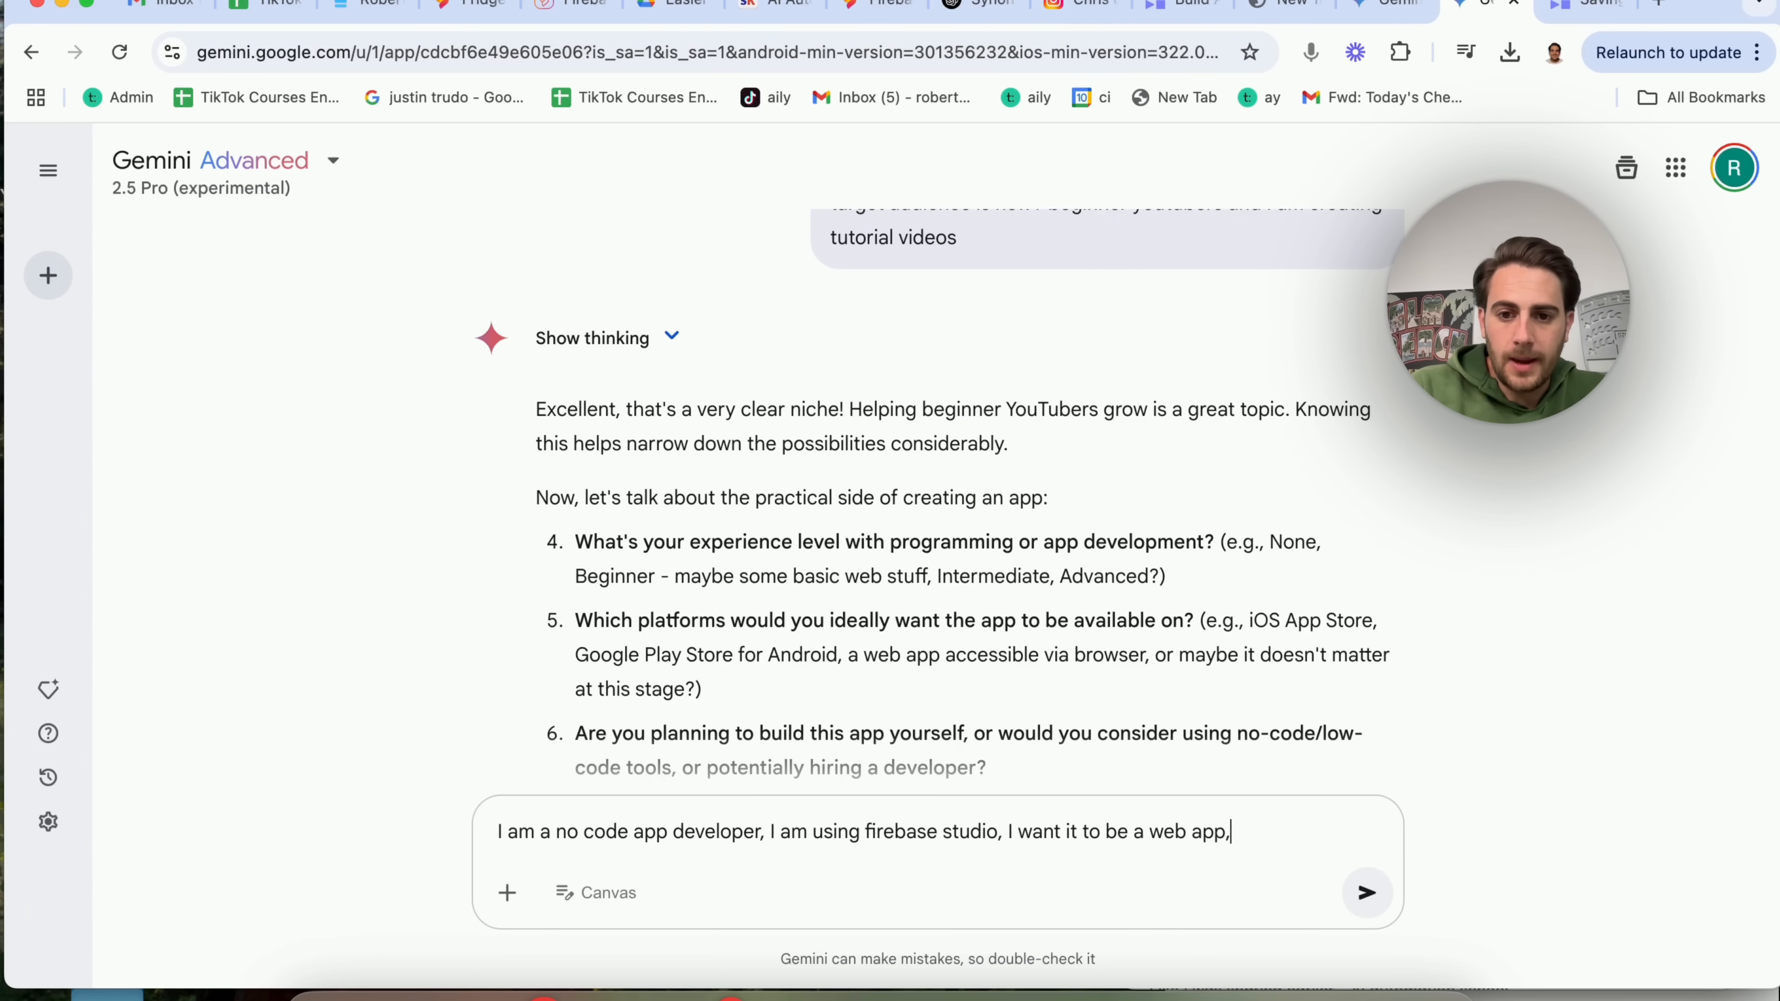
pyautogui.write('google and android')
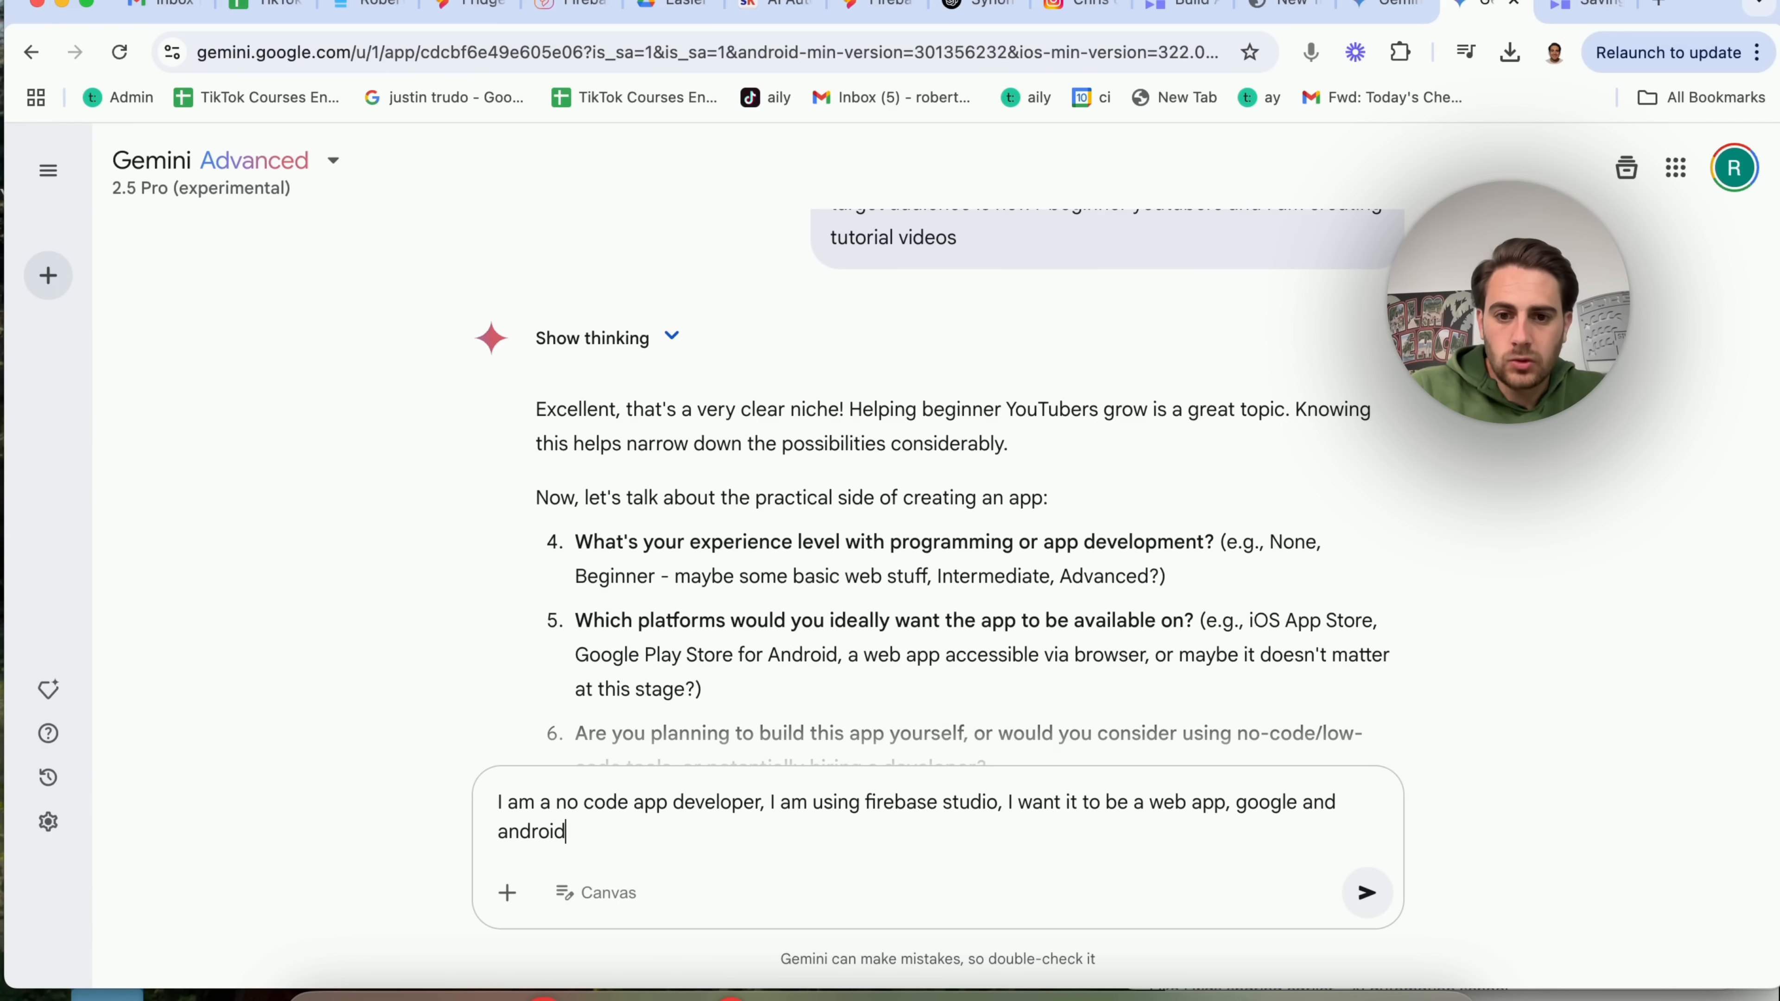
pyautogui.write(', I am using a no c')
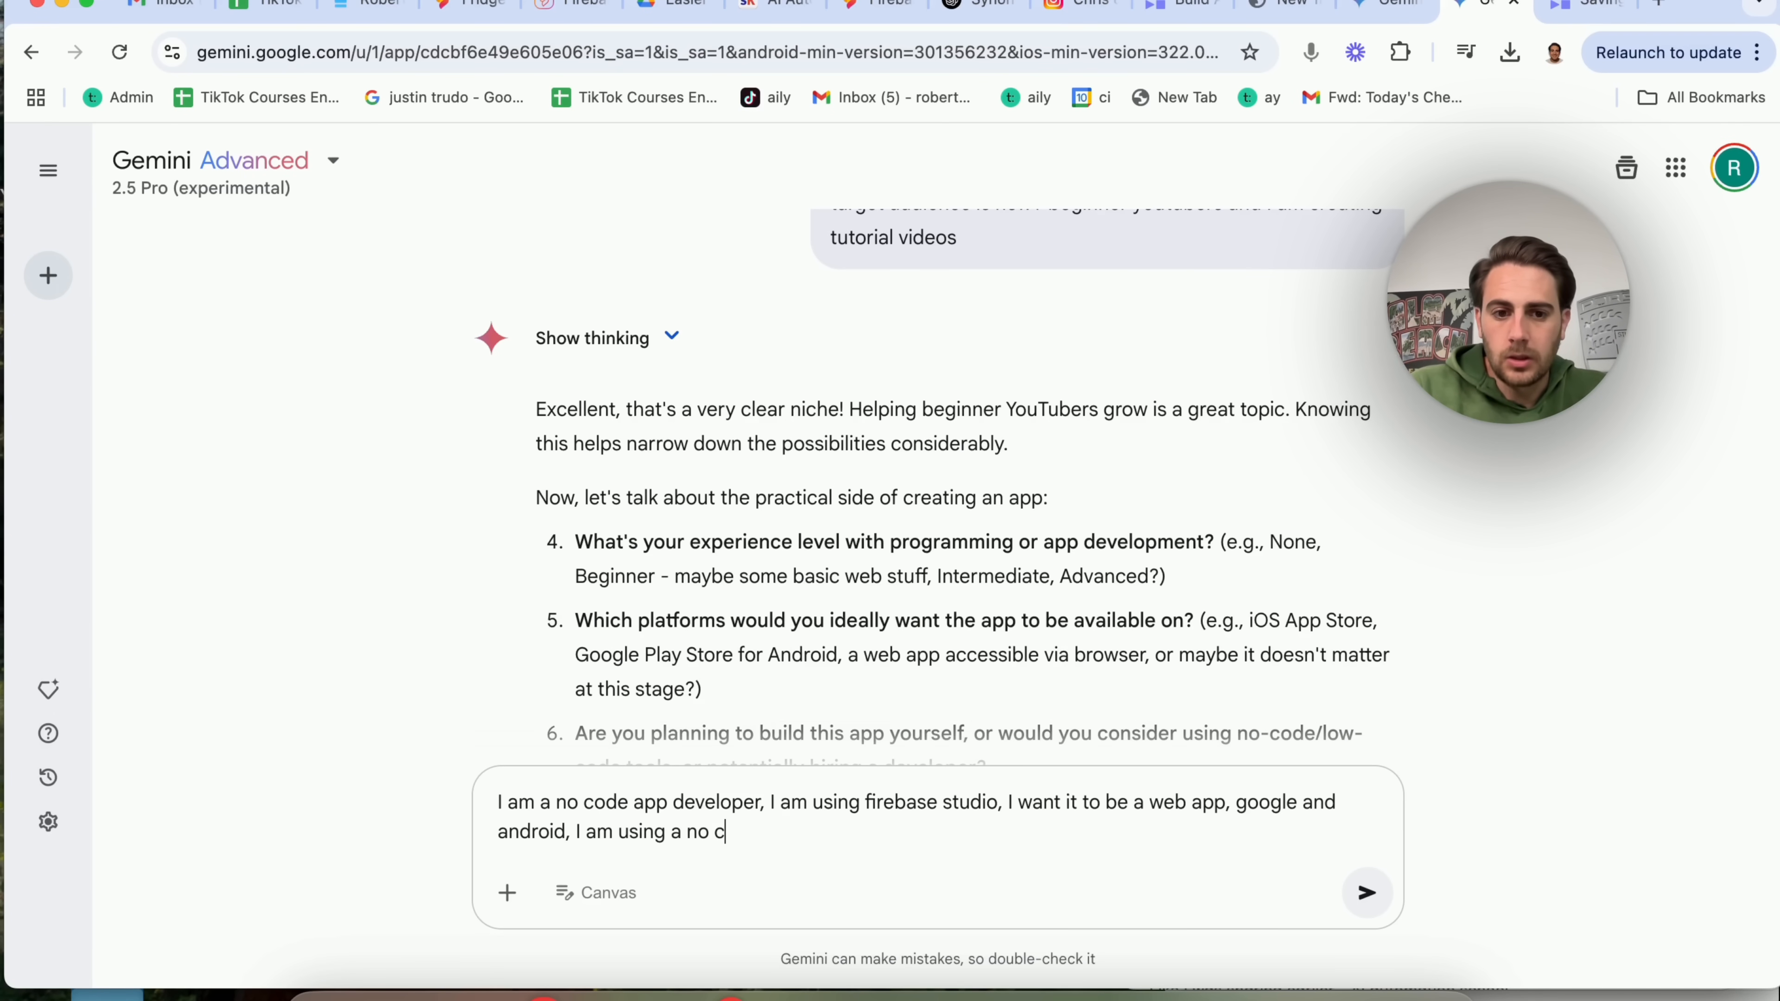
pyautogui.write('ode app to develop it - I need')
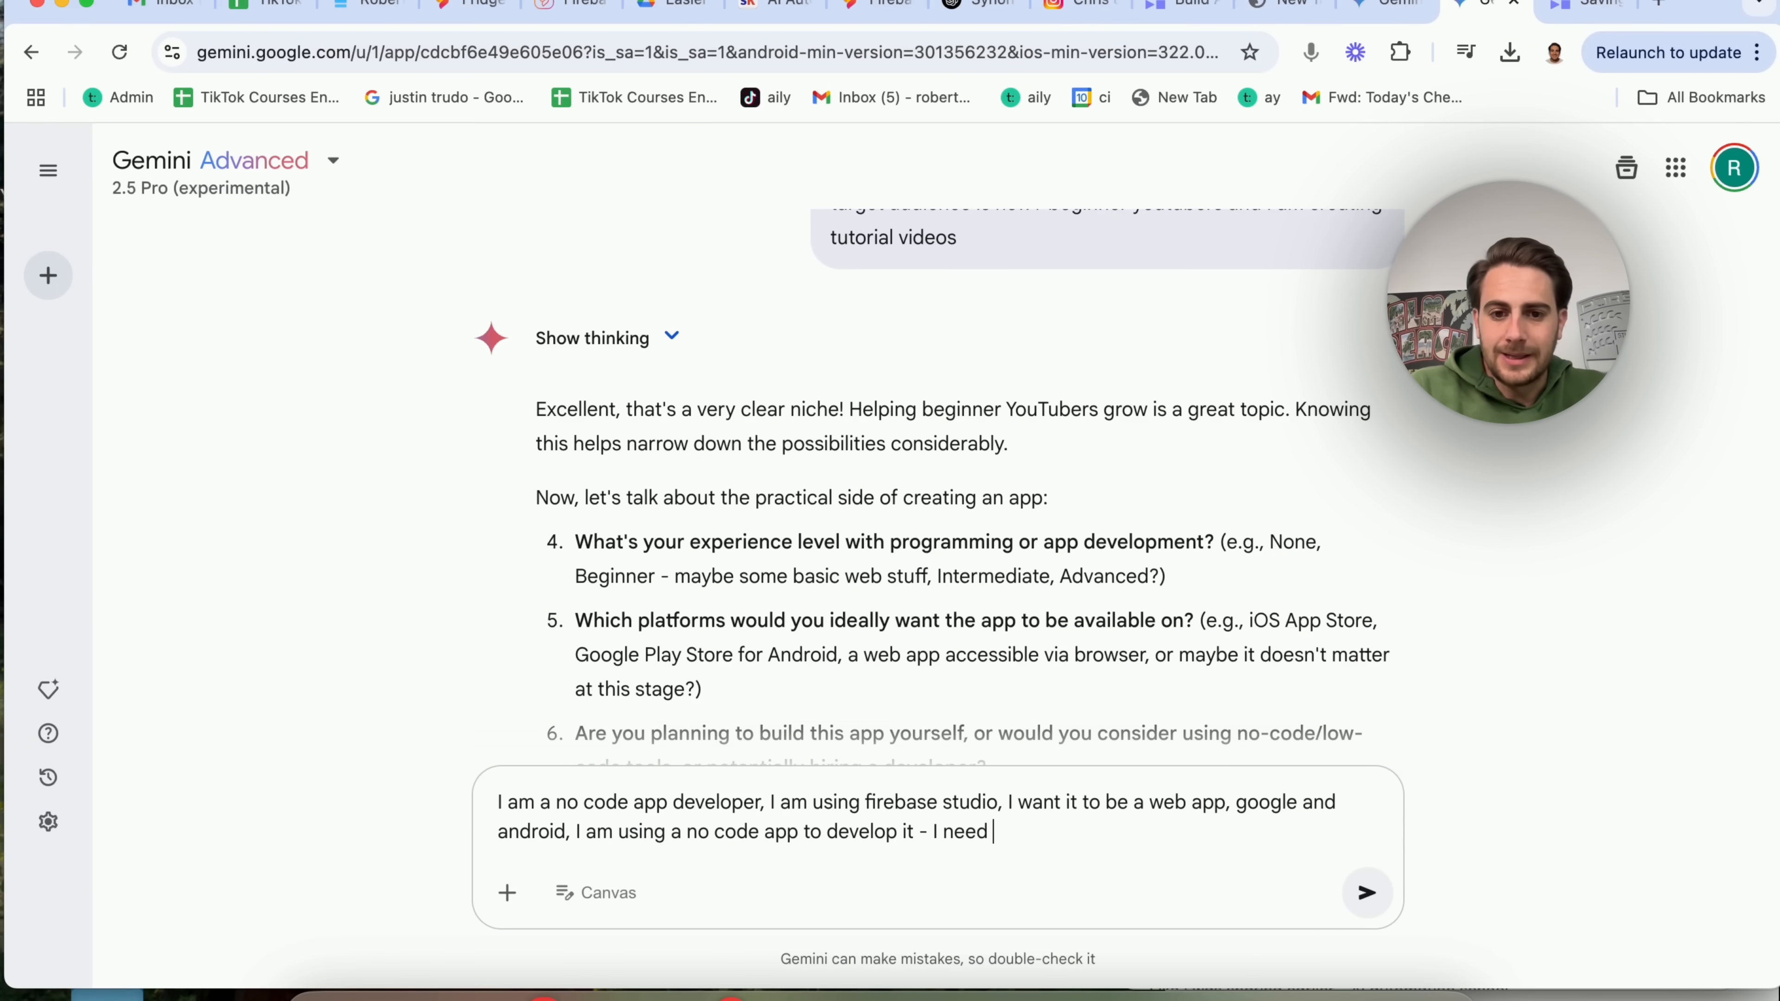
pyautogui.write('ideas and prompts')
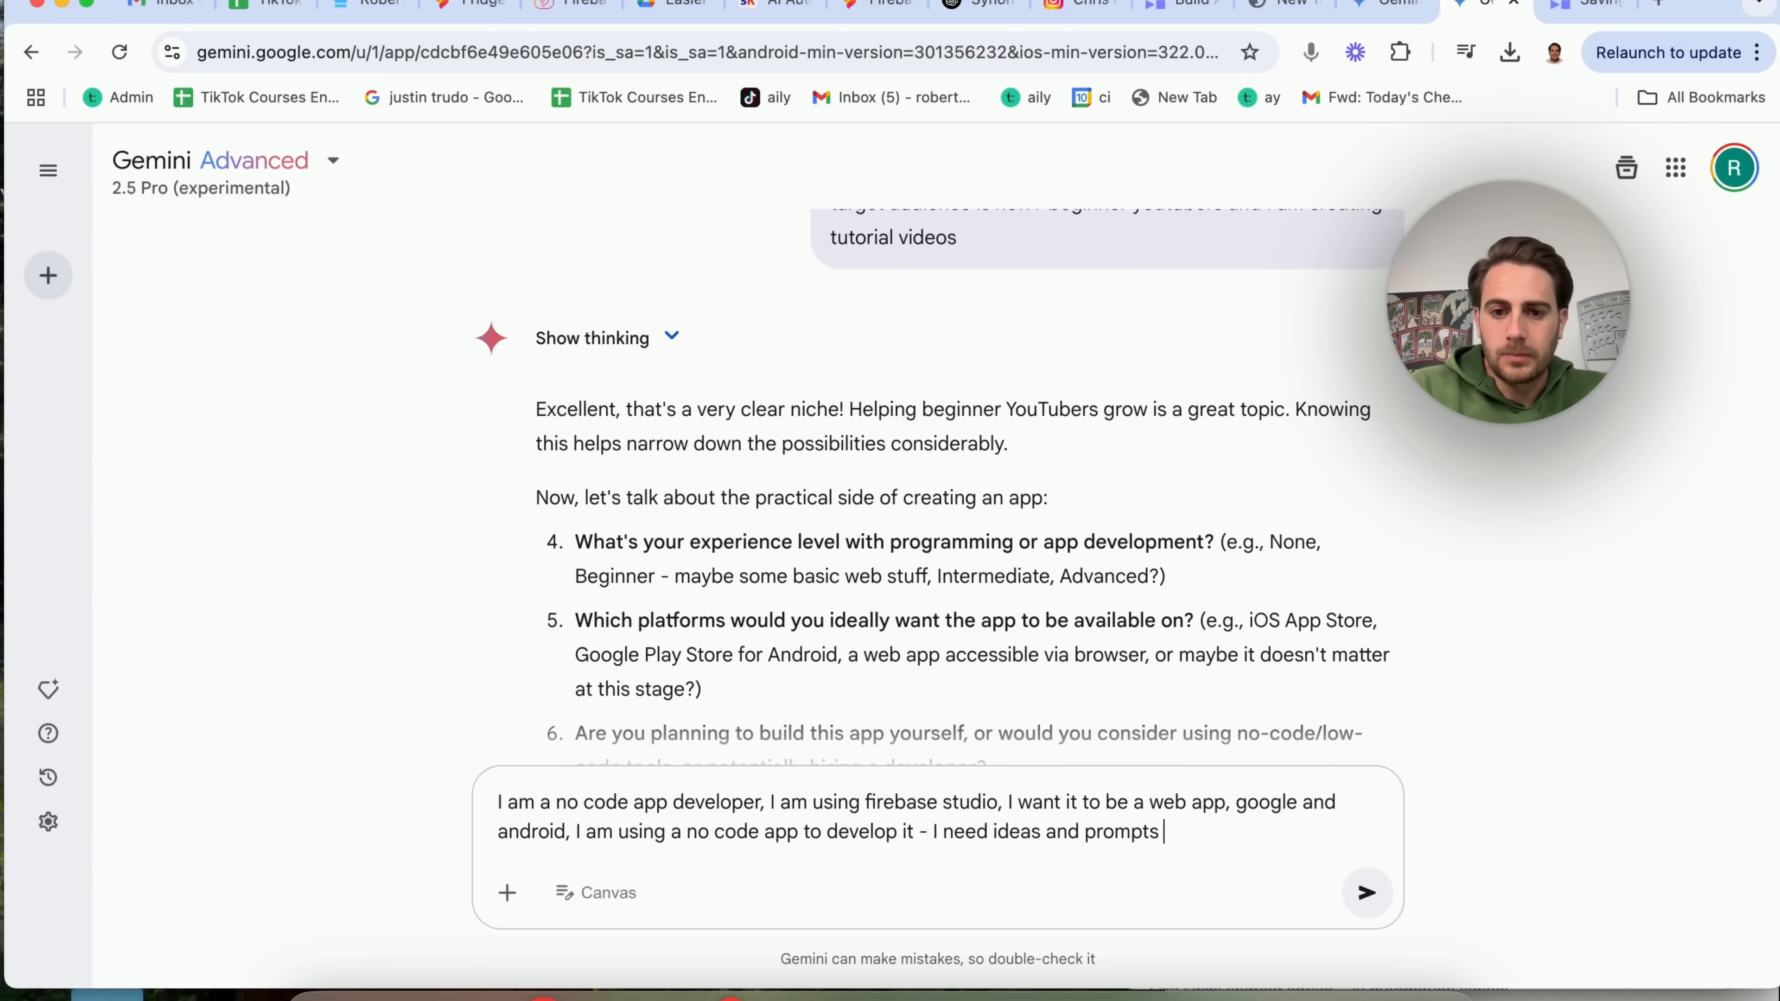
pyautogui.click(1365, 892)
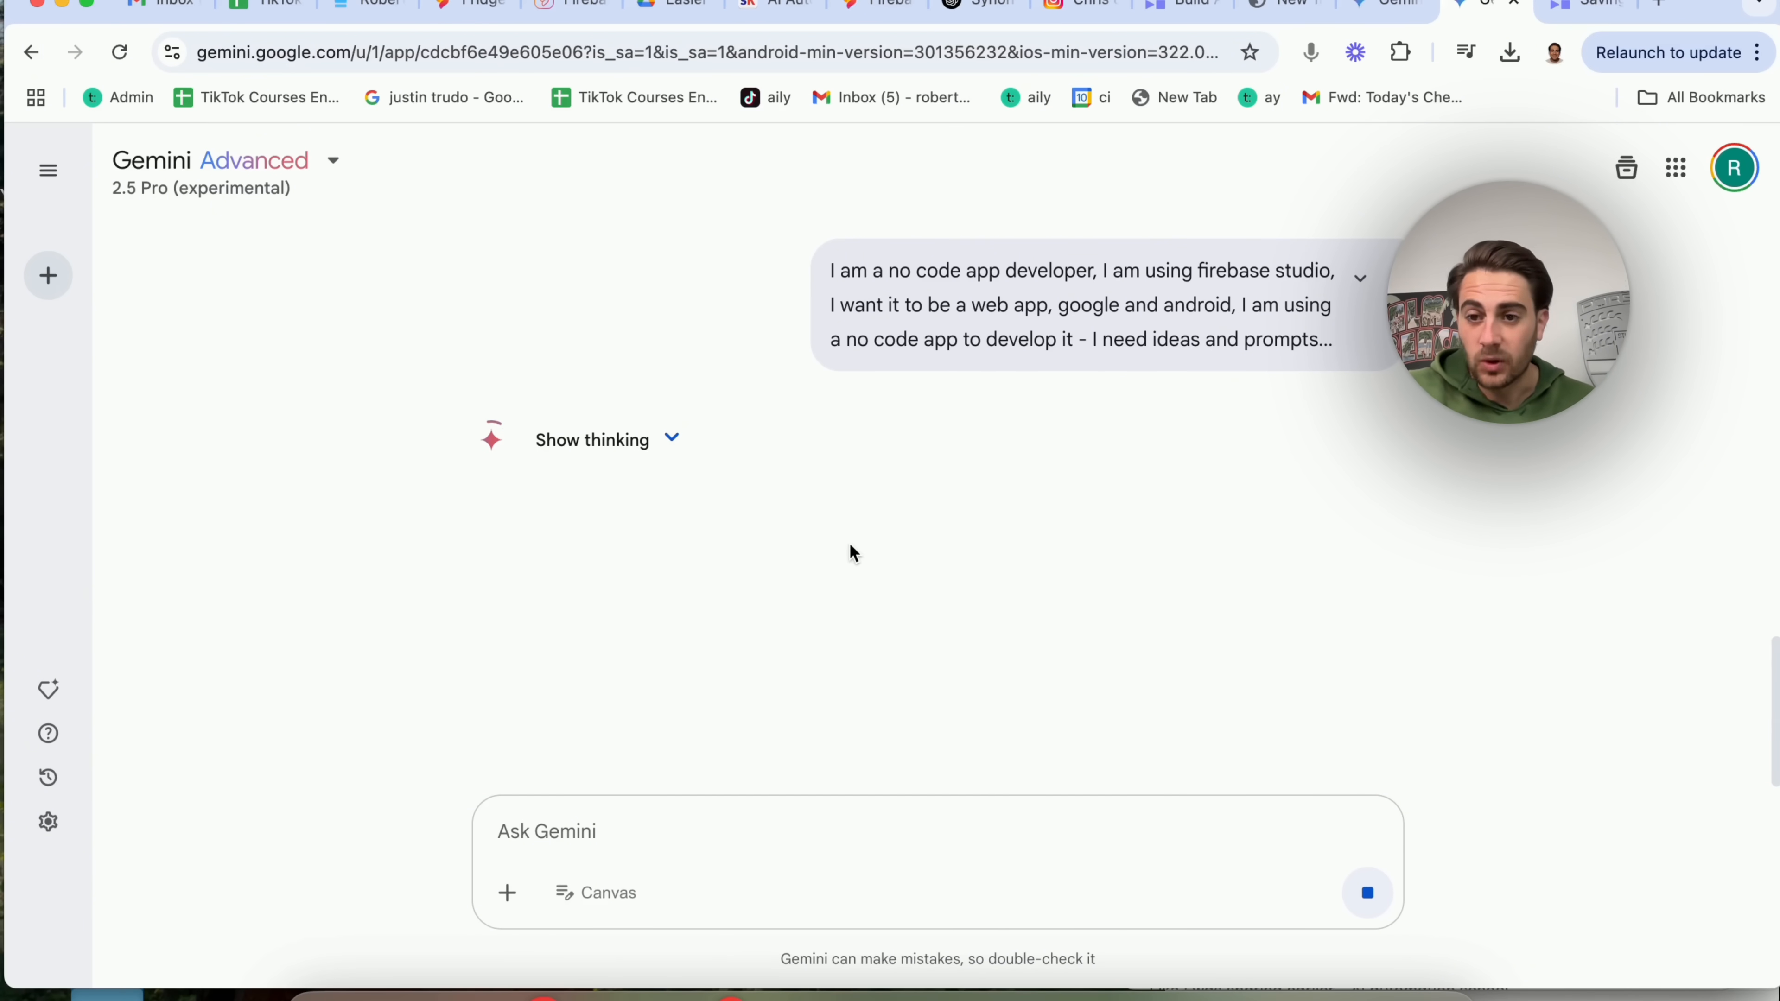
pyautogui.moveTo(790, 481)
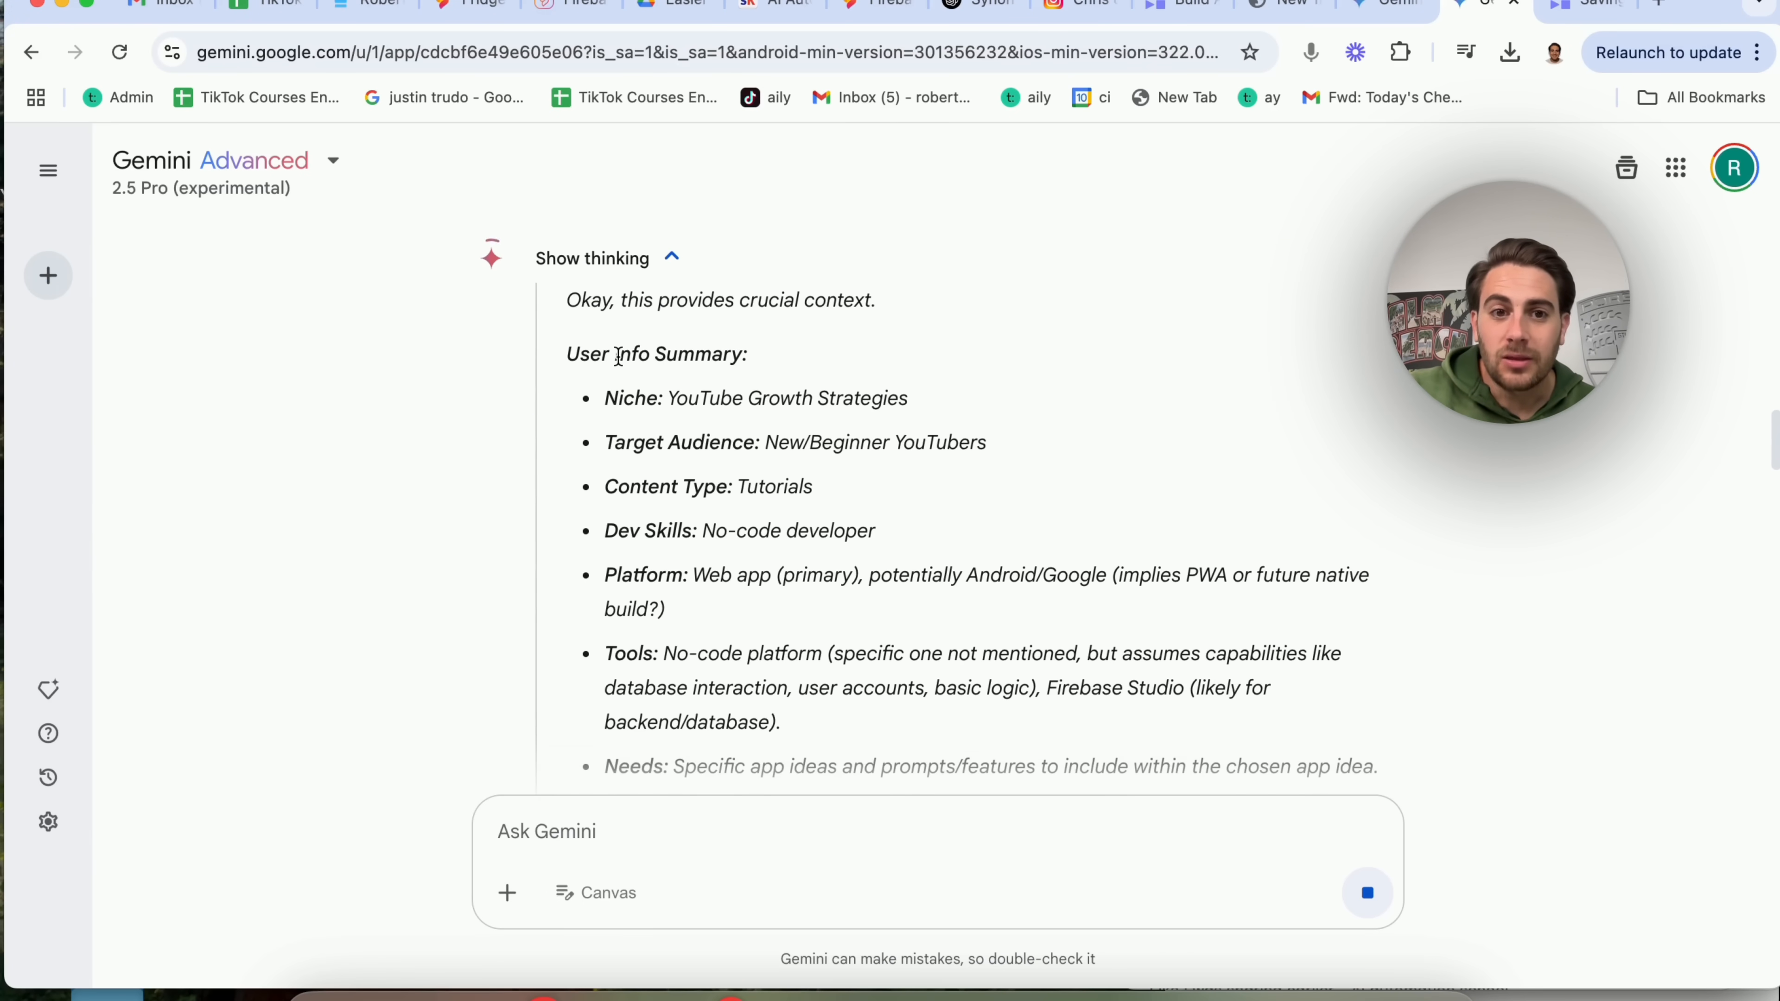
# - Scroll through Gemini's reasoning: user summary, constraint checklist with 4.6/5 confidence, idea strategy
pyautogui.scroll(-3)
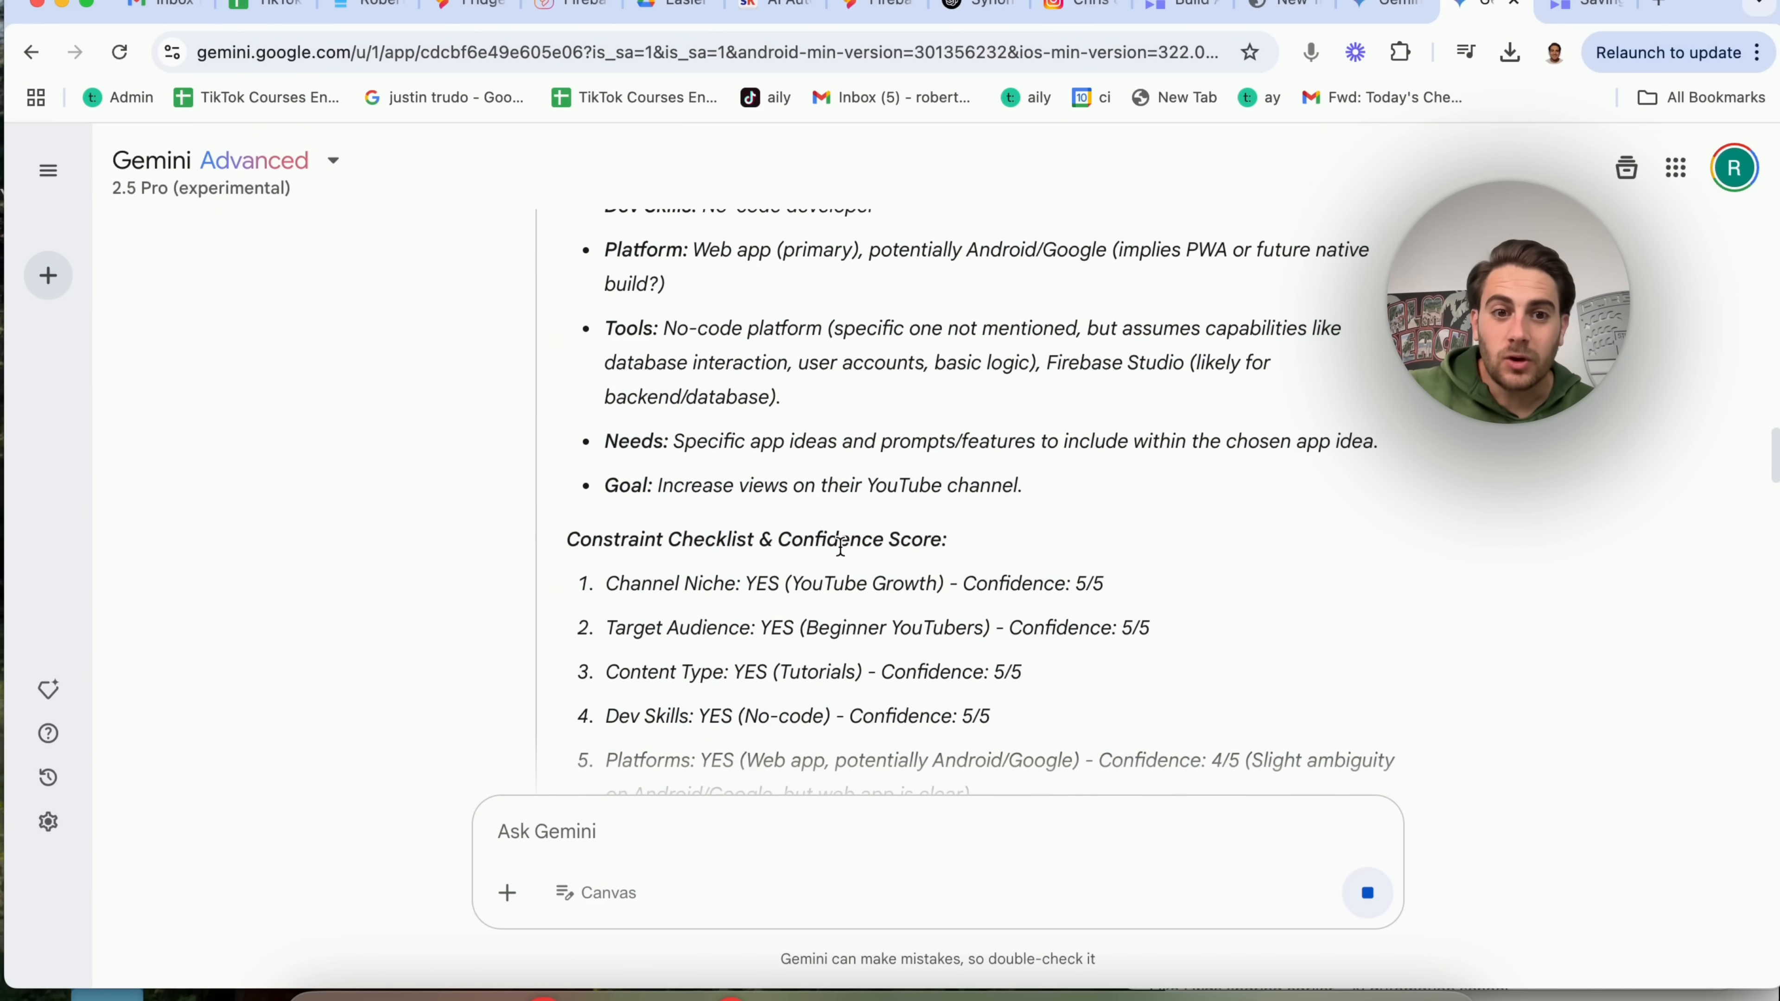
pyautogui.scroll(-3)
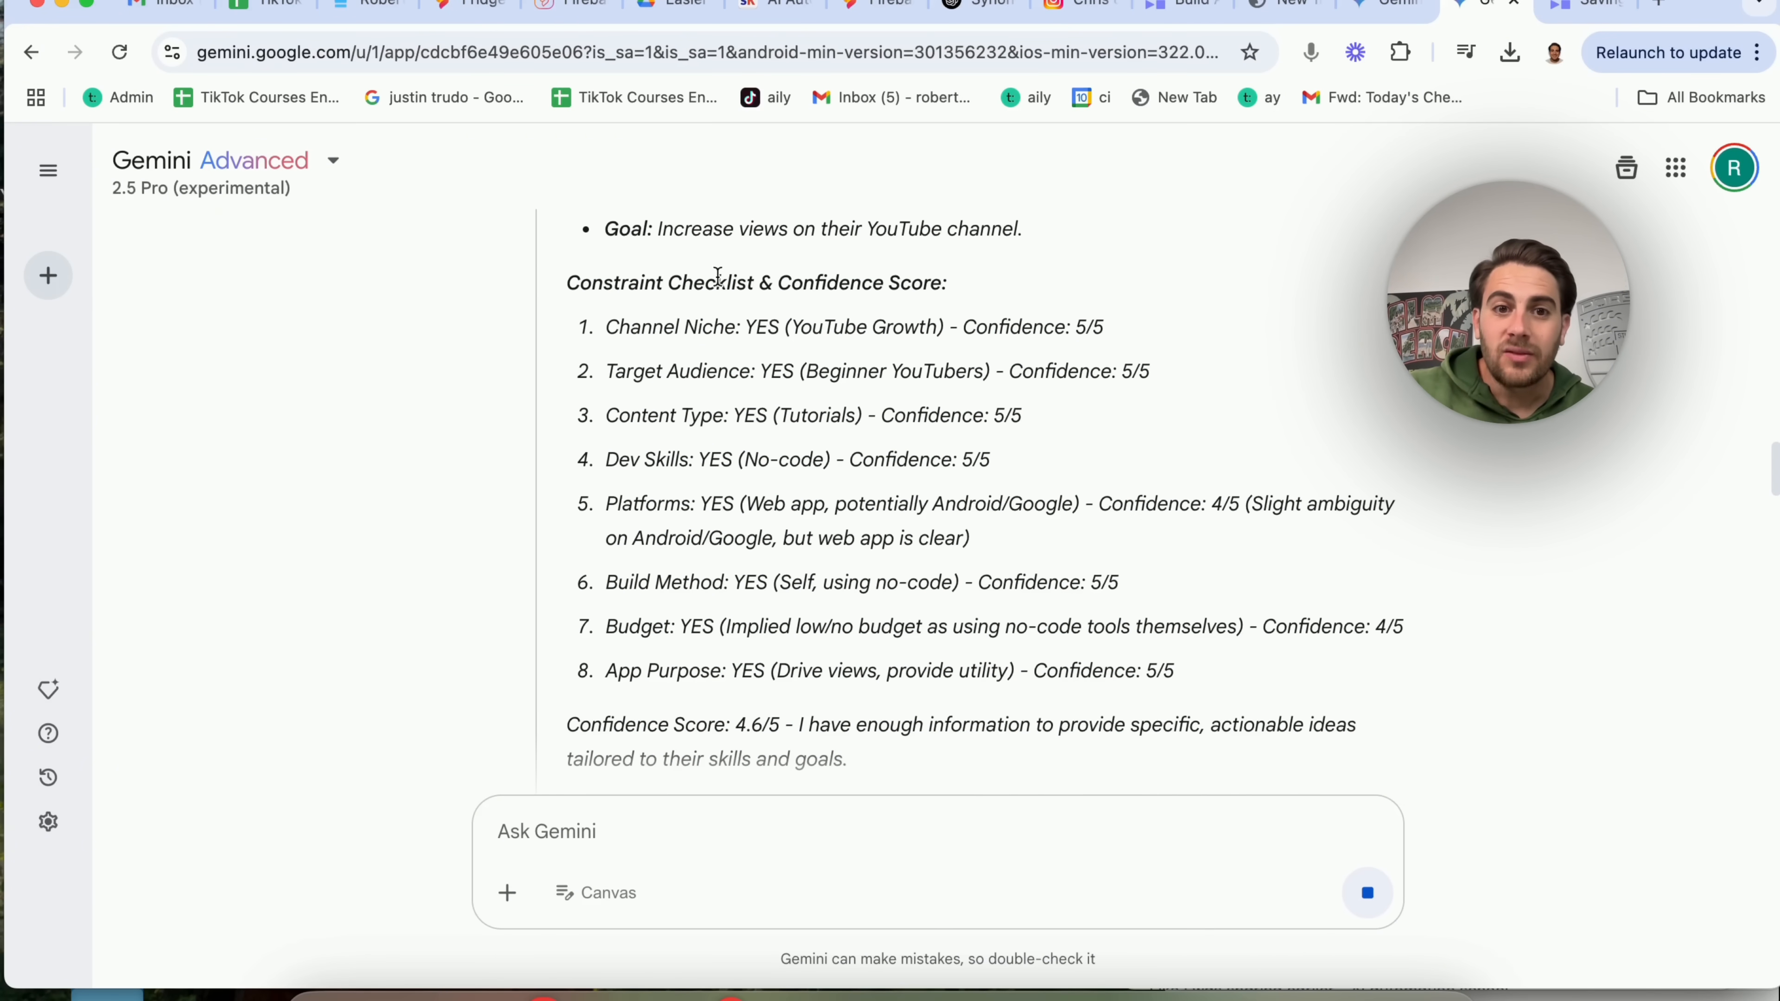
pyautogui.scroll(-3)
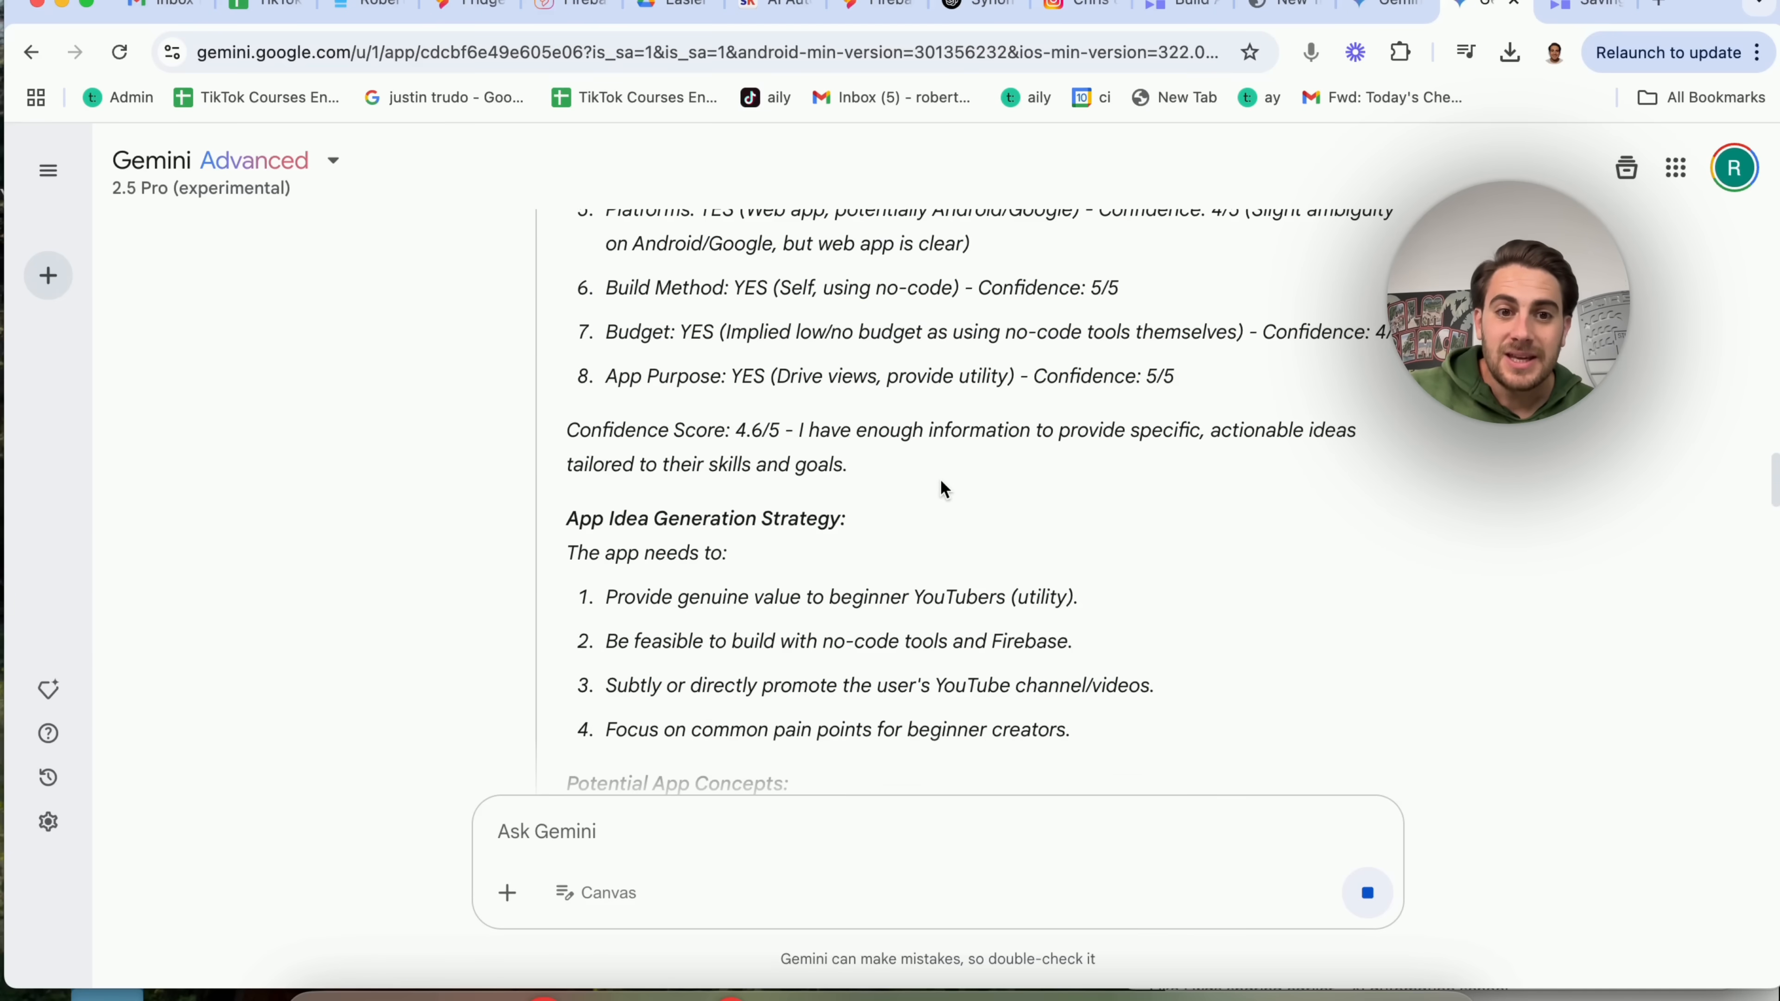
pyautogui.scroll(-3)
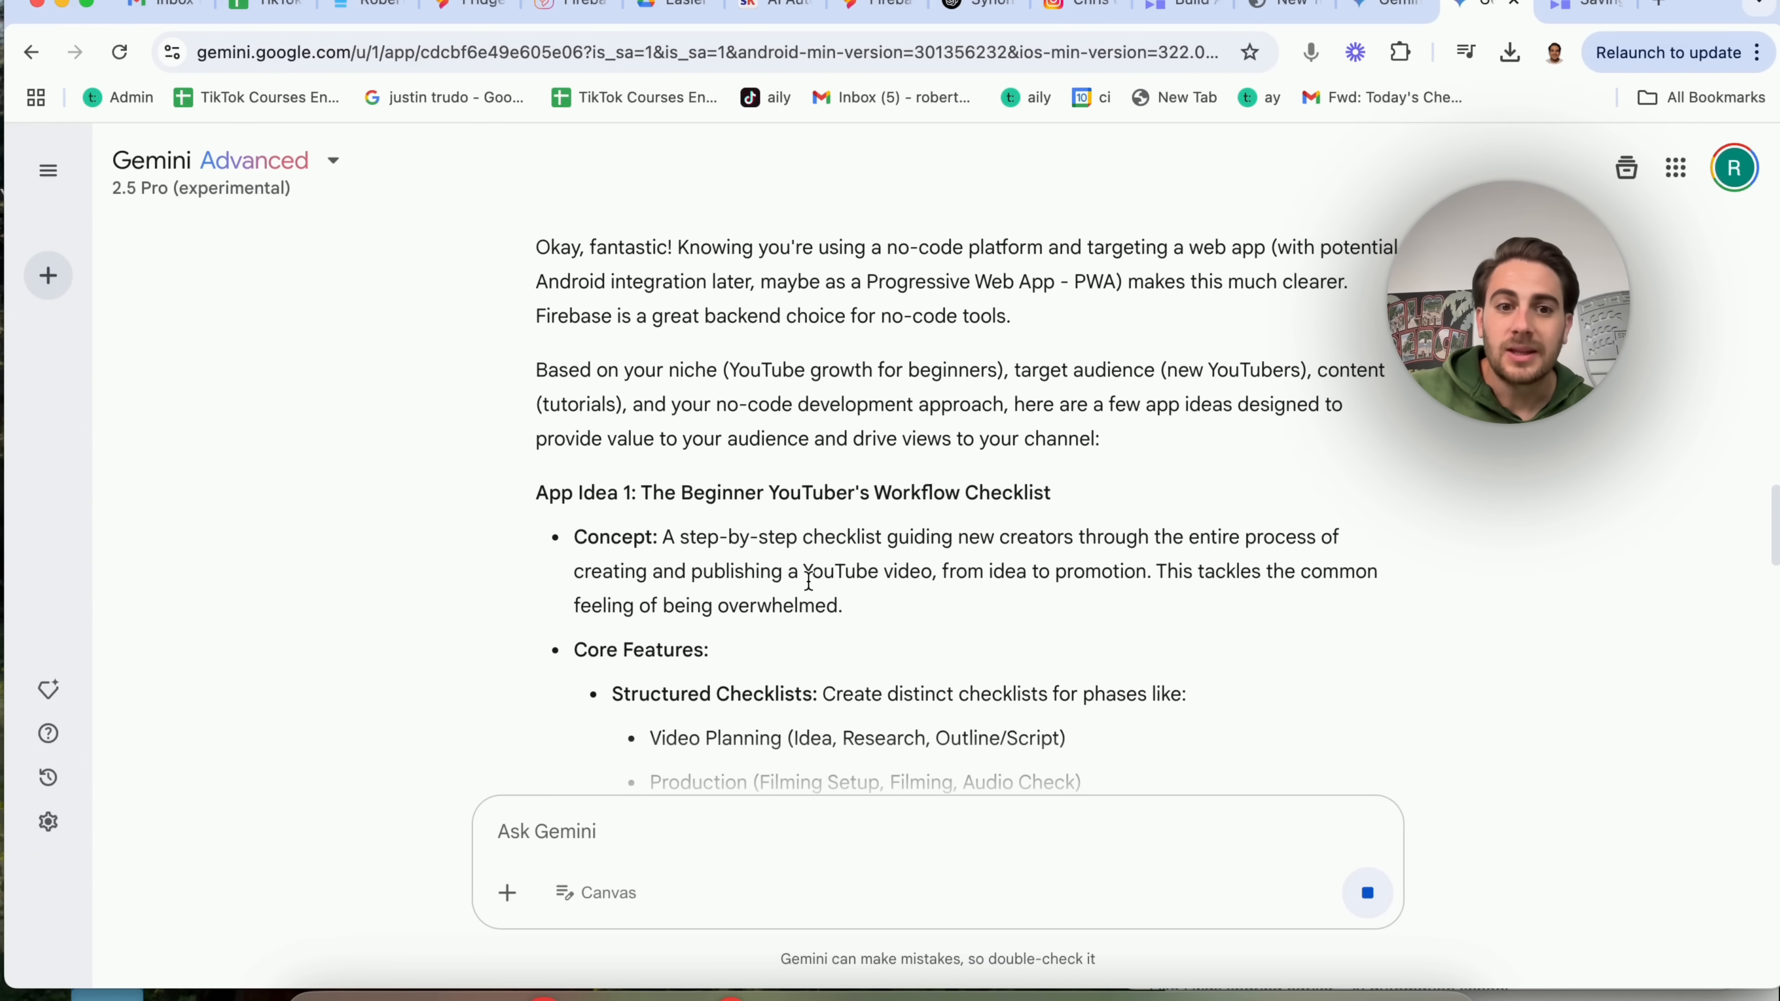
# - Review Gemini's remaining app ideas, then return to the Firebase Studio dashboard
pyautogui.scroll(-3)
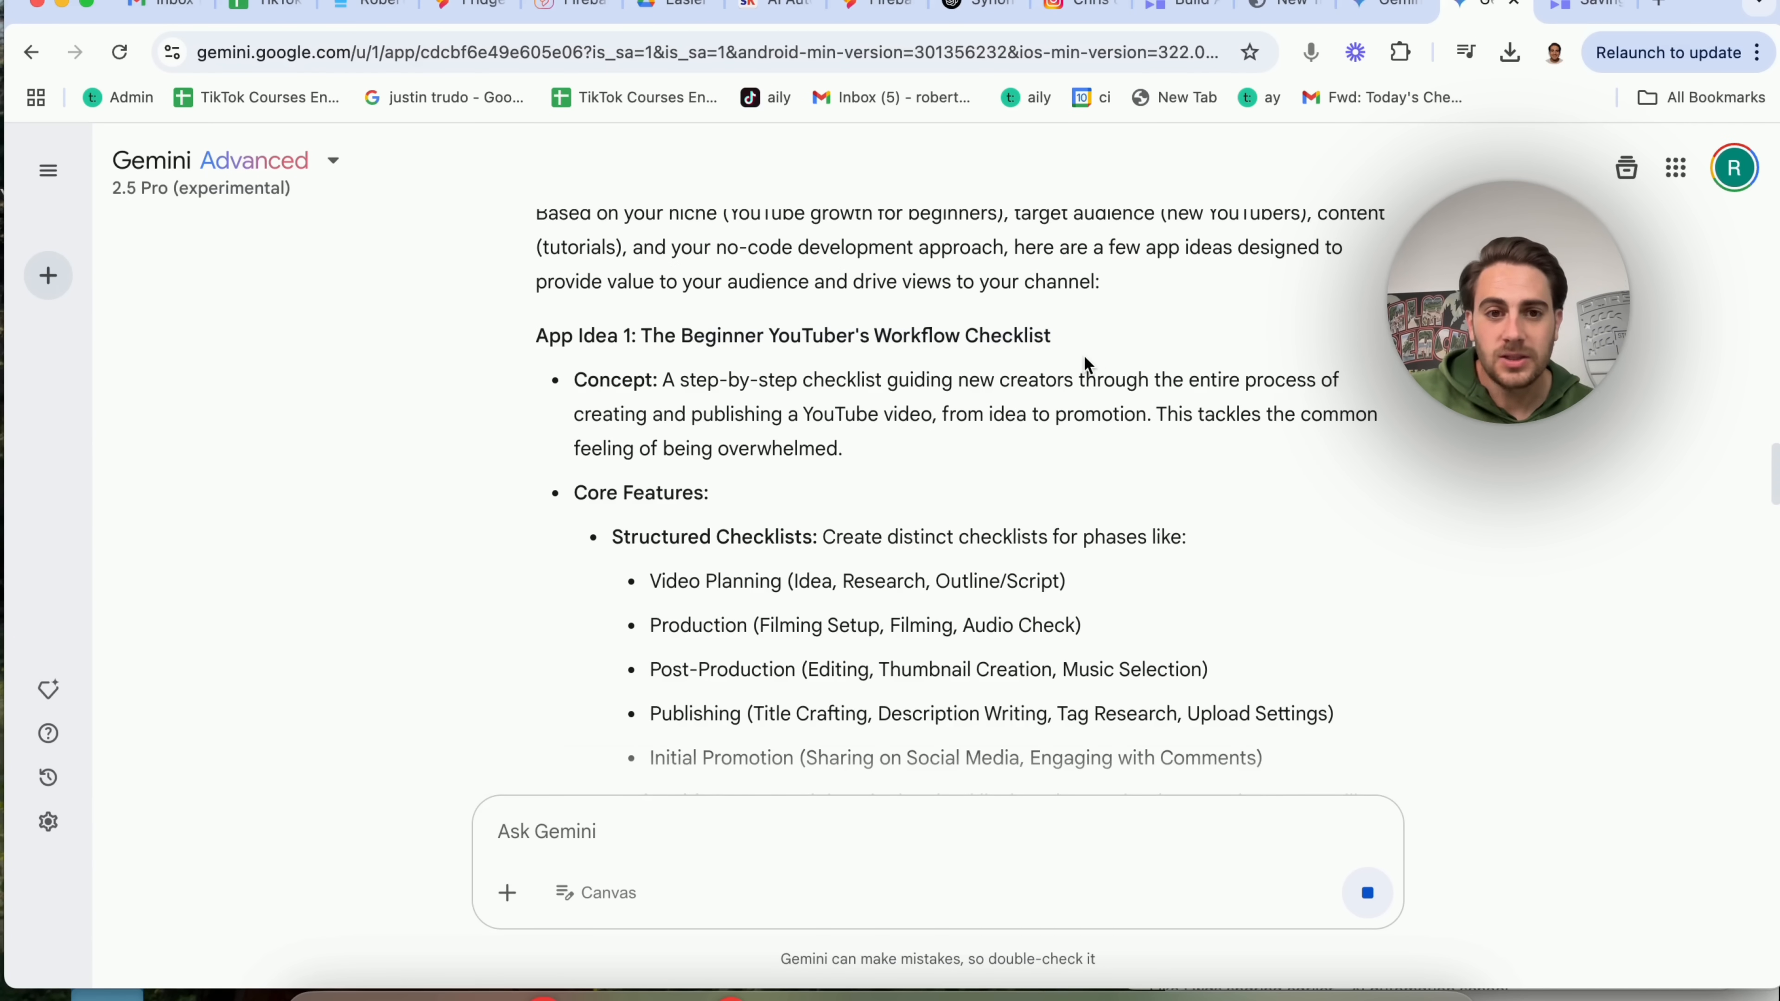
pyautogui.moveTo(959, 474)
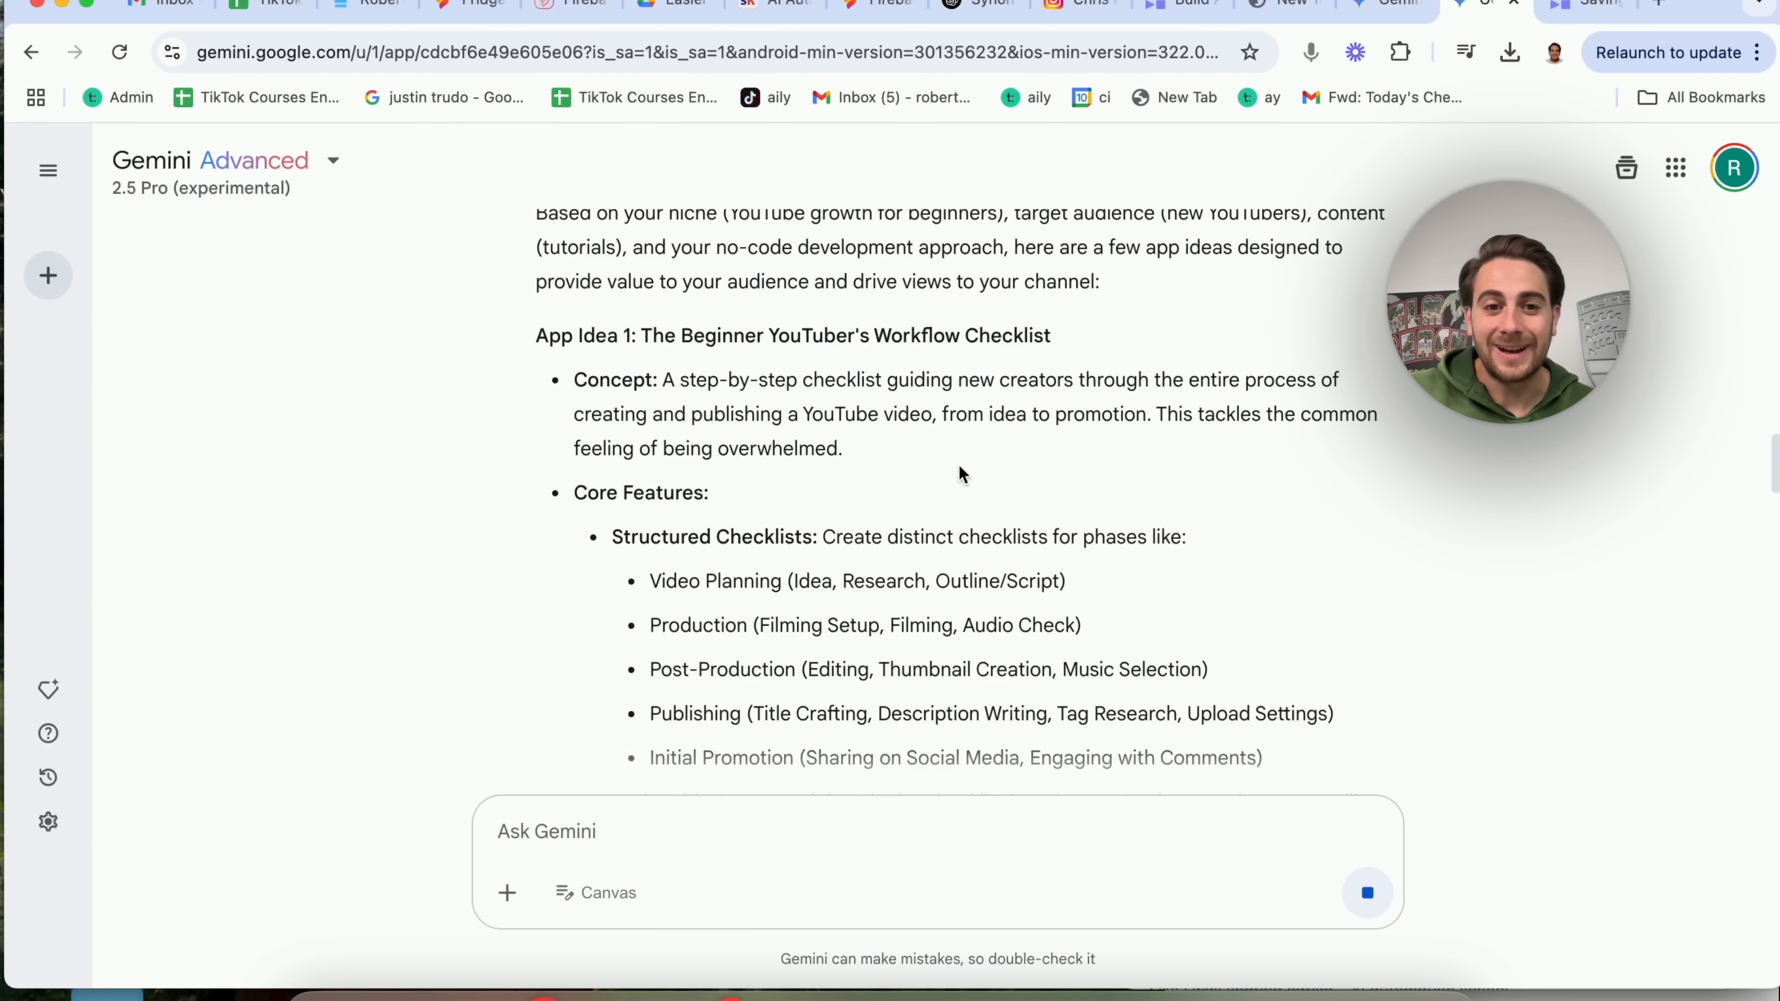
pyautogui.scroll(-3)
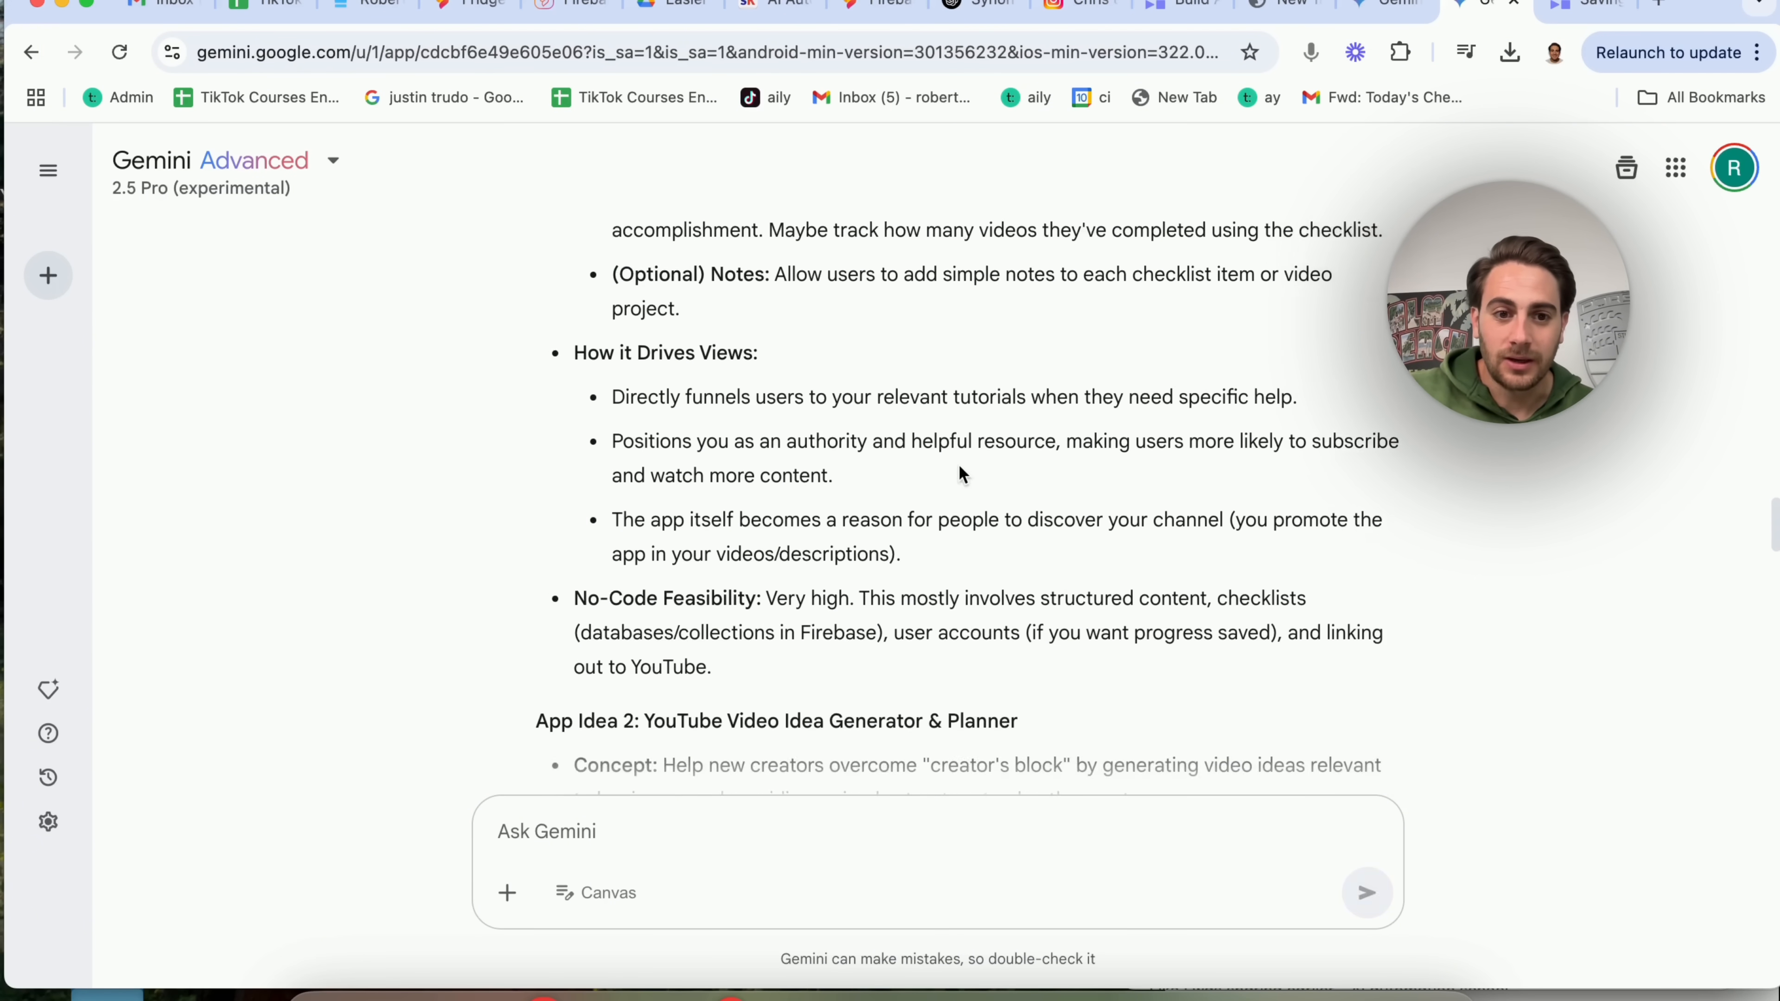
pyautogui.scroll(-3)
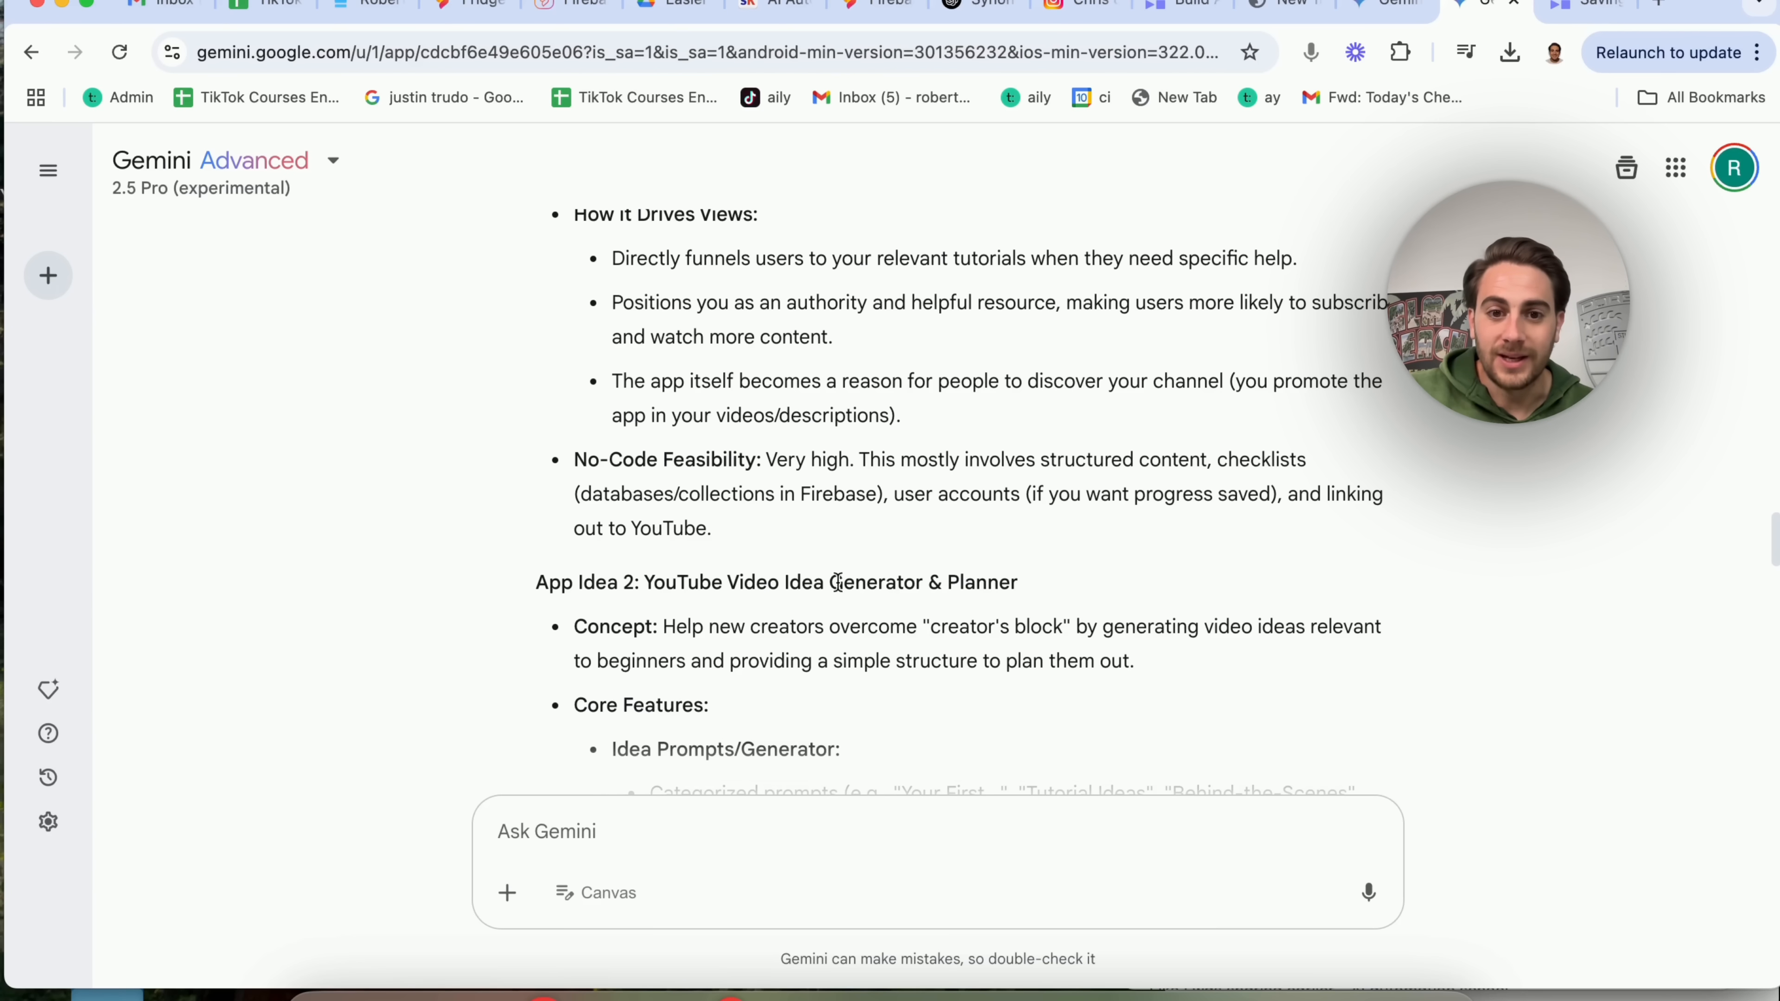
pyautogui.scroll(-3)
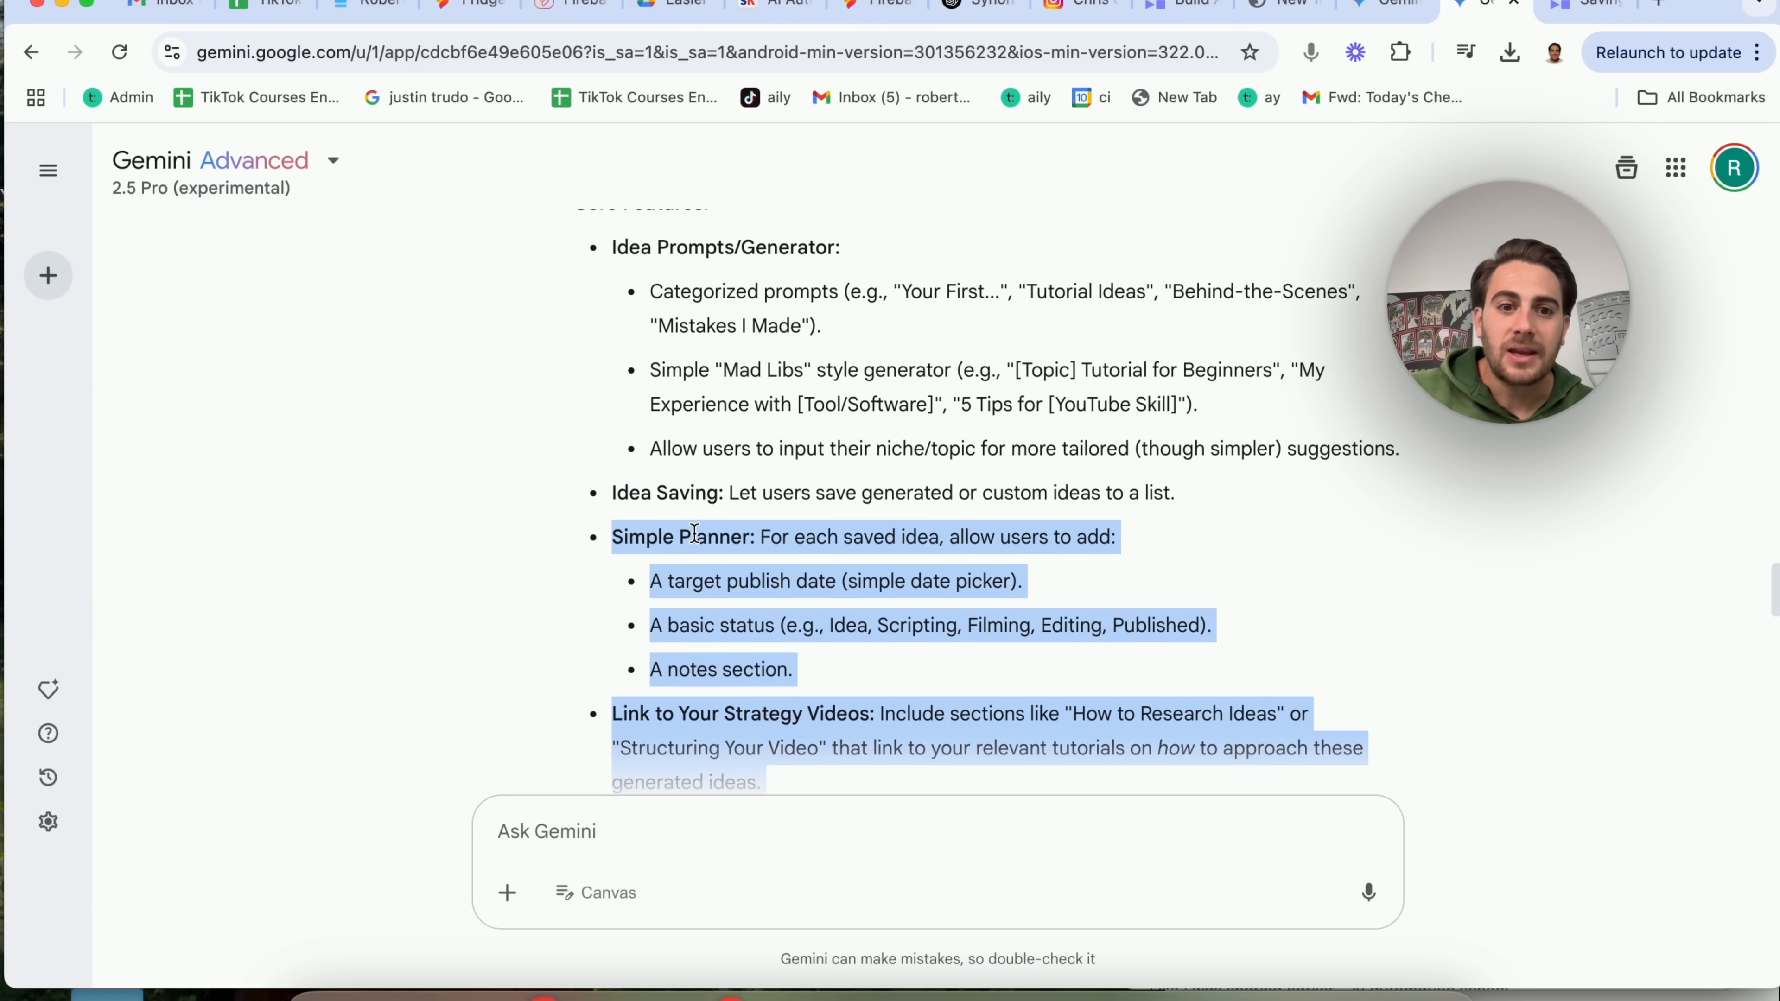
pyautogui.click(737, 381)
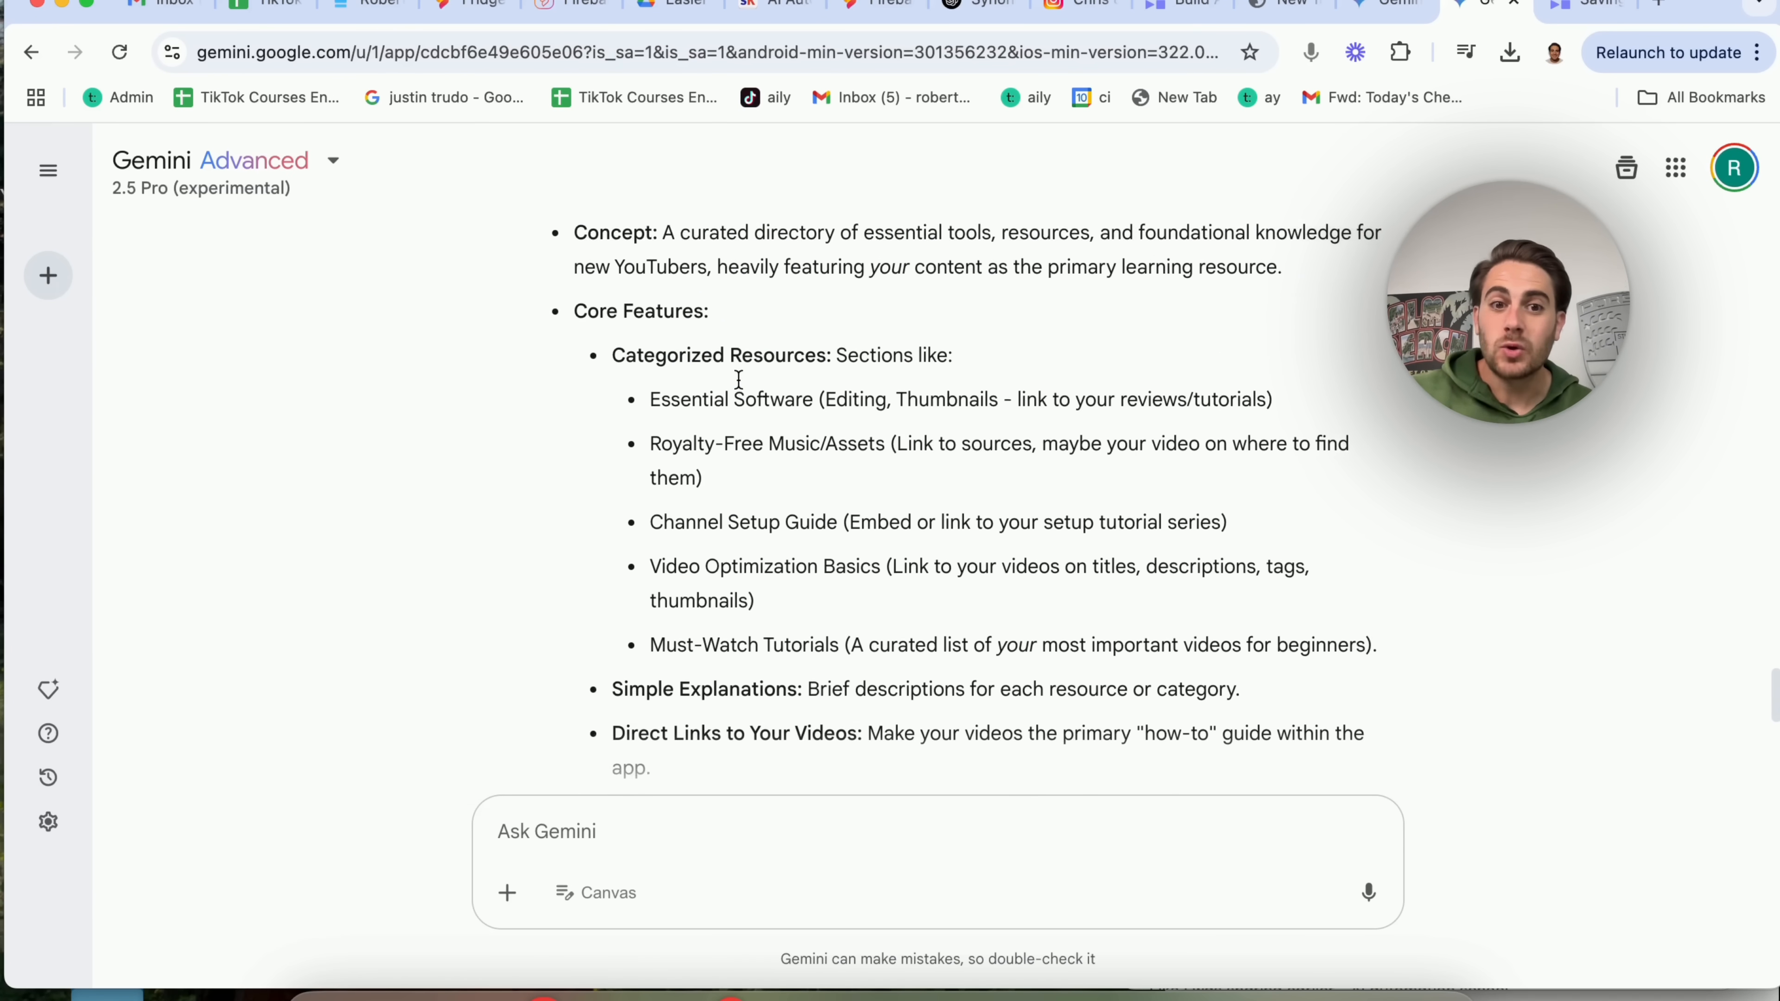
pyautogui.scroll(-3)
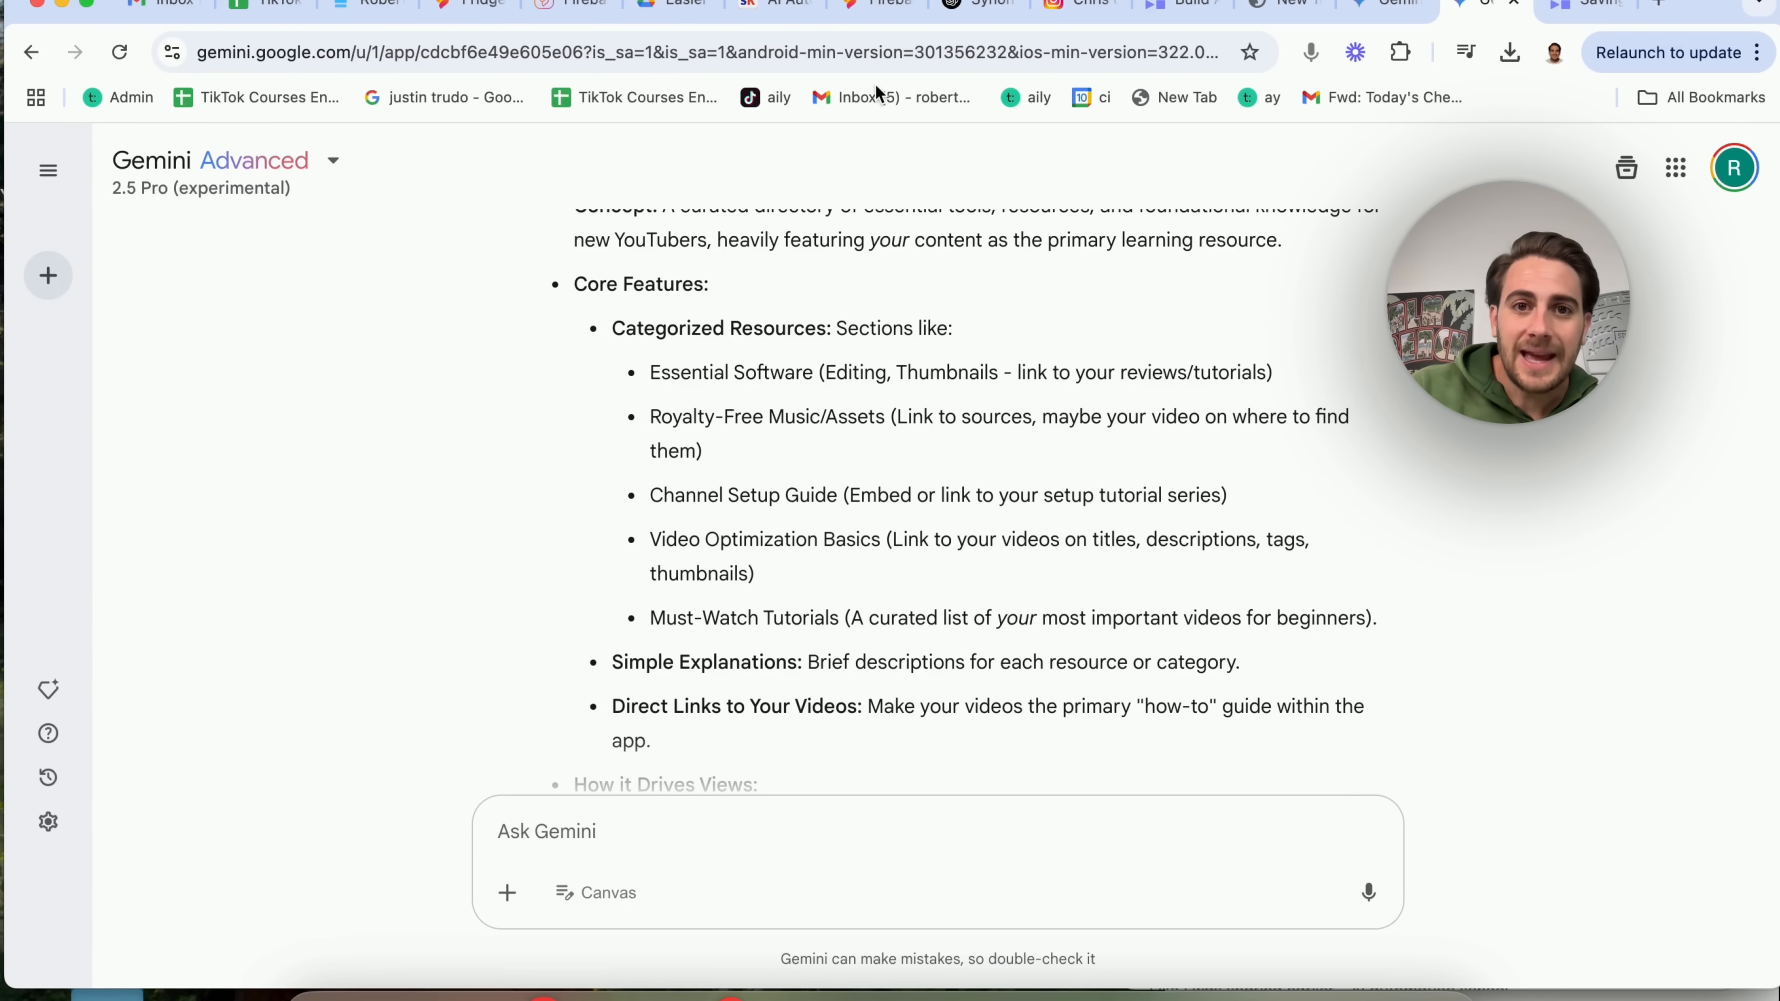
pyautogui.click(876, 6)
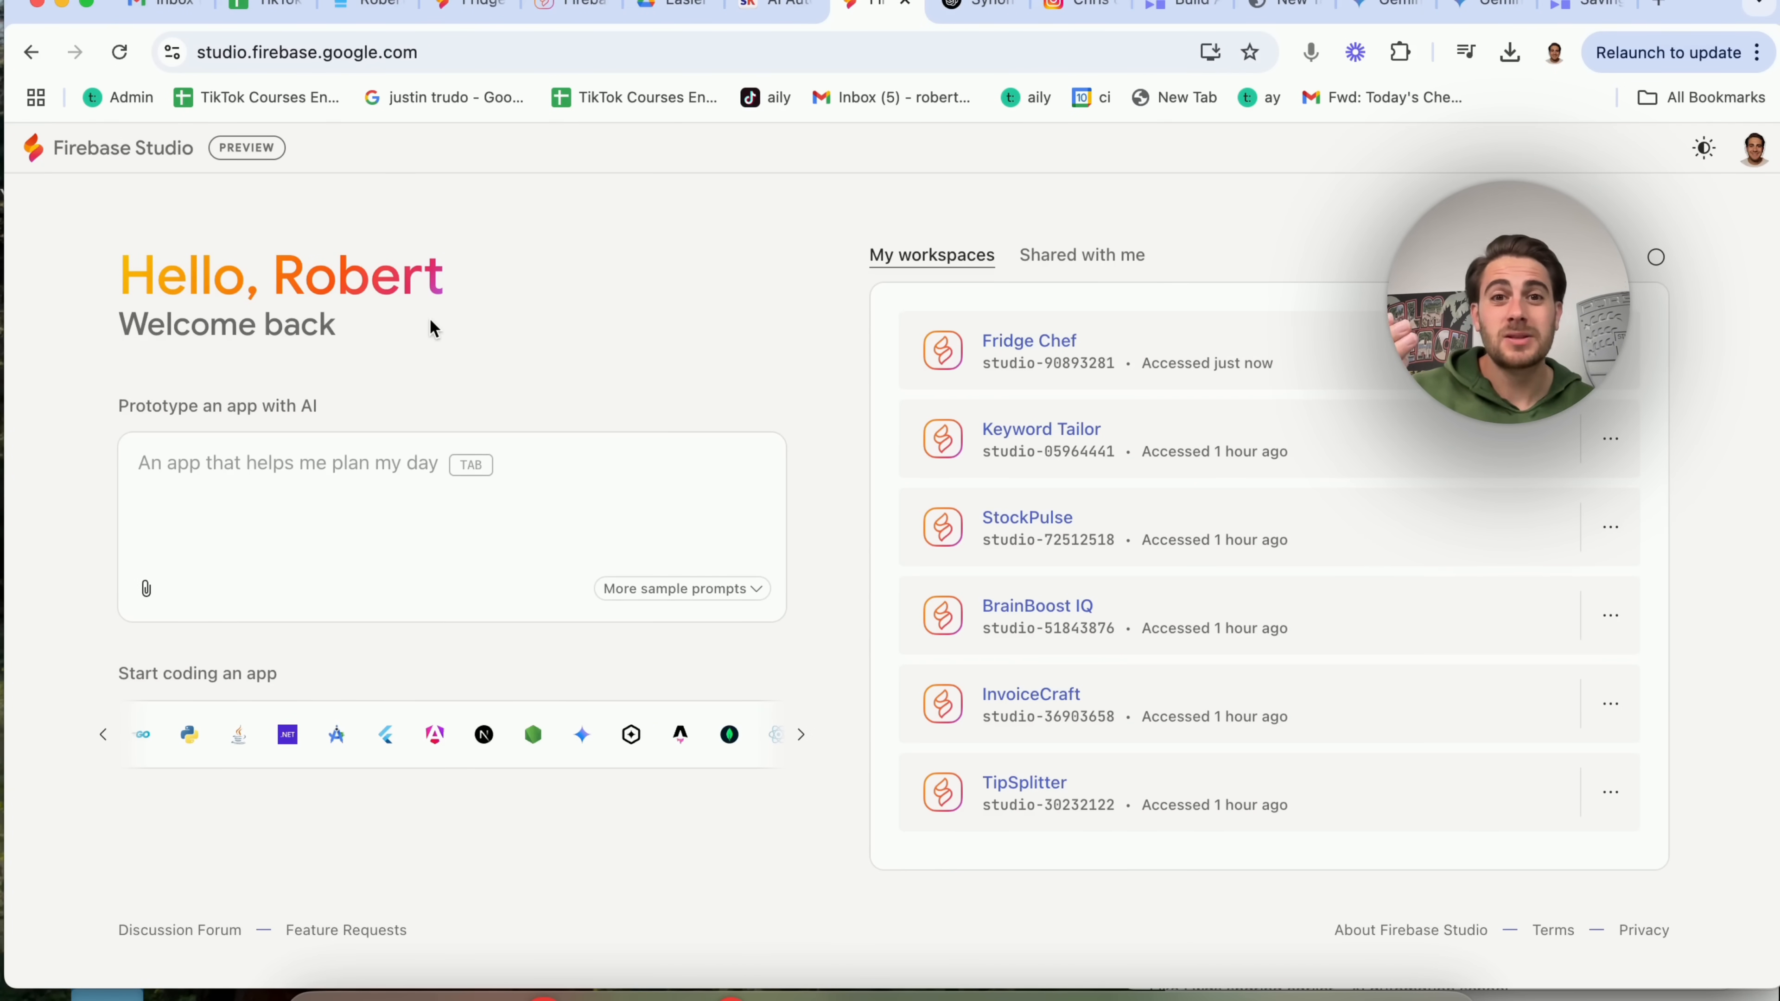
# - Reopen the InvoiceCraft workspace and view its invoice form with live preview
pyautogui.click(1030, 693)
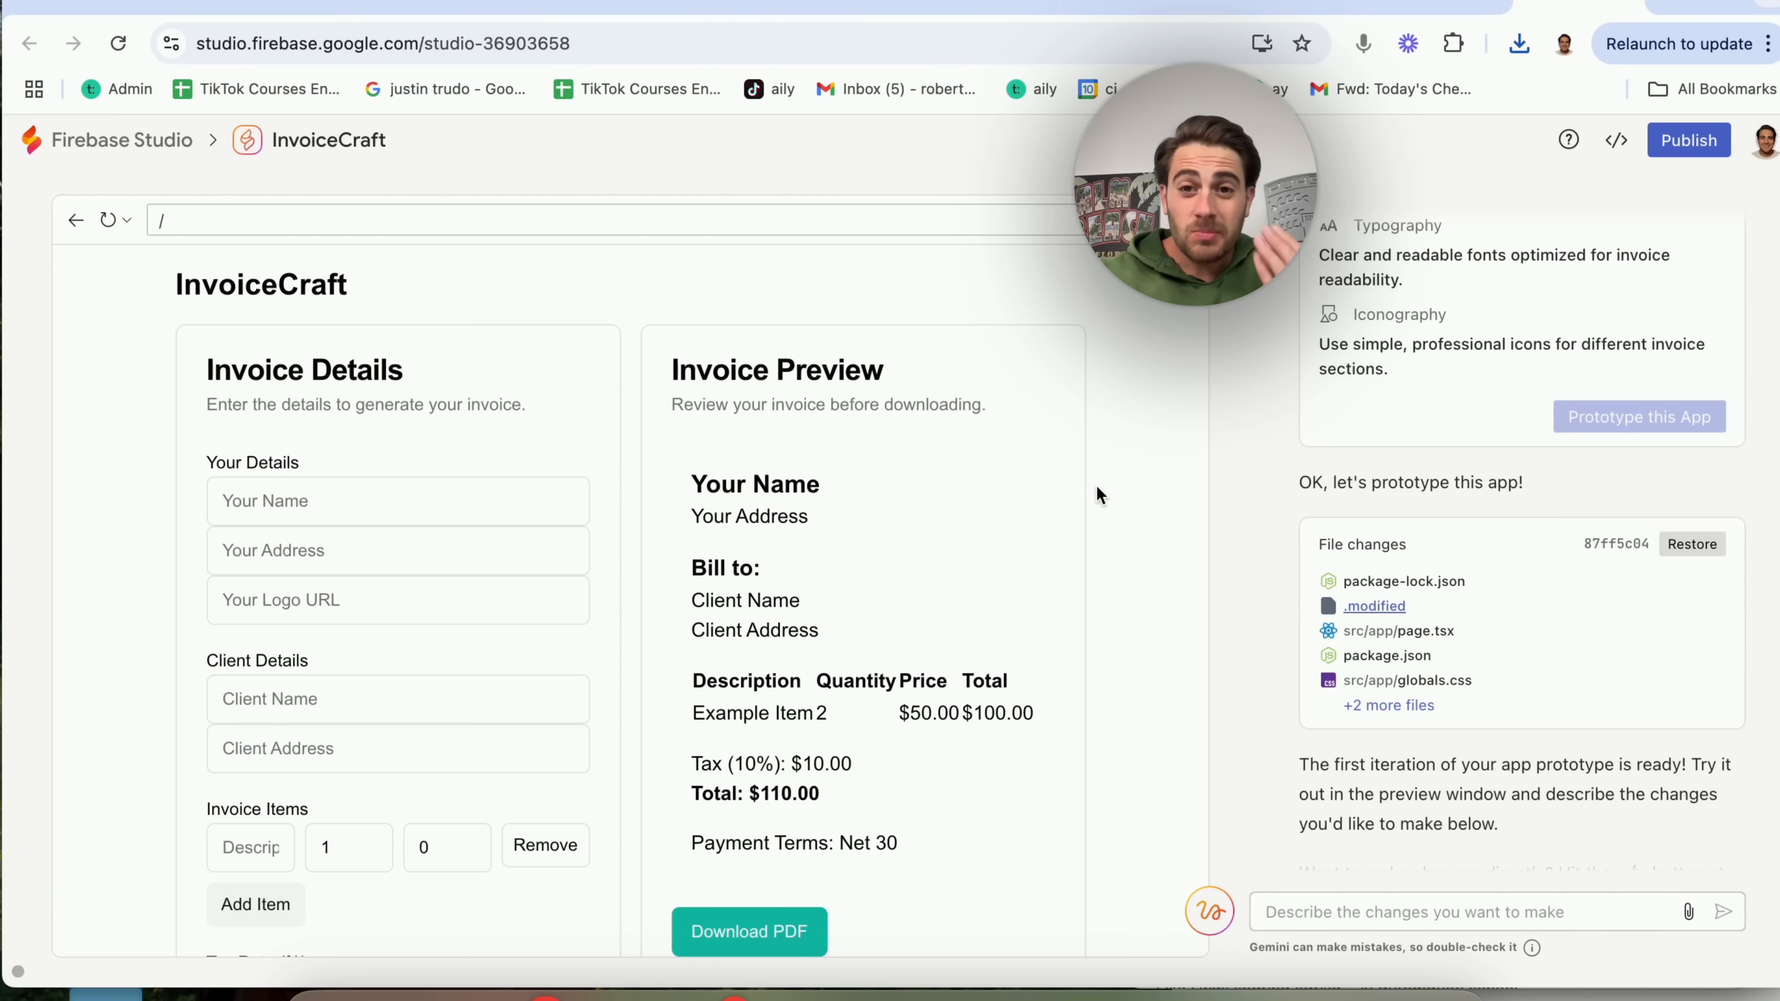
pyautogui.moveTo(1020, 455)
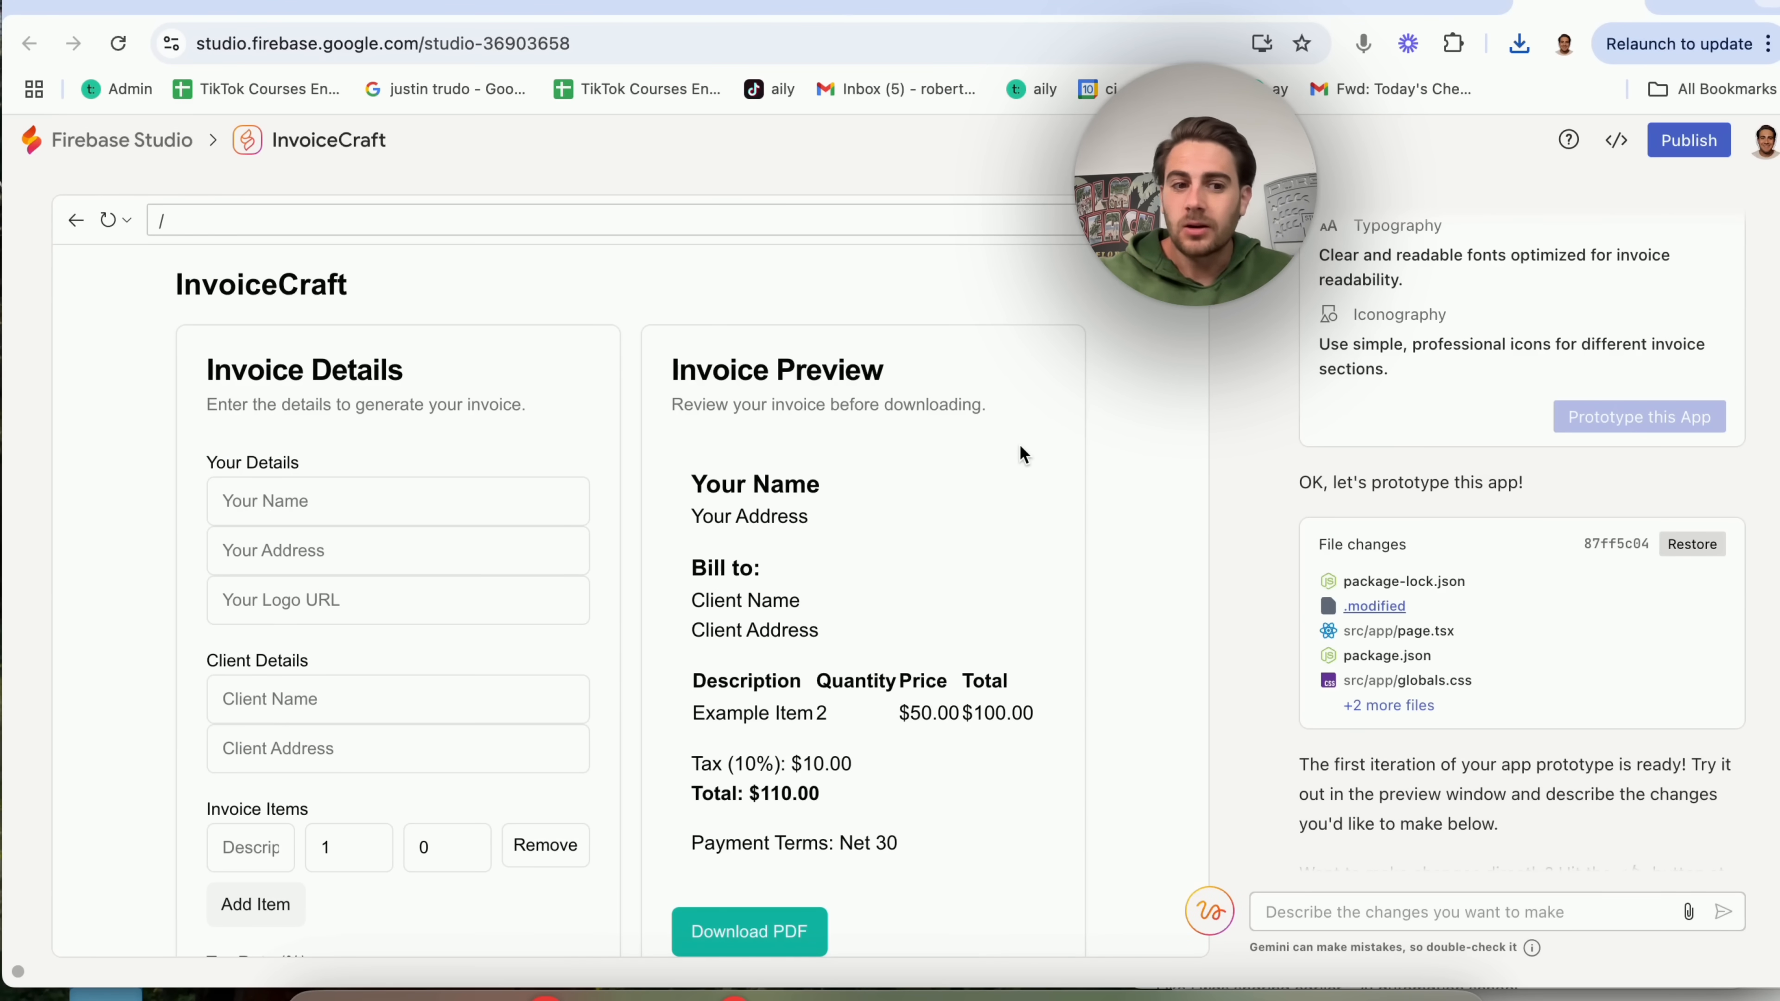
pyautogui.scroll(-3)
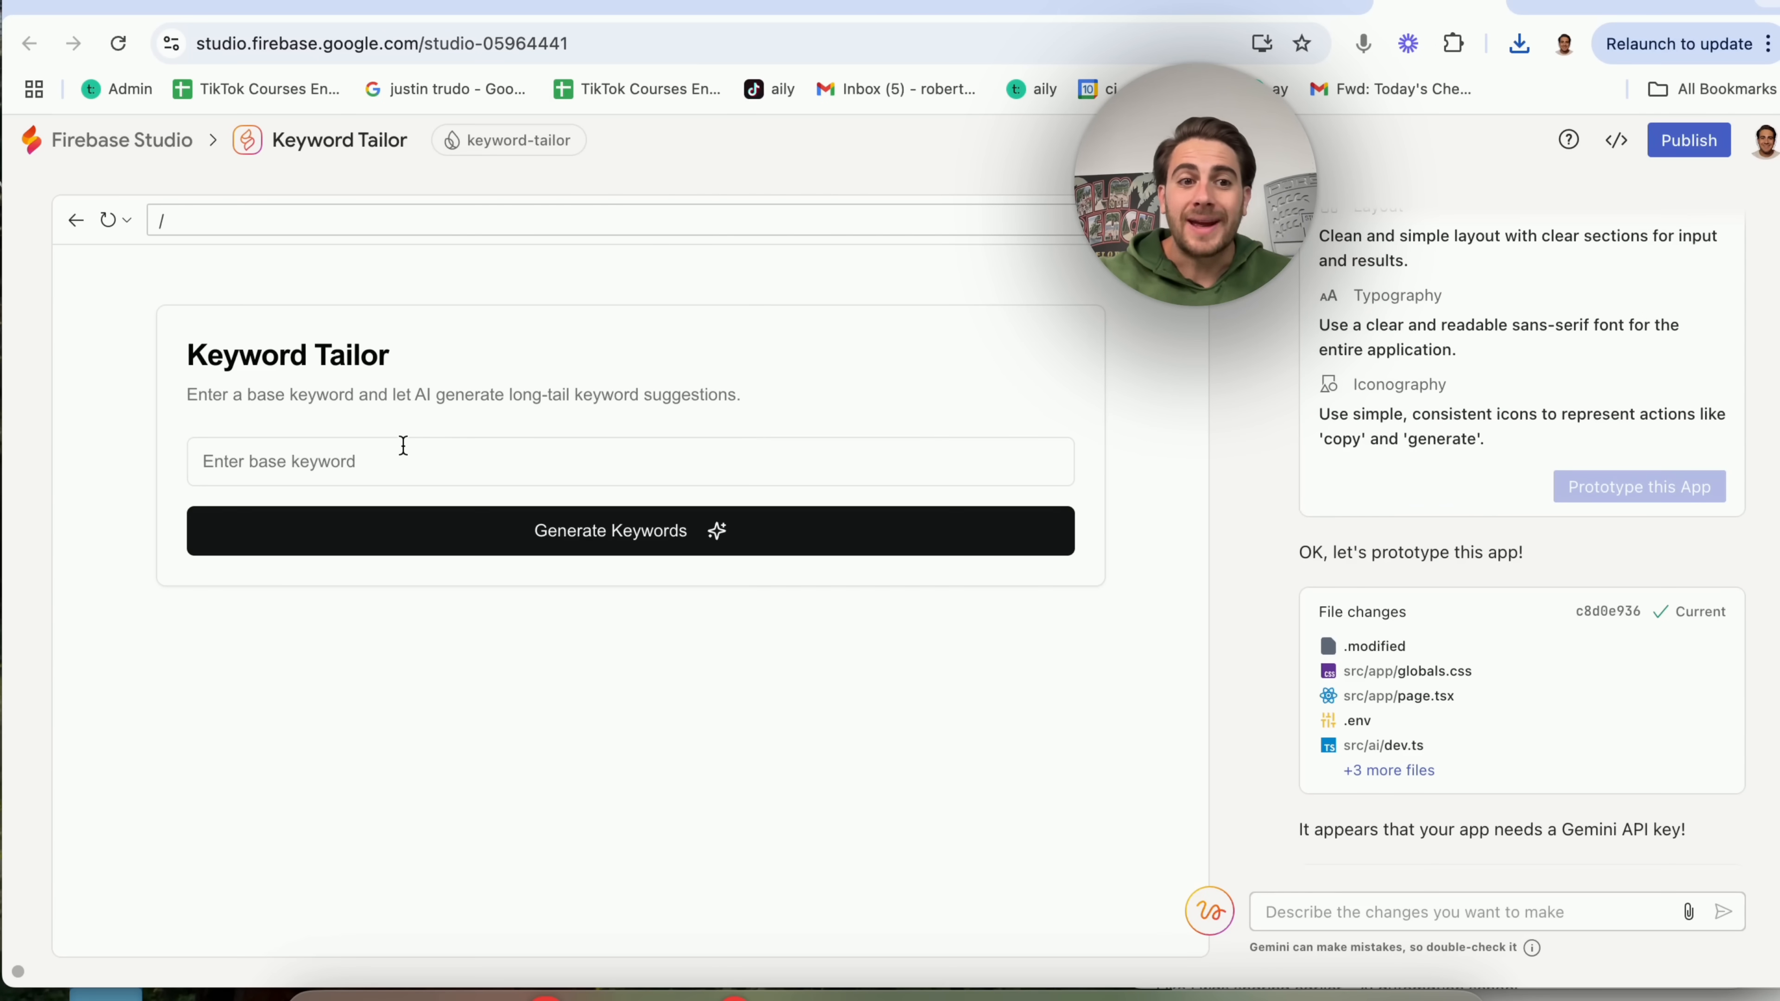
# - Enter 'cred' as the base keyword in Keyword Tailor and generate long-tail suggestions
pyautogui.write('cred')
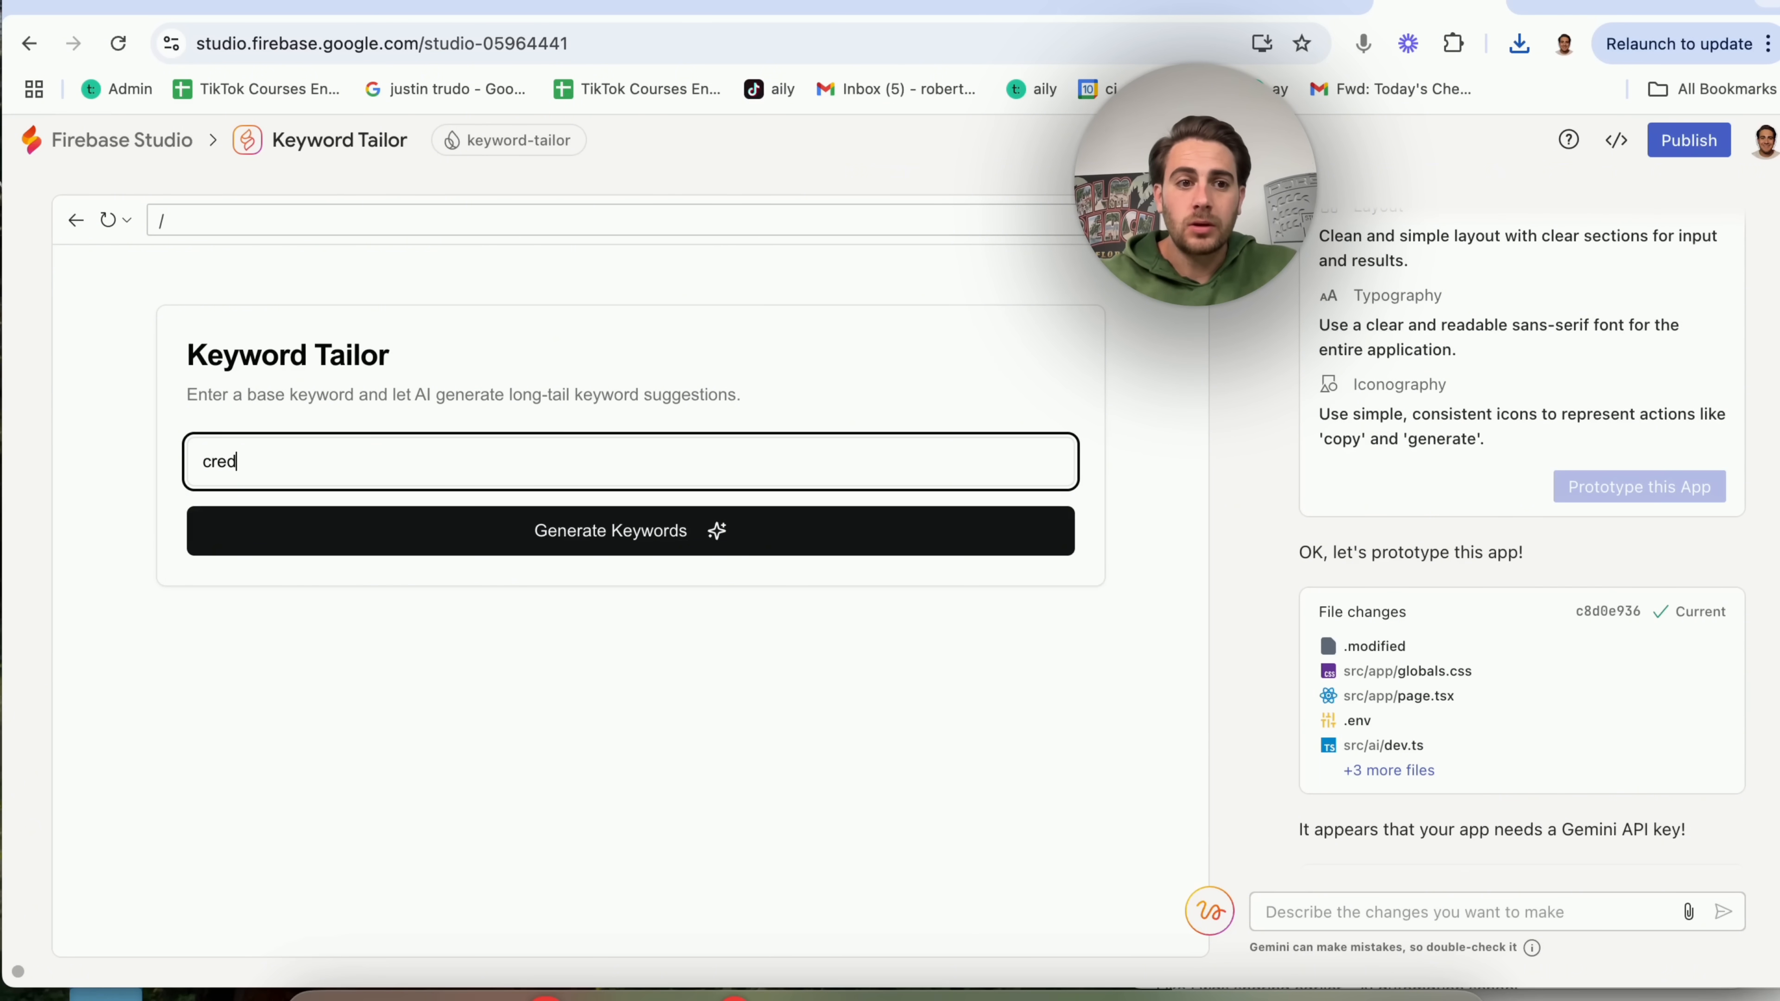
pyautogui.click(628, 530)
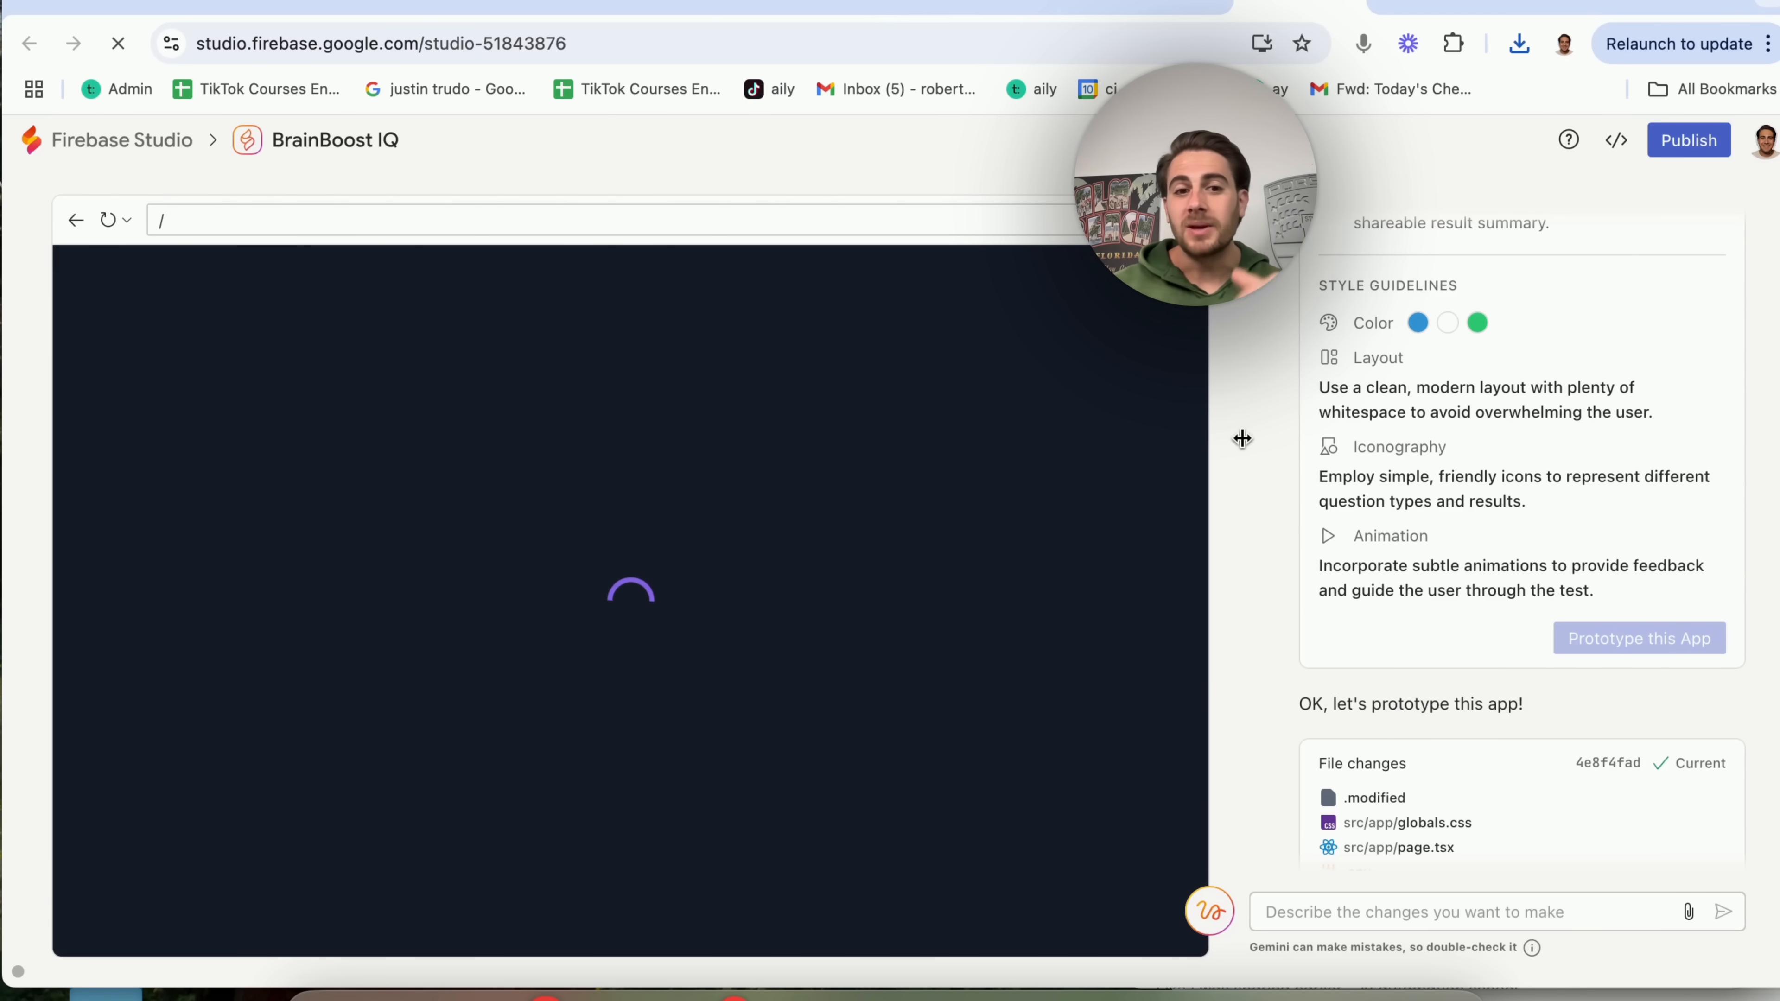
pyautogui.moveTo(1521, 667)
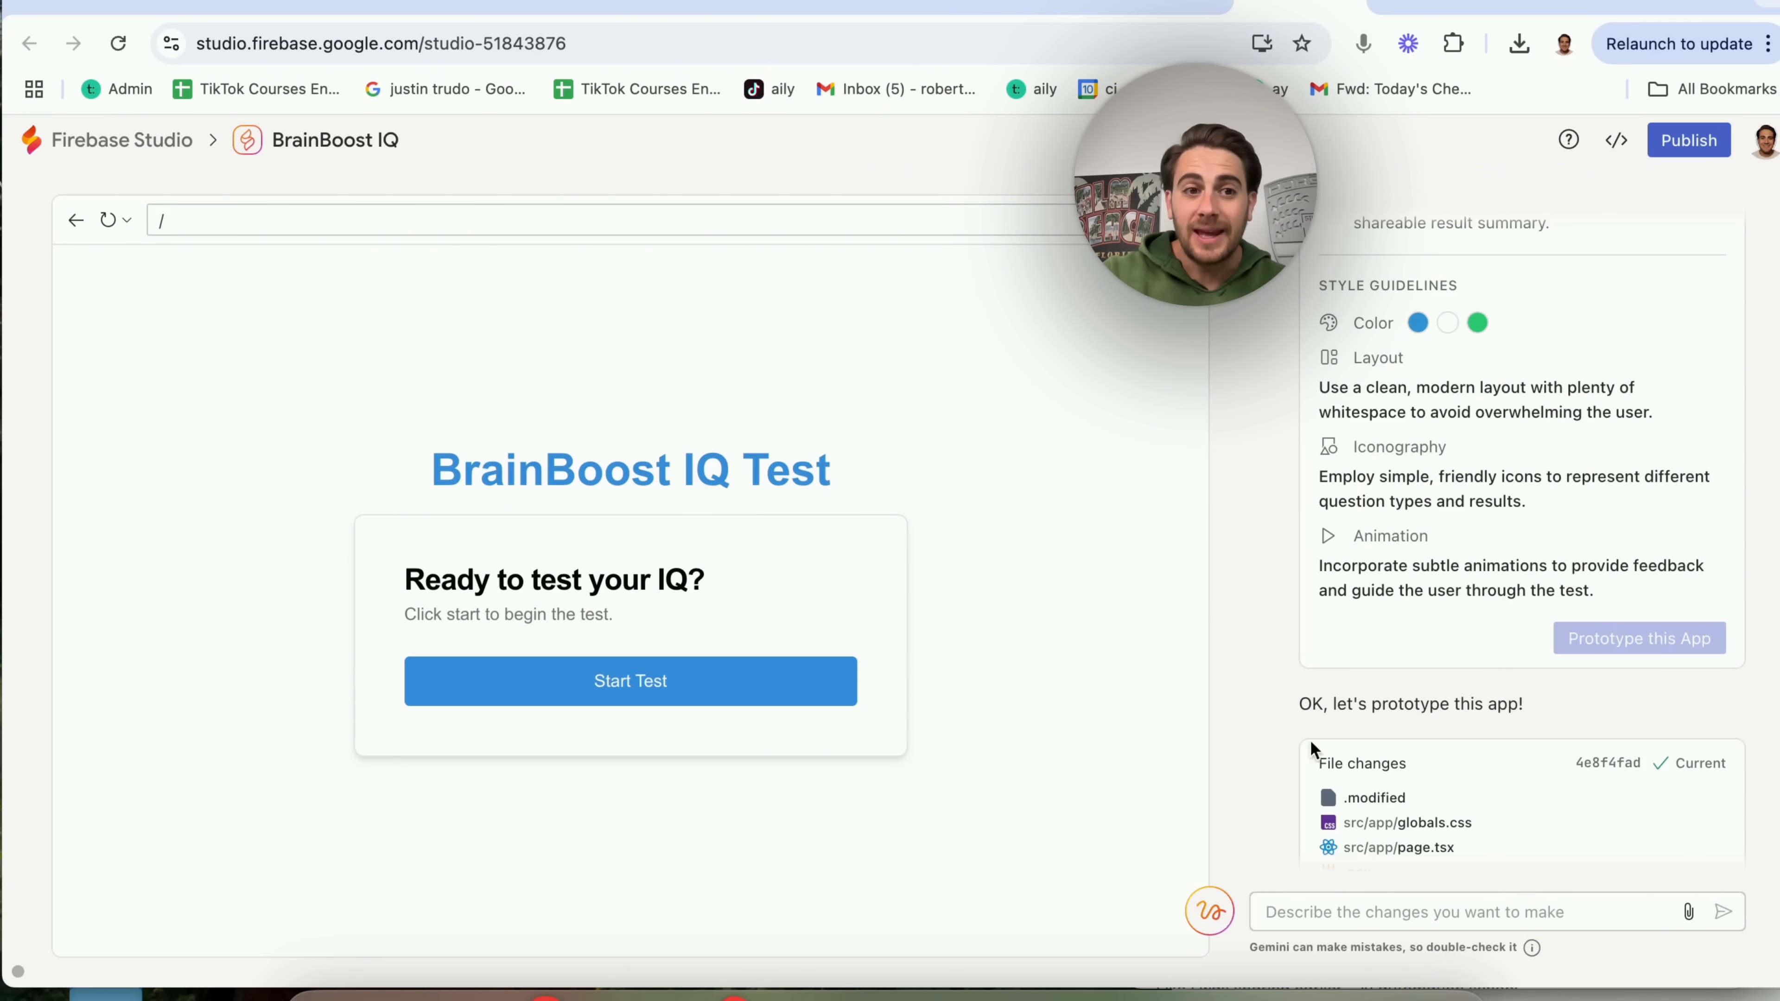
pyautogui.moveTo(1157, 643)
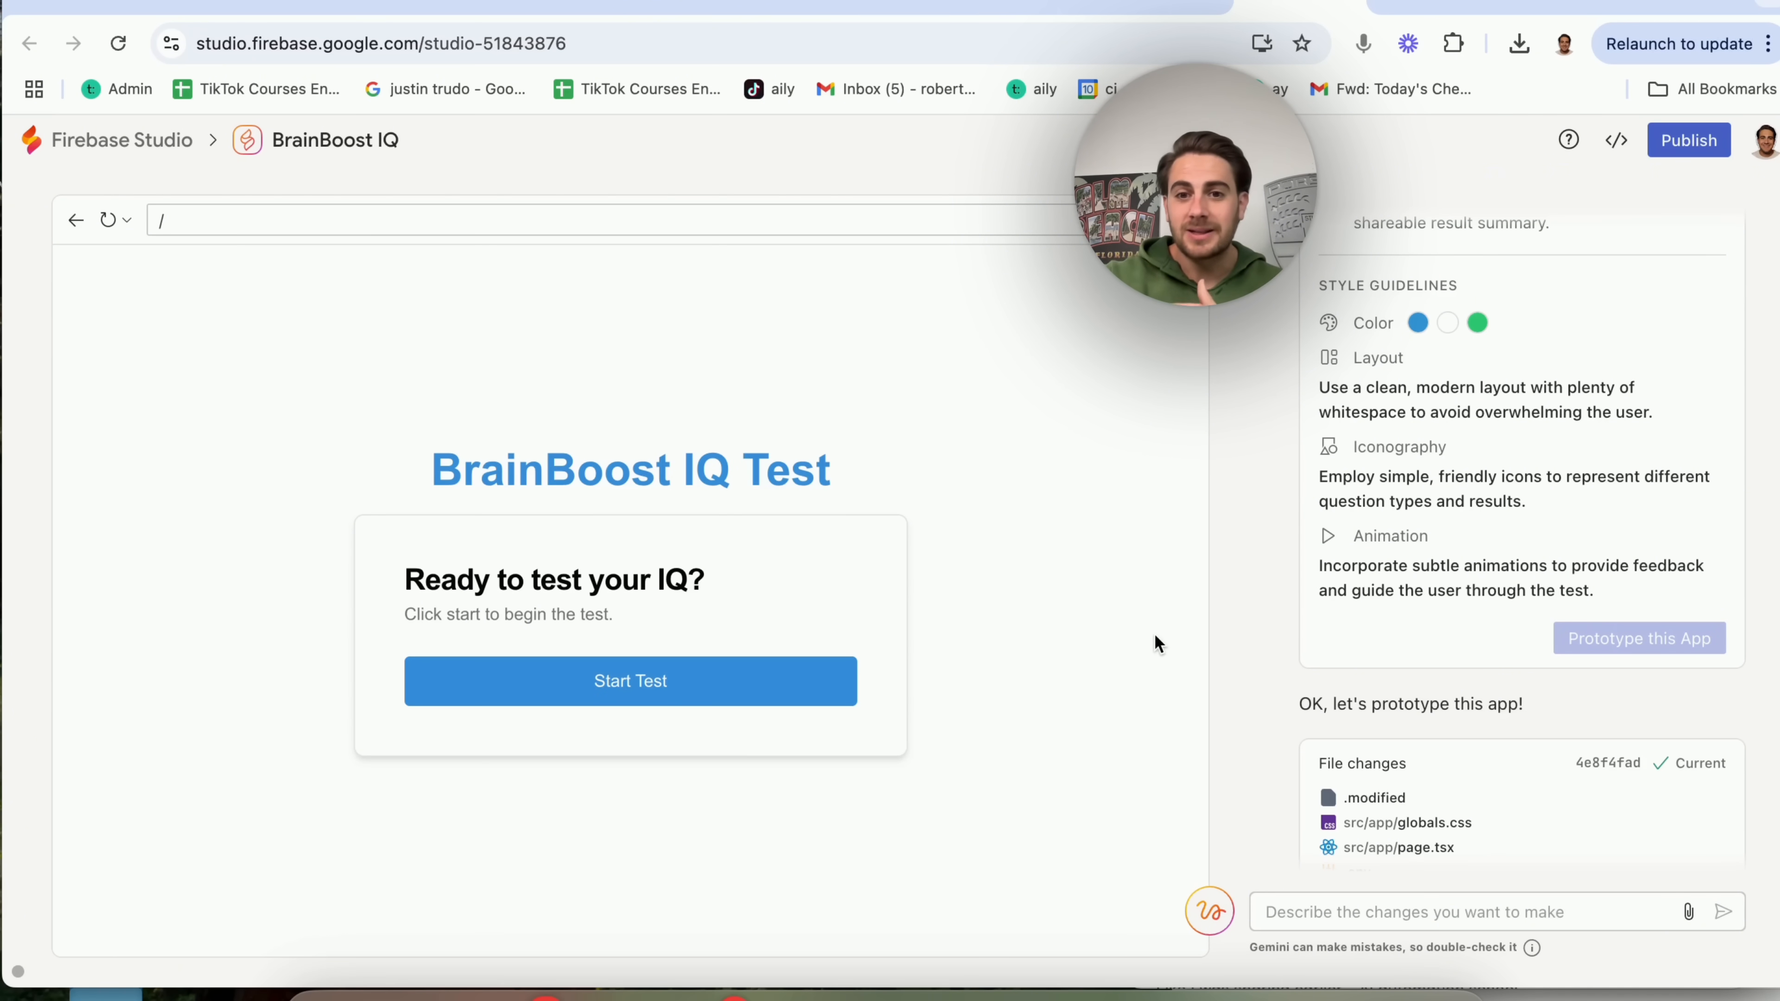
pyautogui.moveTo(763, 658)
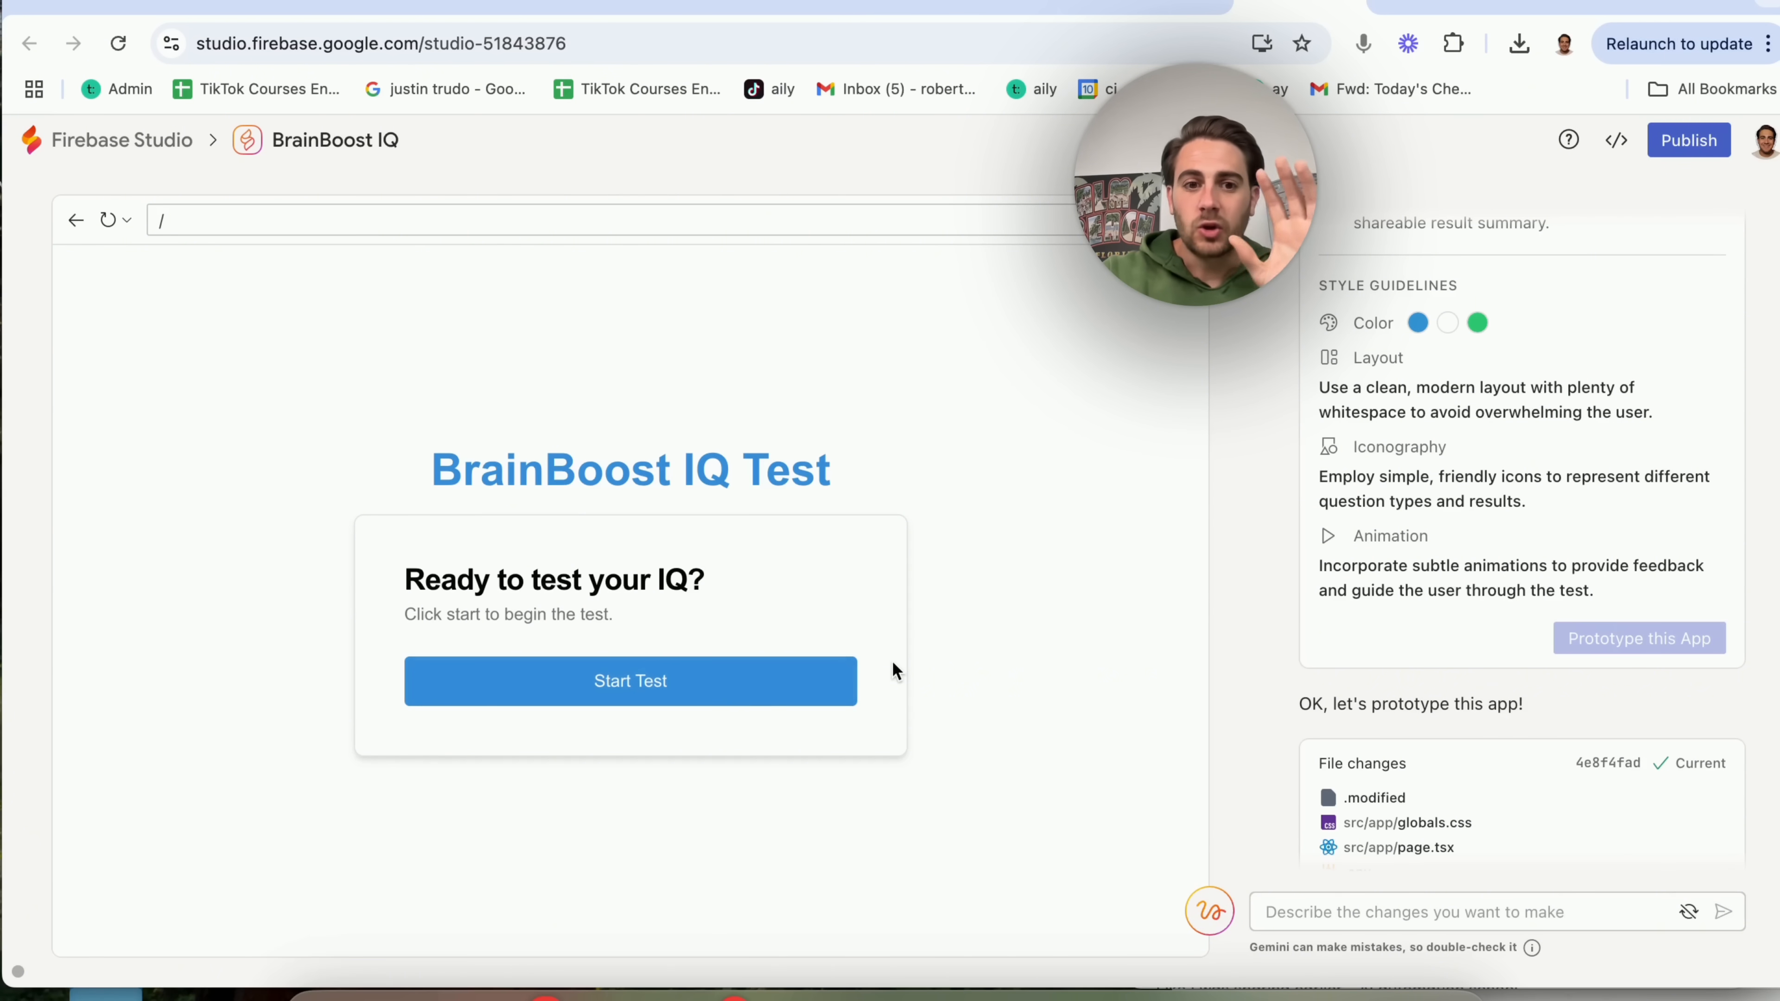
pyautogui.moveTo(829, 602)
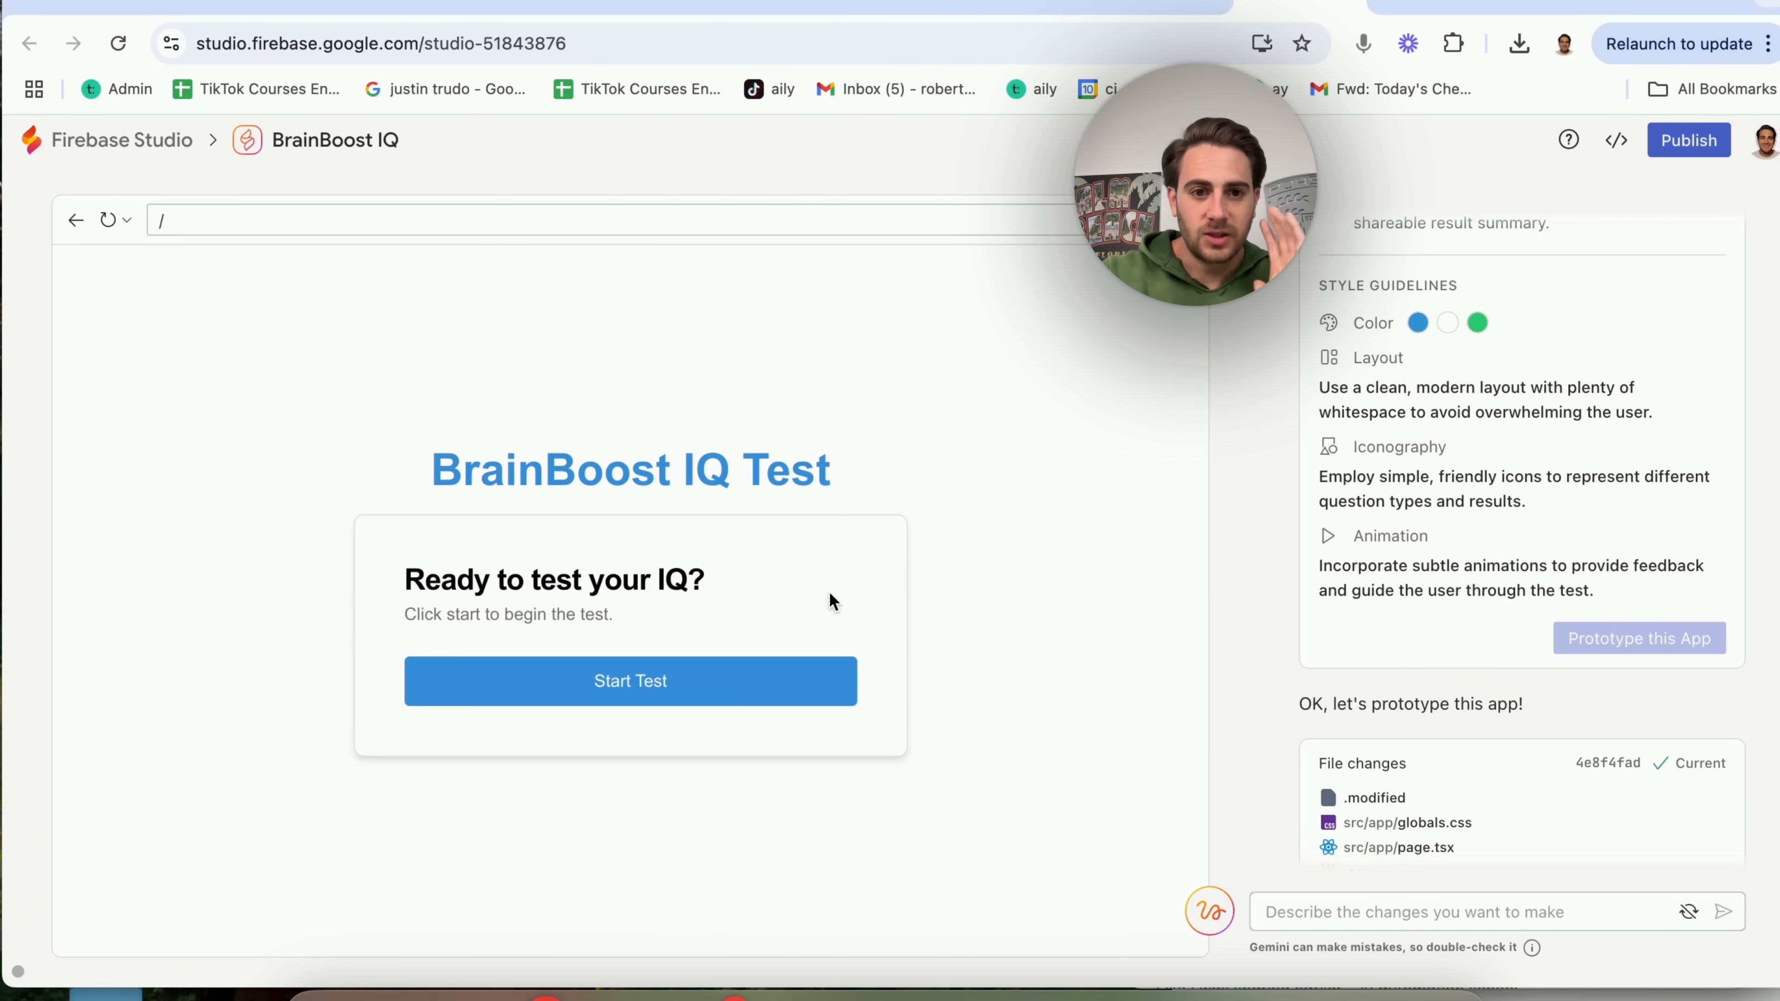
# - Move from BrainBoost IQ's start screen to the TipSplitter workspace
pyautogui.click(630, 680)
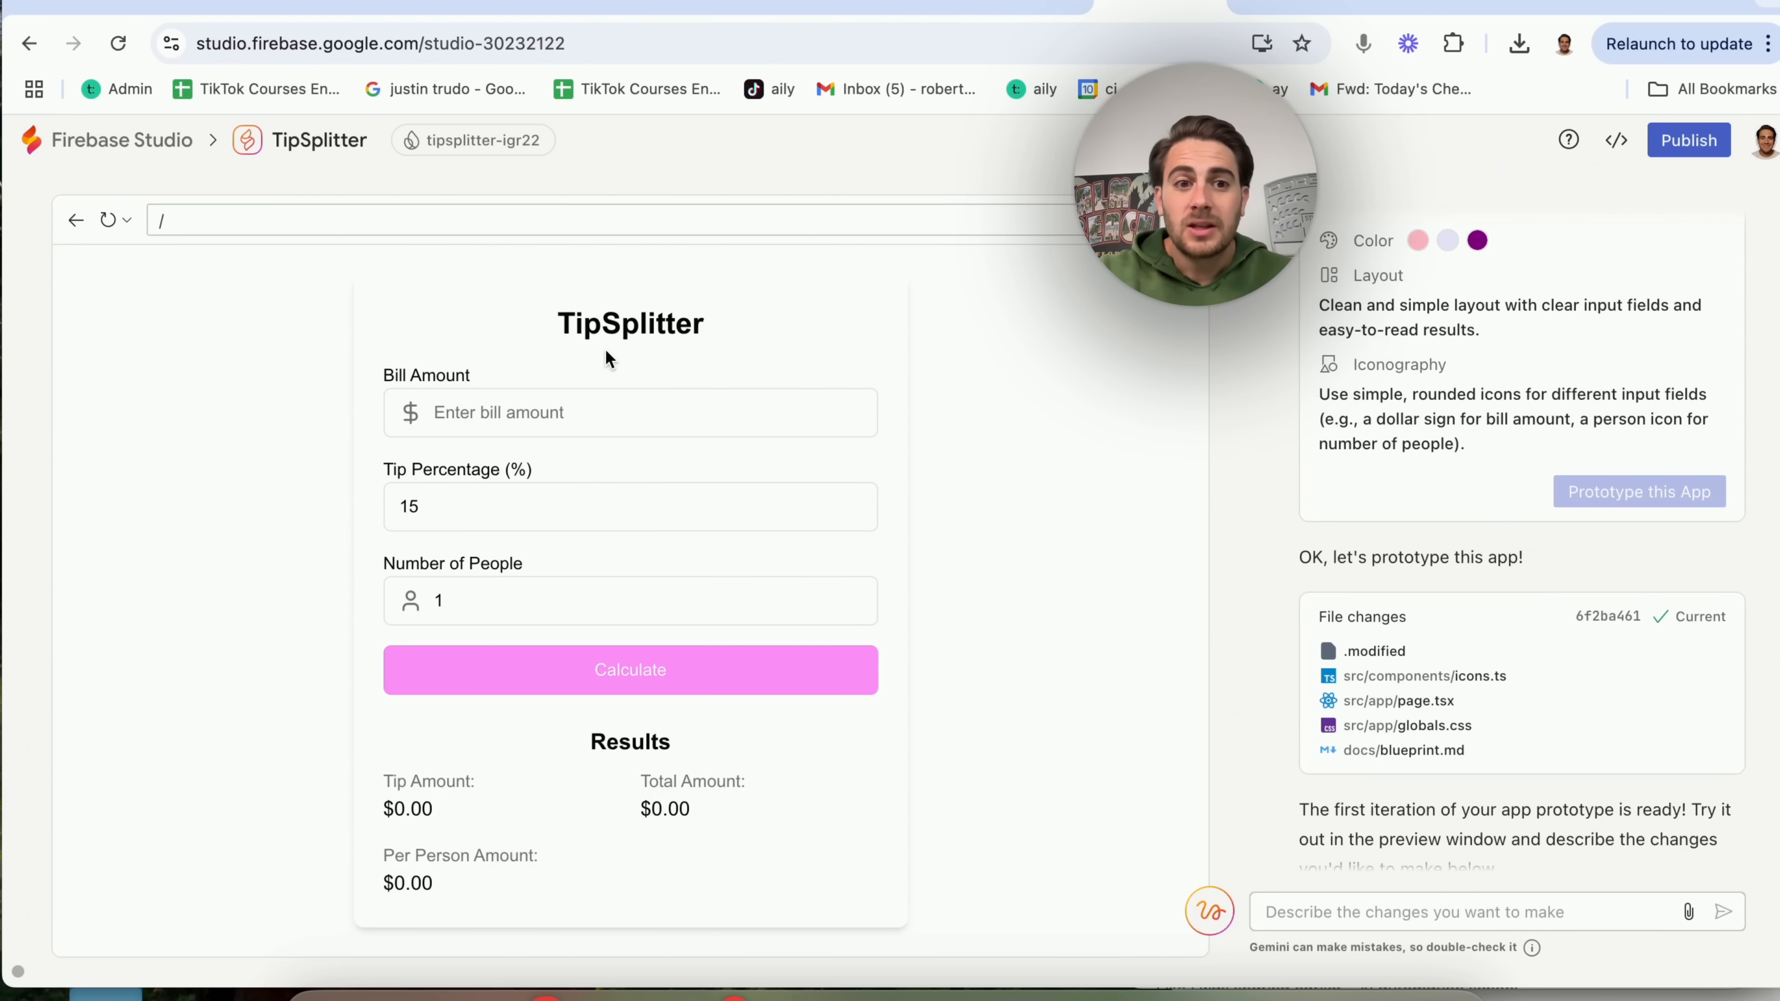
# - Start editing TipSplitter's tip percentage field, currently 15
pyautogui.click(630, 411)
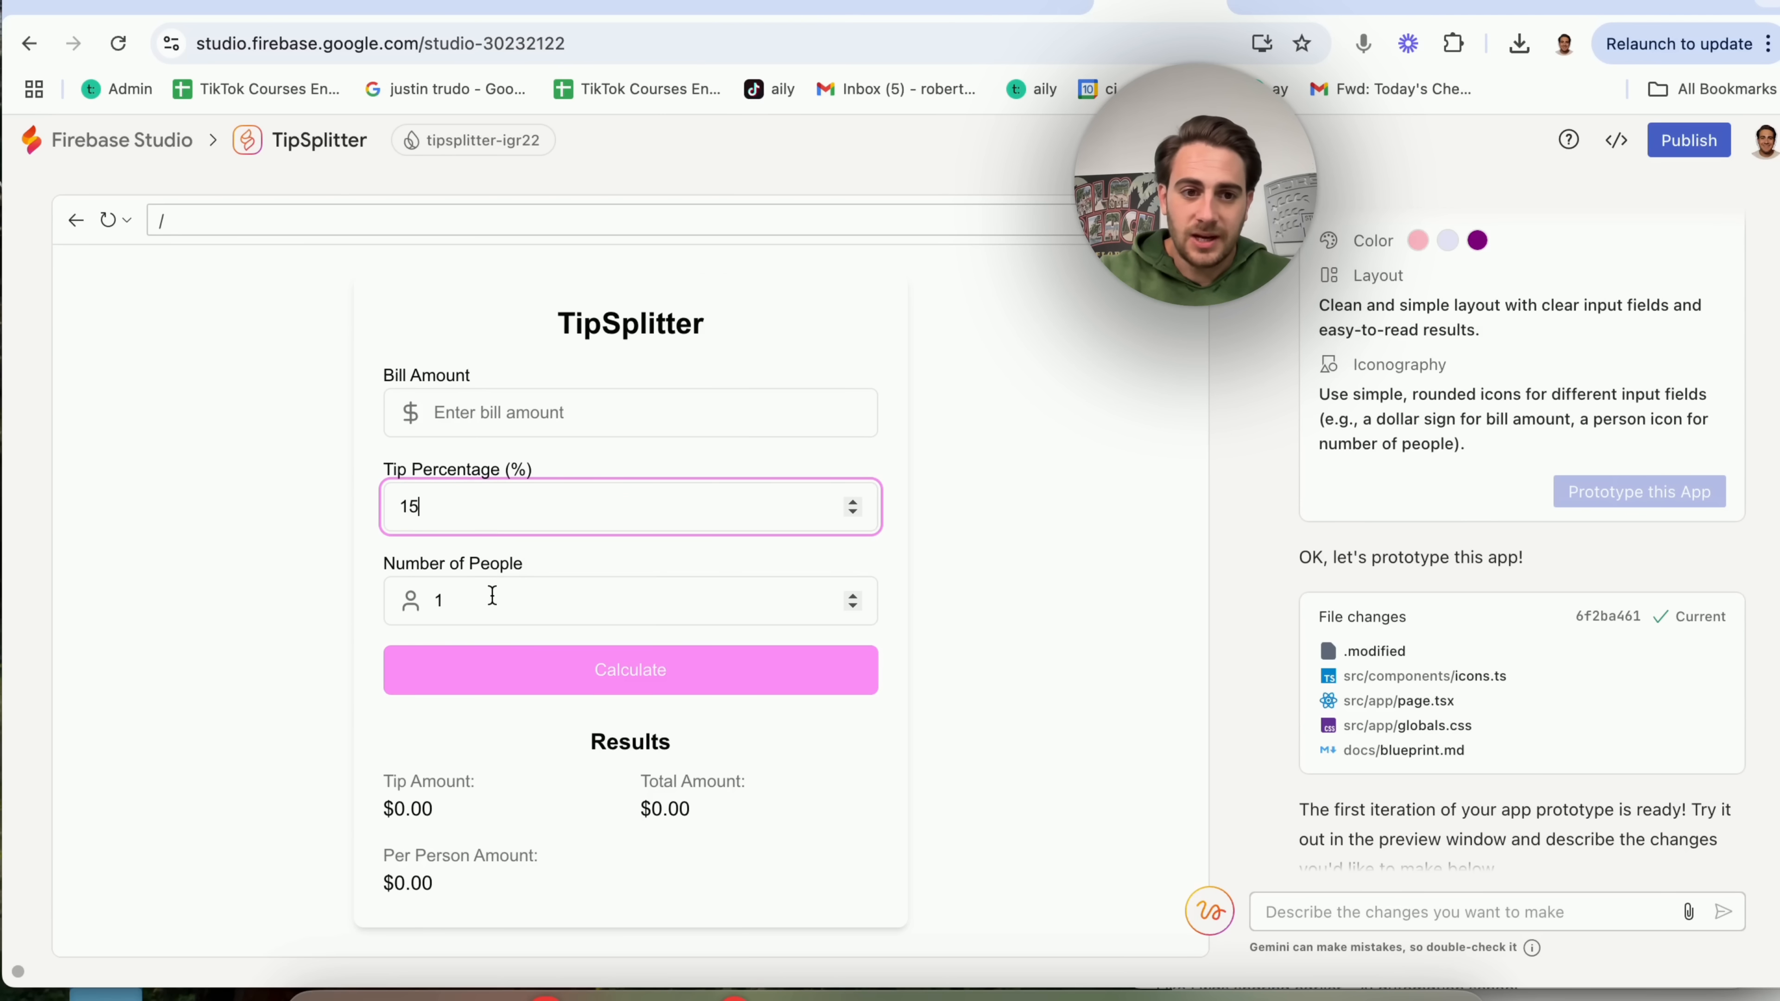
pyautogui.moveTo(567, 877)
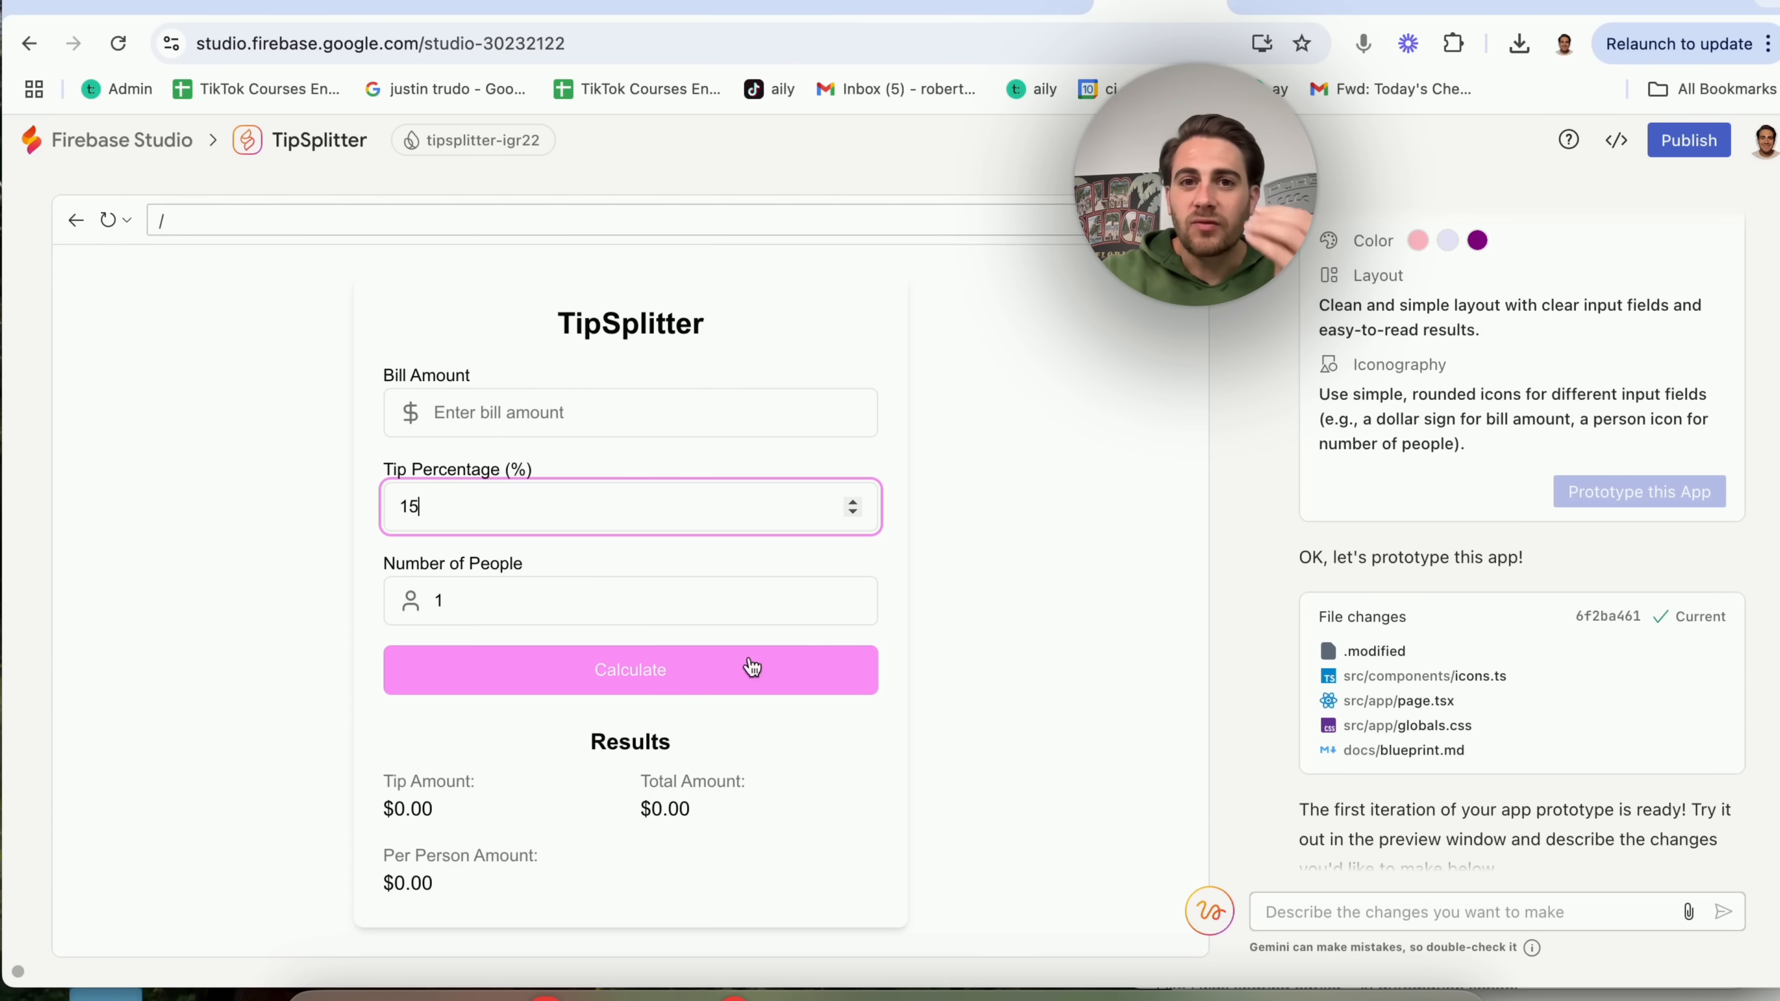
pyautogui.moveTo(857, 646)
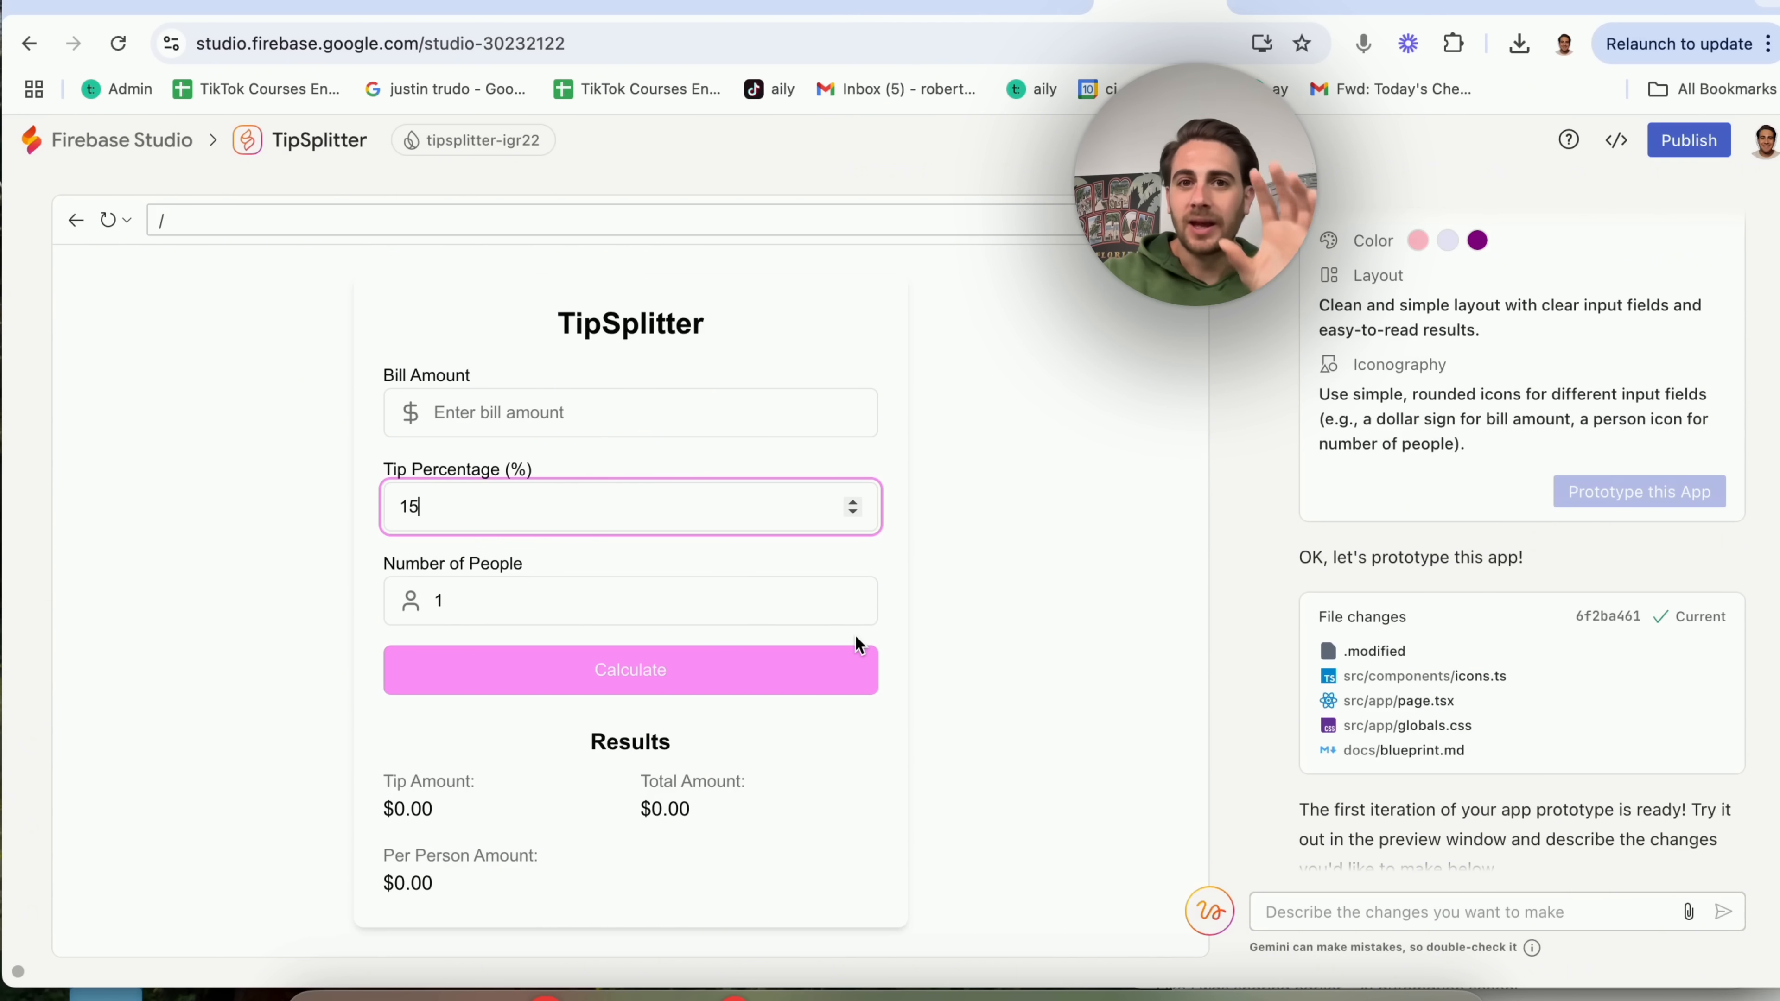